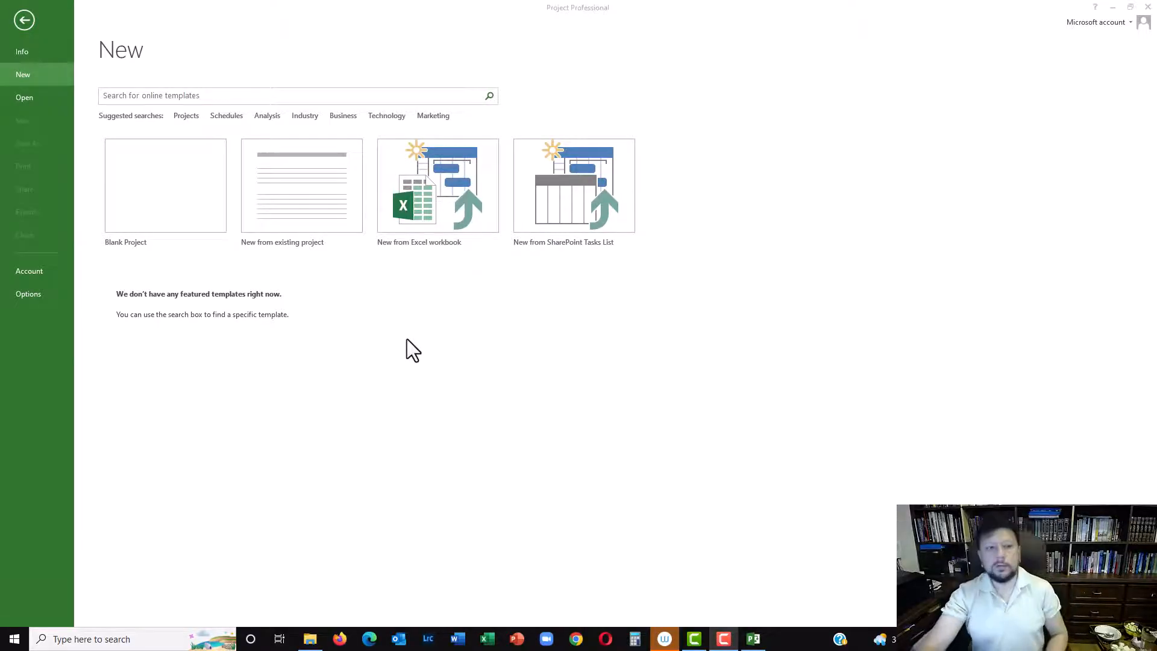
mouse_move(40, 164)
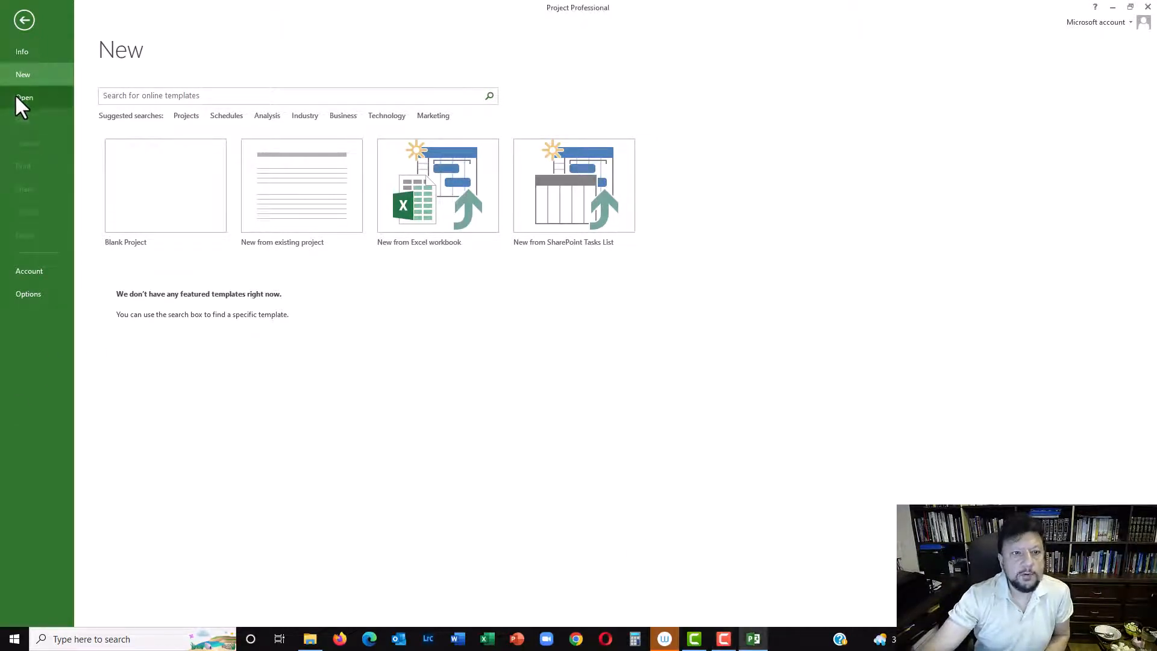
Open the recent Resource Assignment.mpp project
click(24, 96)
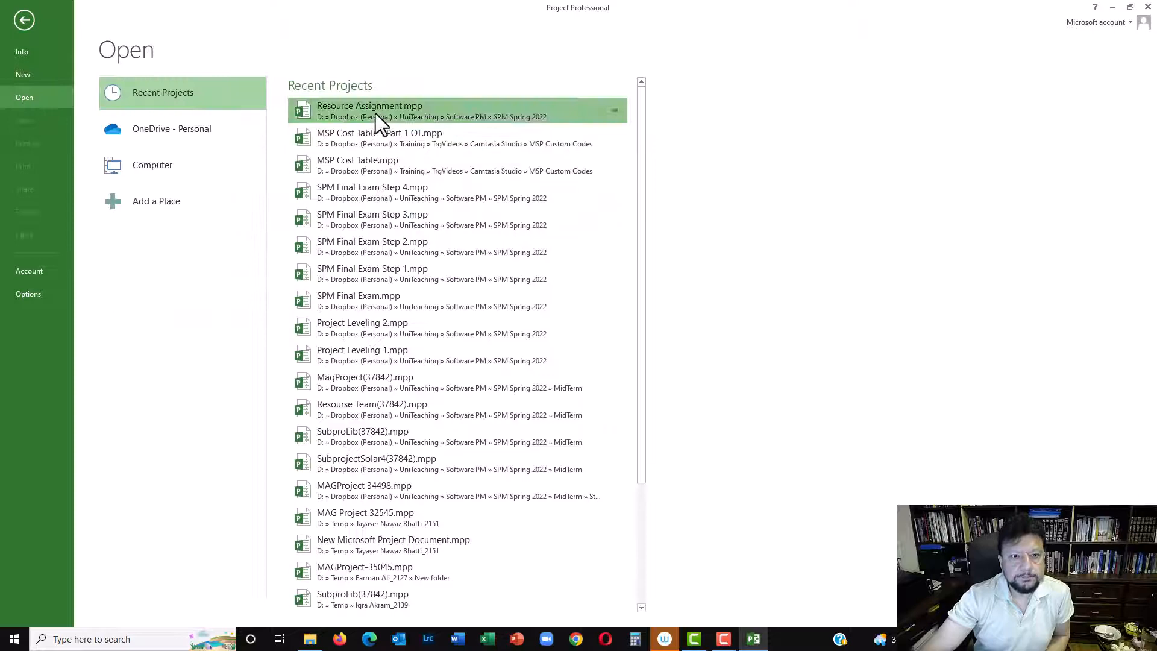
click(369, 111)
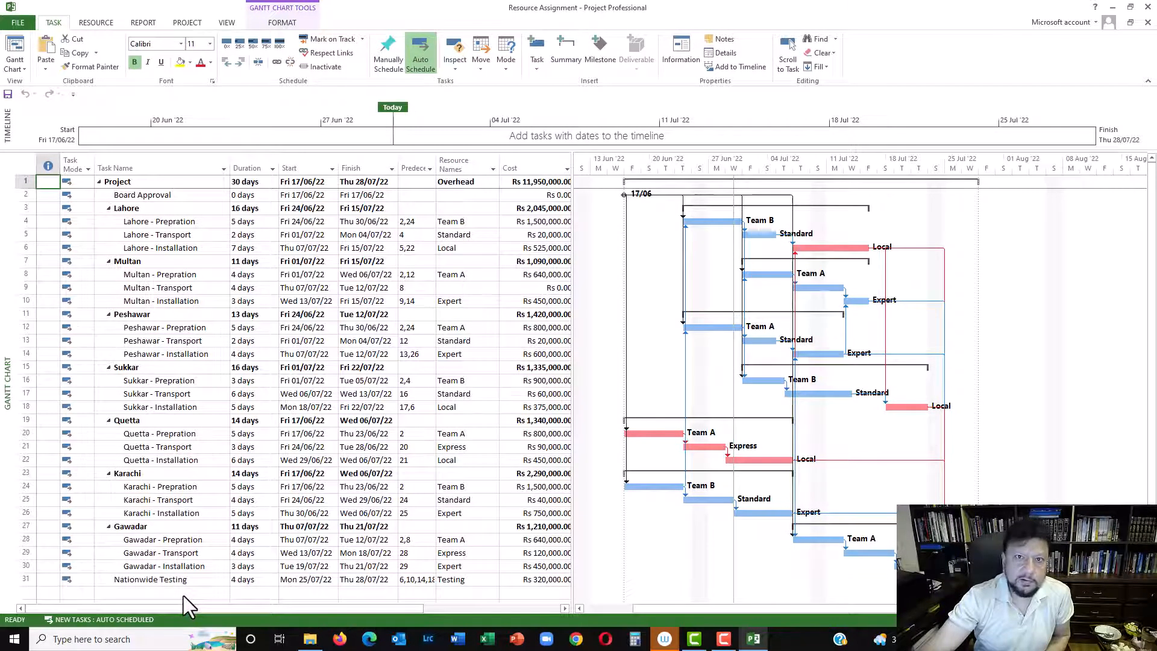
mouse_move(185, 596)
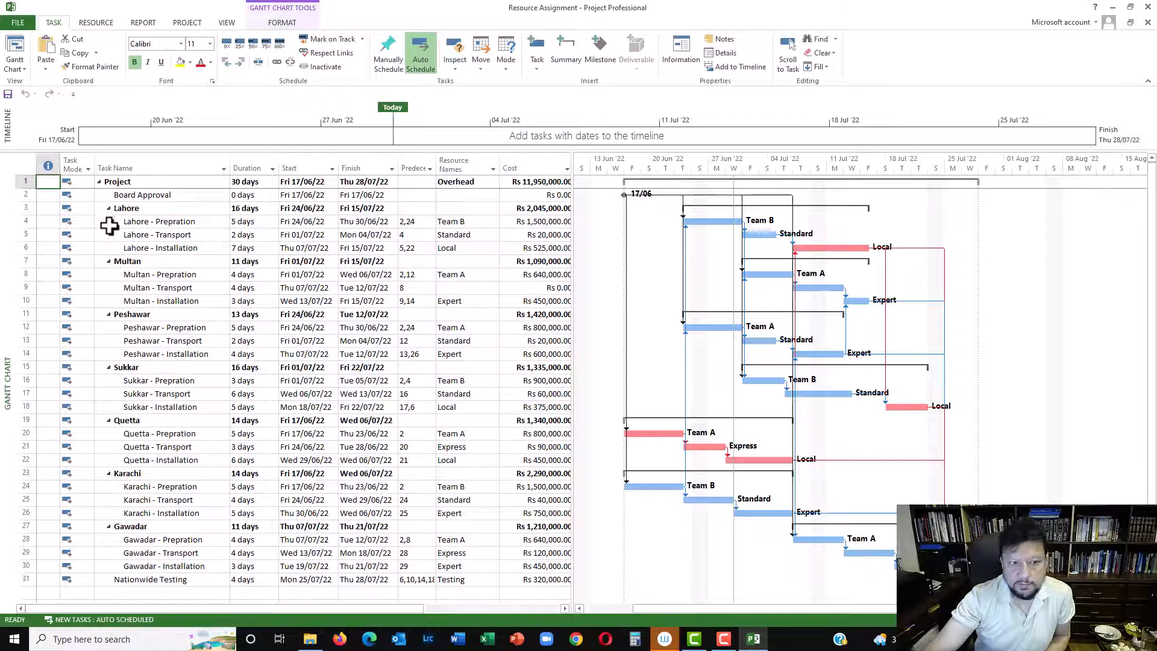
mouse_move(177, 288)
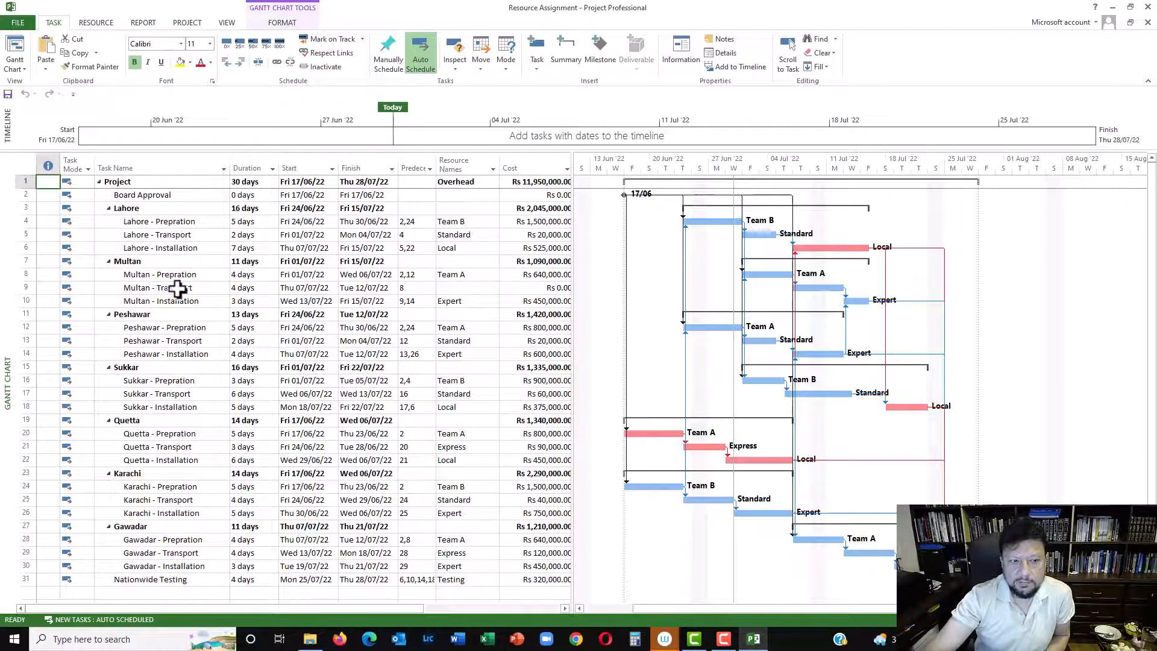
mouse_move(111, 221)
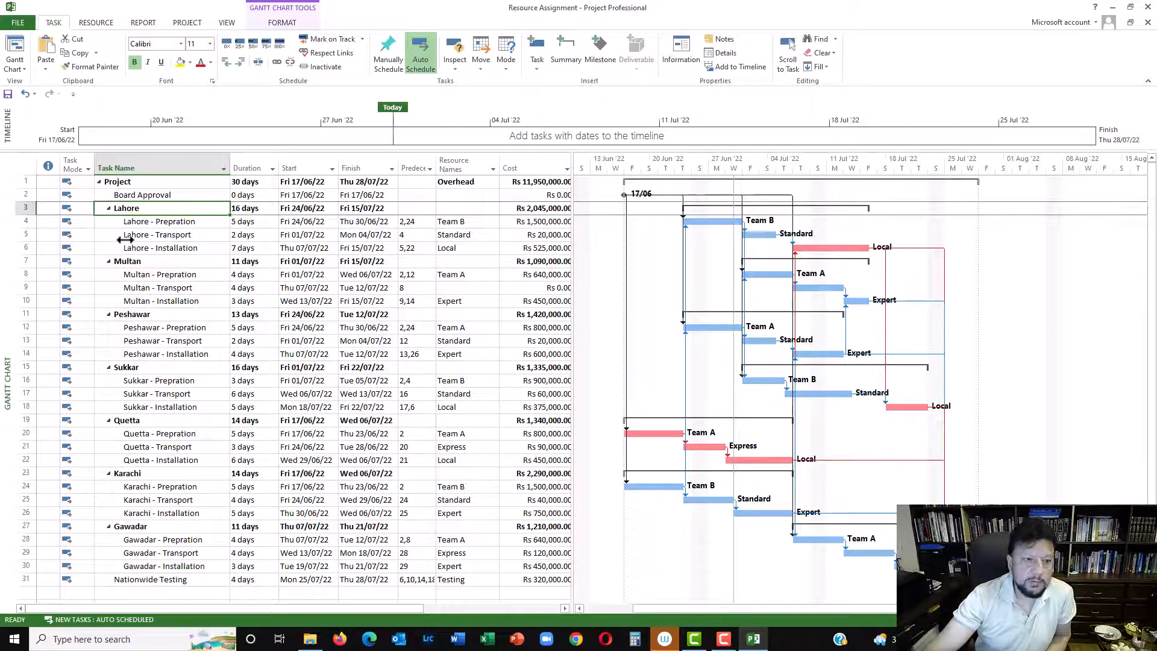
mouse_move(155, 221)
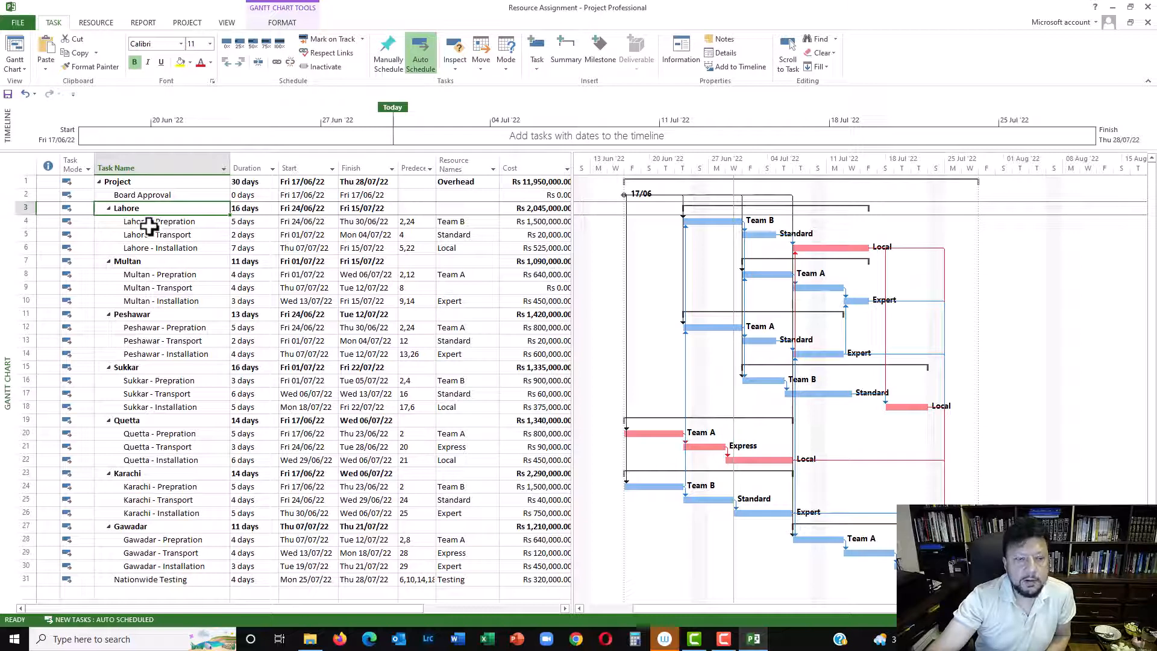
click(125, 207)
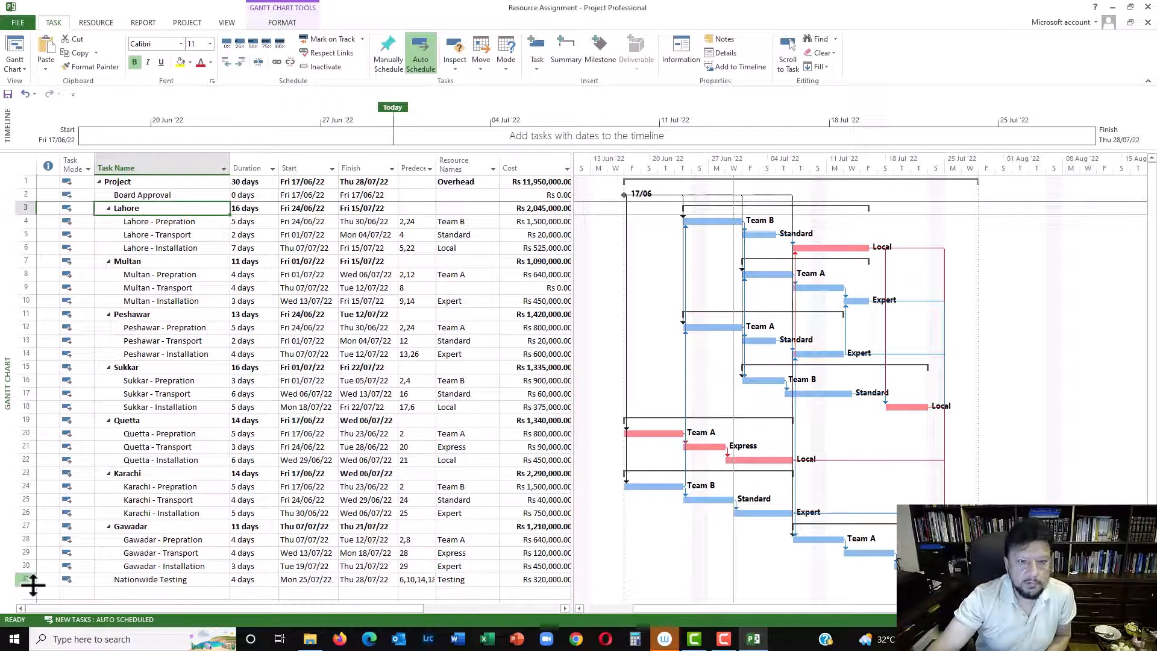
mouse_move(941, 428)
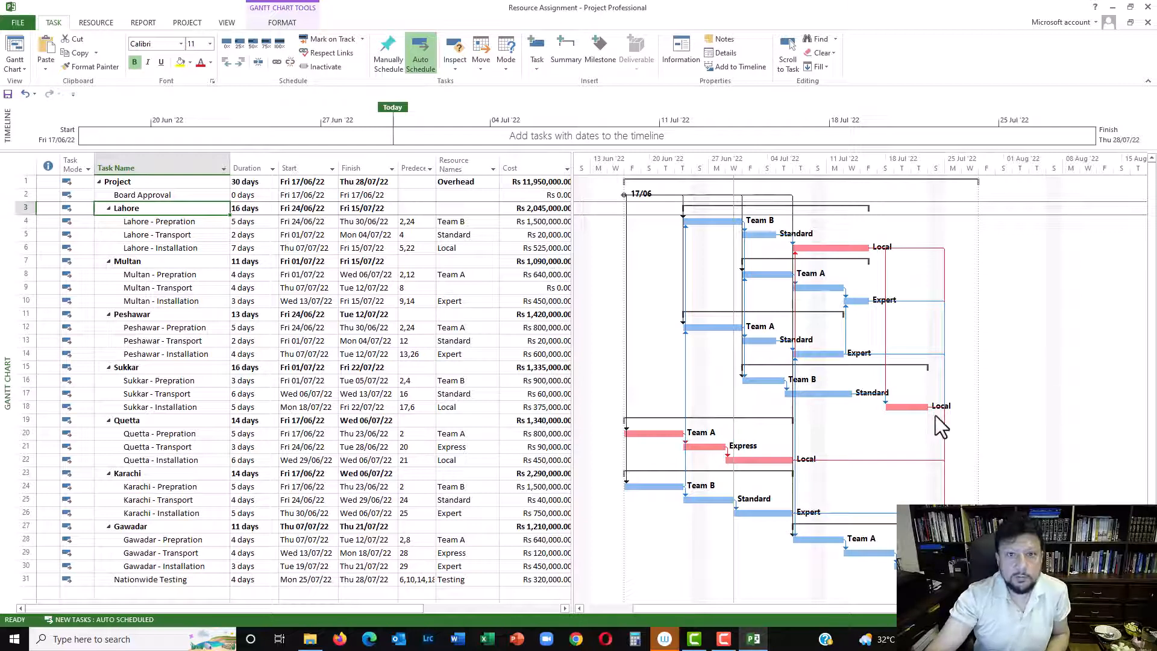
mouse_move(928, 424)
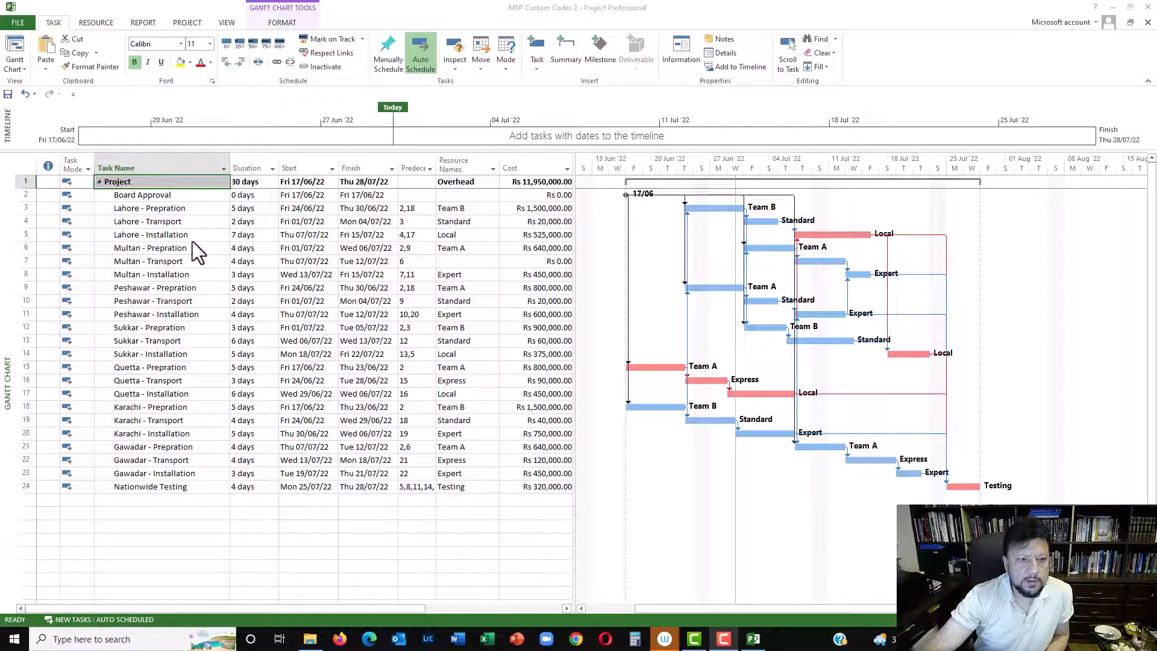
mouse_move(166, 203)
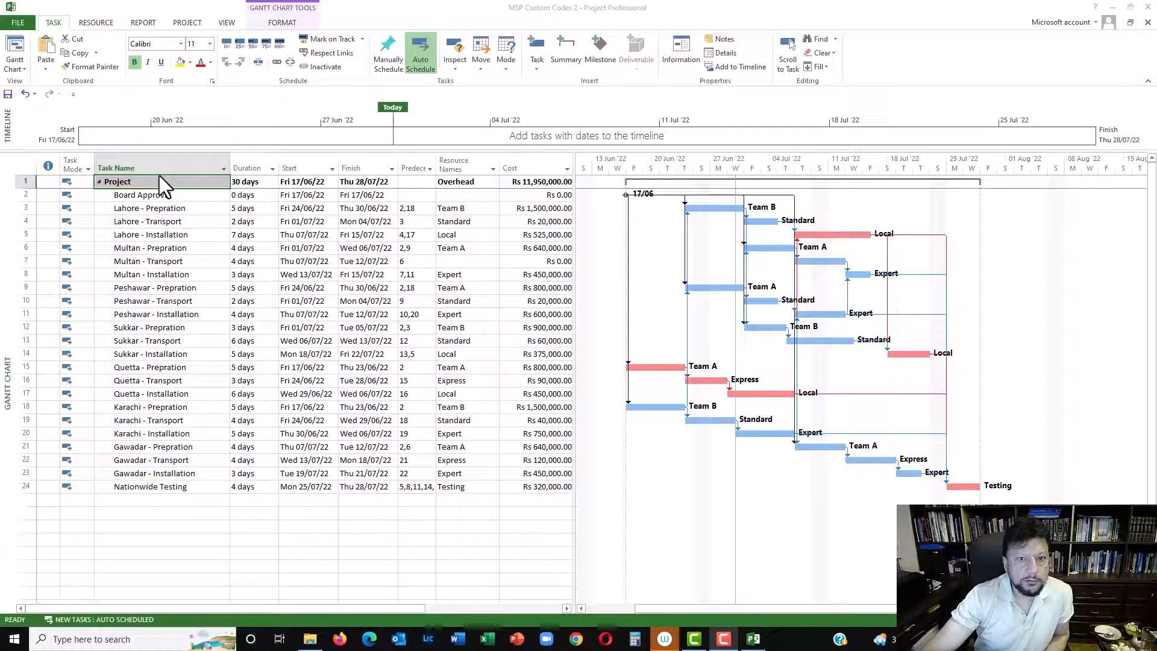
mouse_move(277, 66)
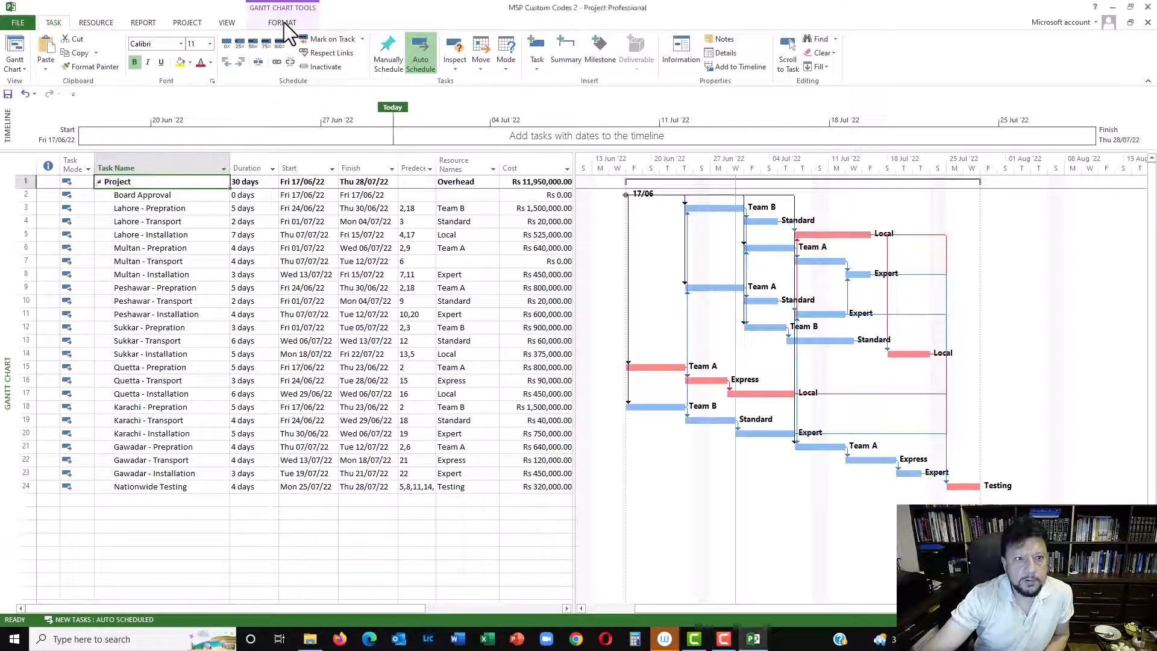
Open the Custom Fields dialog from the Gantt Chart Tools Format tab
click(282, 23)
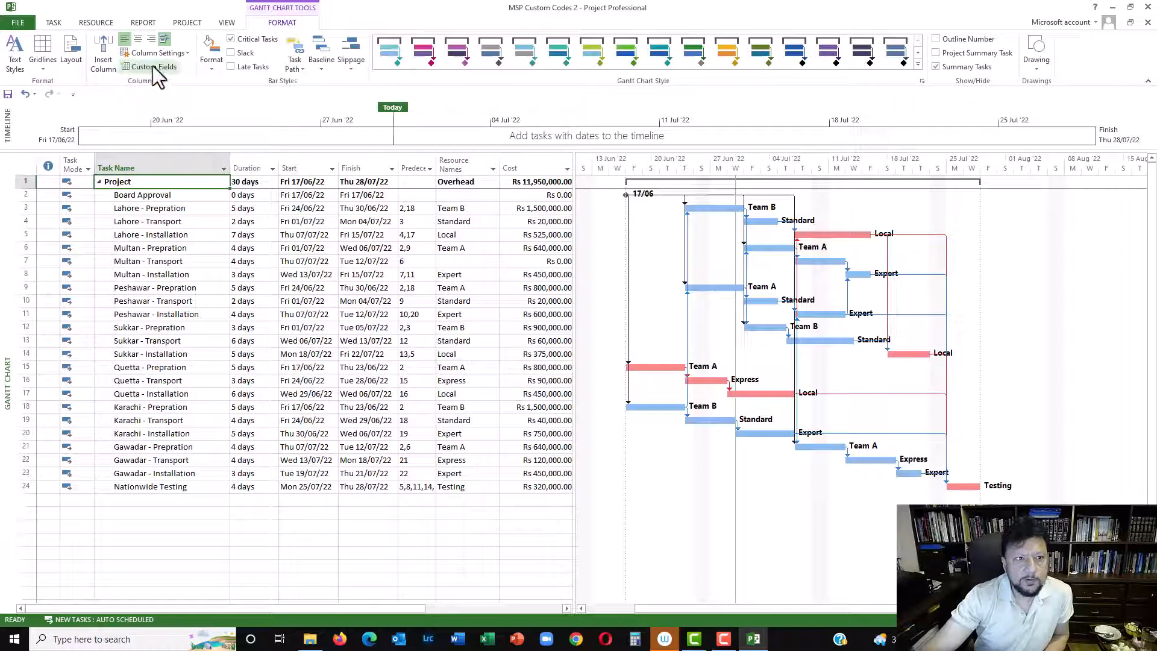
click(152, 67)
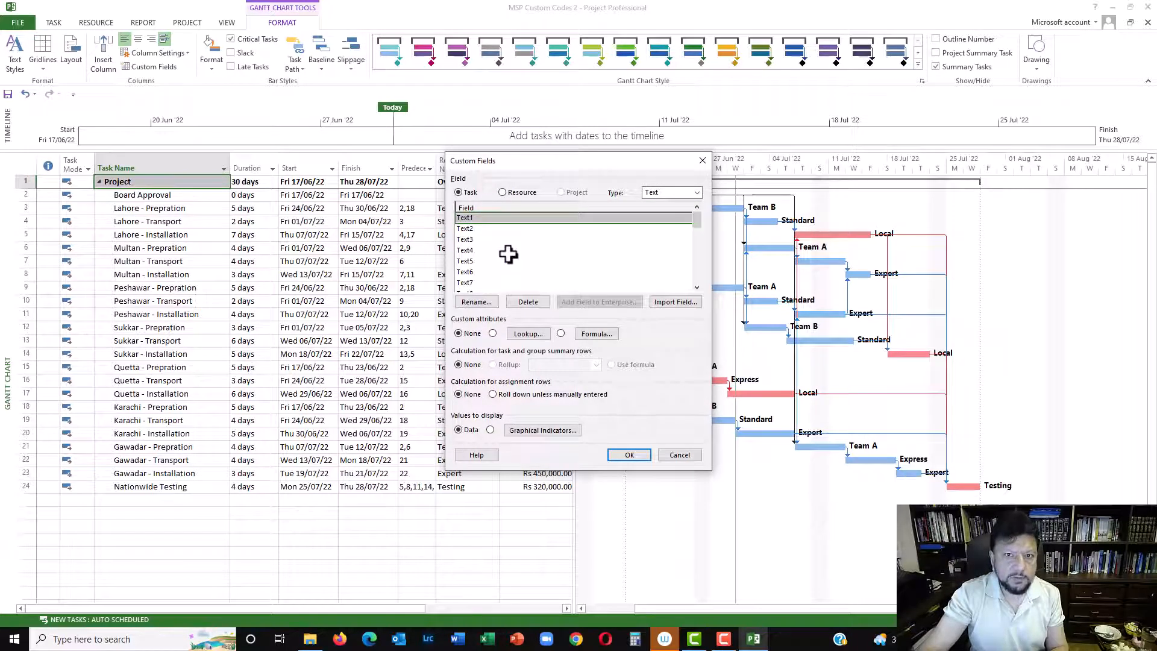
mouse_move(681, 211)
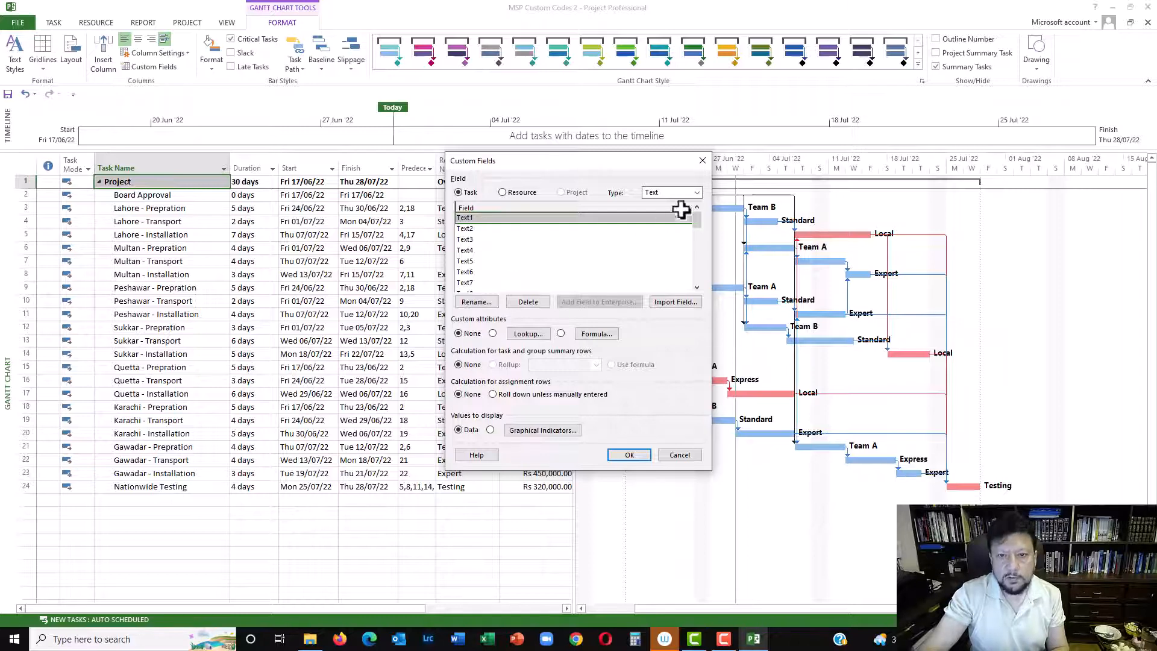
Keep the Text field type and rename Text1 to 'Activity ID'
click(693, 191)
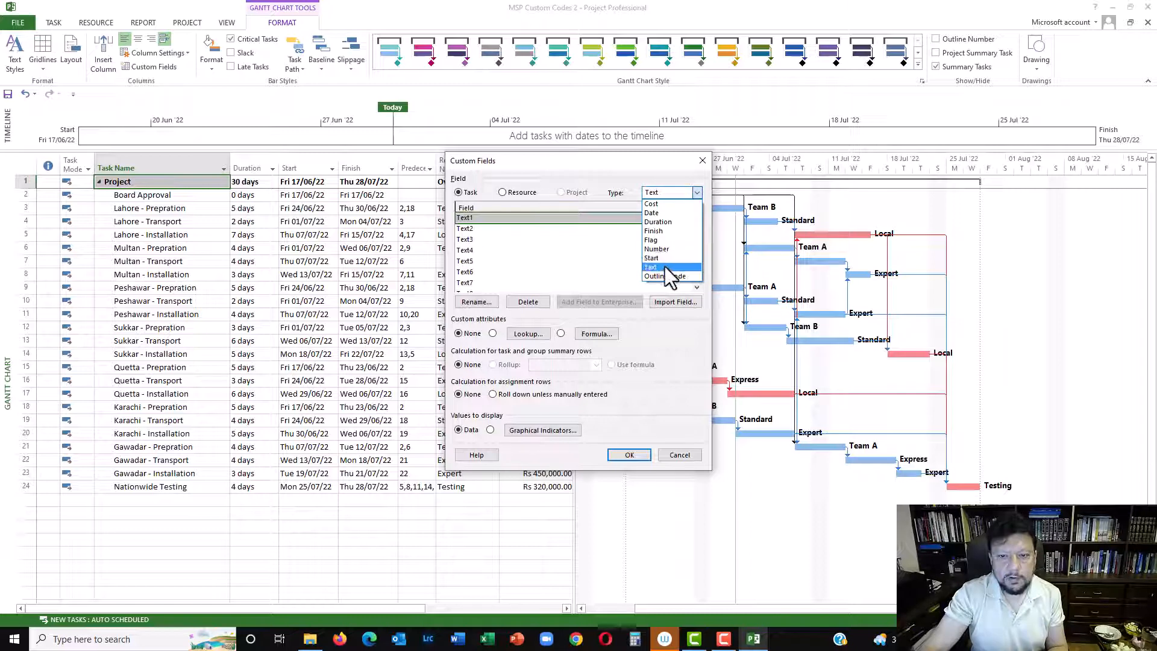
click(652, 266)
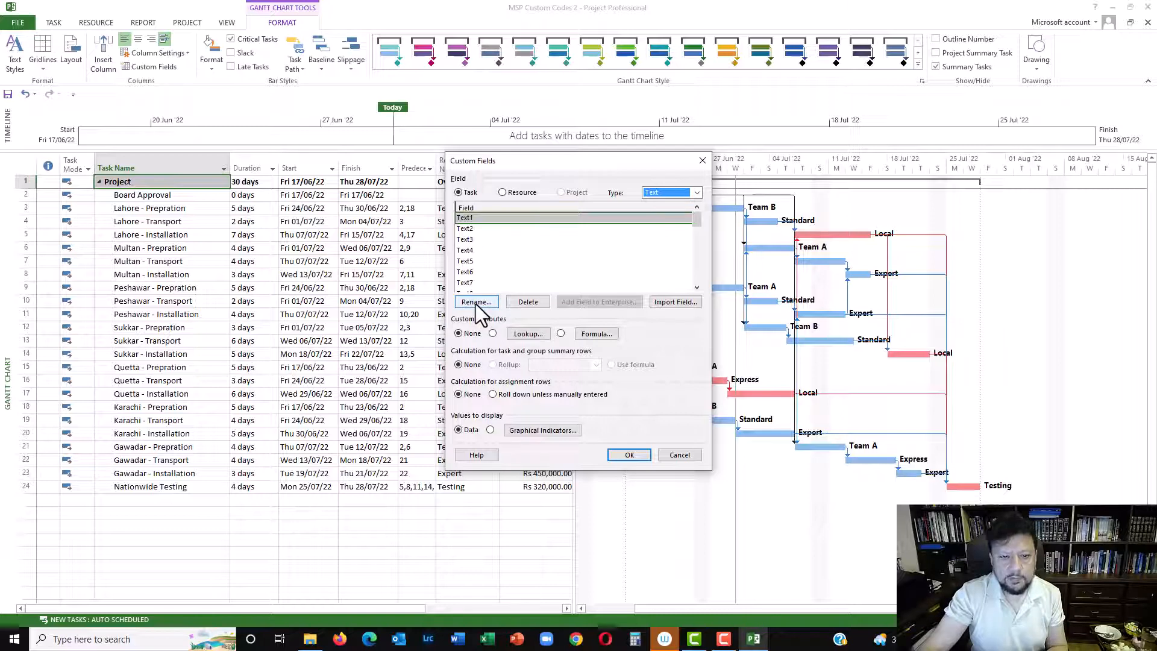
click(476, 301)
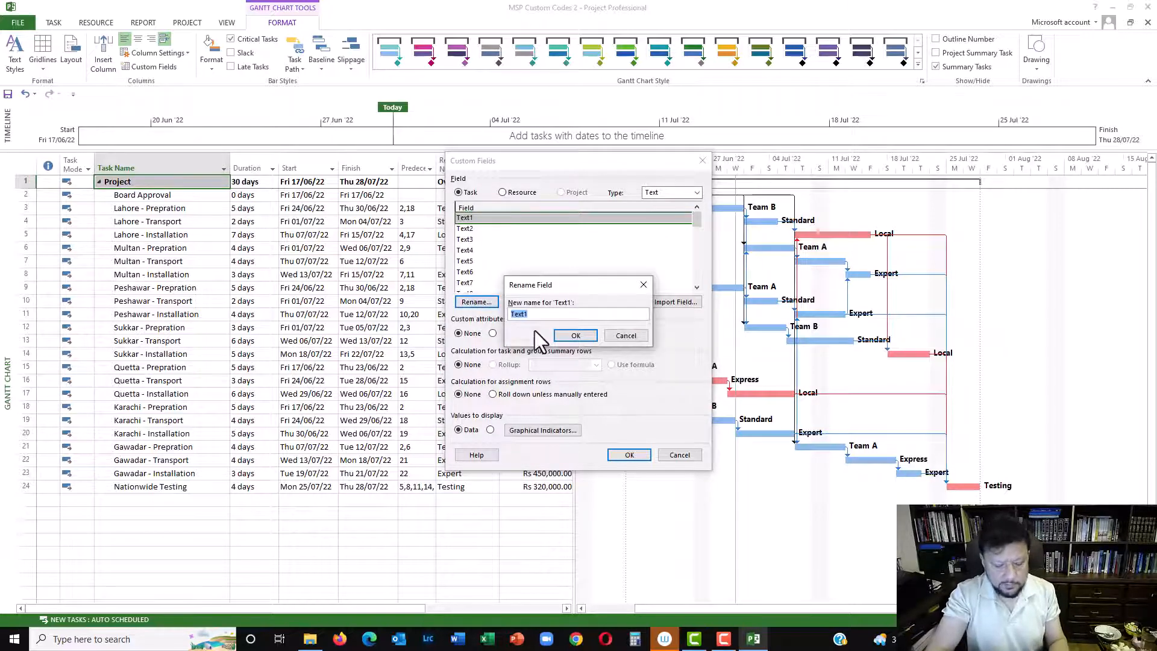
text(Activity ID)
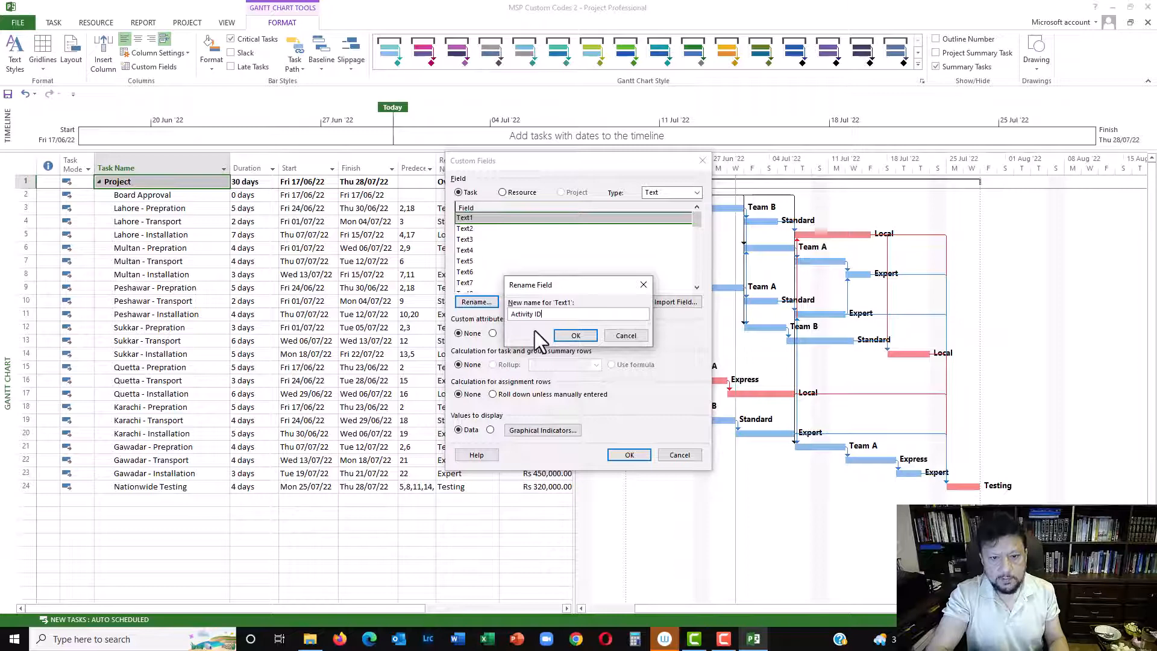
click(575, 335)
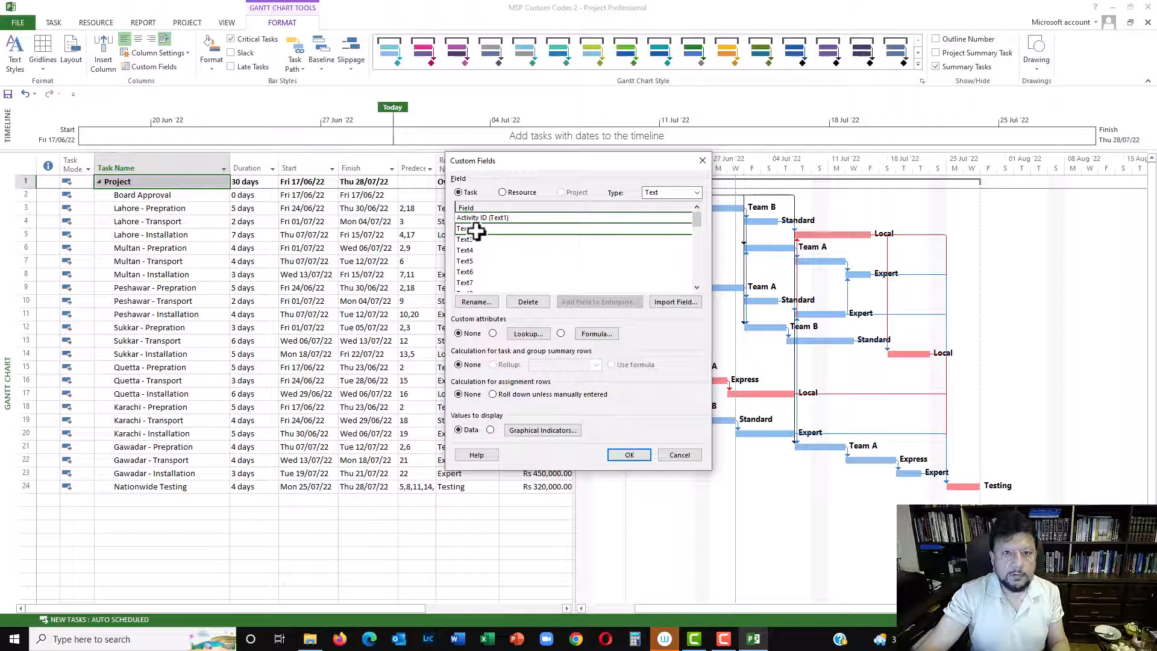
Rename task text field Text2 to 'Type of Work'
click(465, 228)
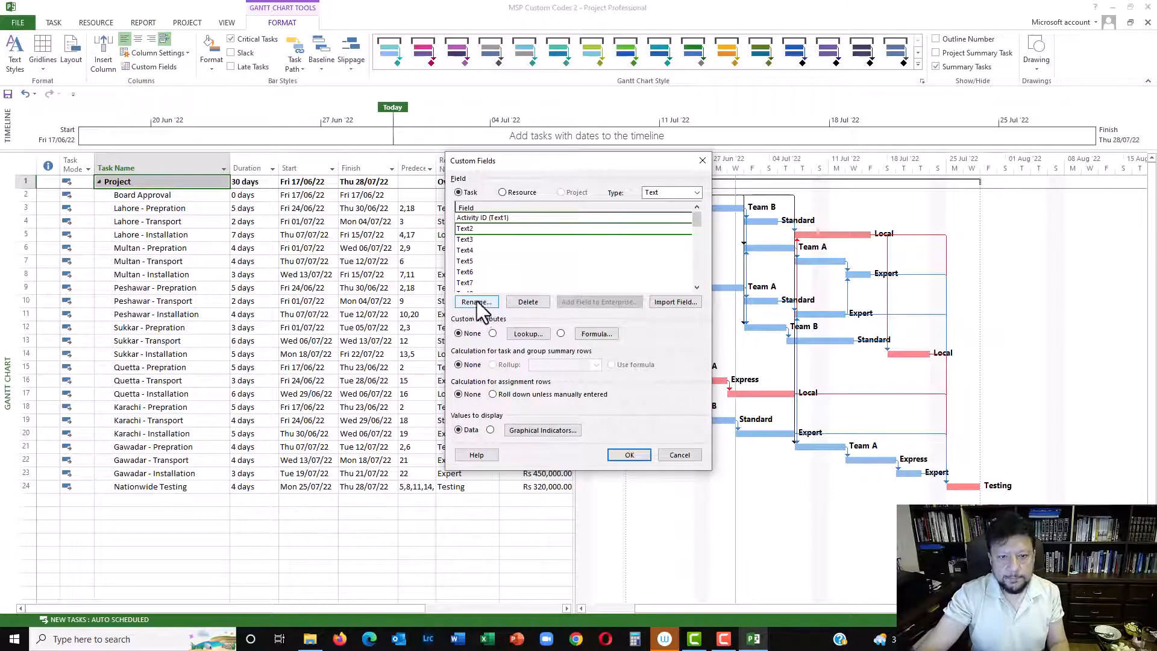
click(476, 302)
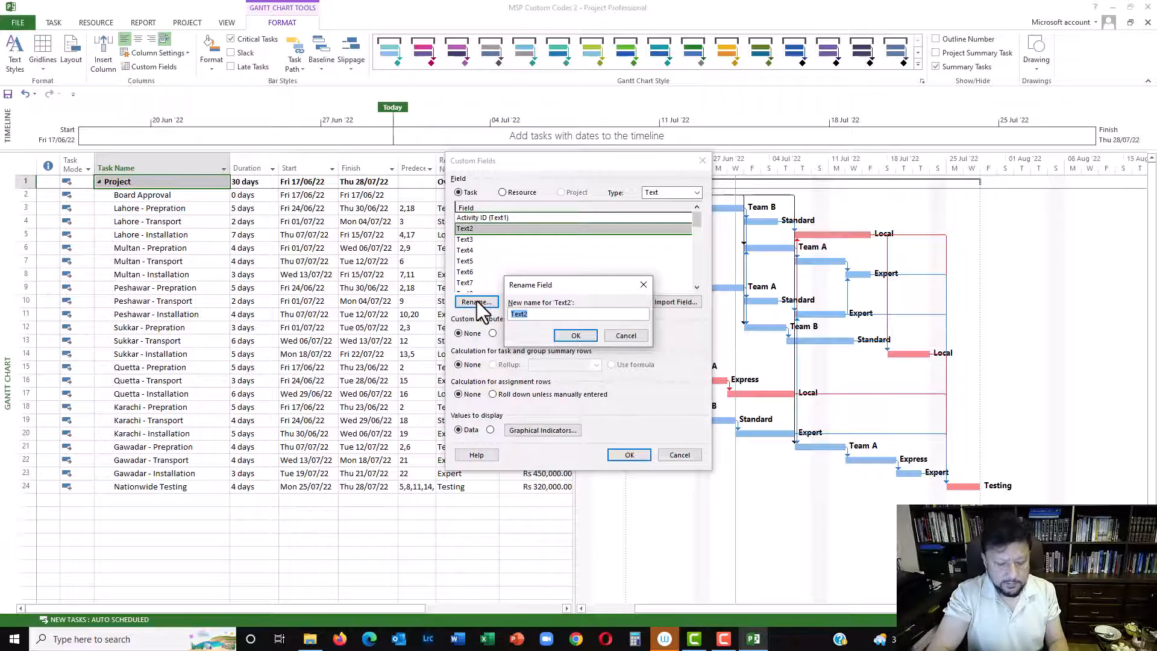
text(Type of Work)
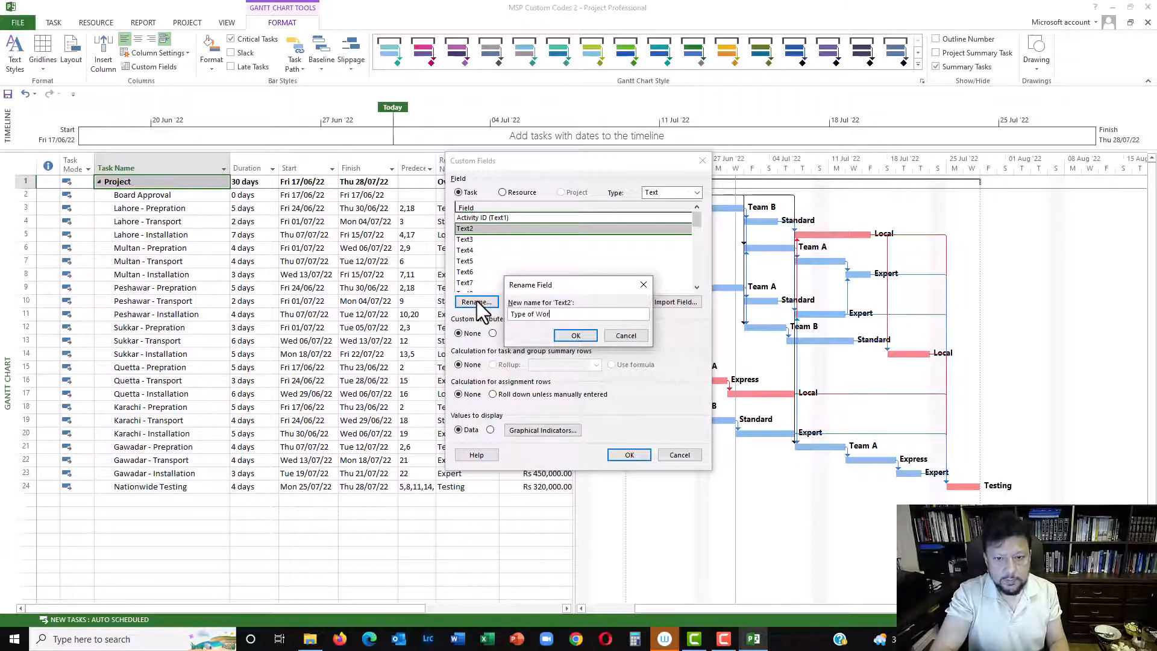
click(575, 335)
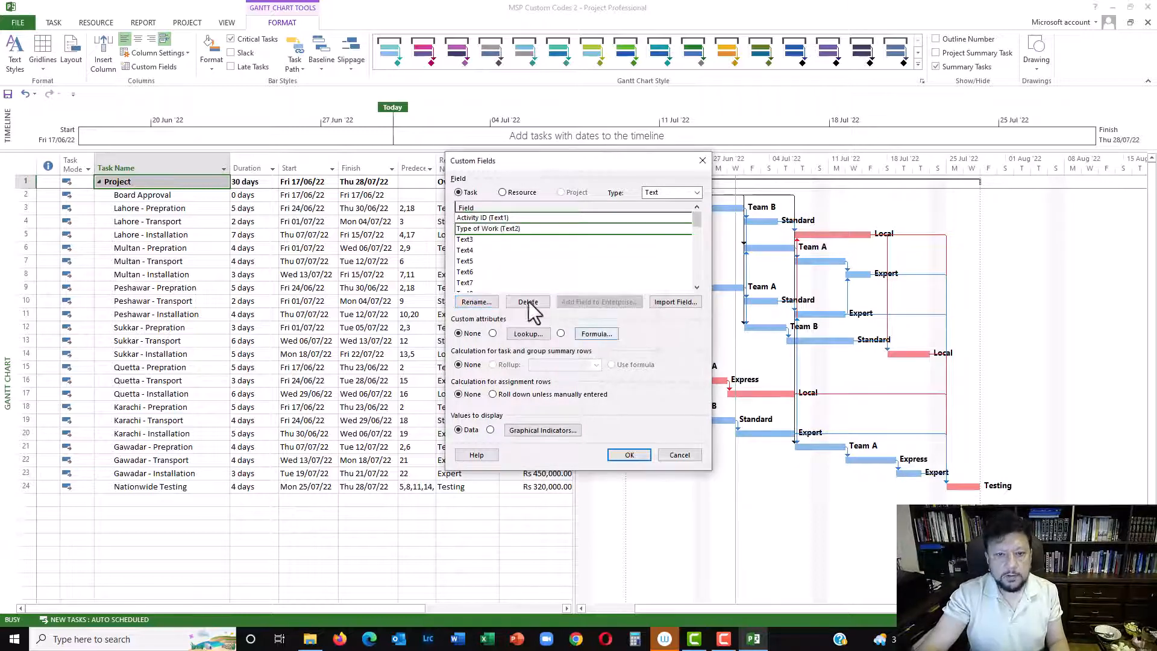
mouse_move(494, 338)
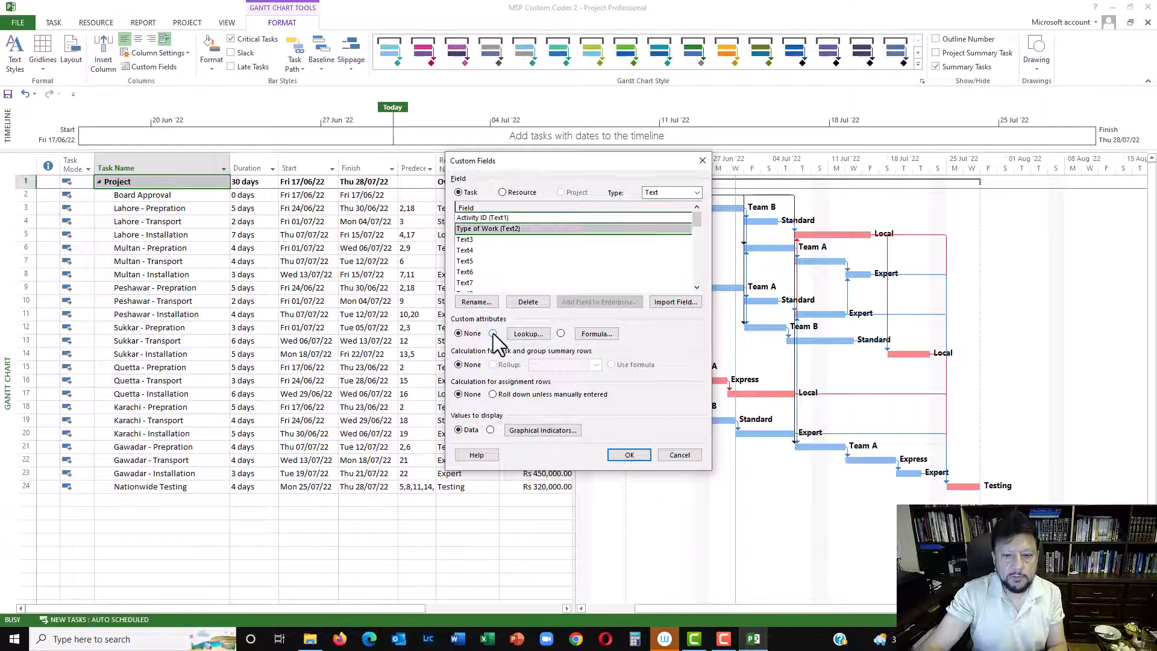
Build the Type of Work lookup: Prep, Tpt, Inst, PM with their descriptions
click(528, 334)
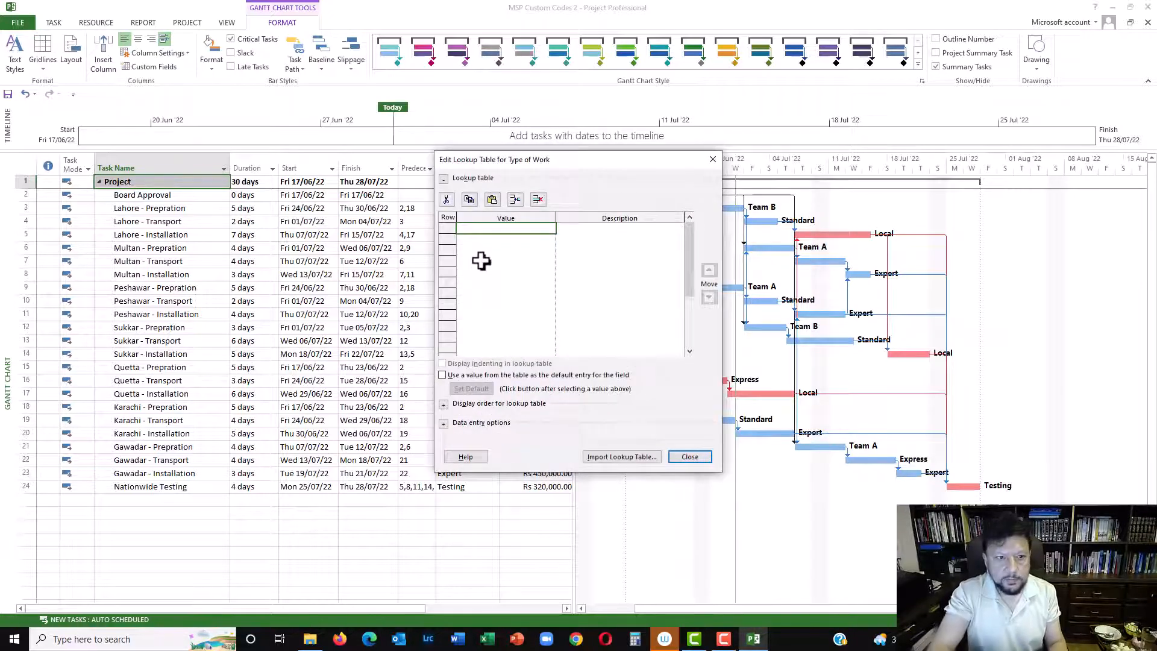
text(Prep)
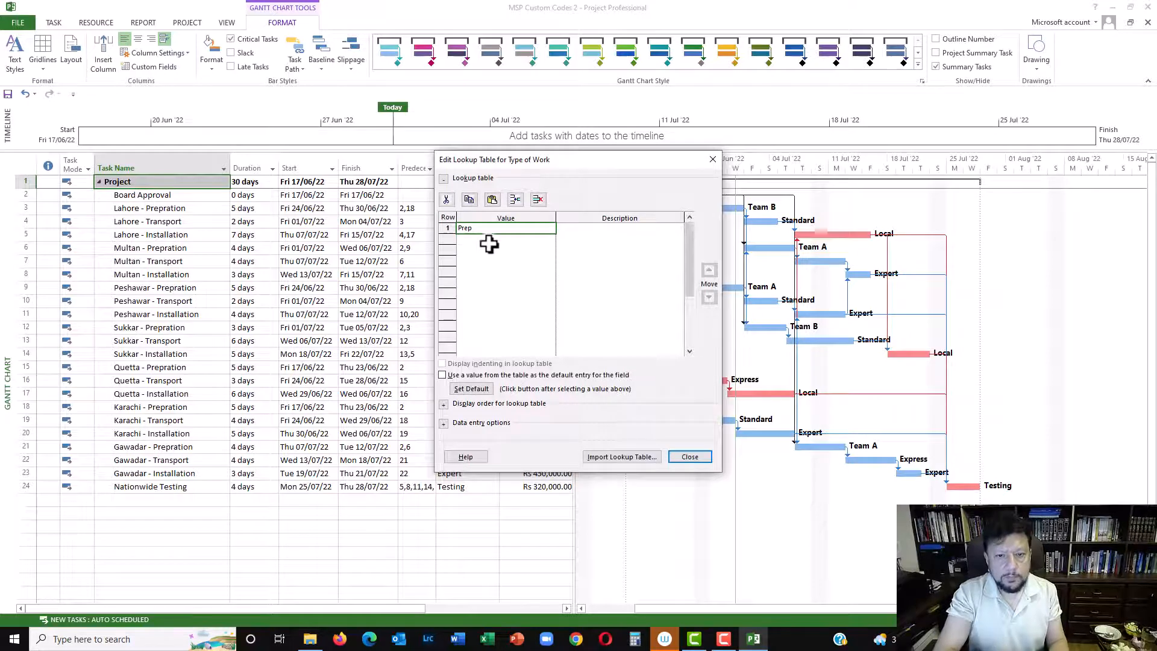
click(619, 227)
text(Prep)
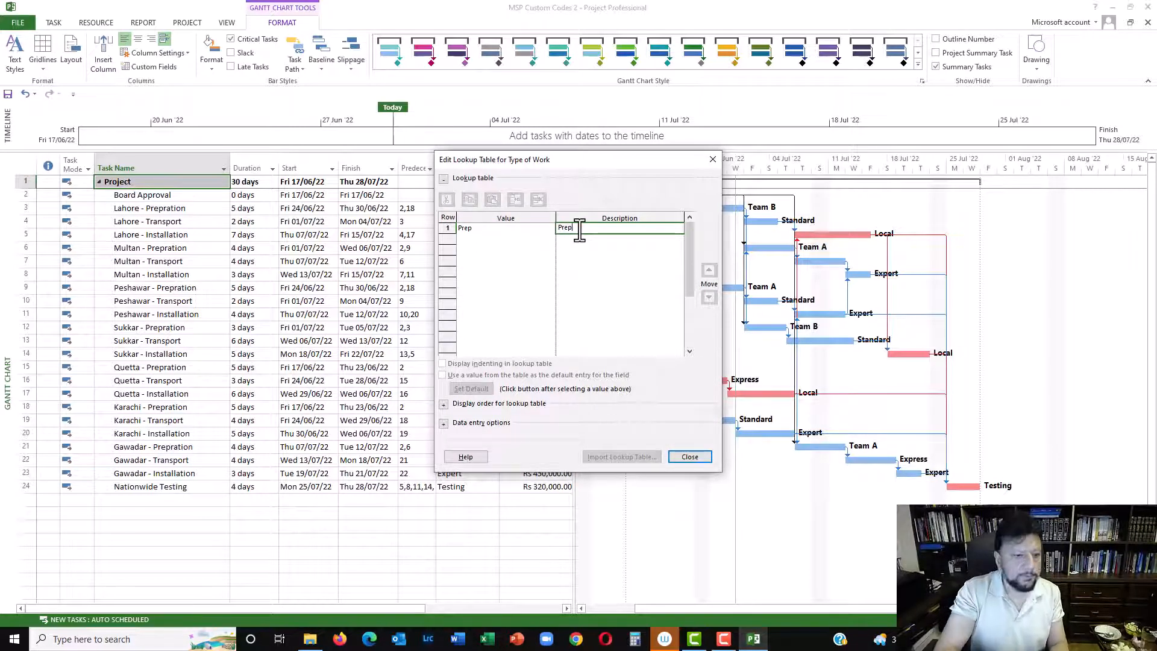
text(aration)
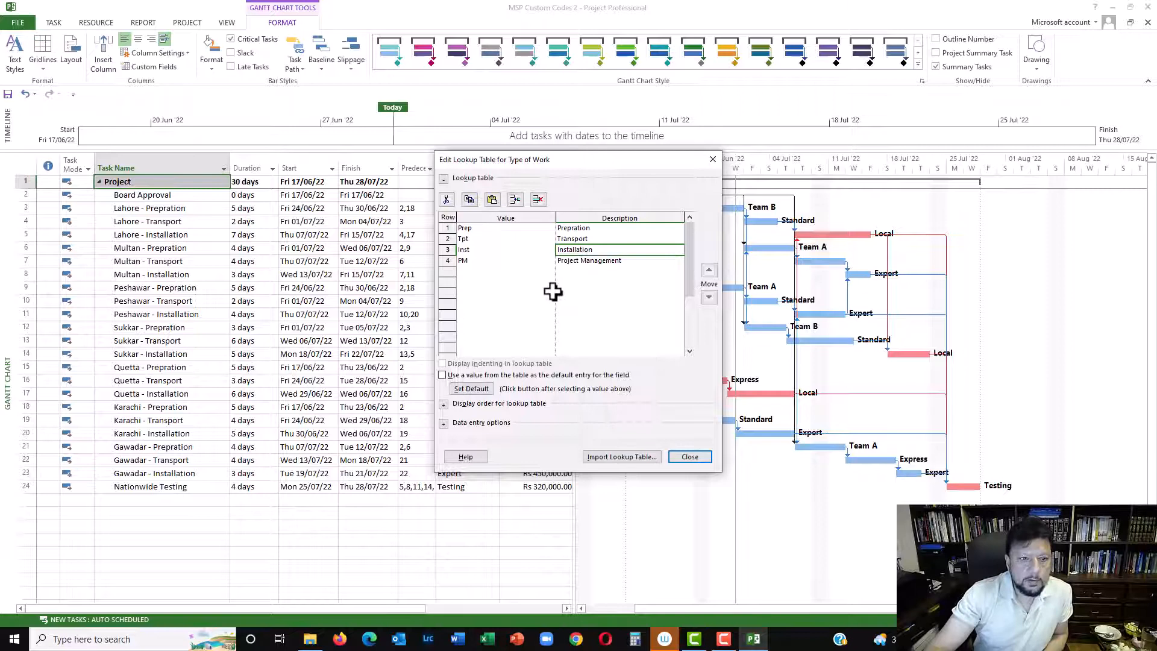
mouse_move(688, 456)
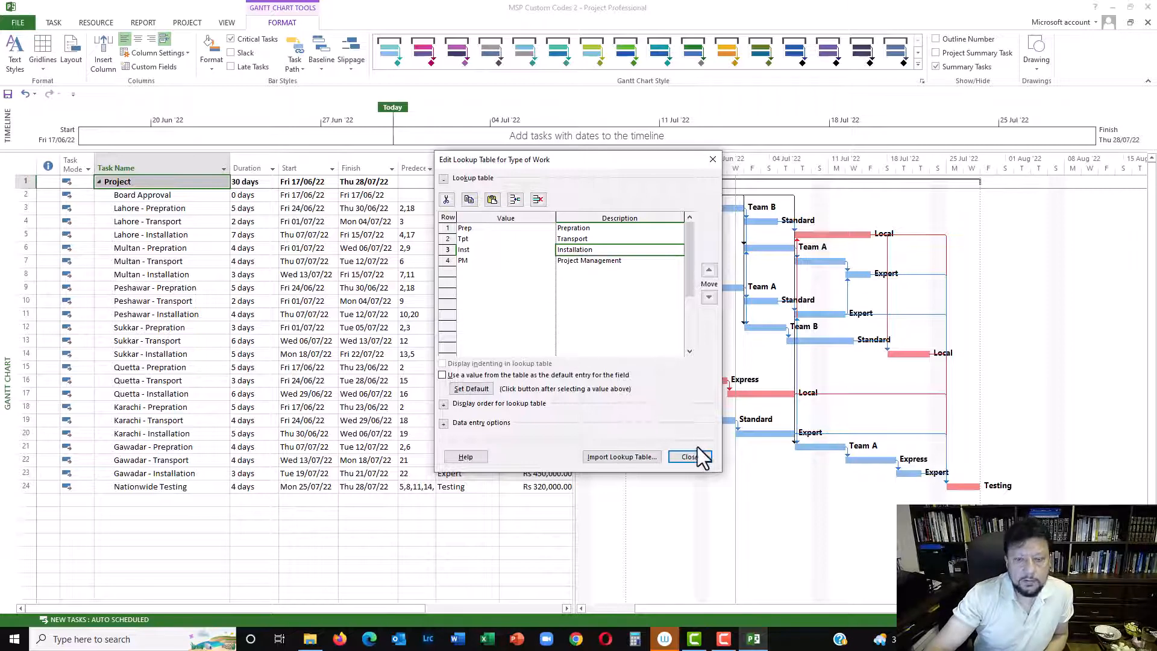
click(688, 456)
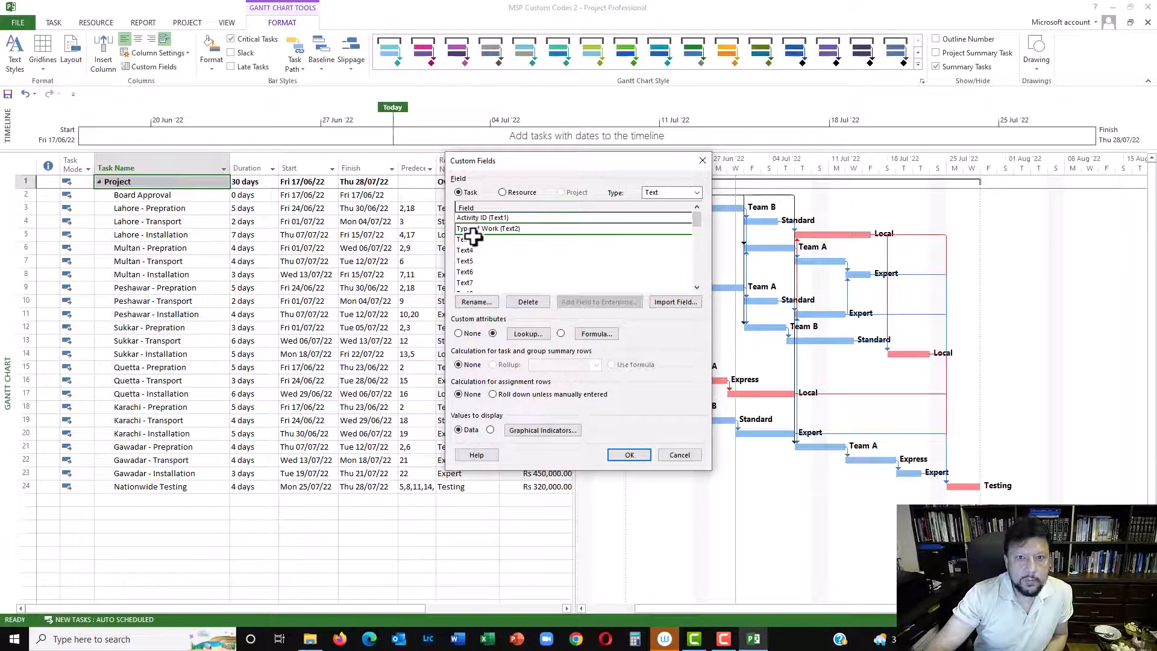
Rename task text field Text3 to 'Zone'
click(487, 240)
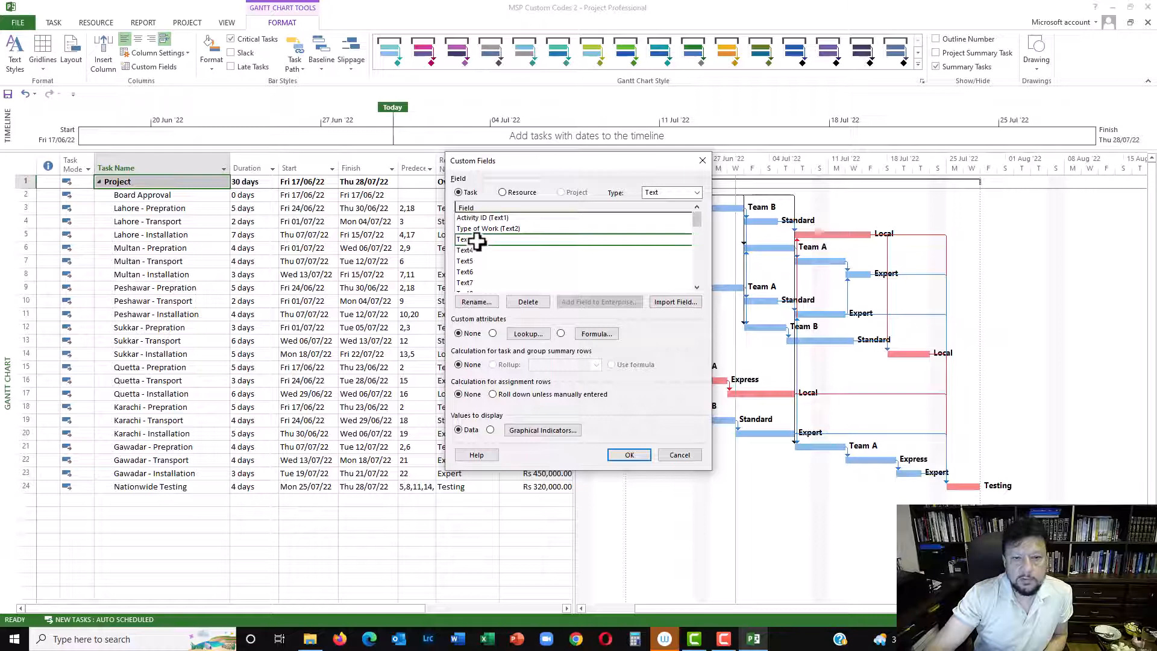
mouse_move(555, 229)
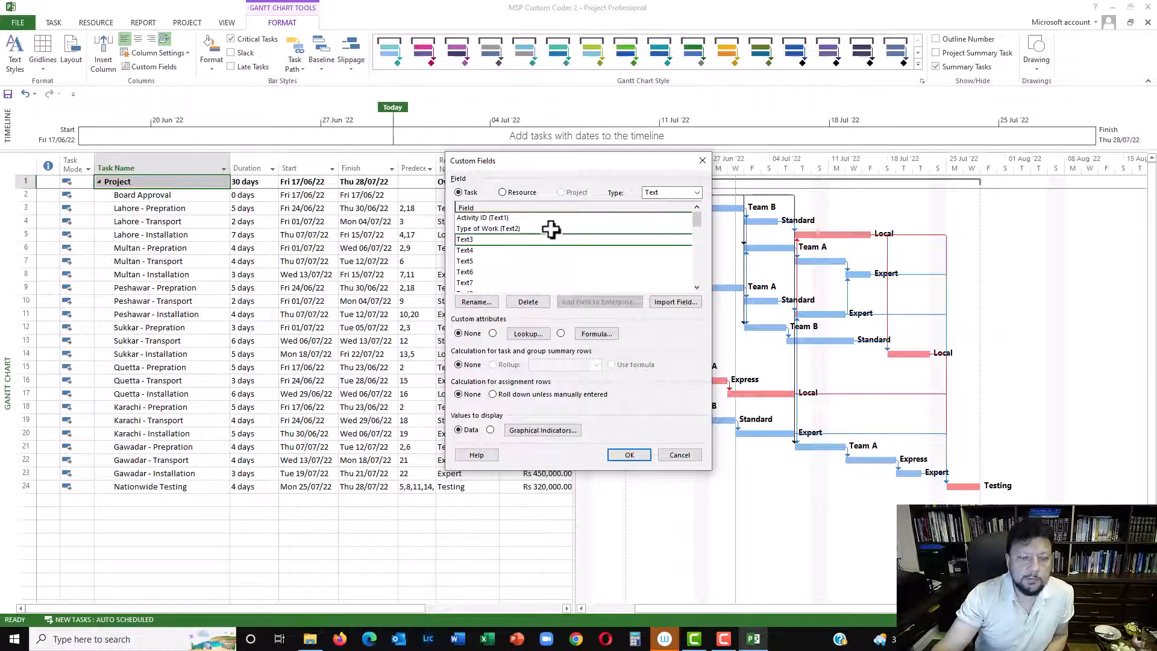
mouse_move(473, 318)
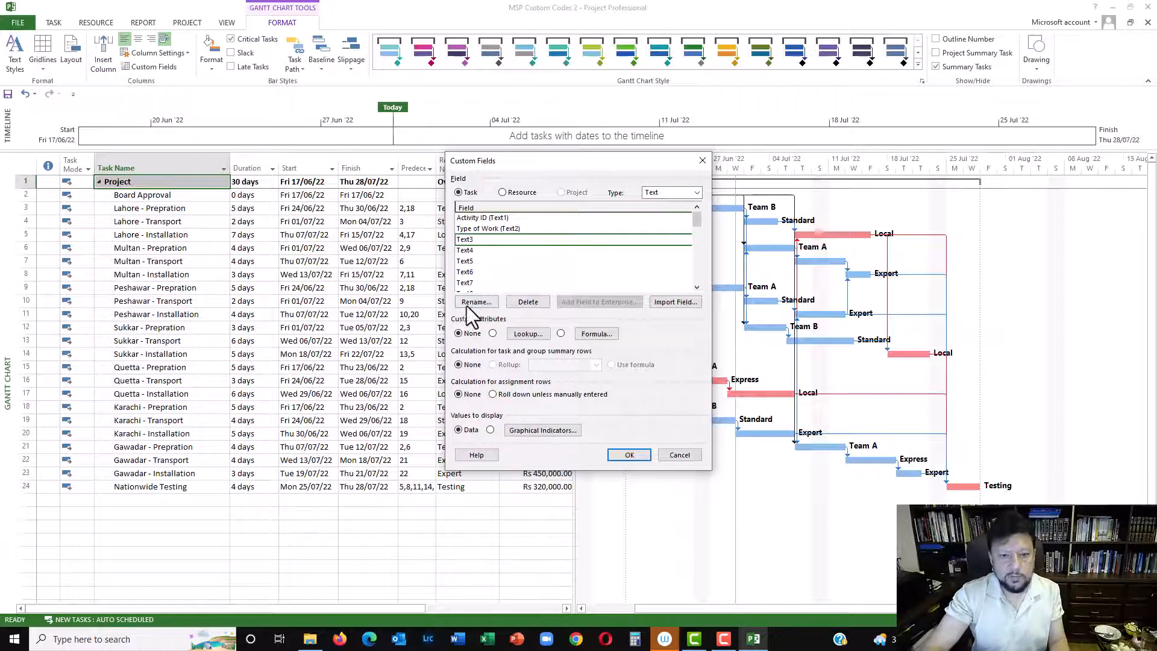
click(477, 302)
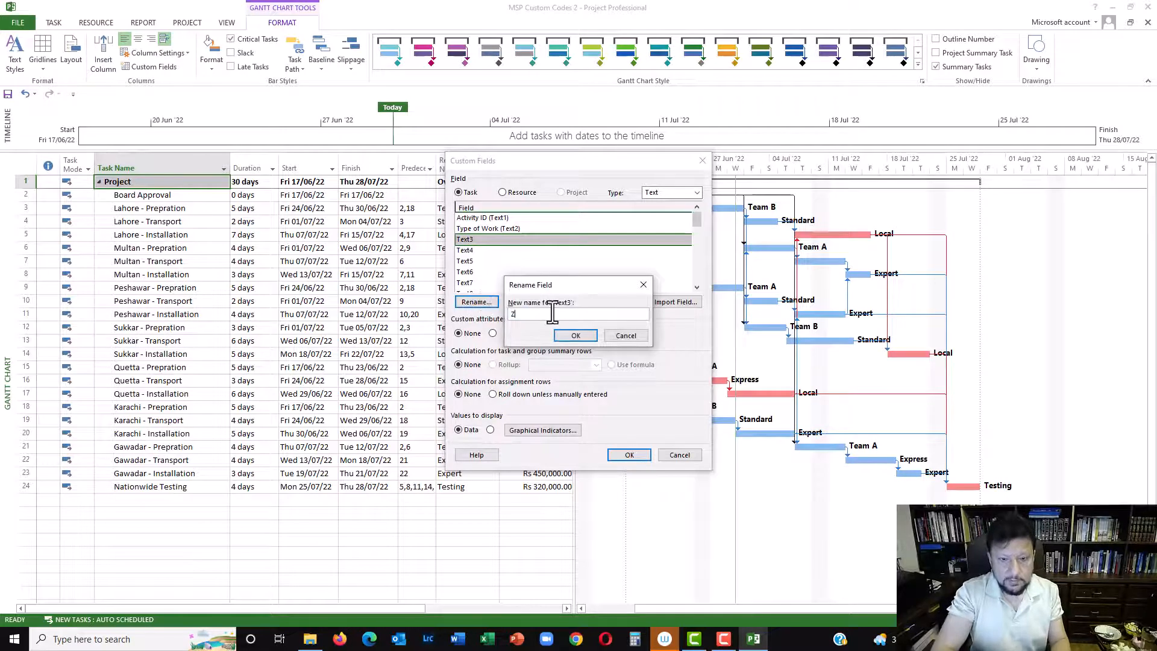
text(one)
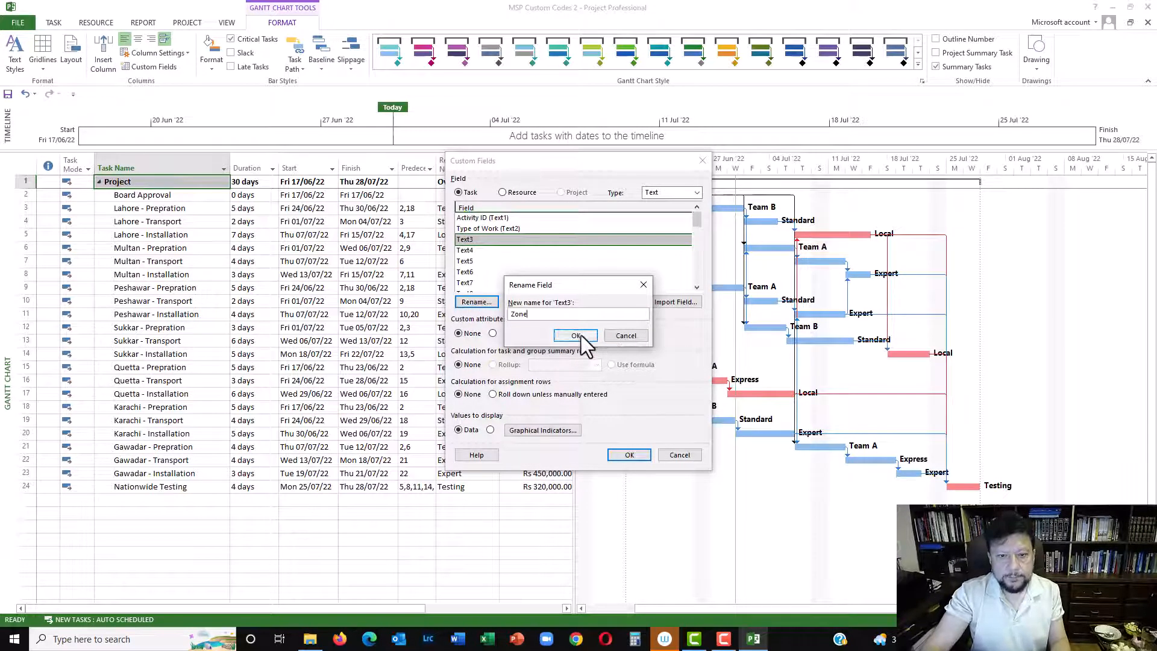
click(575, 335)
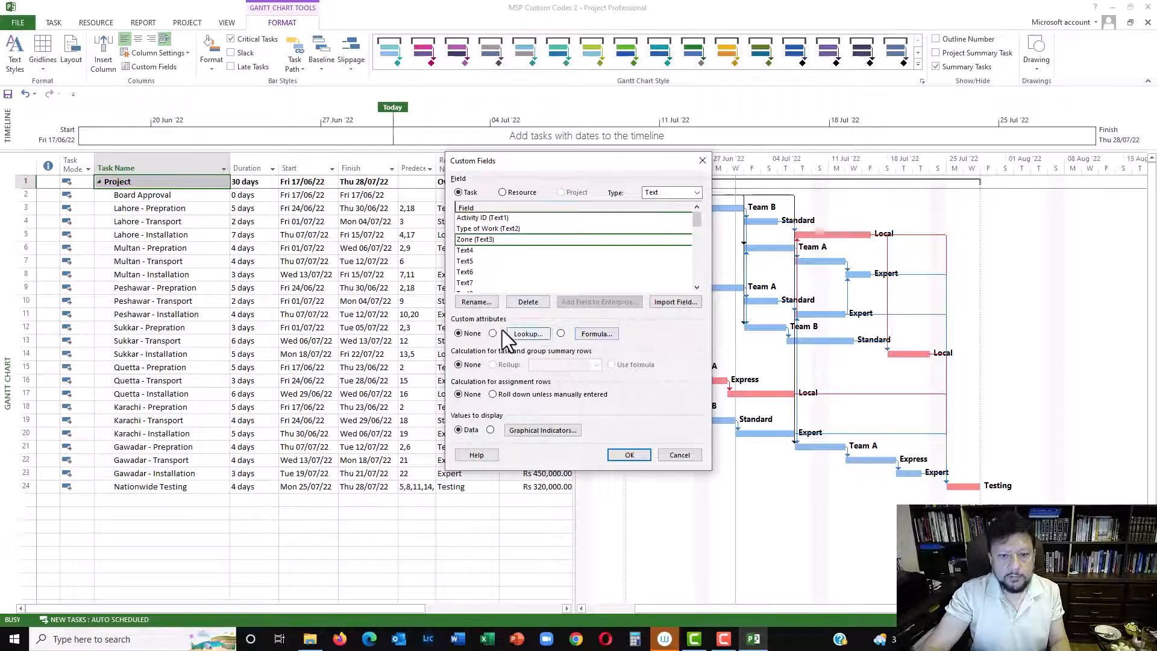
Add Zone lookup values N for North and S for South
click(527, 333)
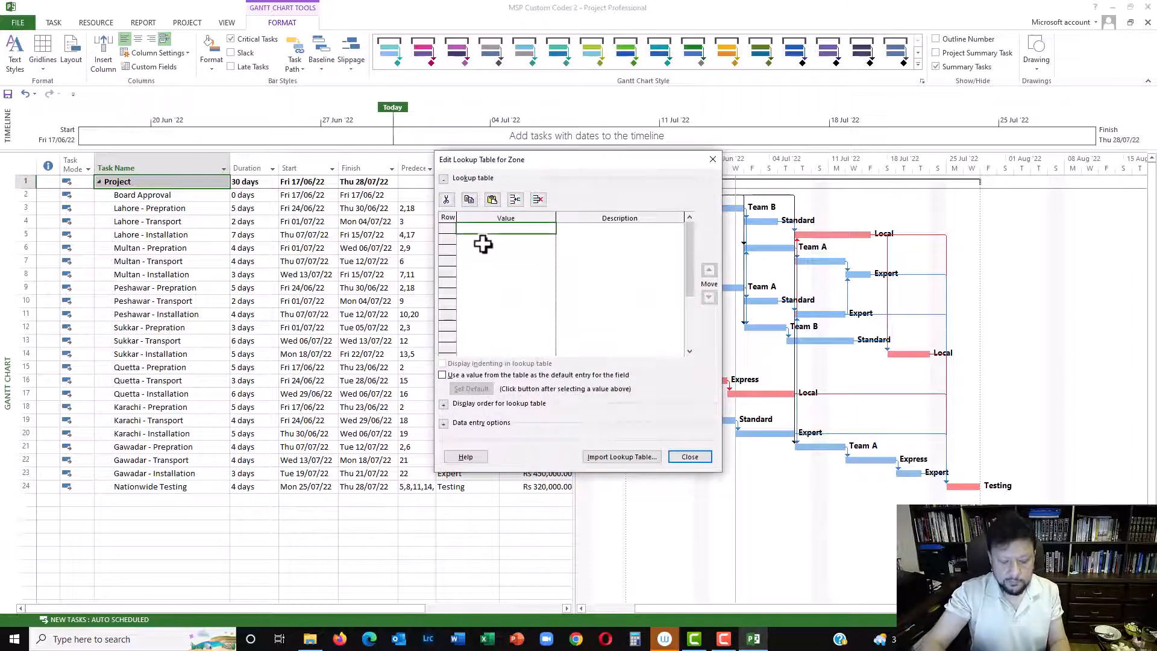
click(505, 227)
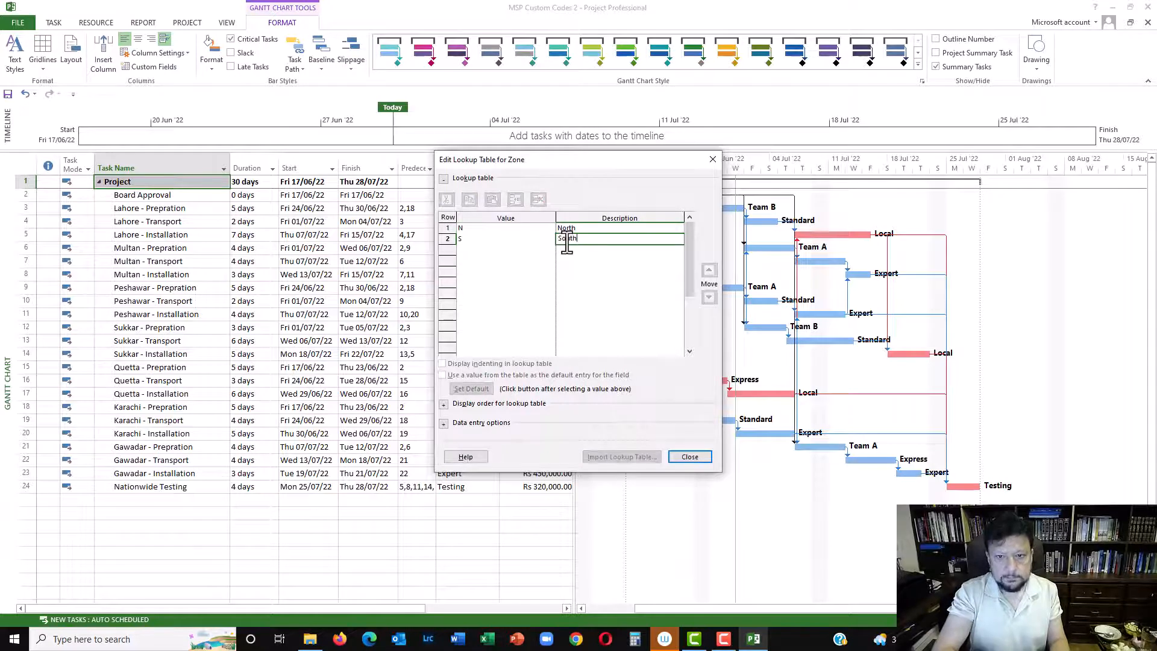
click(688, 456)
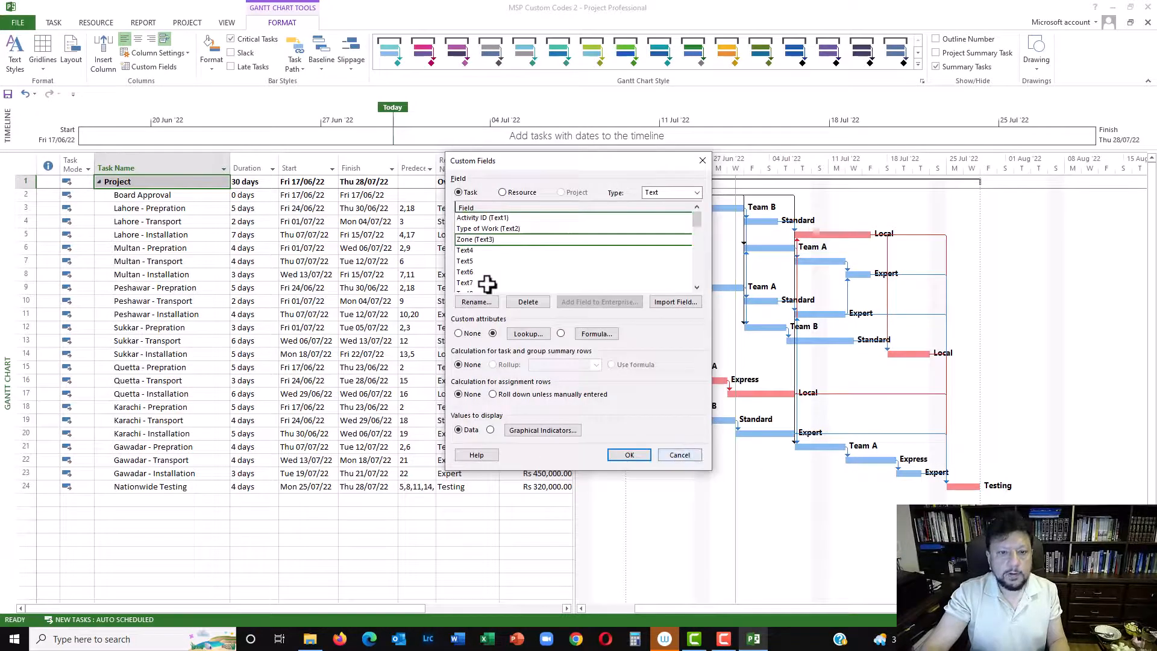
Rename task text field Text4 to 'City'
click(476, 302)
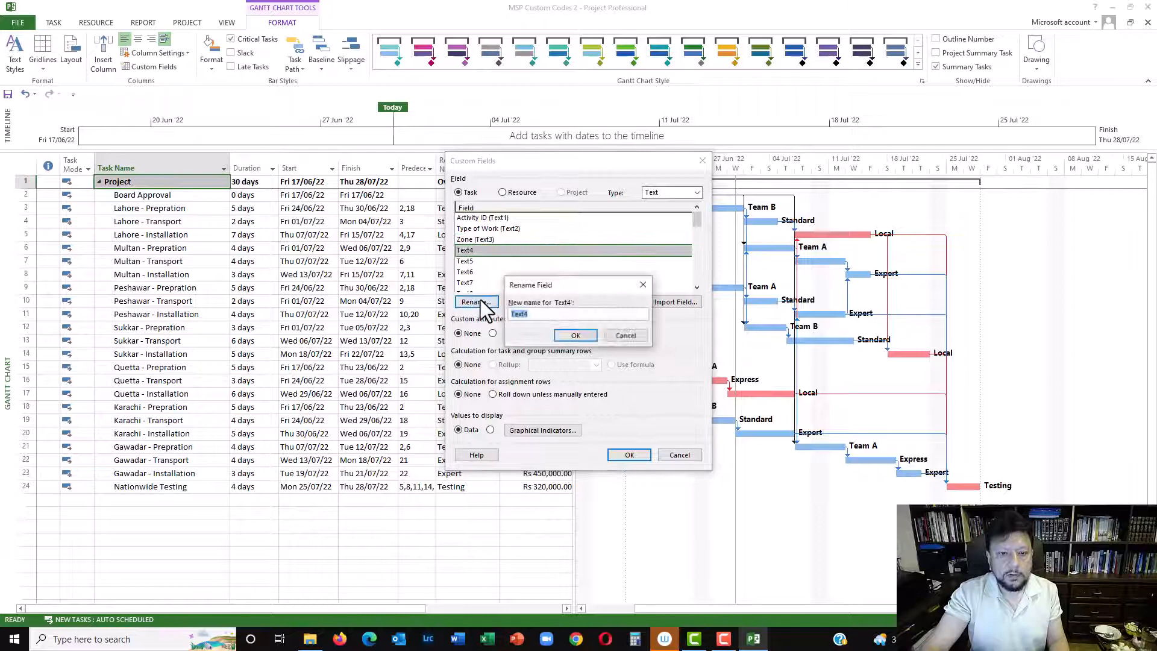
text(City)
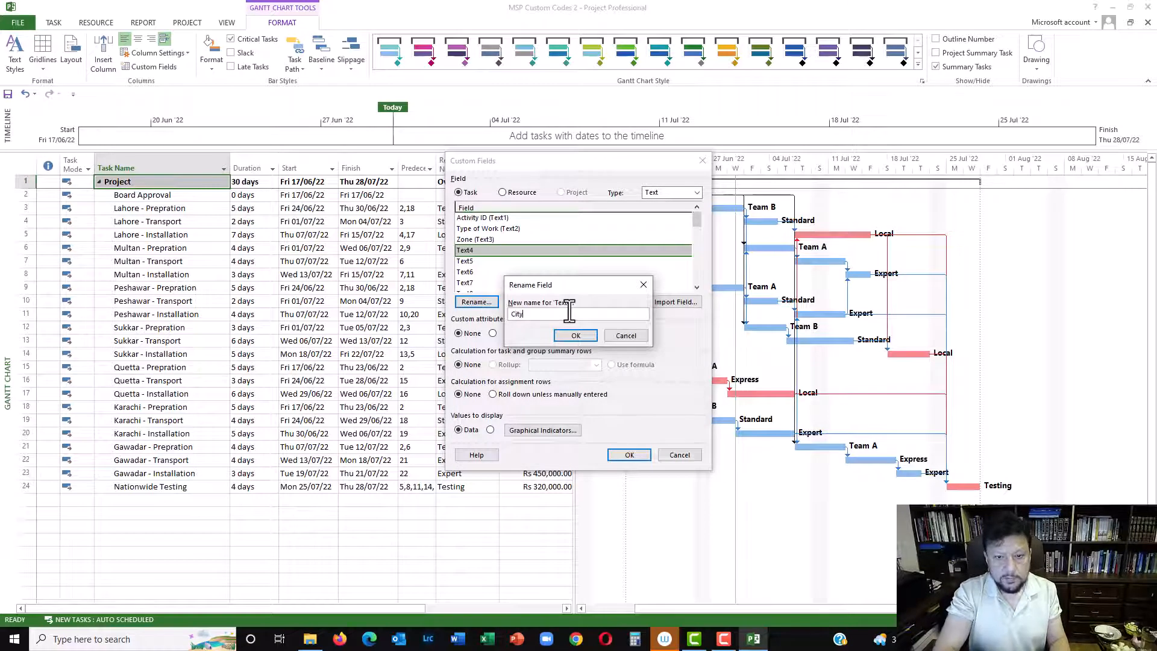
click(575, 335)
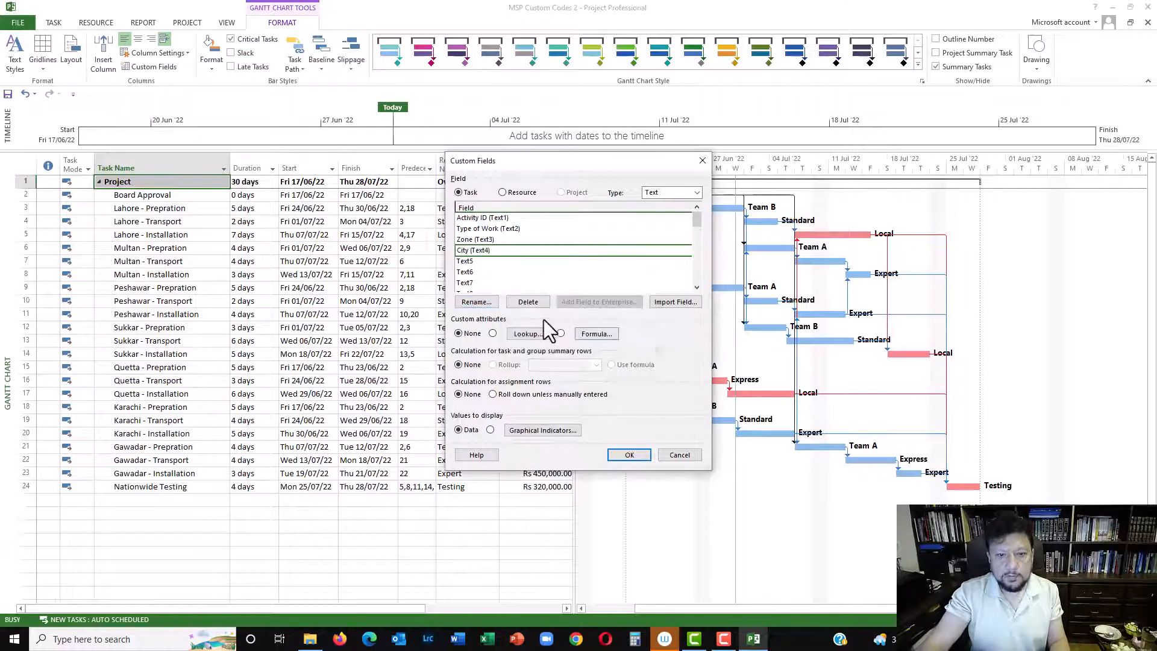
Add City lookup codes ISB, LHR, MUX, PSW, SKR, QTA, KRI, GWD with city names
click(525, 333)
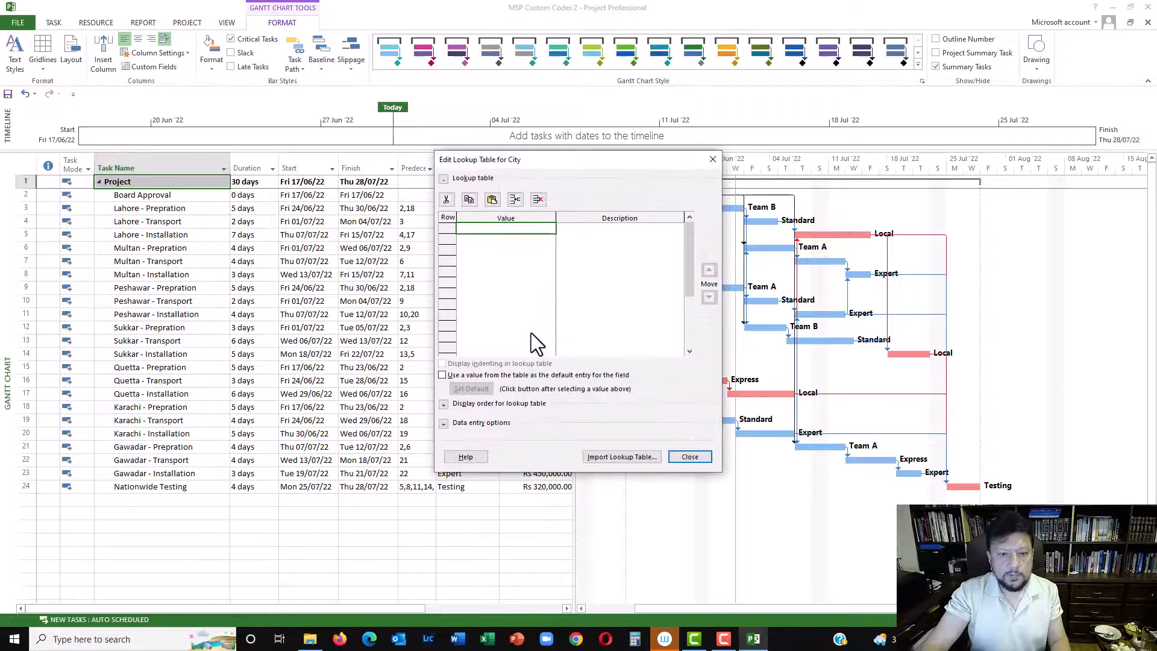
text(ISB)
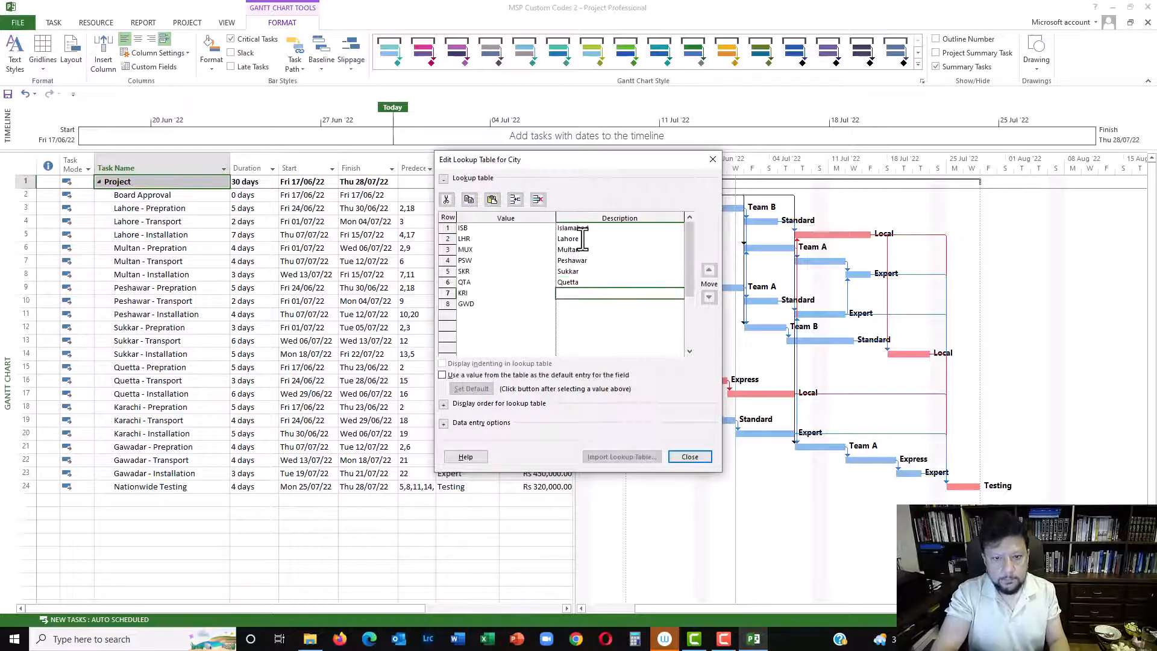
text(Karachi)
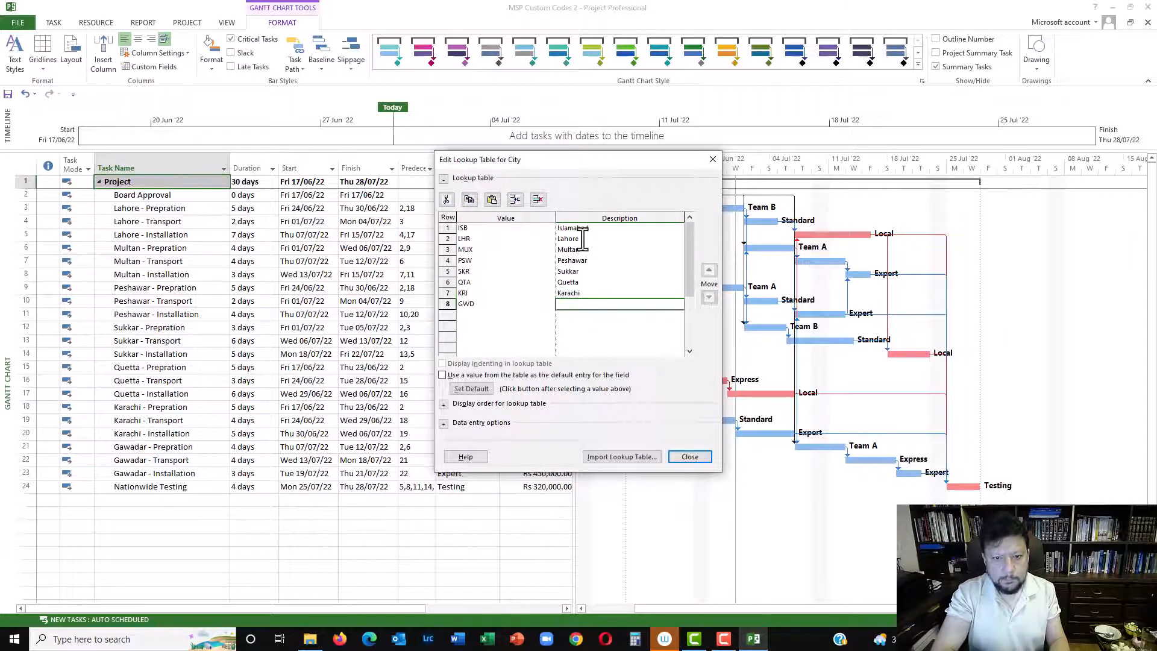
text(Gawadar)
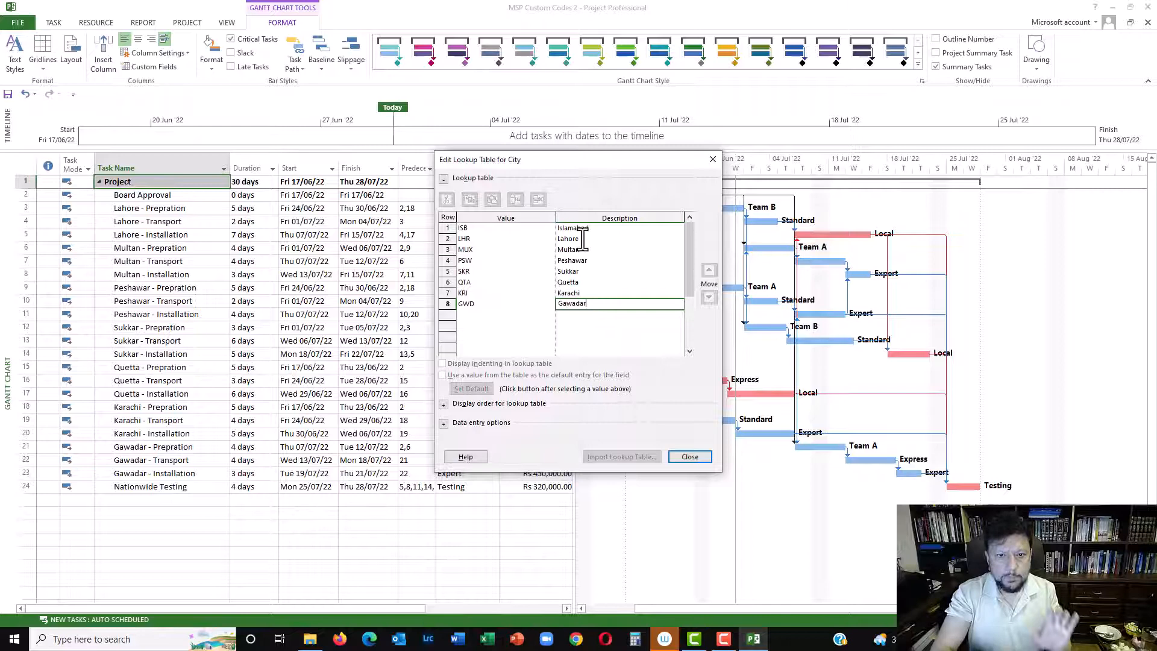
mouse_move(532, 264)
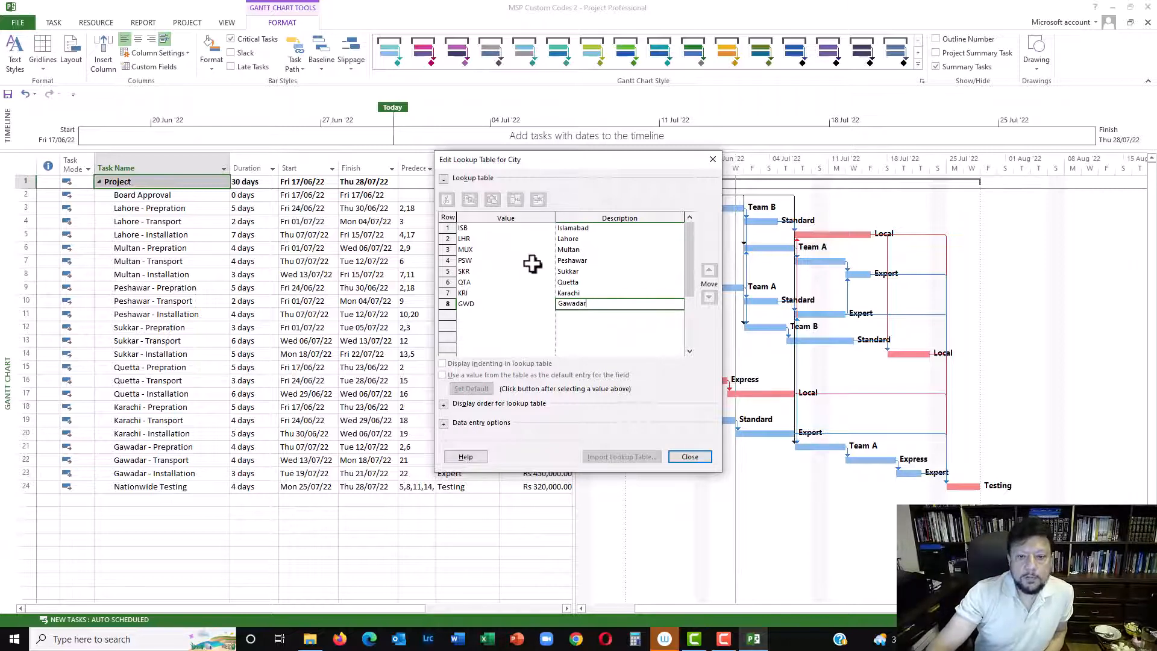
click(689, 457)
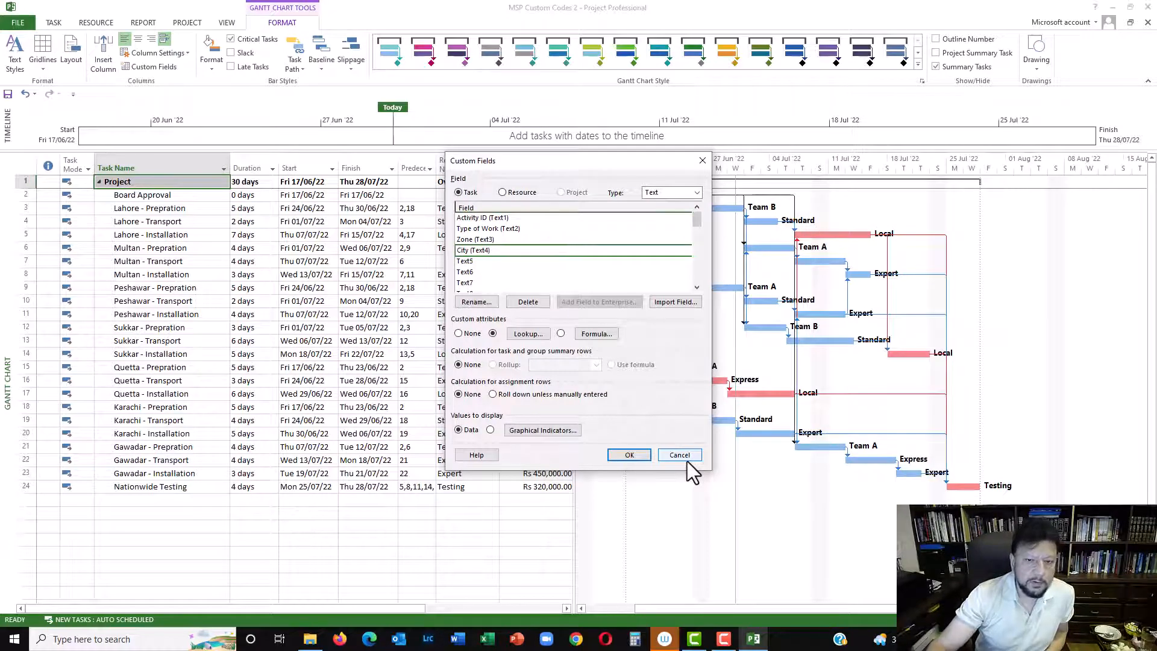
mouse_move(532, 376)
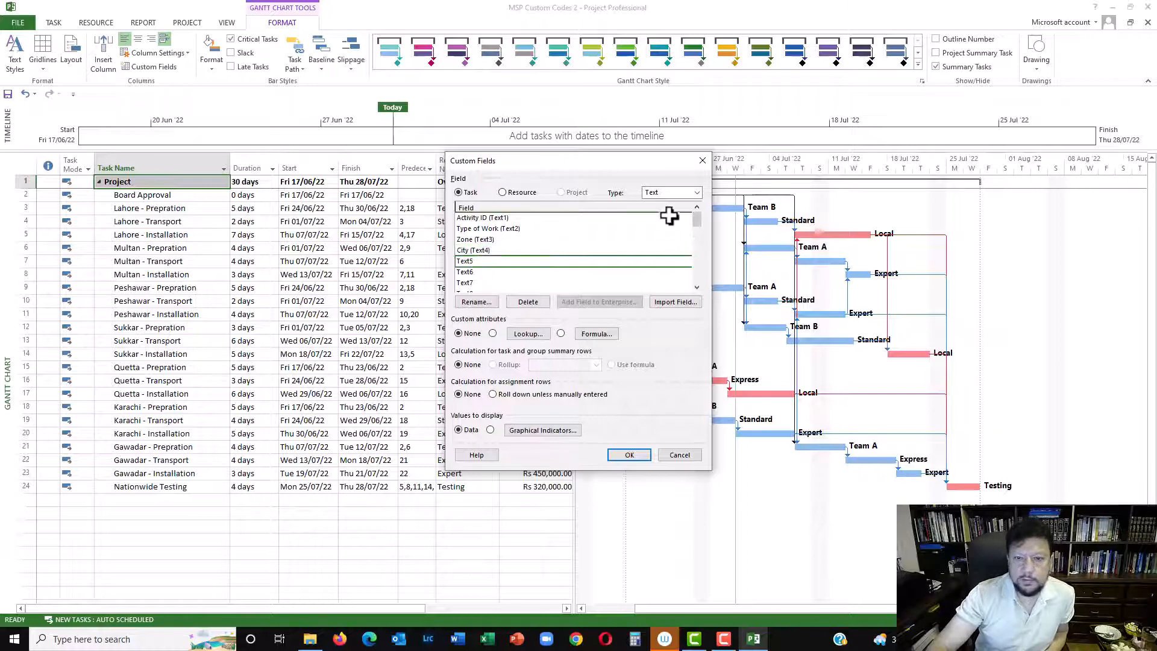
Switch to task outline codes and rename Outline Code1 to 'Zone-City'
click(695, 192)
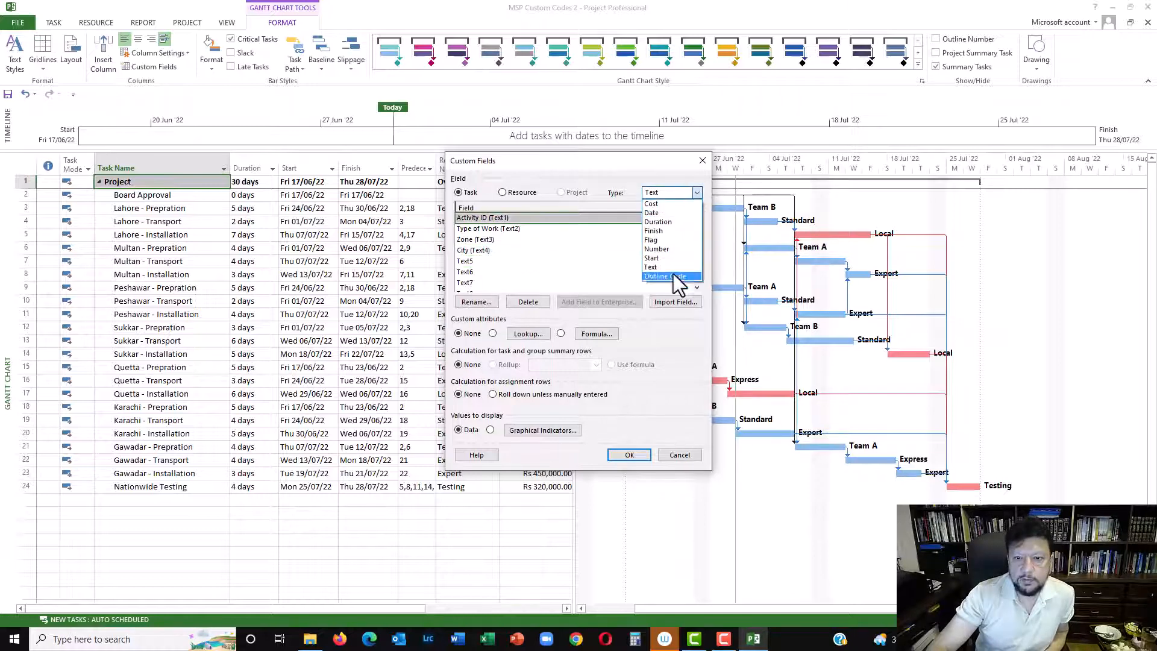
click(665, 276)
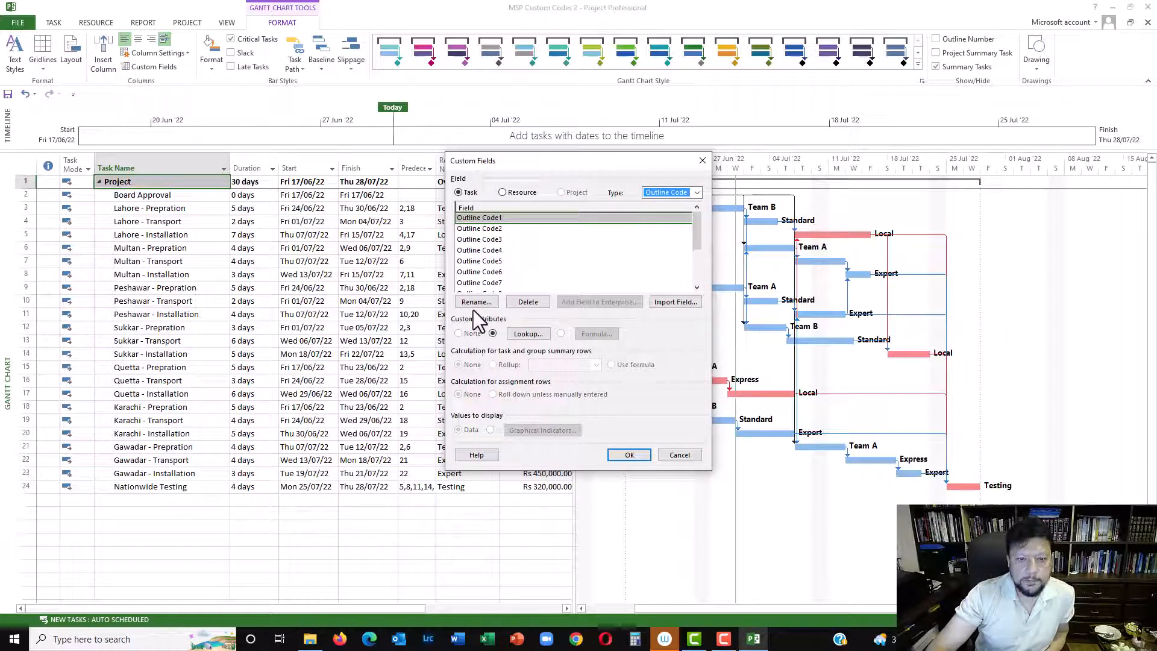
click(474, 302)
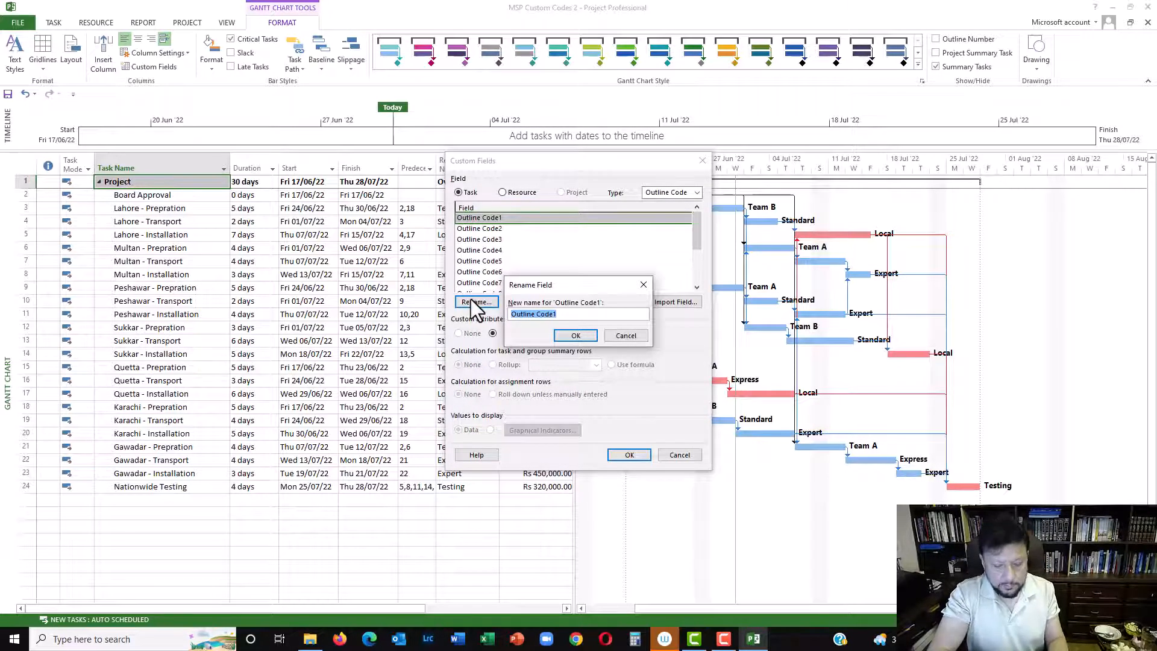
text(Zo)
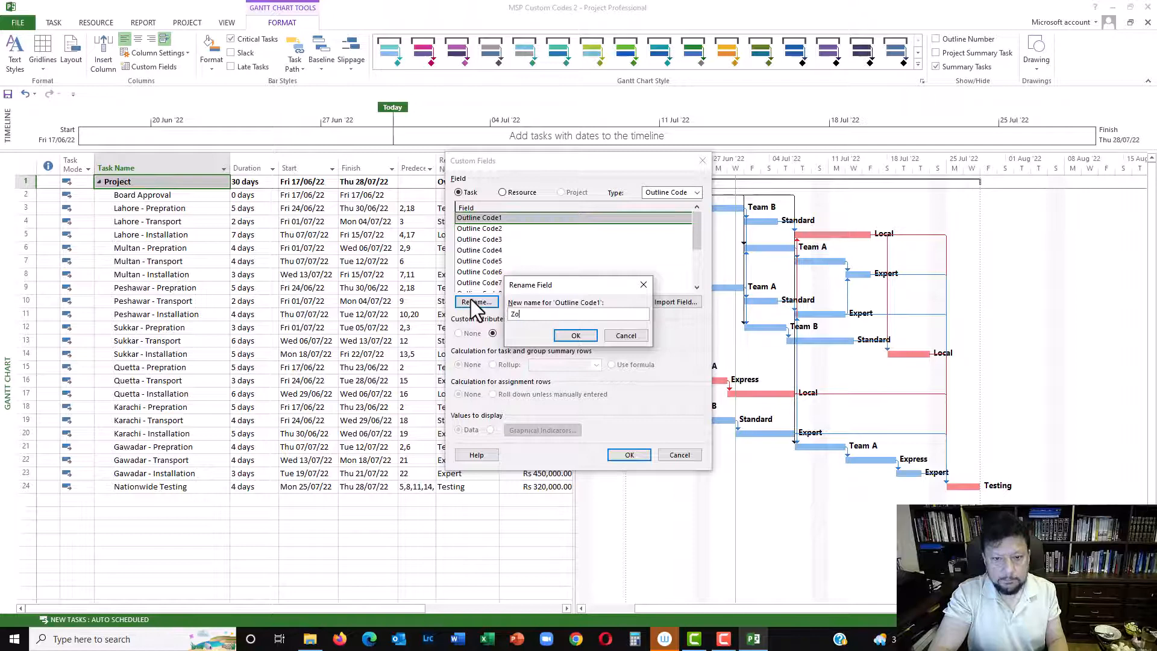
text(ne-City)
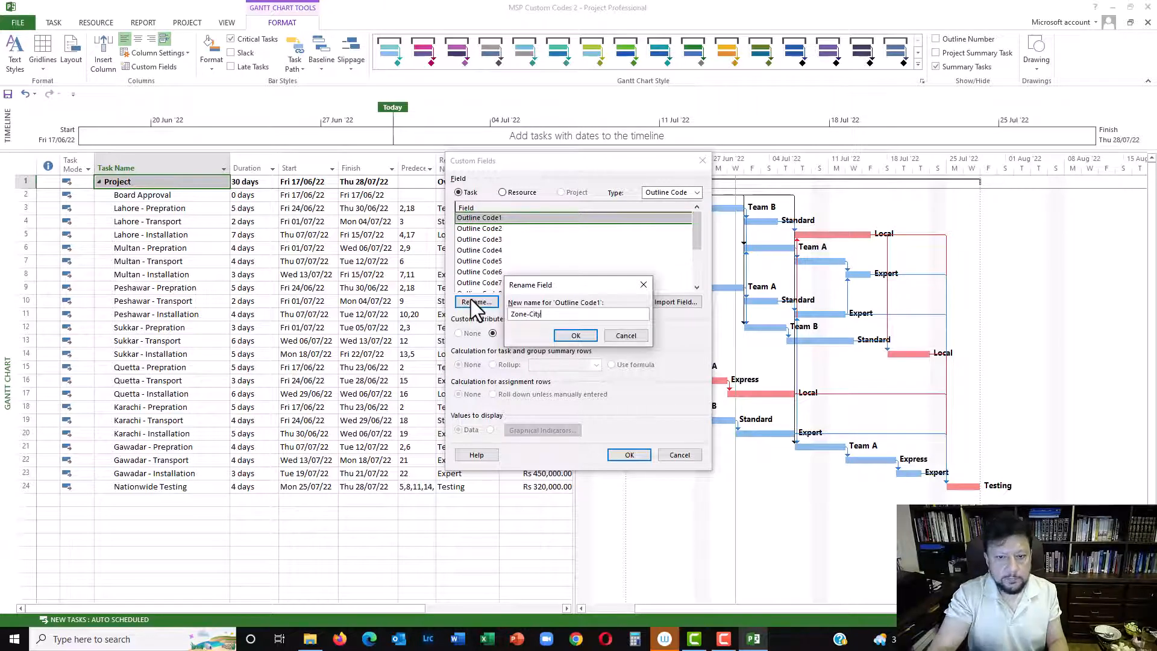
click(575, 335)
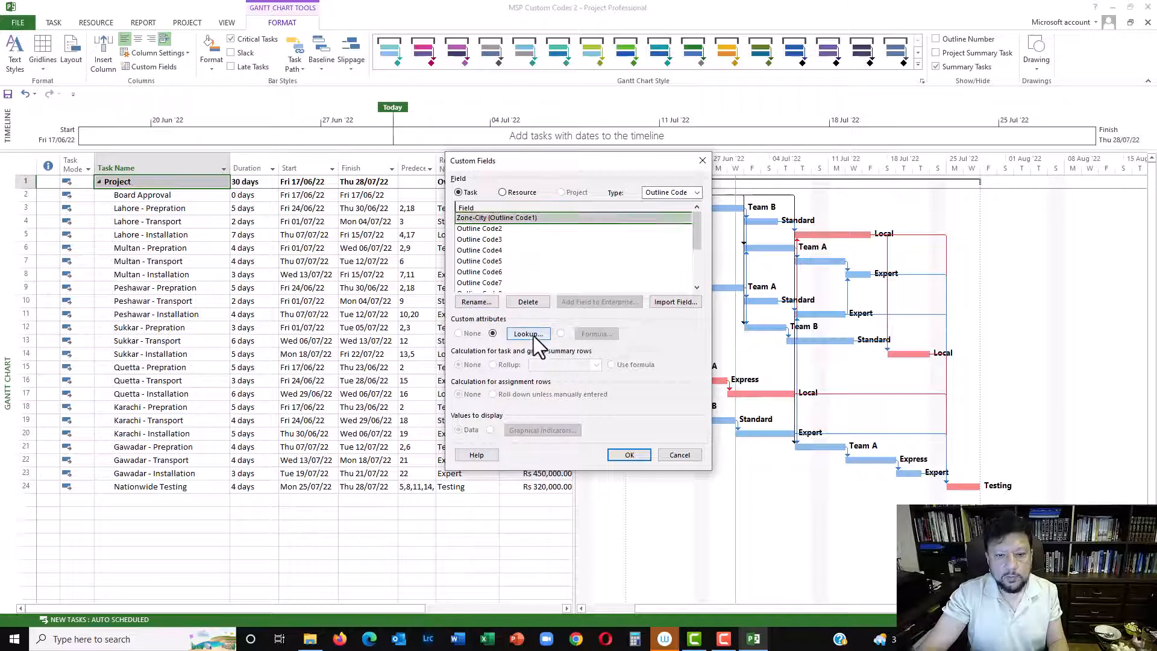
click(528, 333)
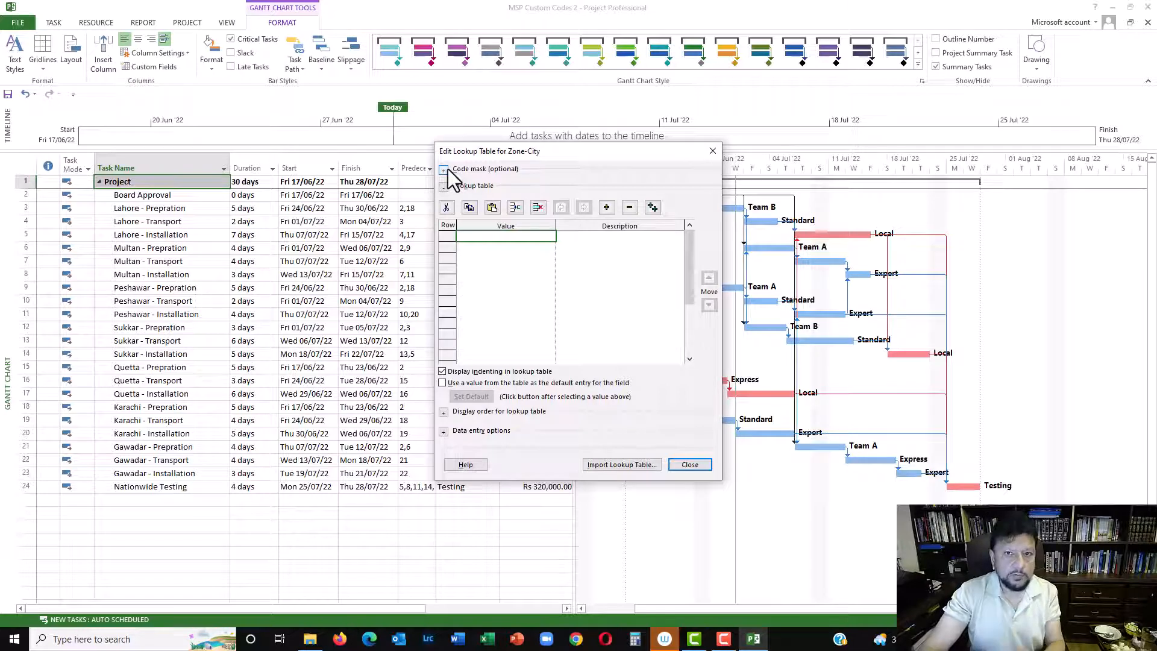
Define the Zone-City code mask: level 1 one character, level 2 three characters
click(444, 169)
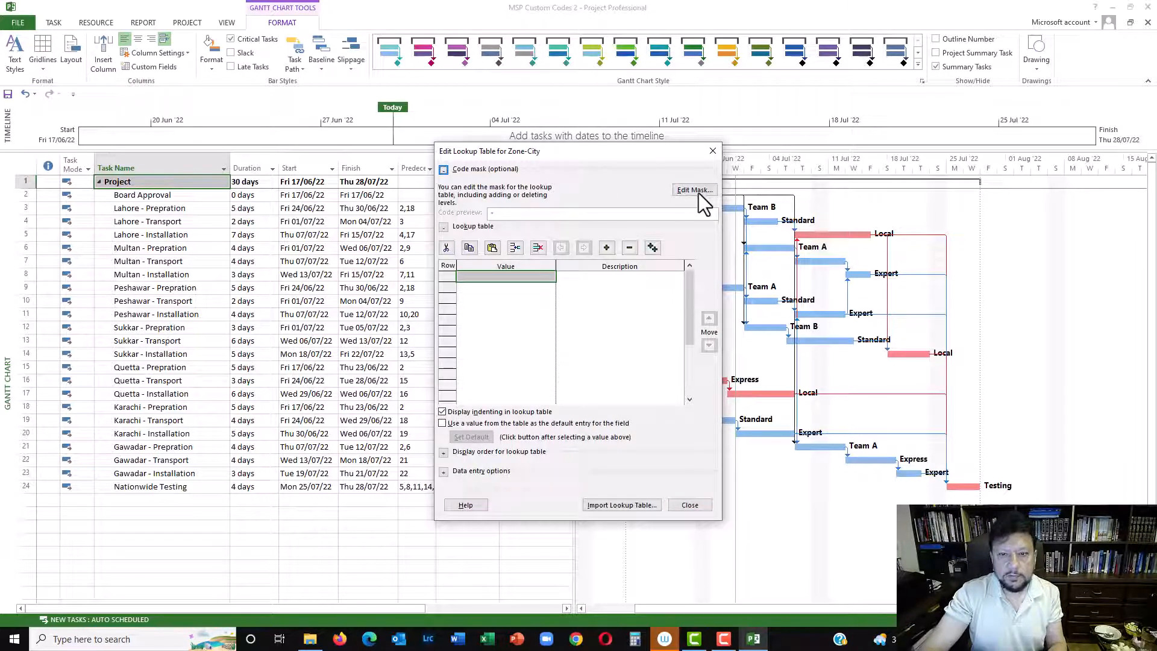
click(694, 189)
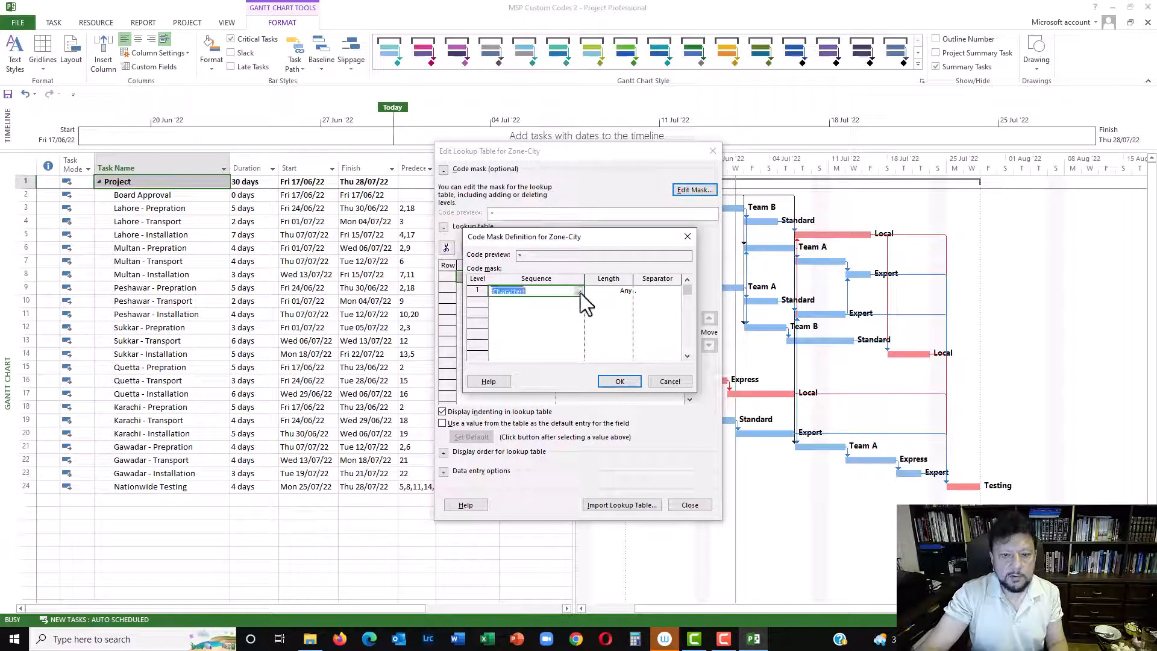
click(578, 290)
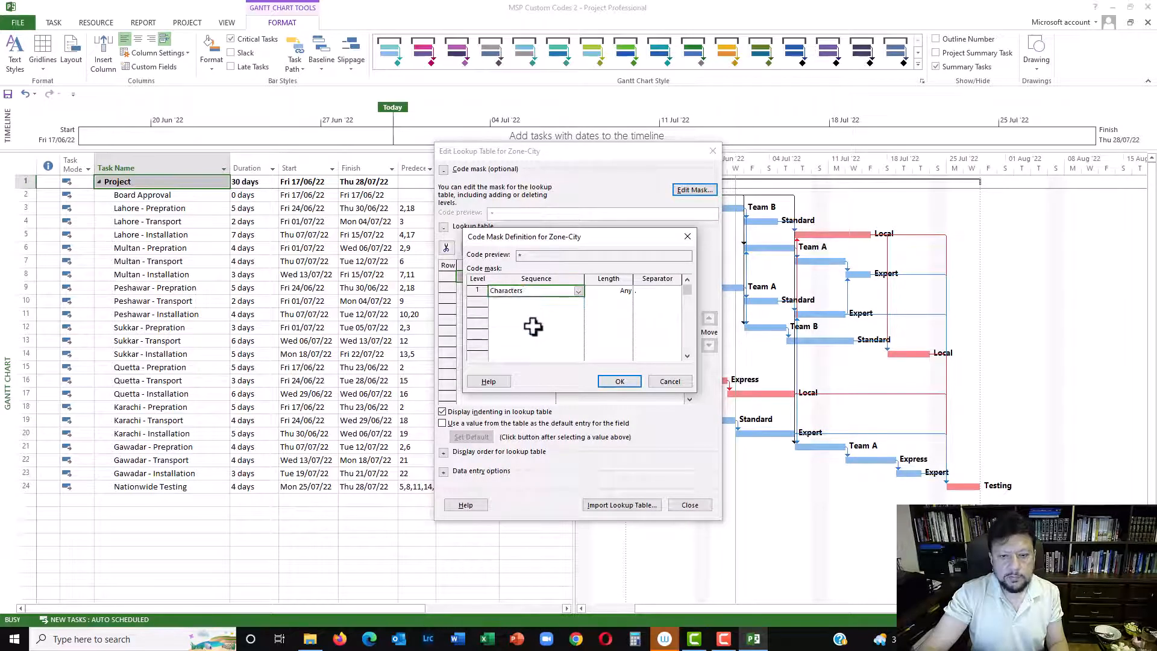
click(627, 290)
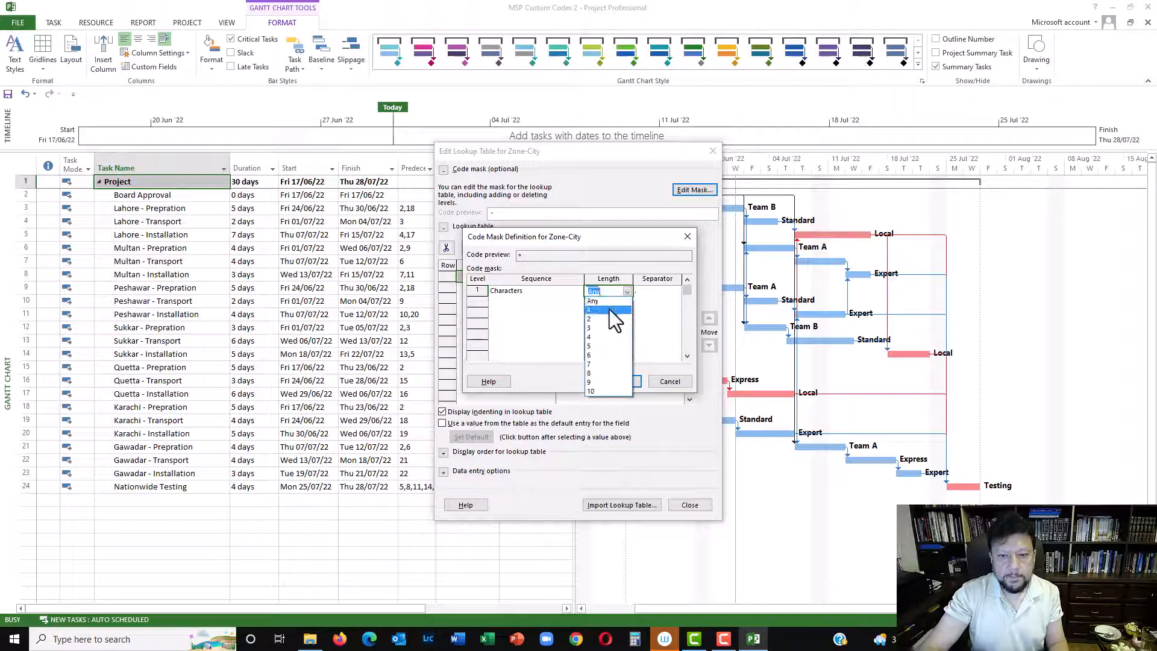
click(590, 310)
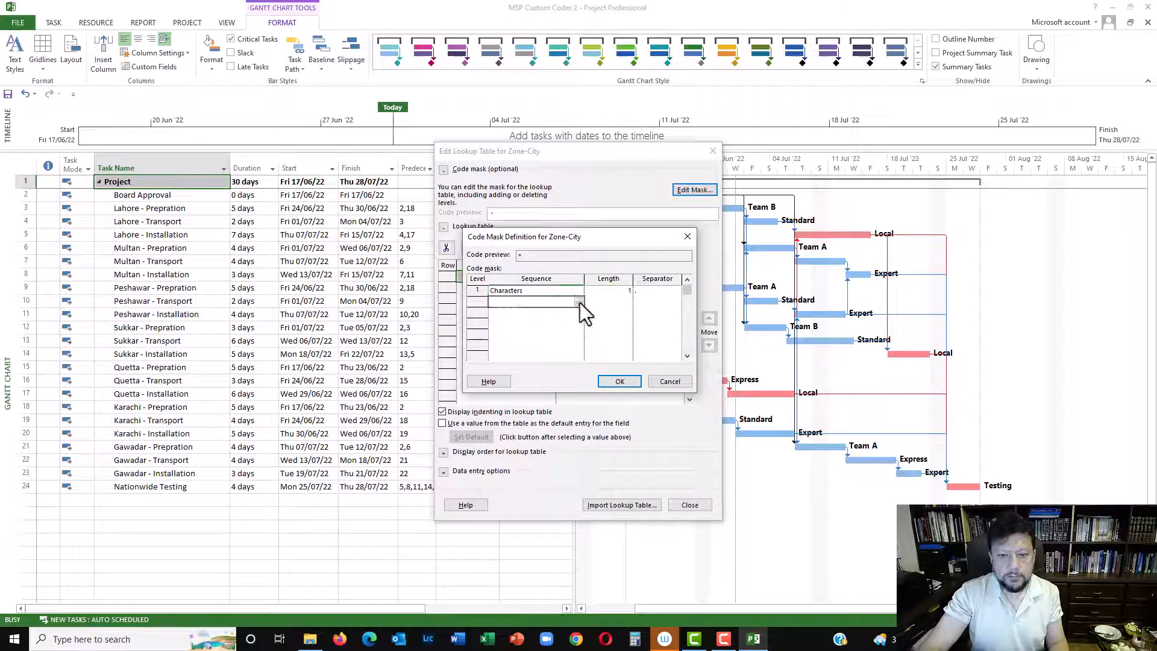
click(579, 302)
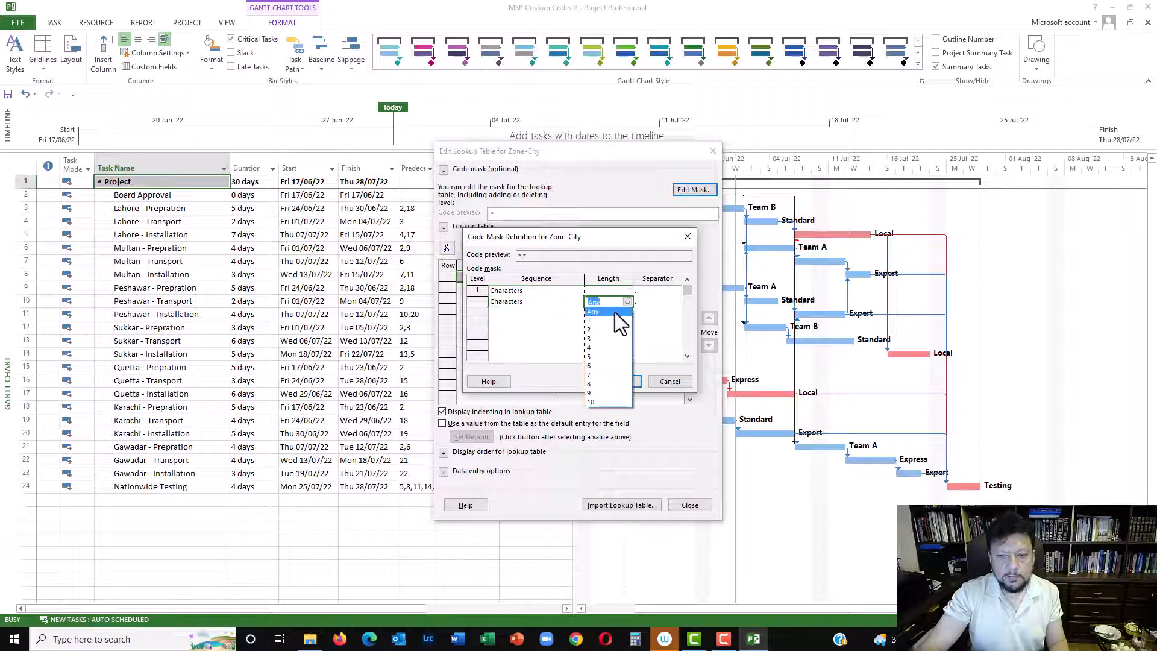
click(589, 336)
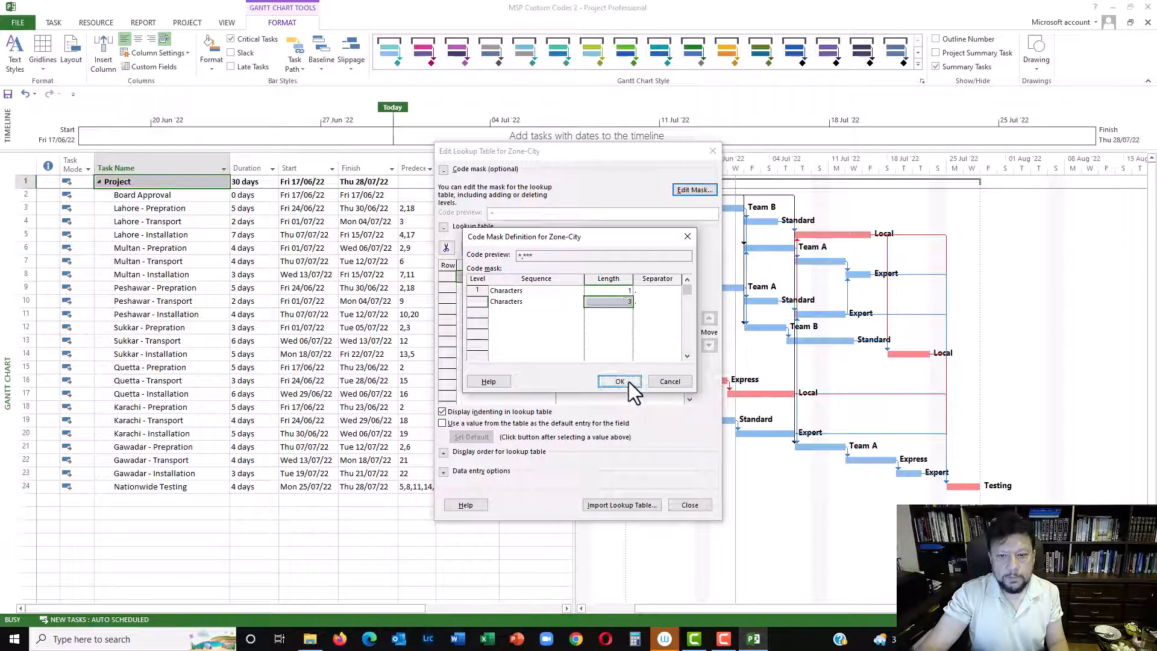
click(618, 381)
text(H)
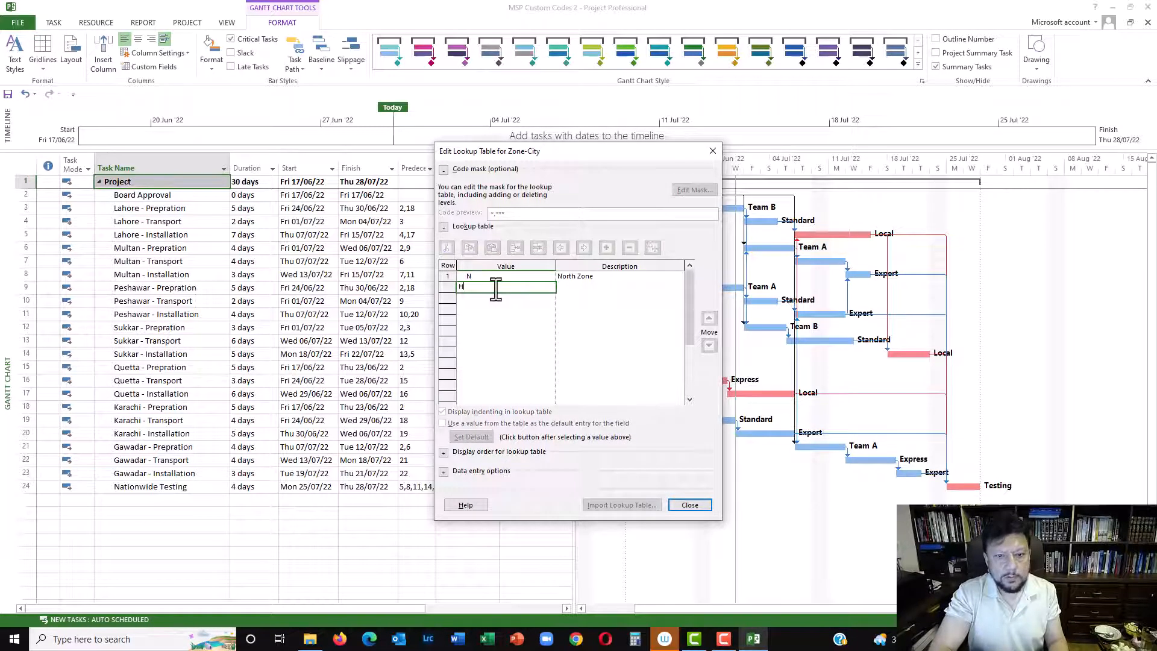
Enter North and South Zone values with city codes like LHR Lahore, indenting cities beneath
text(LHR)
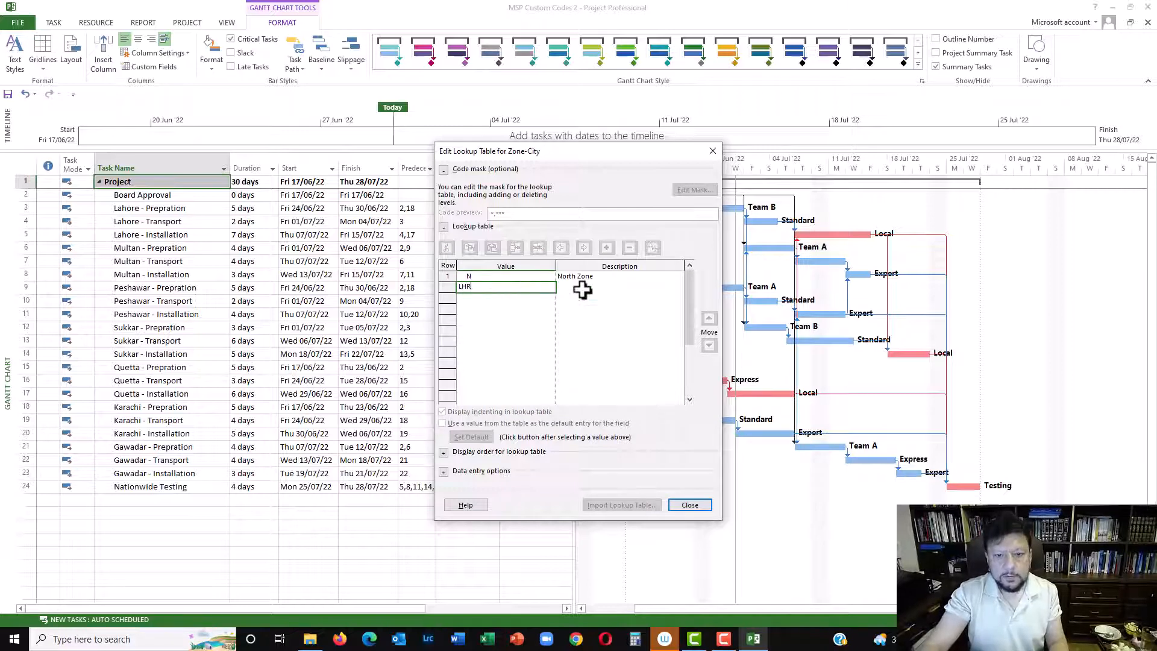
text(LAhore)
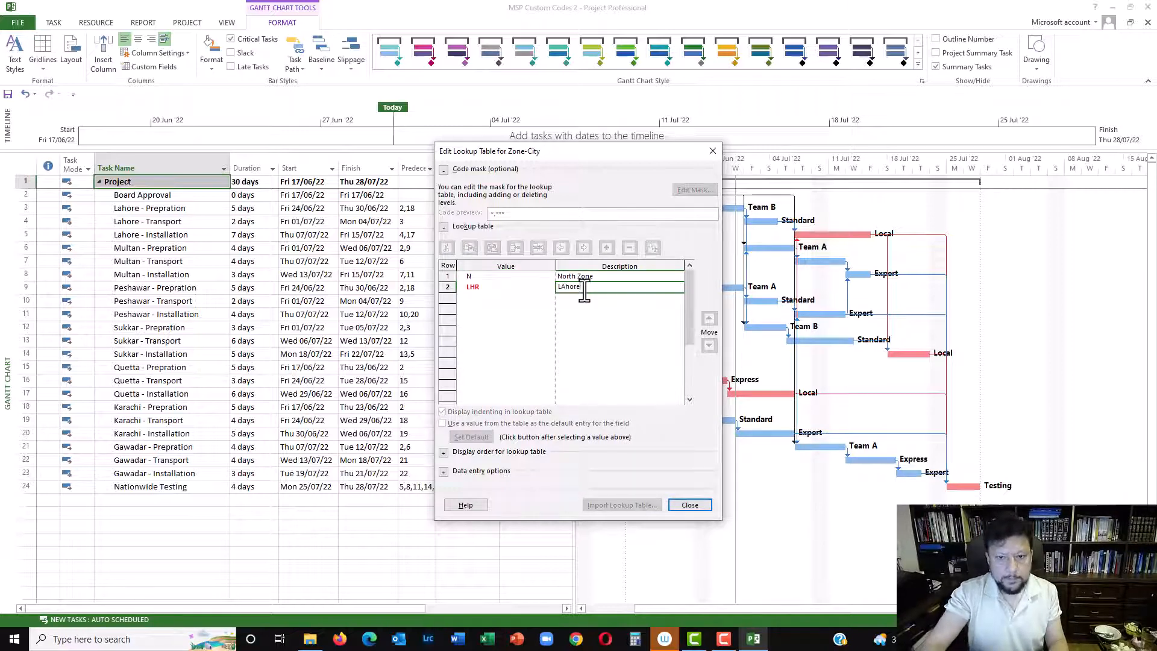
key(BackSpace)
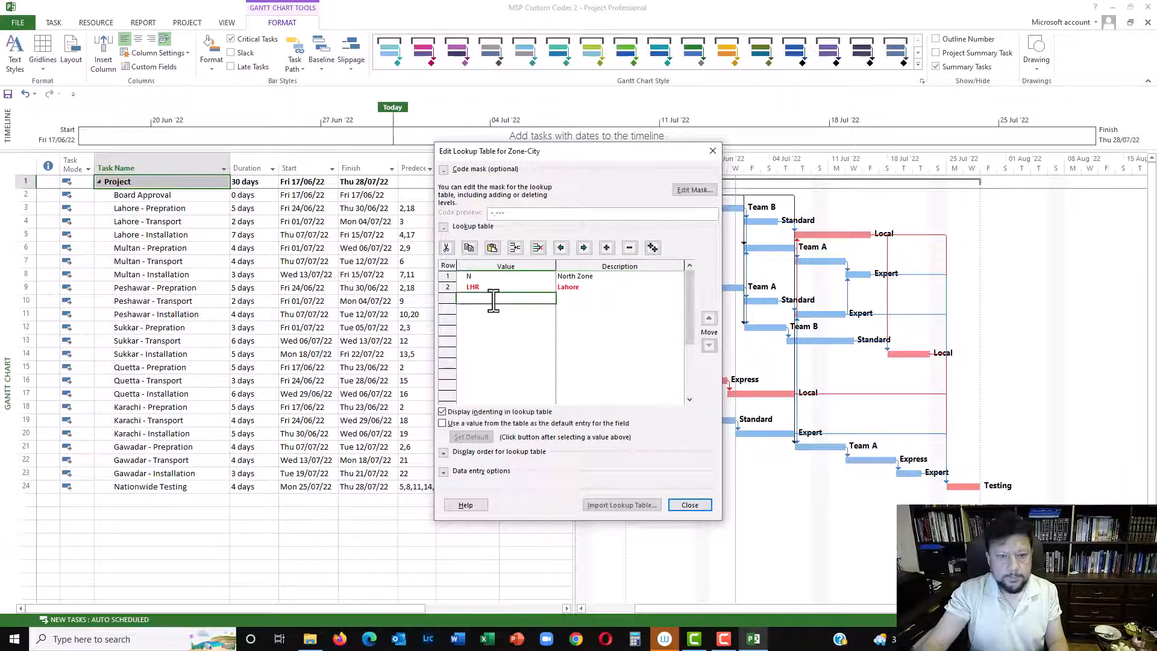
text(Mu)
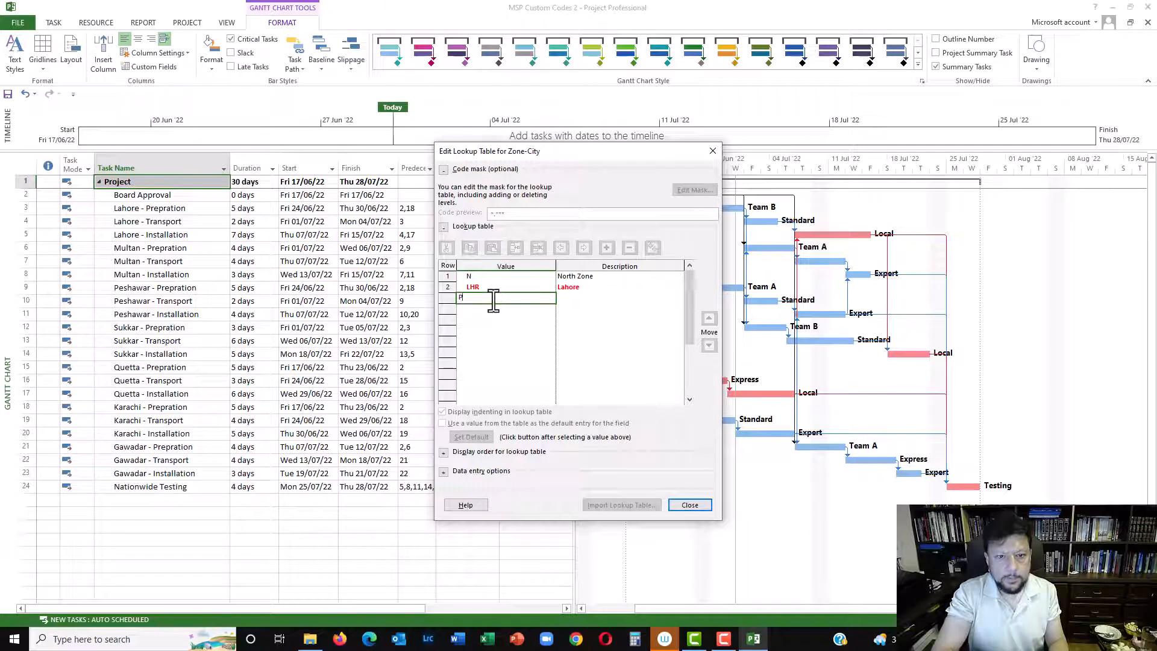
text(SW)
click(621, 298)
text(Peshawar)
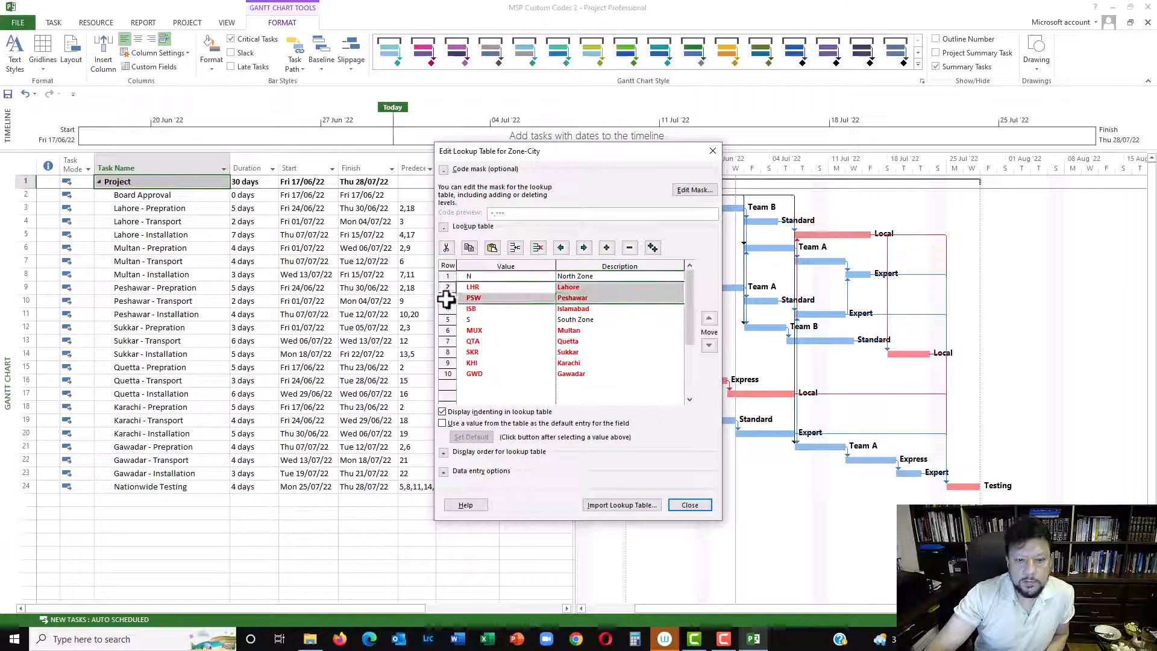
click(582, 247)
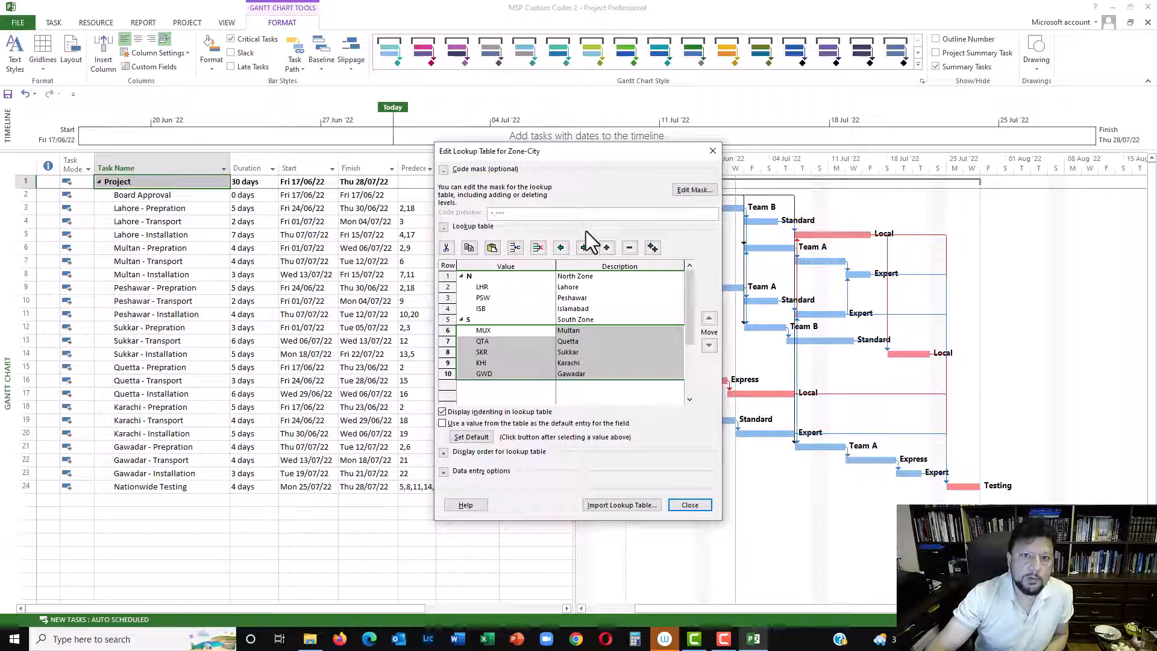
mouse_move(709, 523)
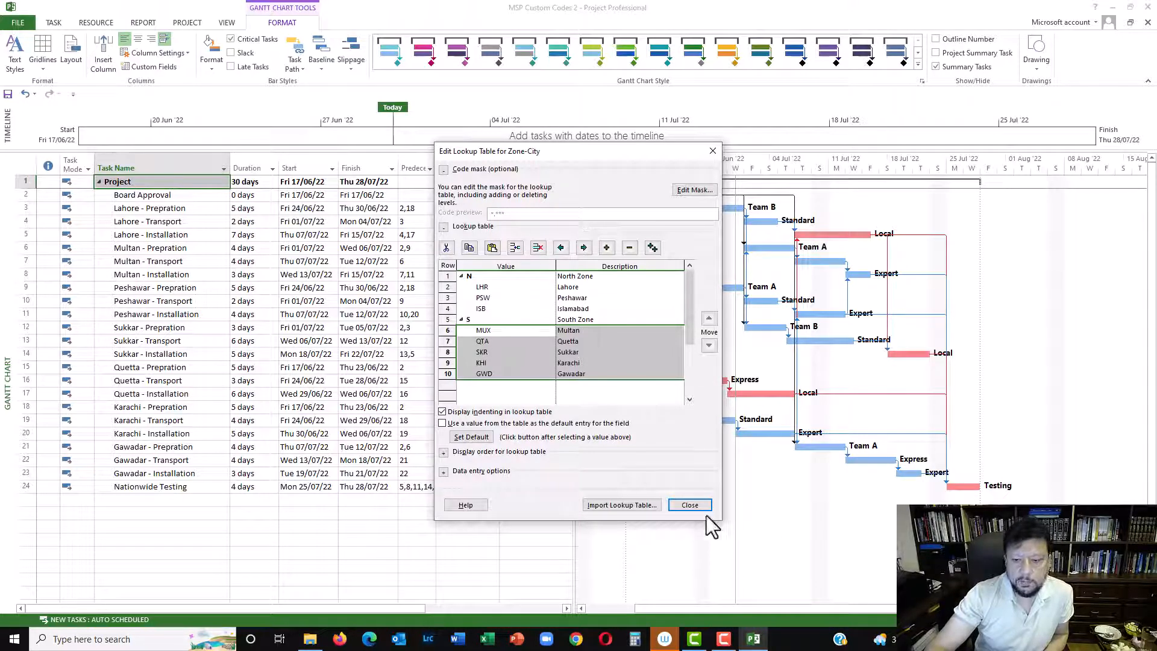
click(689, 505)
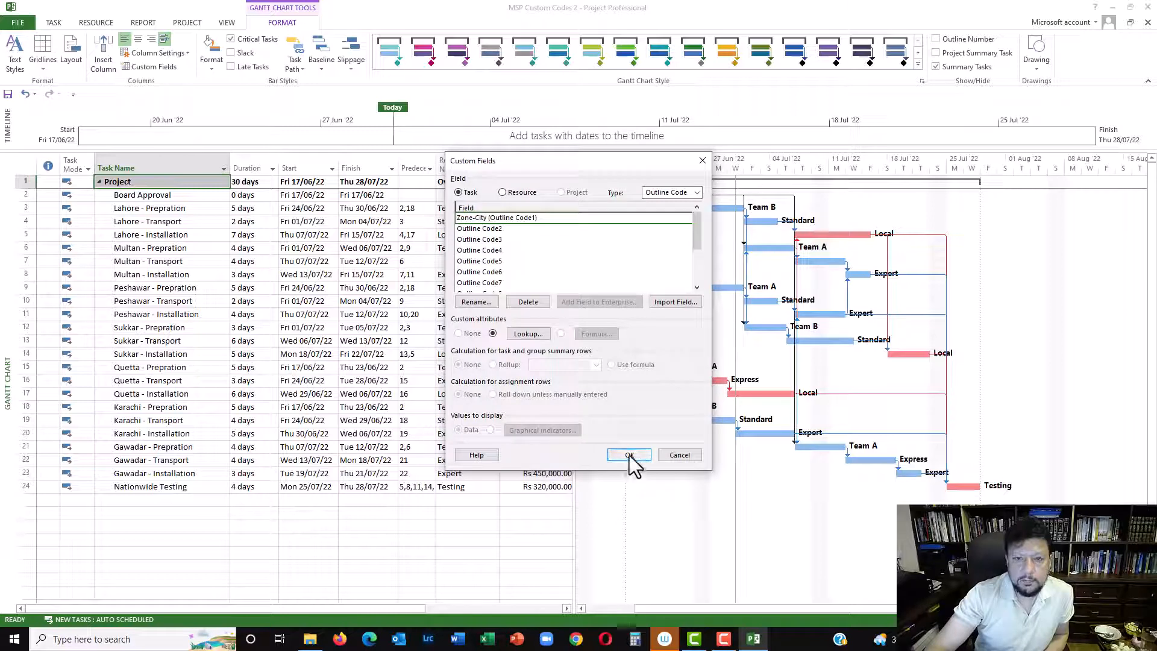
Close Custom Fields and insert Activity ID, Type of Work and Zone columns
click(628, 454)
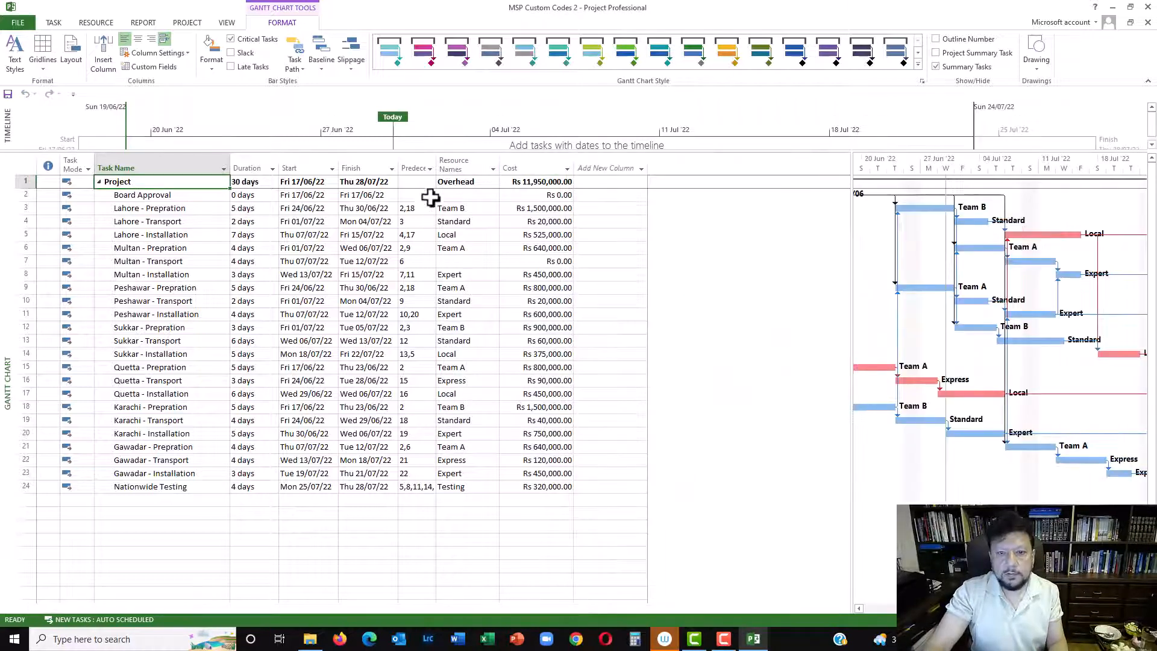
click(609, 167)
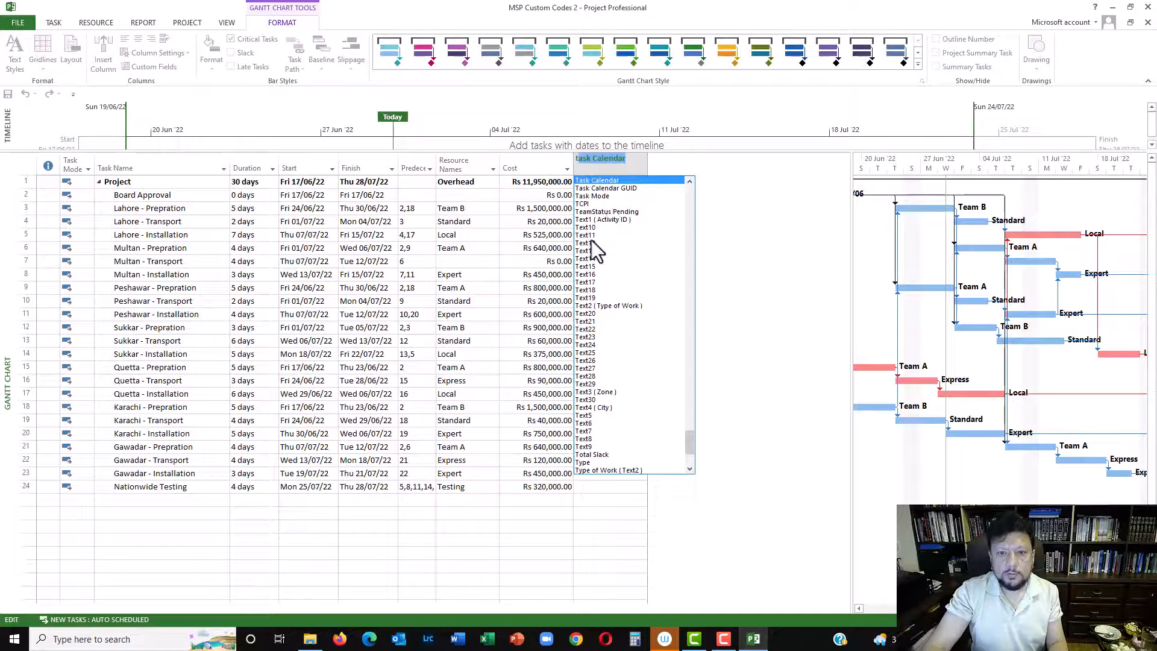
click(601, 219)
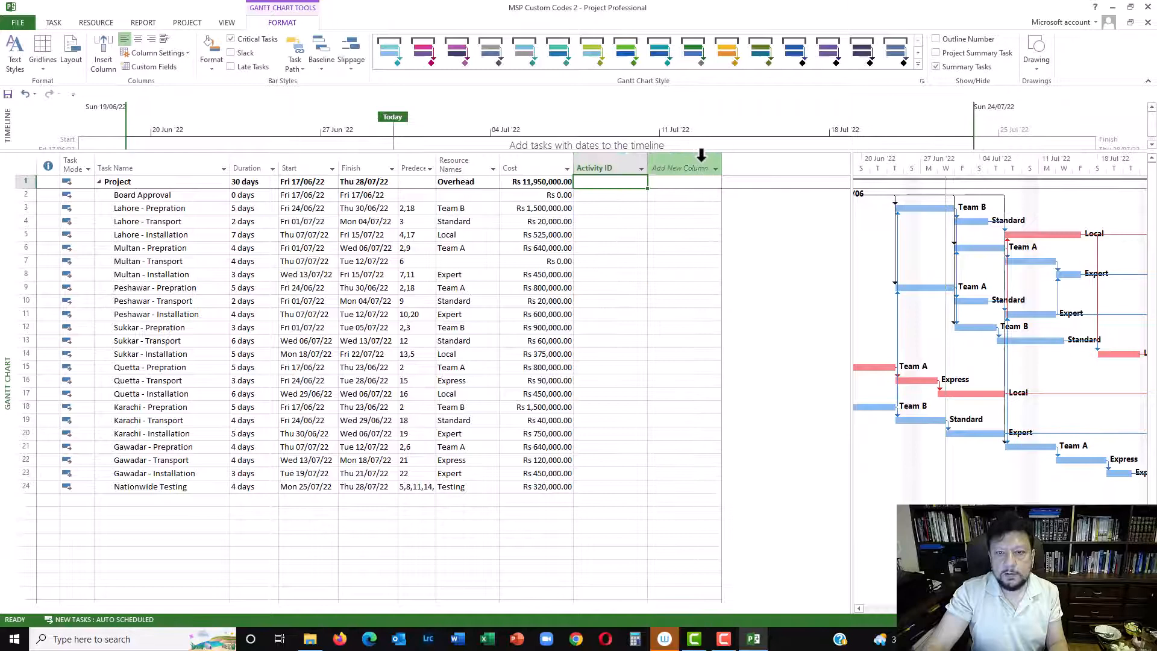
click(679, 167)
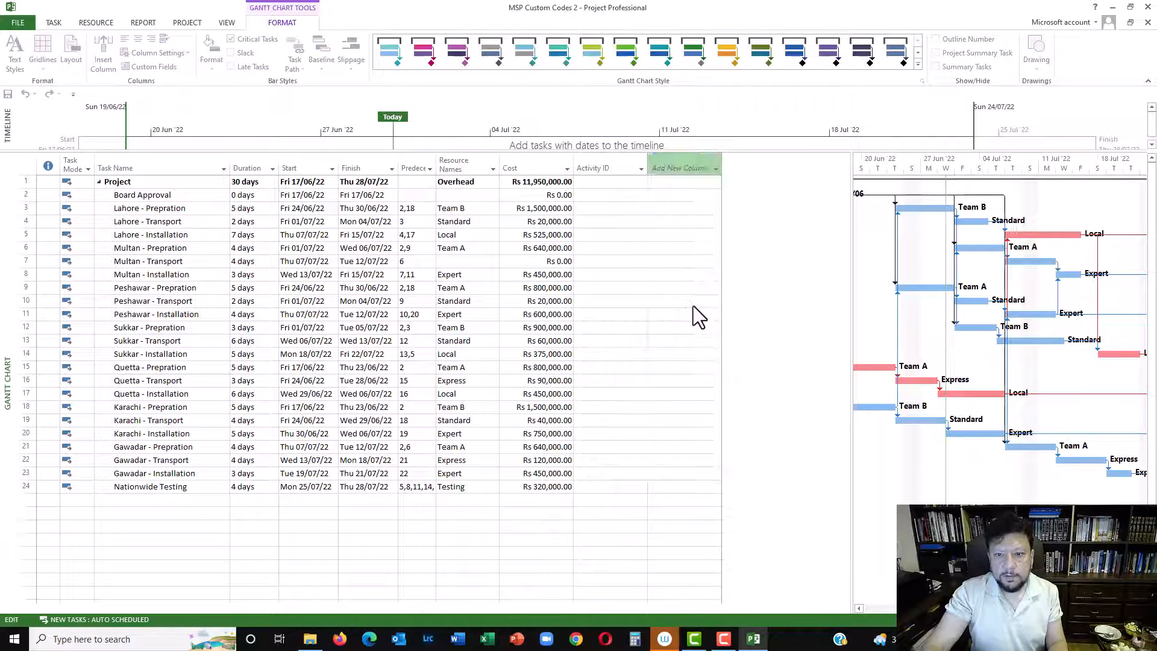
click(683, 168)
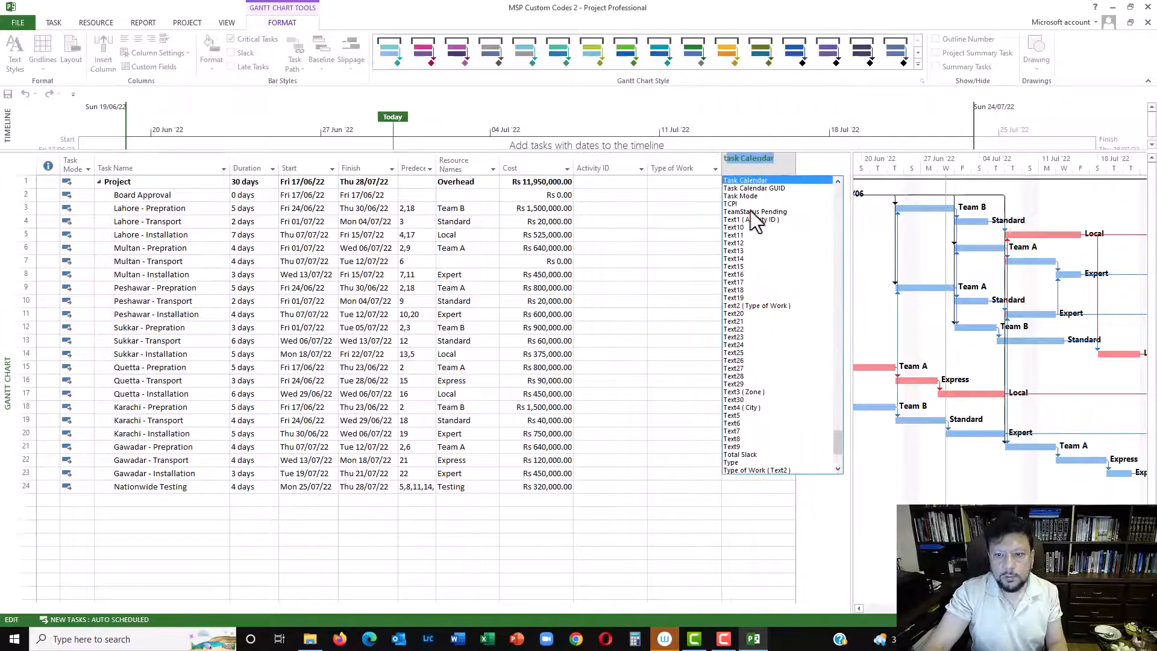
click(743, 391)
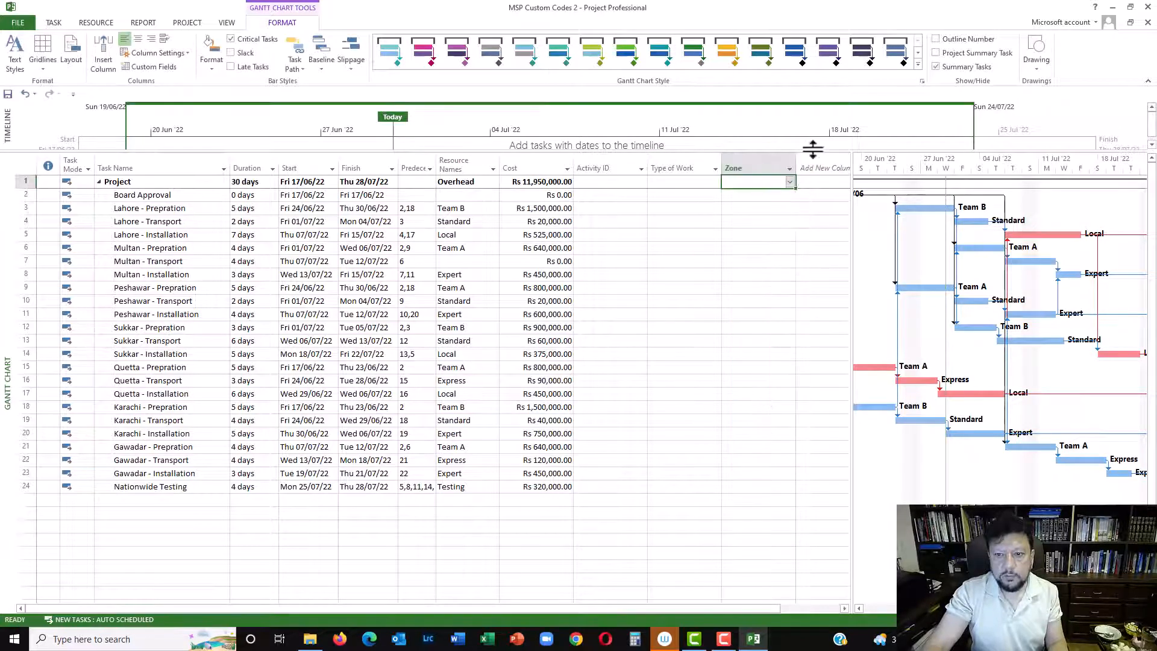
click(808, 168)
text(City)
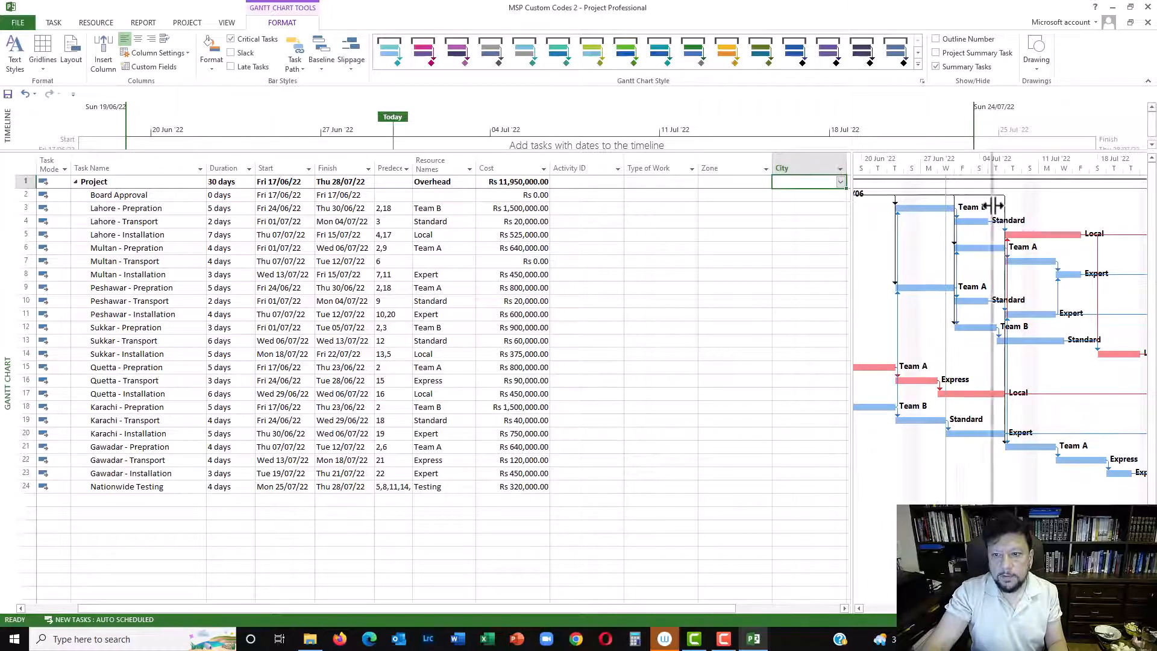
Add the Zone-City outline code as a new column after City
click(906, 168)
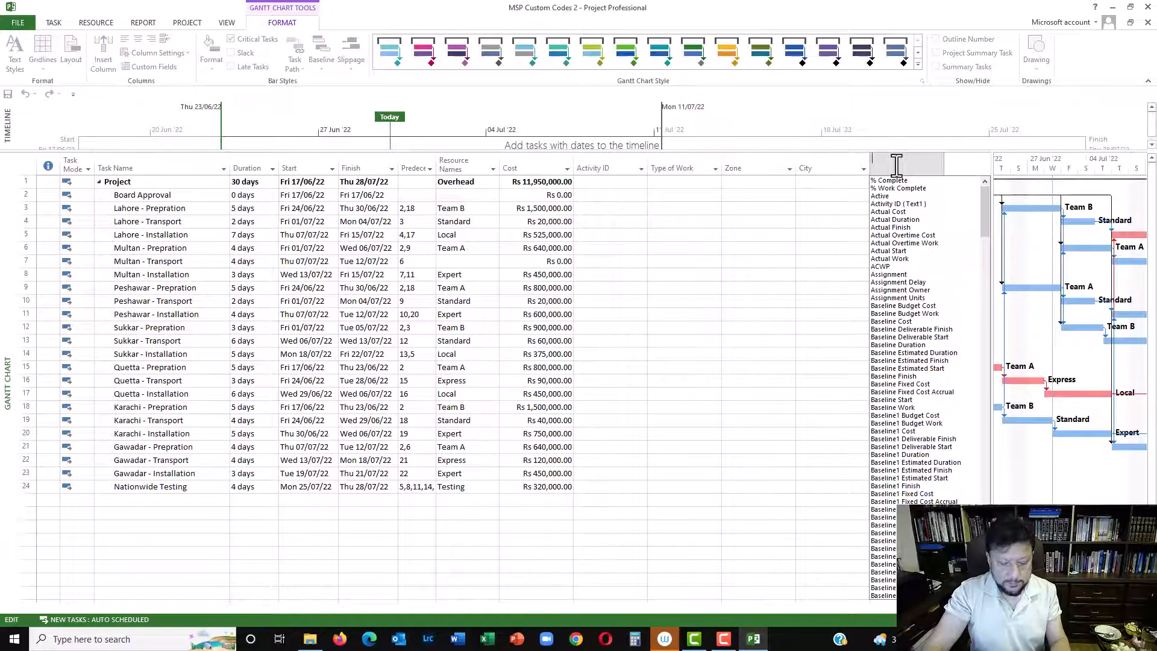
text(objects)
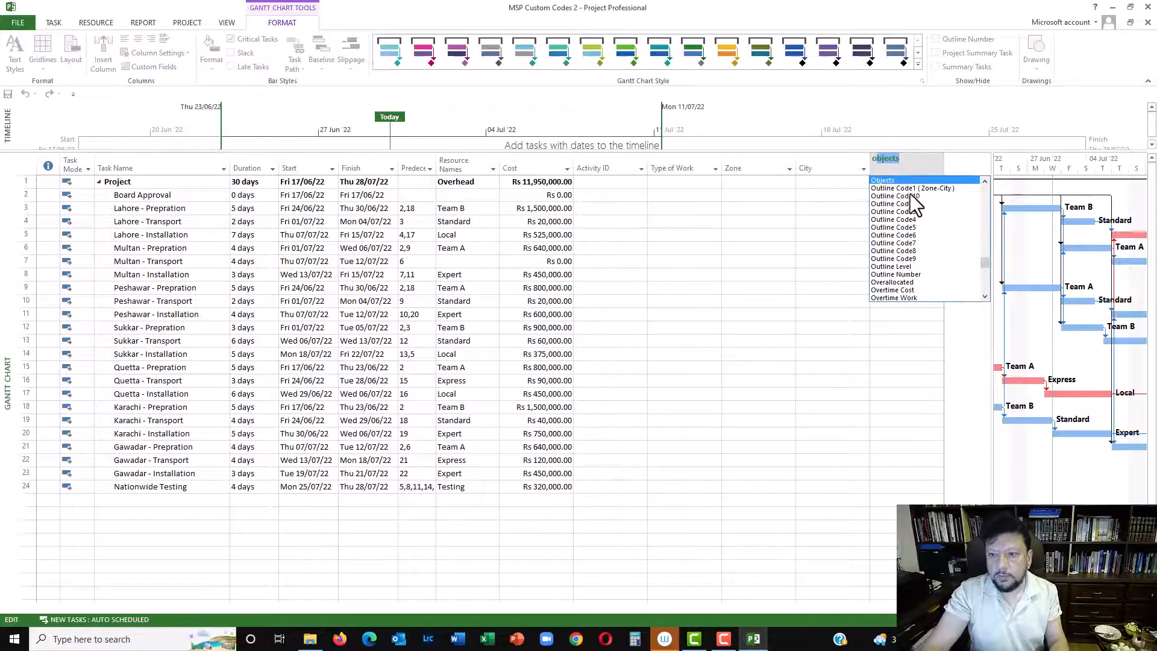
click(912, 187)
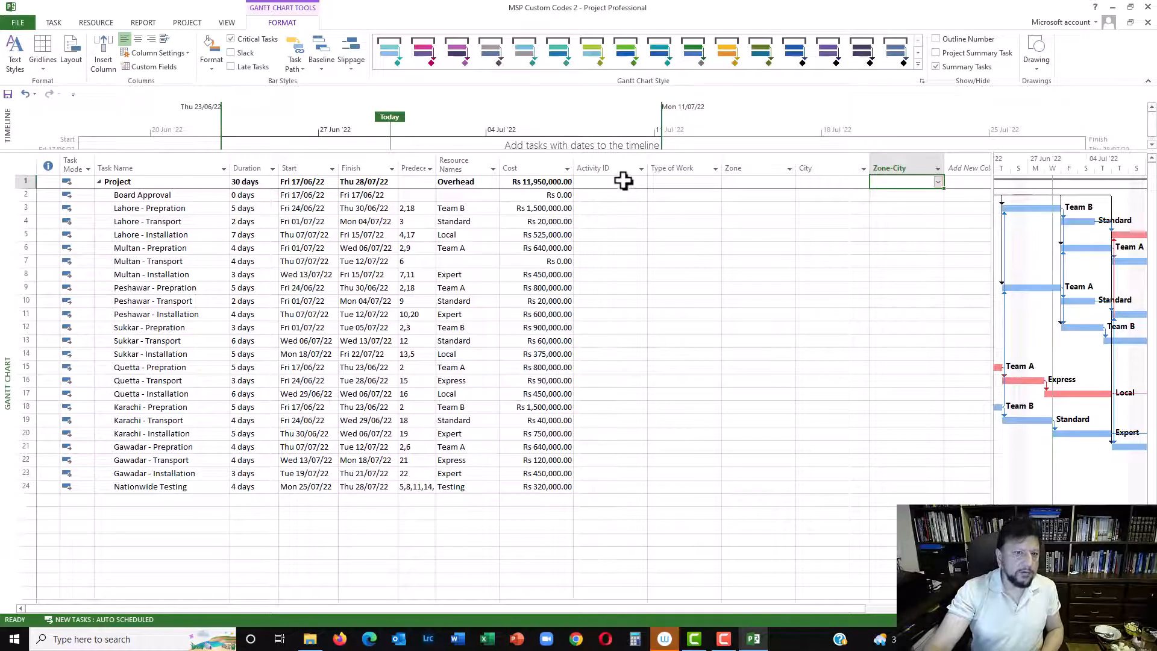
mouse_move(614, 184)
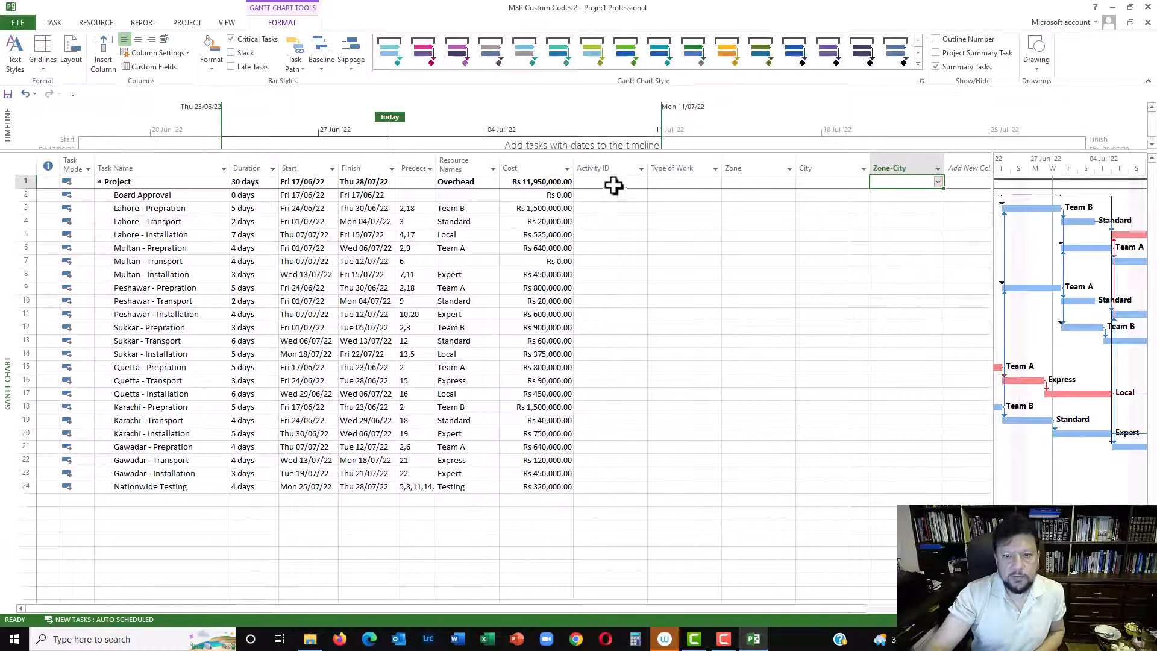
Begin entering Board Approval's activity ID (A1010) in the Activity ID column
click(609, 194)
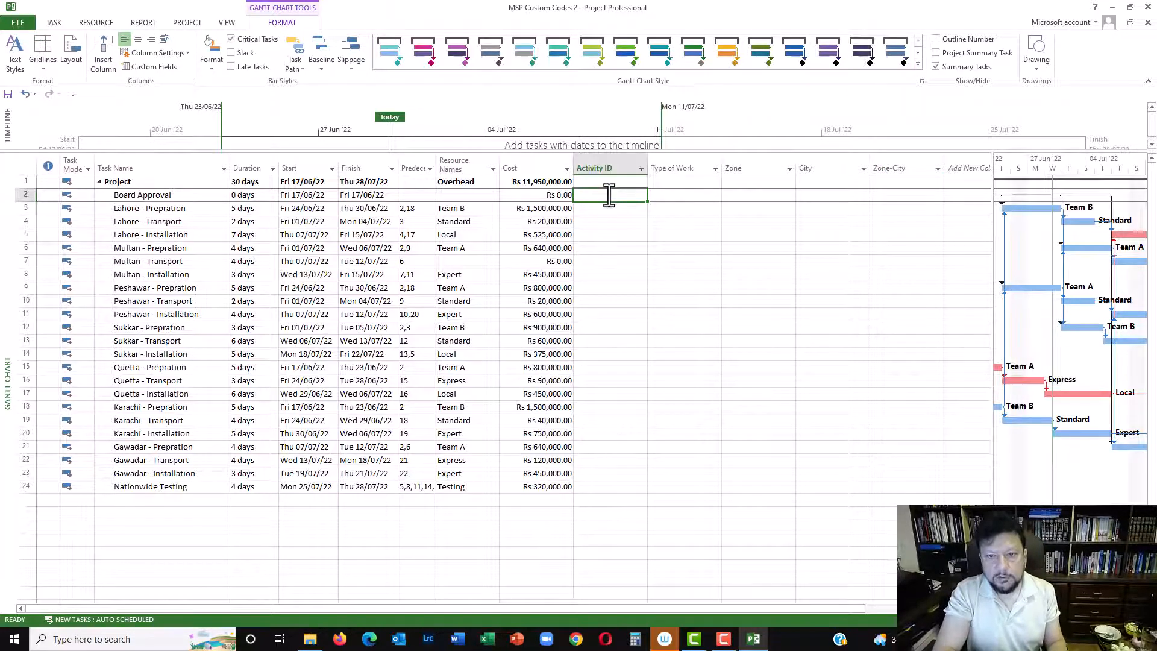
text(A100)
click(610, 208)
text(A1020)
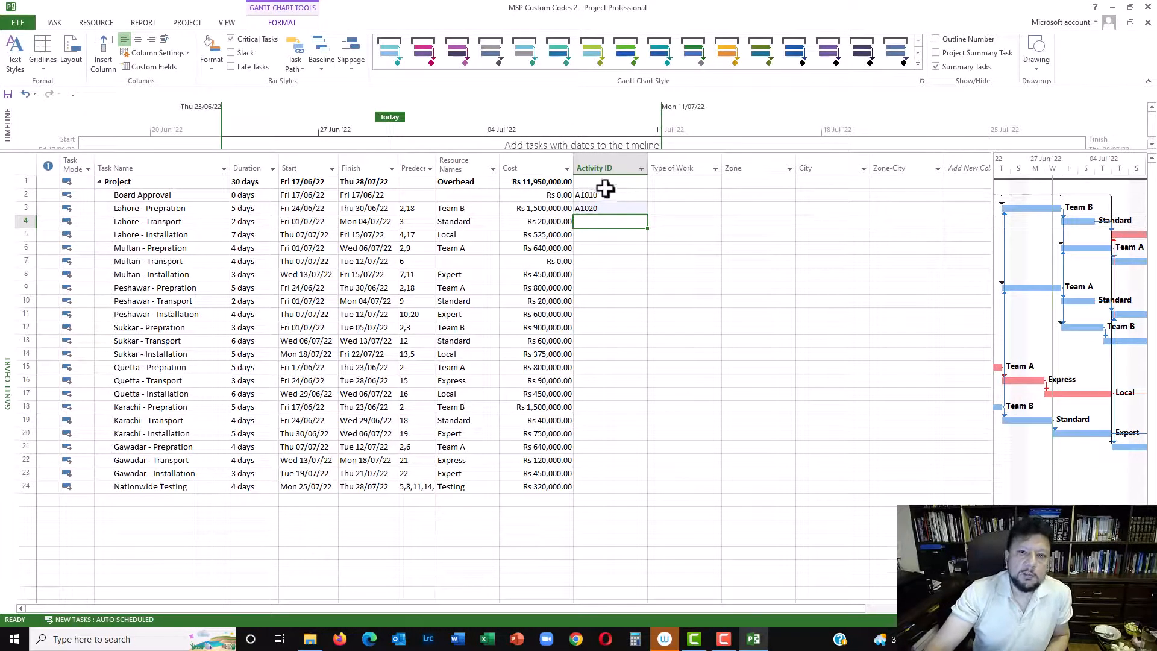
mouse_move(74, 195)
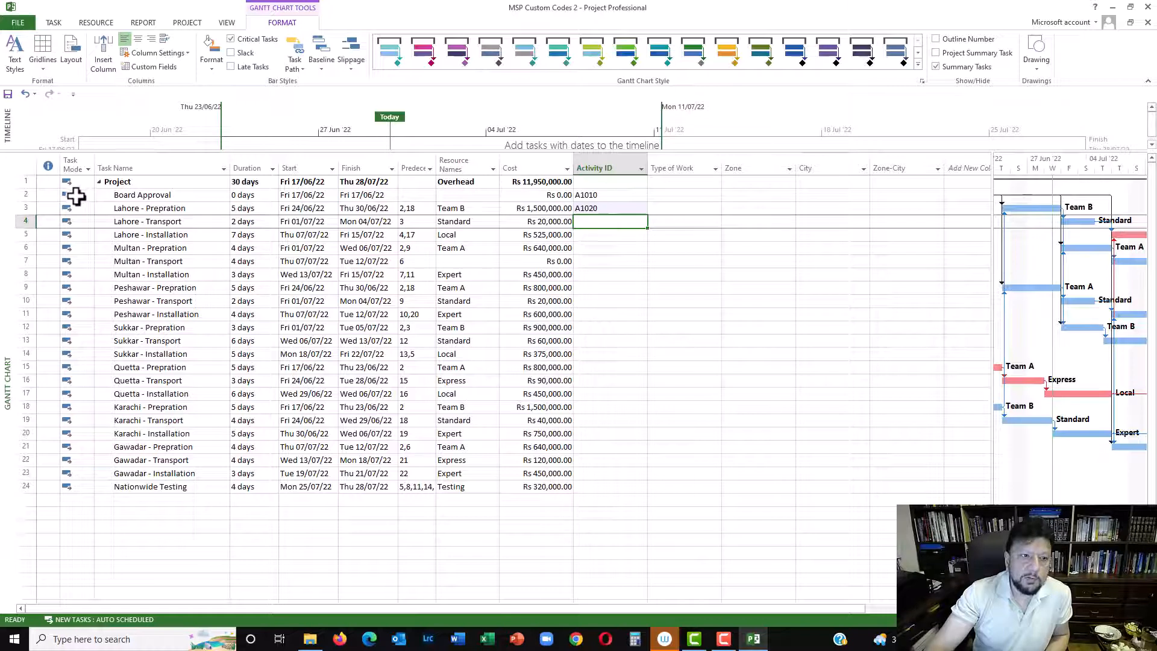
mouse_move(157, 209)
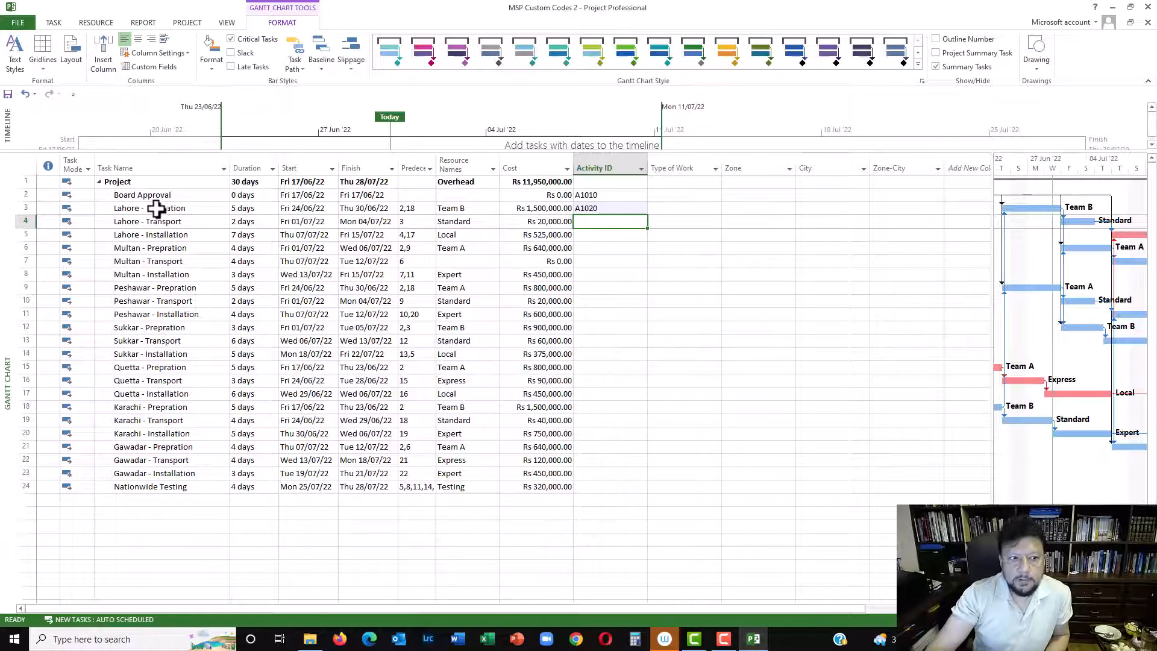
mouse_move(682, 197)
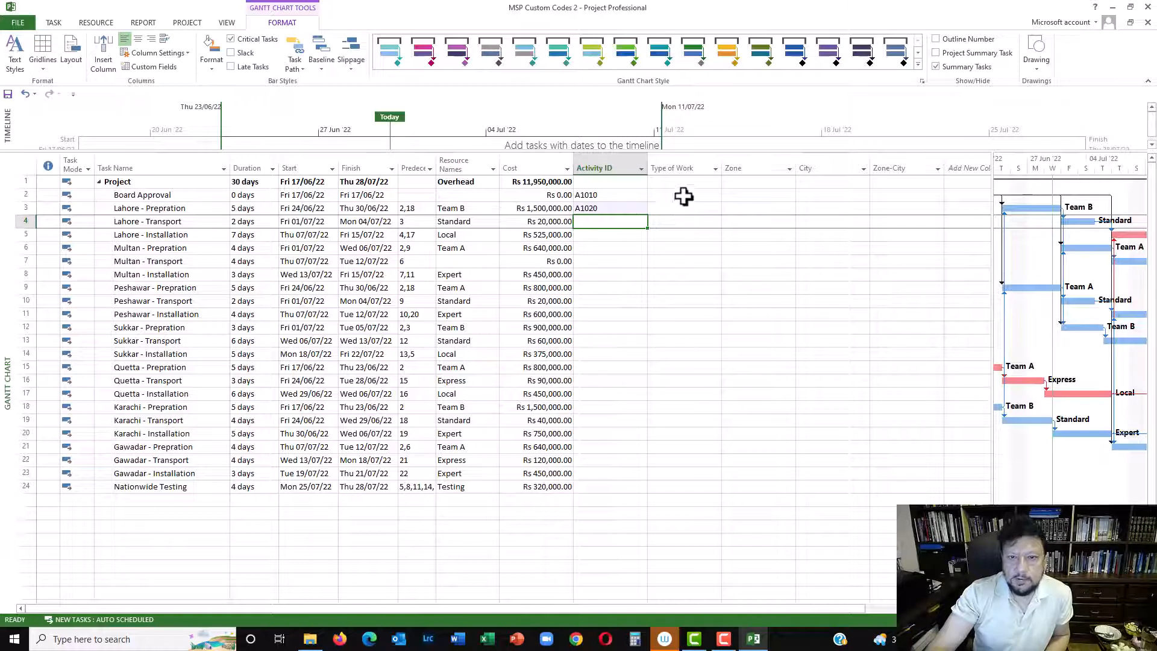
Enter Type of Work codes PM and Prep, and set Nationwide Testing to Project Management
click(683, 195)
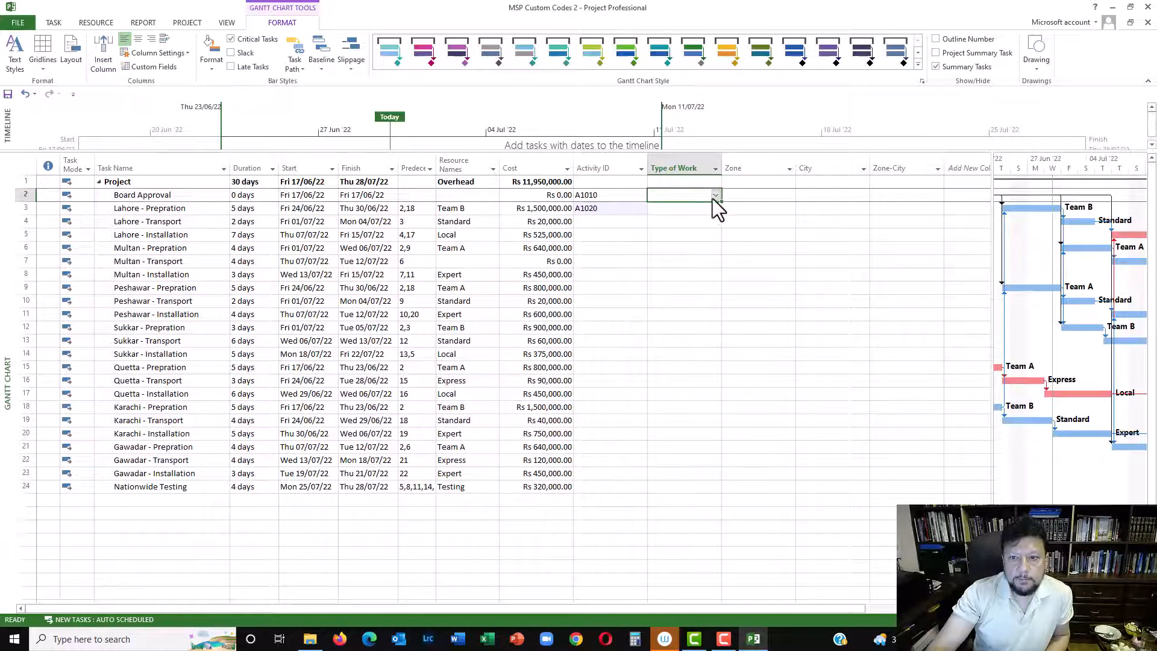
text(PM)
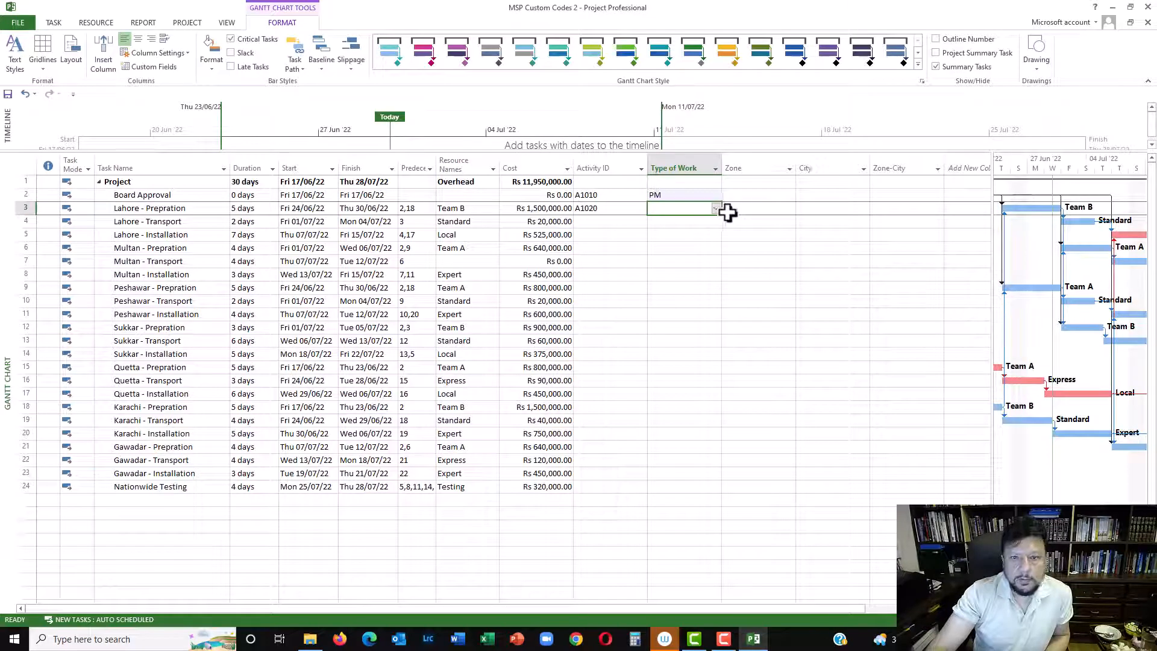
text(Prep)
click(684, 220)
text(Tpt)
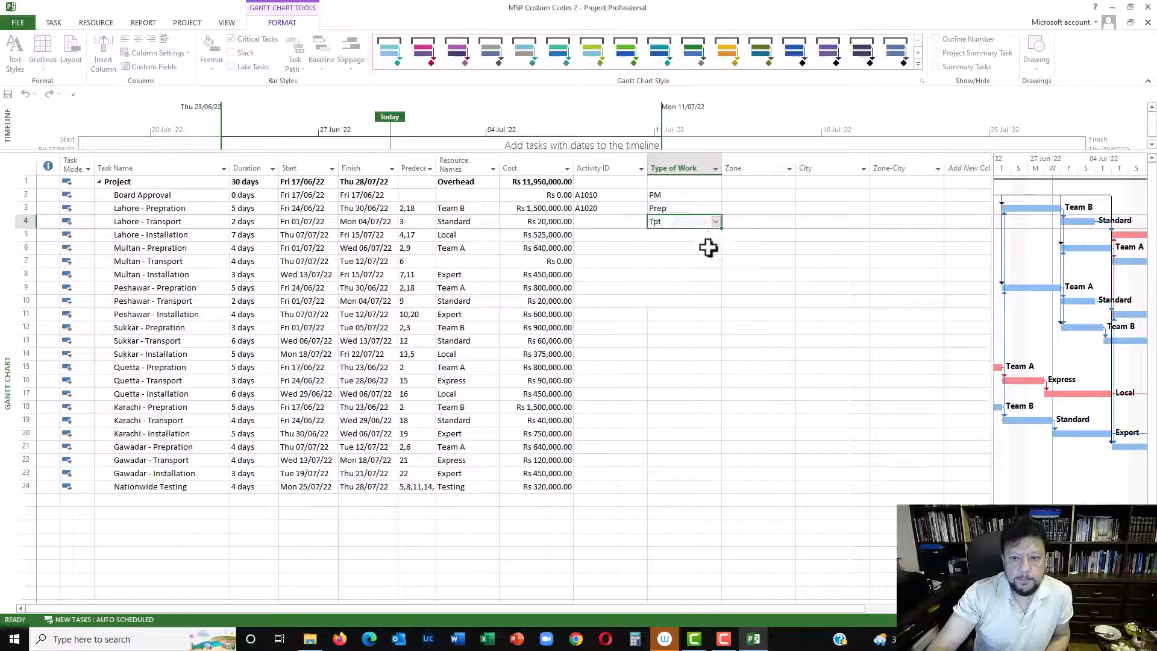
click(713, 486)
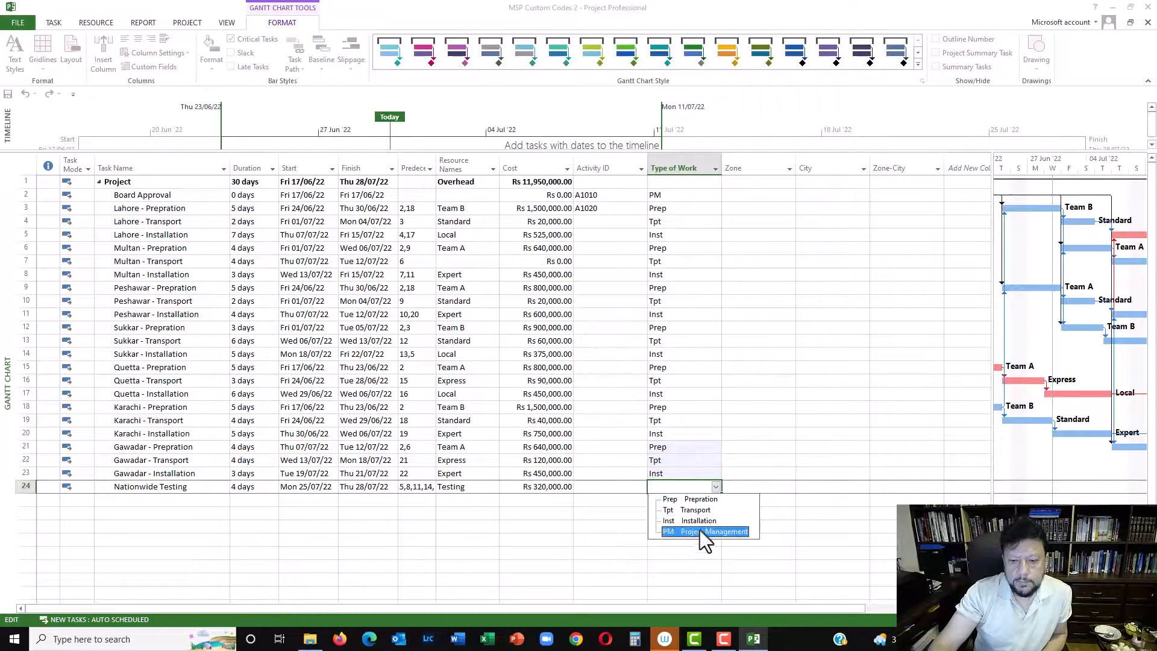
click(704, 532)
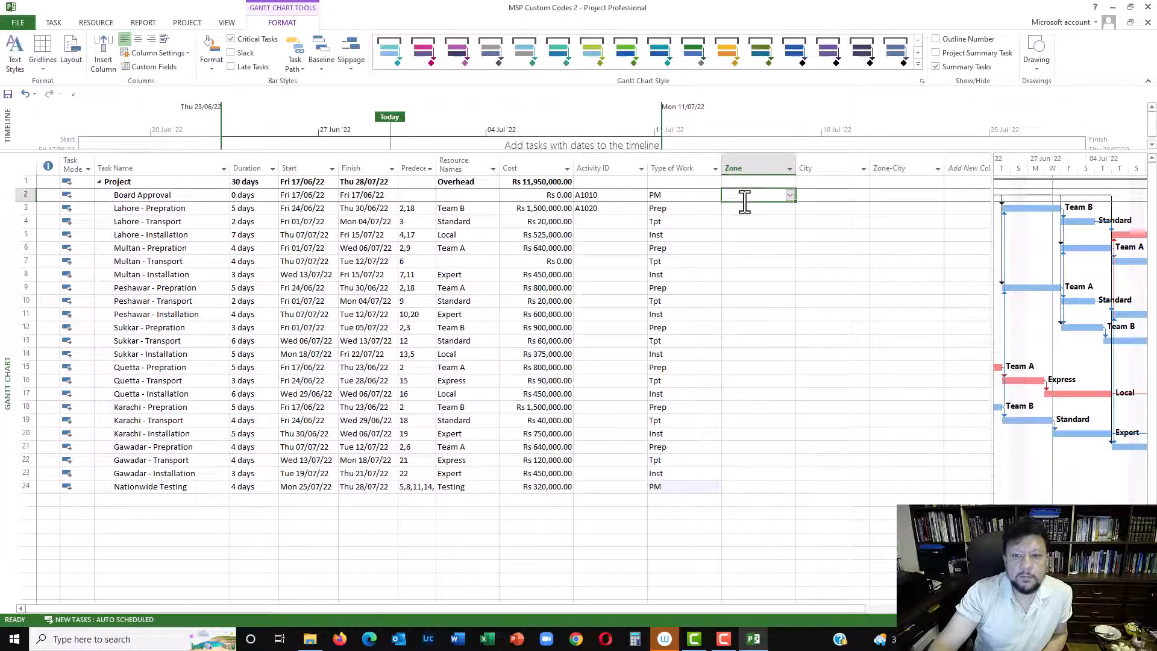
Set the Zone to North for Board Approval and Nationwide Testing
click(789, 195)
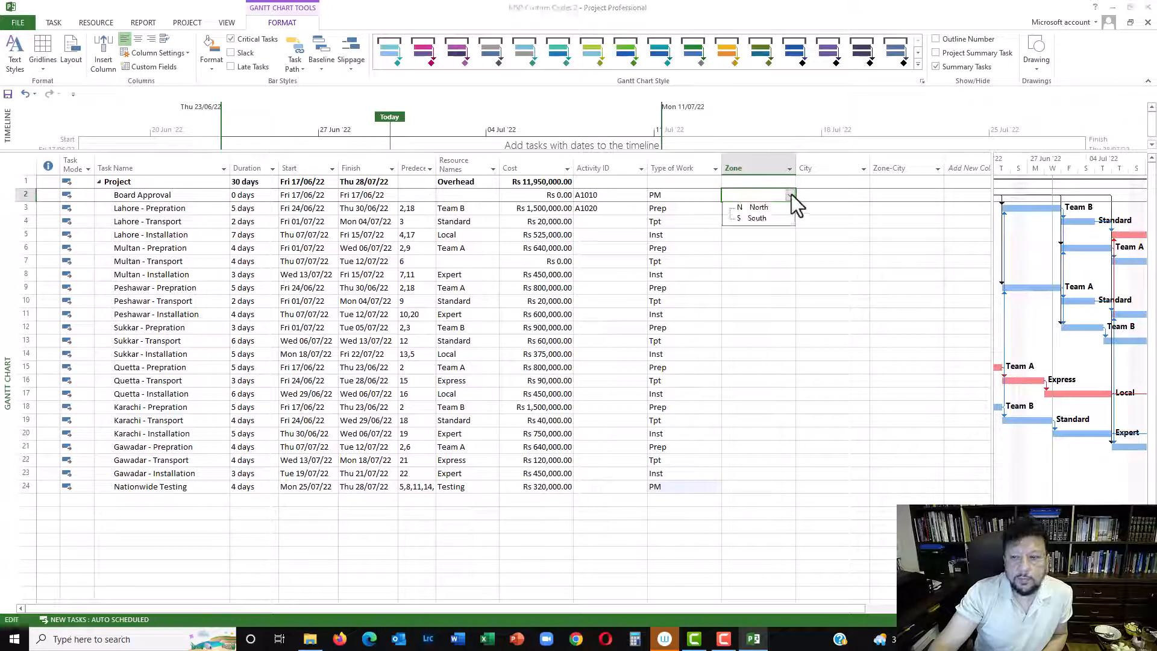
click(759, 207)
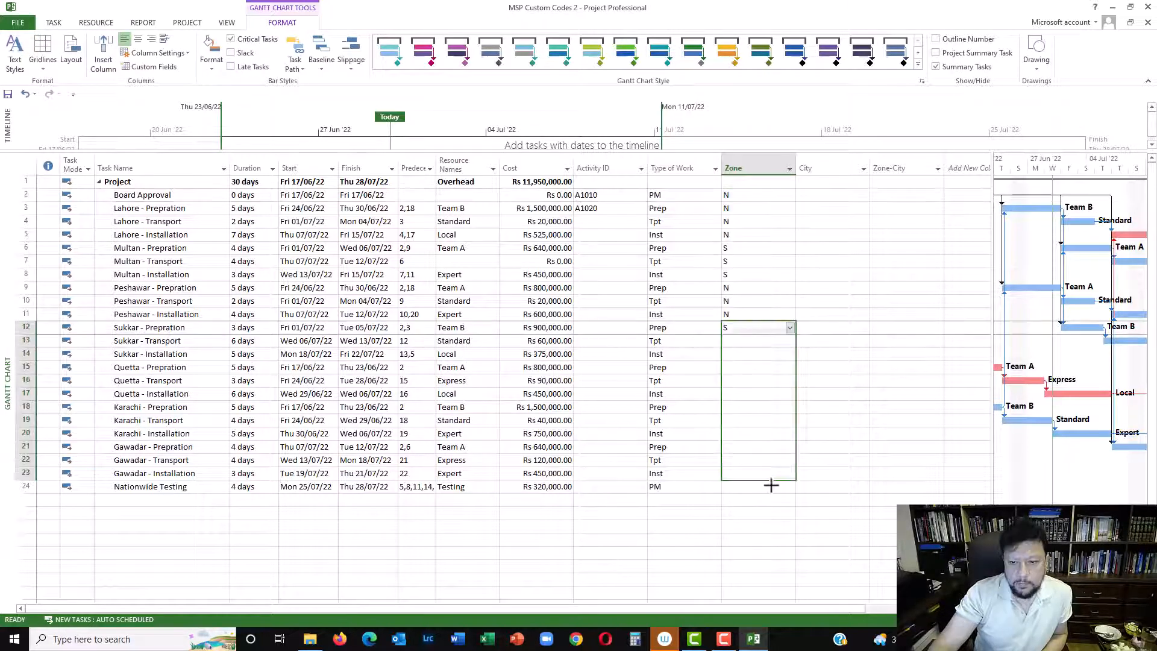
click(789, 486)
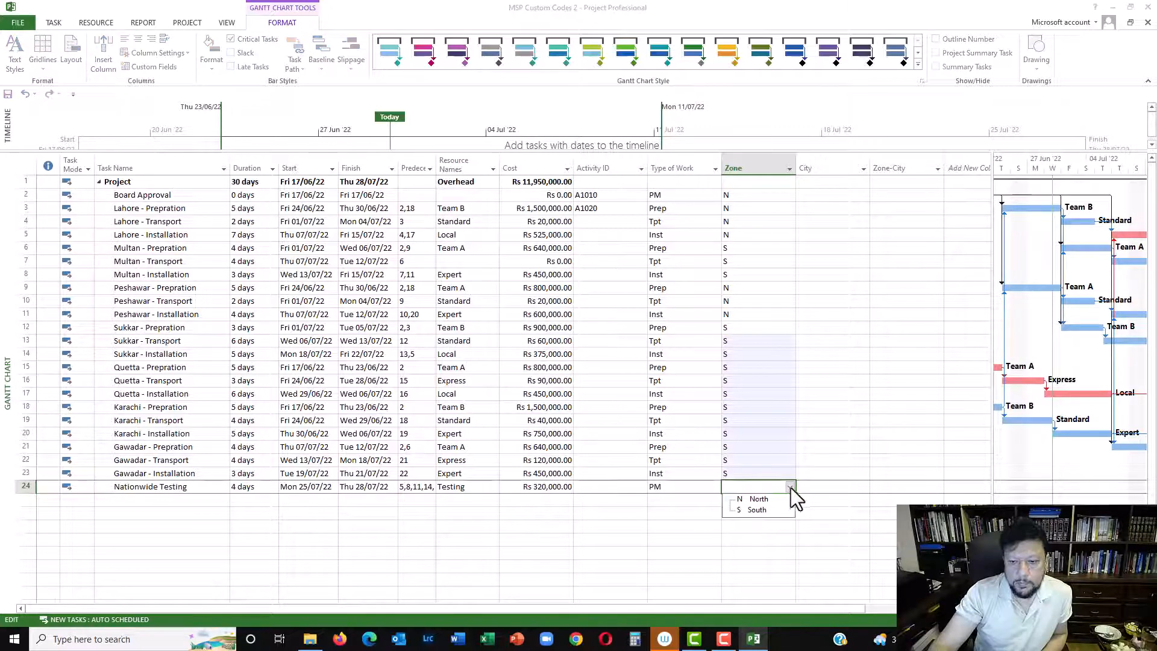
click(758, 499)
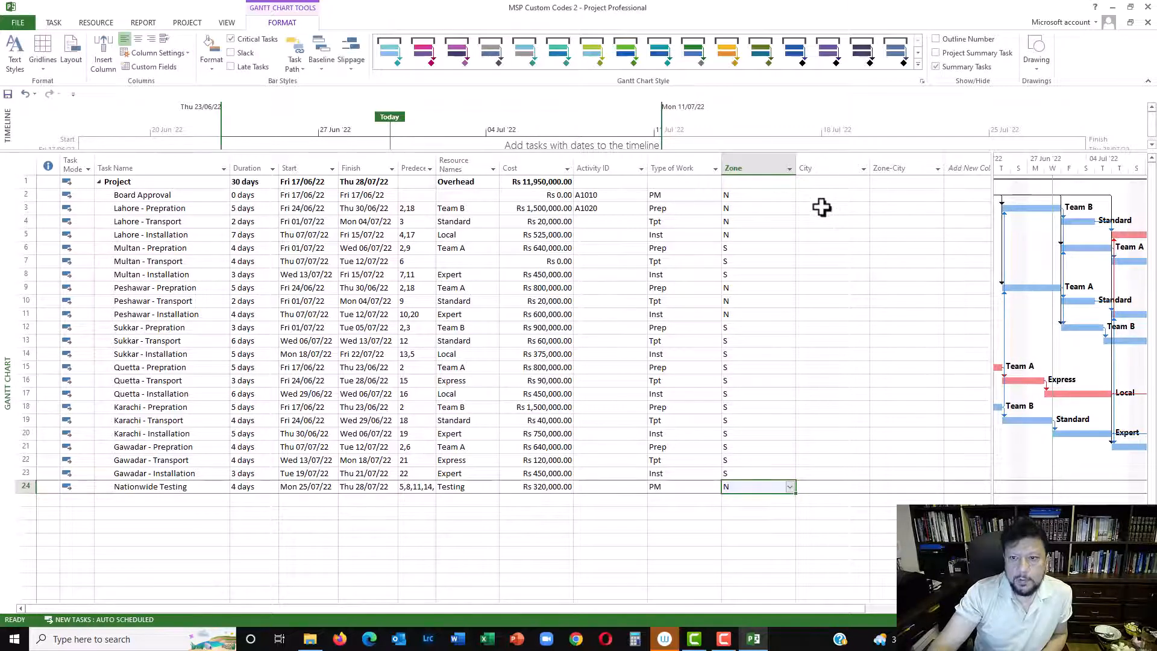
Set Board Approval's City to Islamabad
click(832, 194)
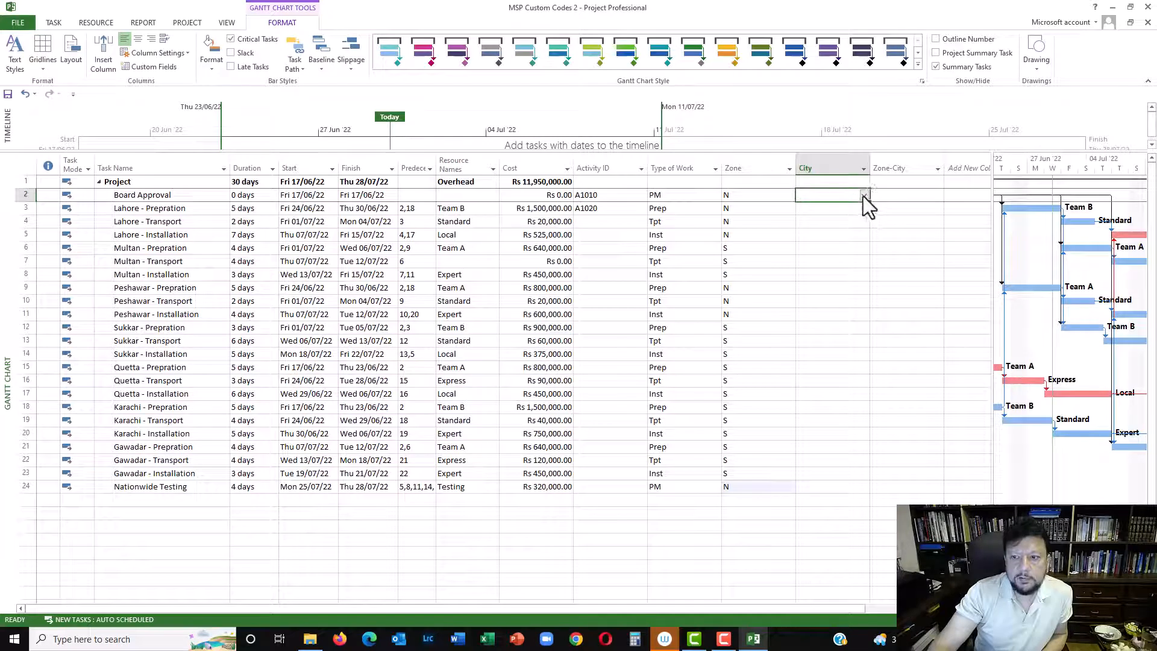
click(863, 195)
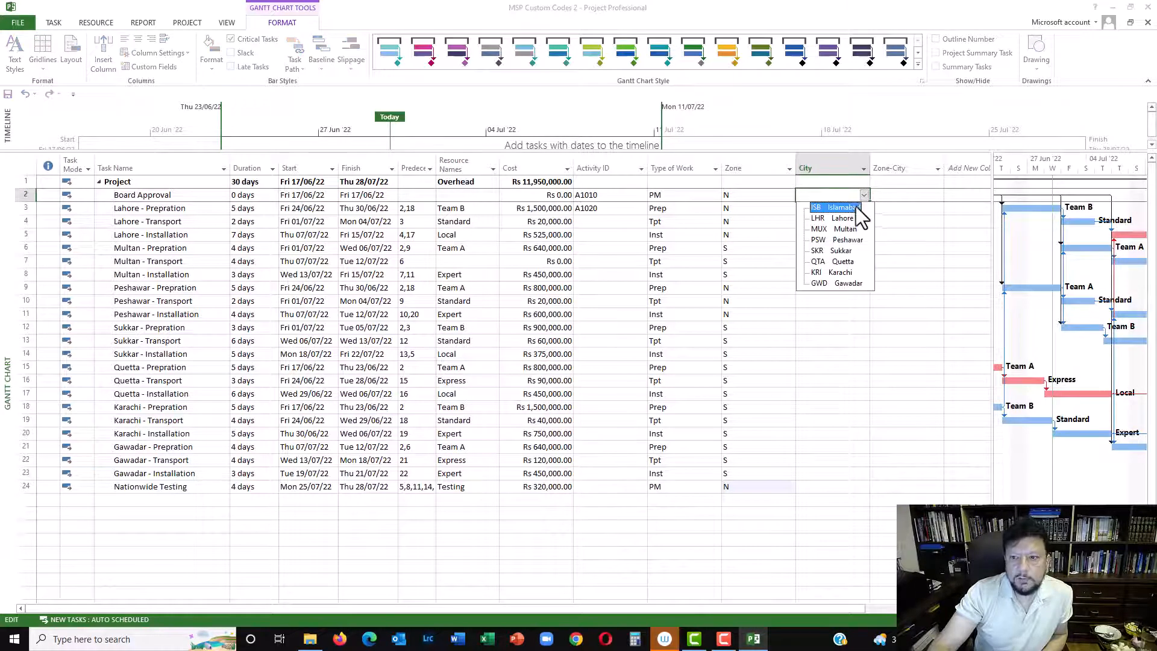
click(834, 207)
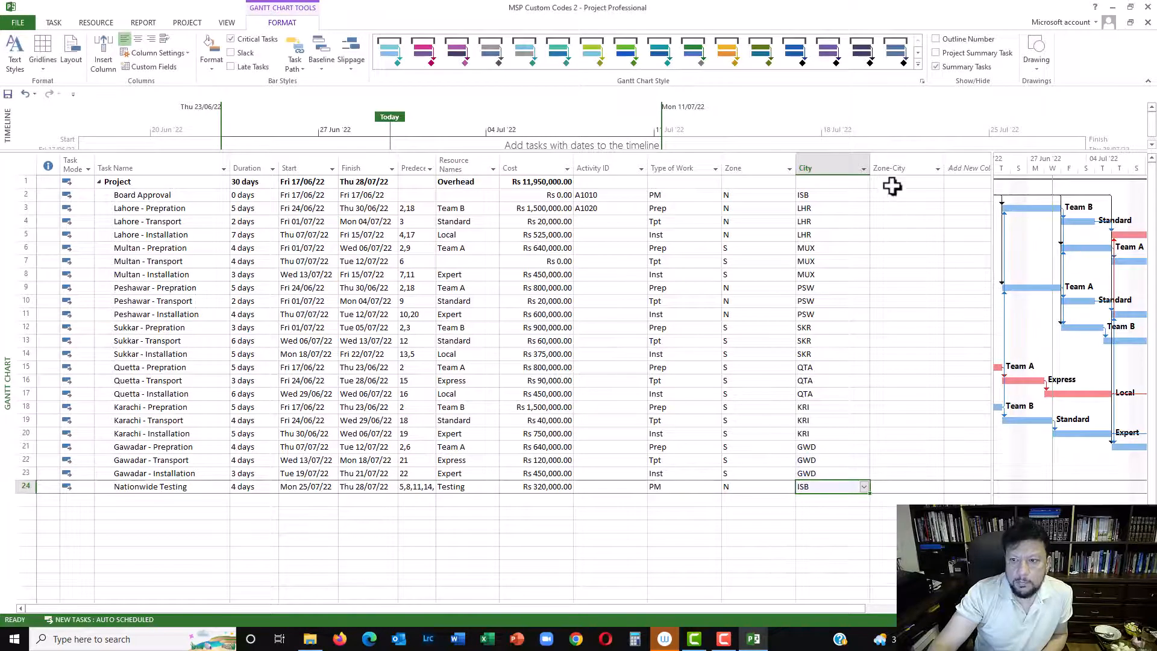
click(904, 181)
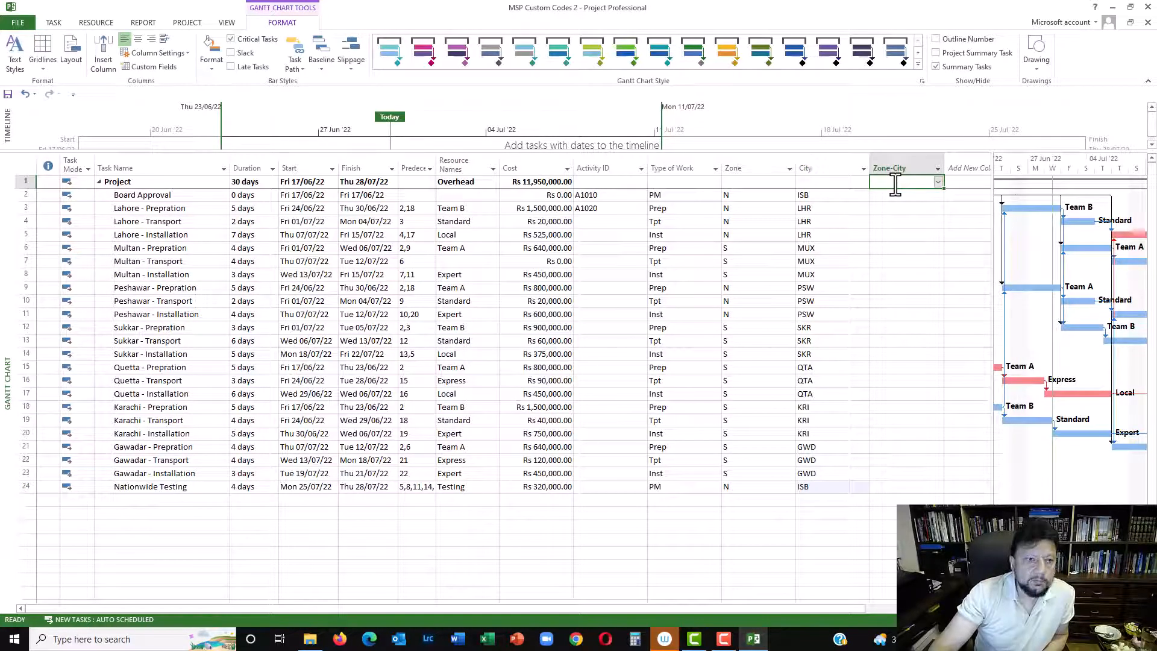
Choose Board Approval's Zone-City code from the zone and city hierarchy
click(904, 194)
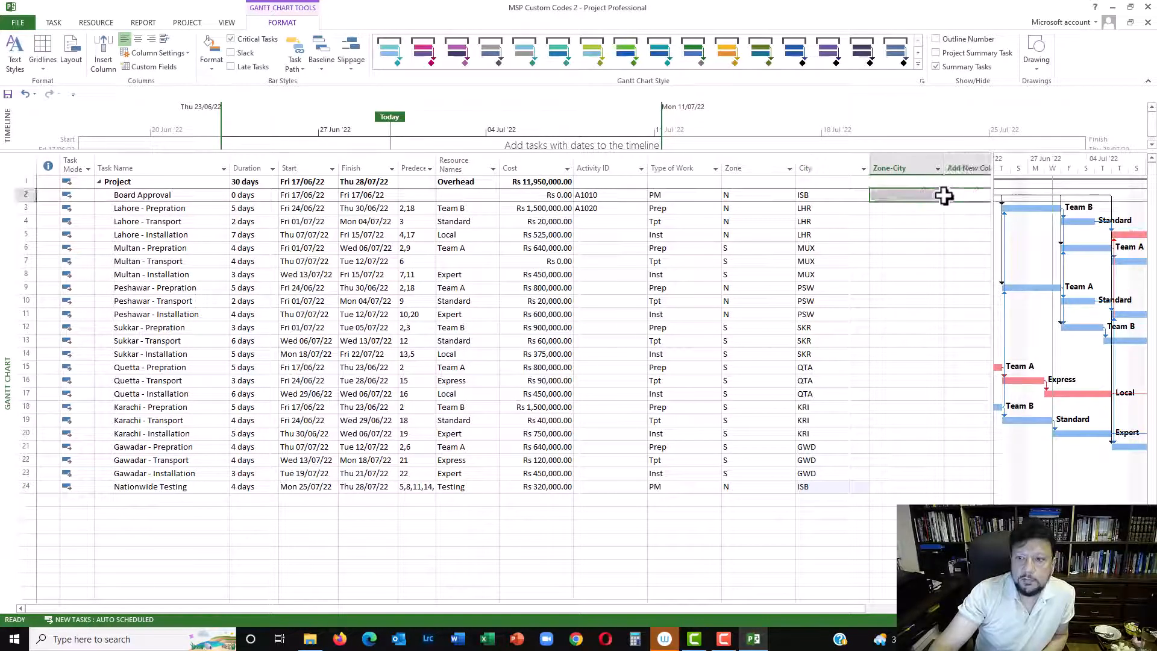
click(938, 194)
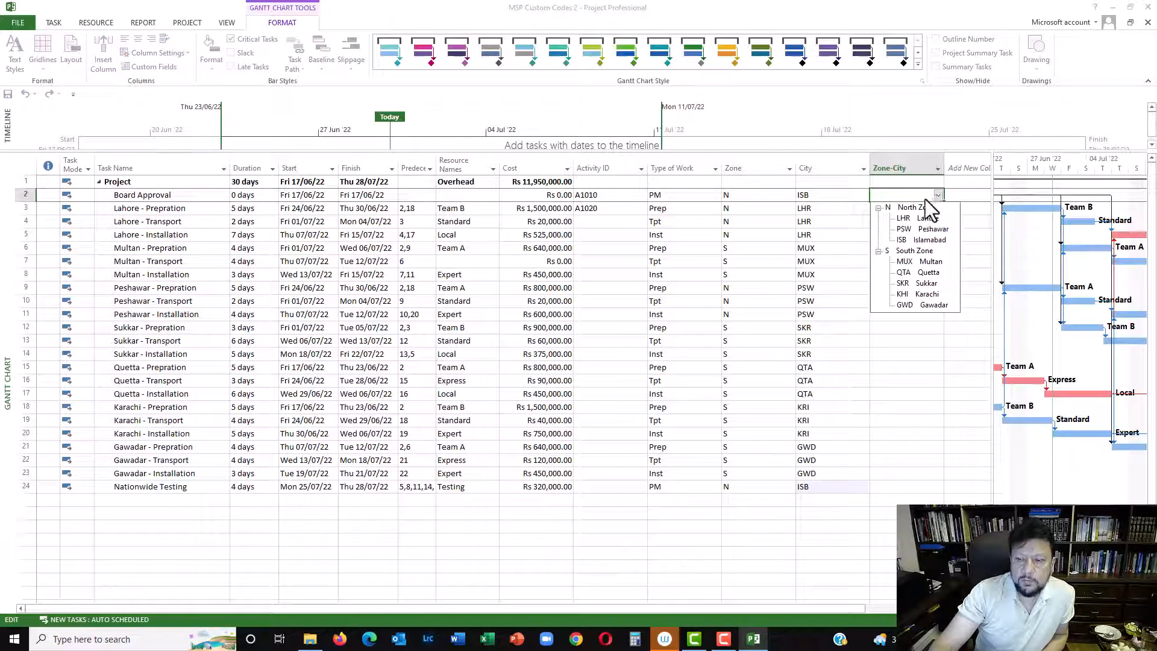
mouse_move(919, 261)
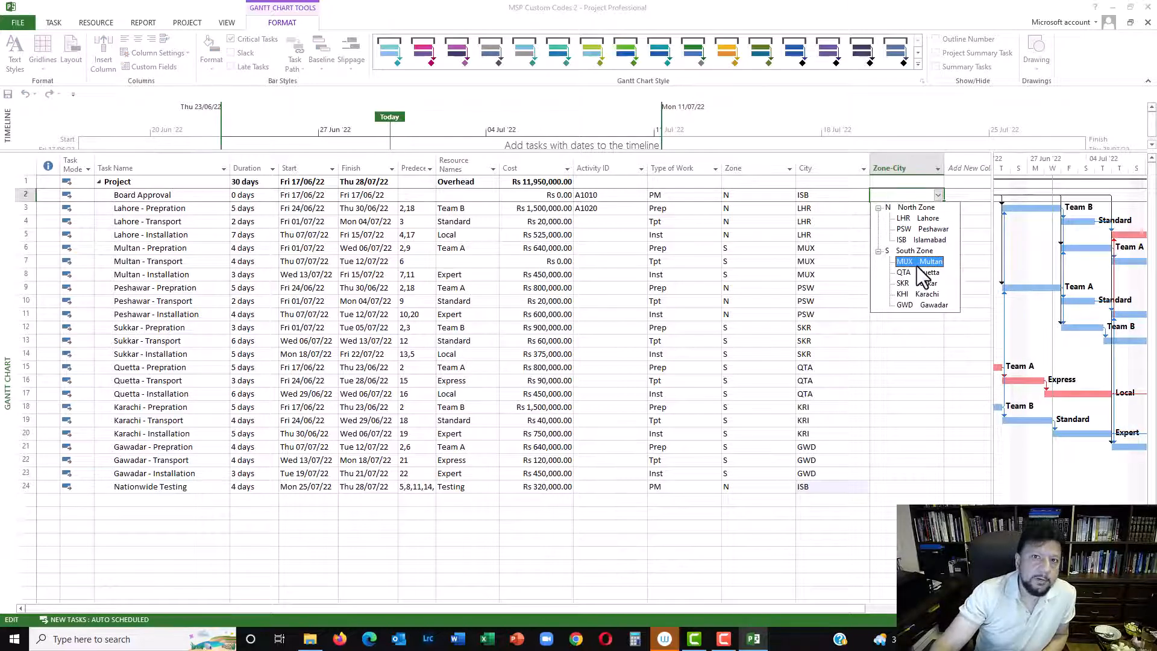
mouse_move(918, 272)
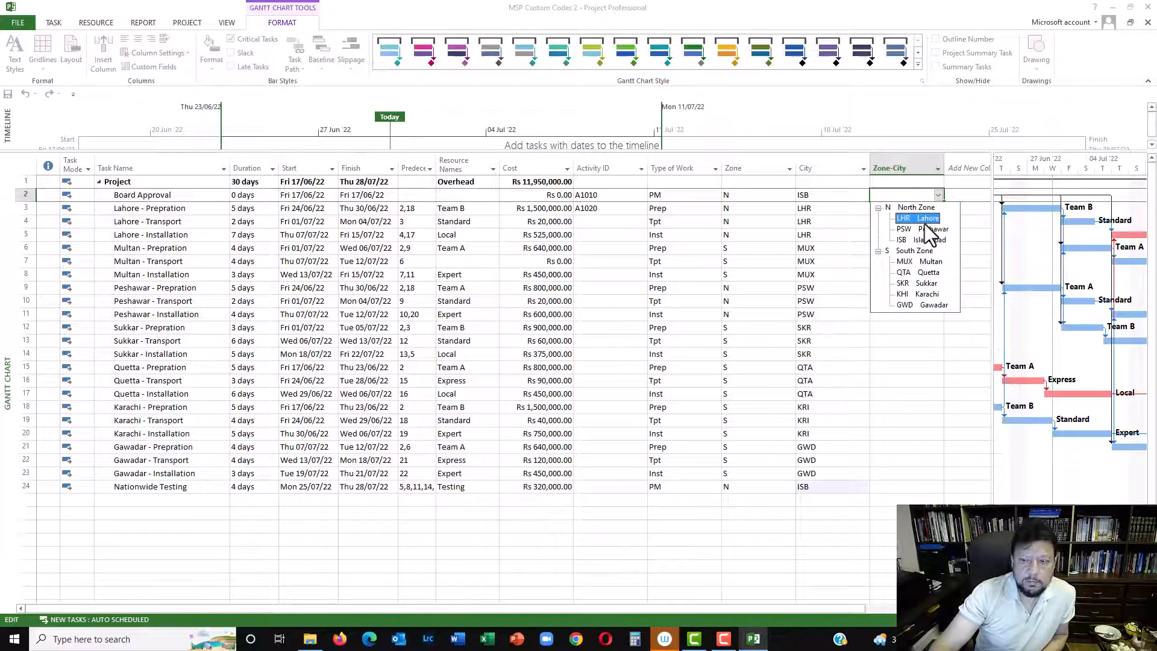
mouse_move(923, 229)
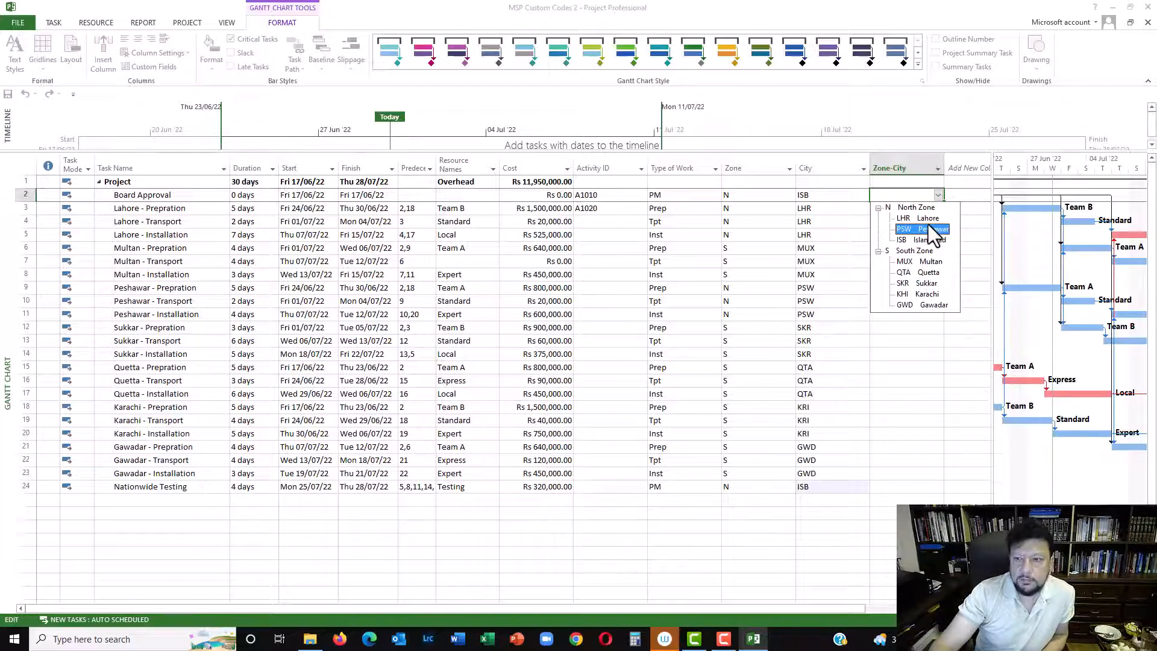
mouse_move(923, 217)
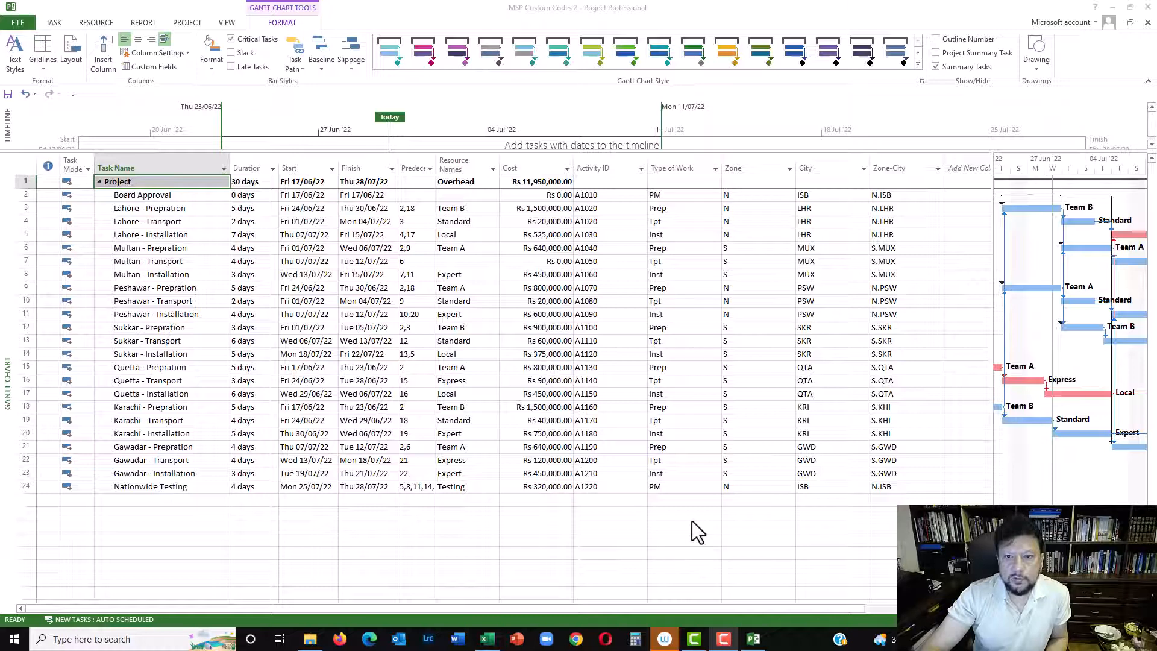
mouse_move(847, 415)
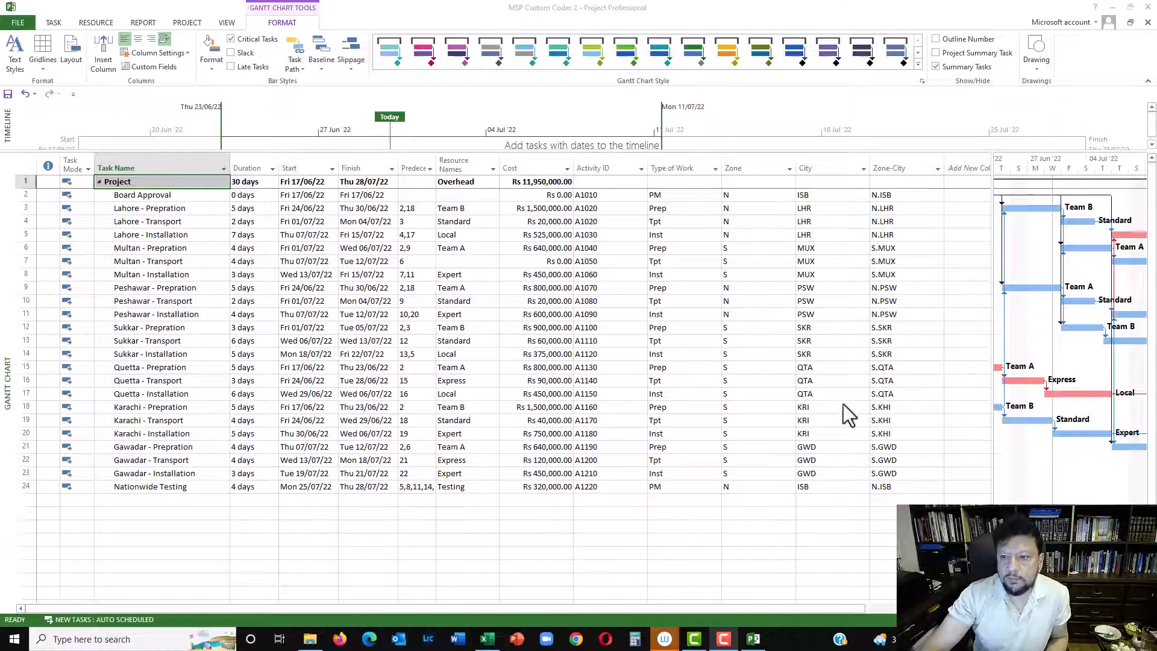
mouse_move(911, 369)
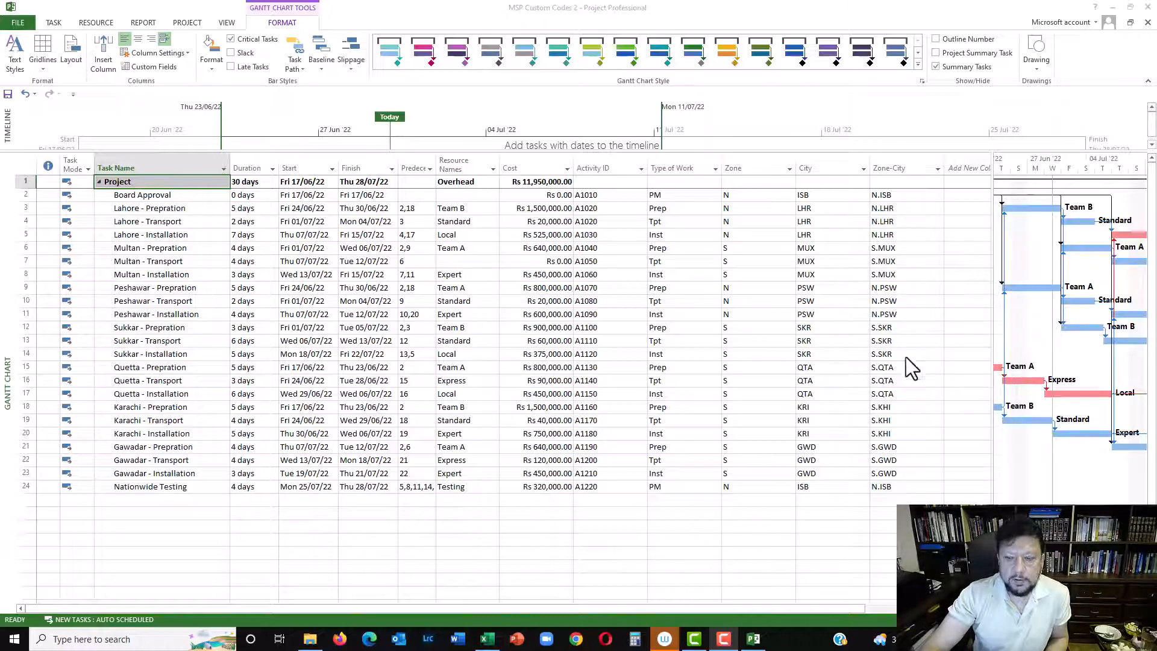
click(142, 194)
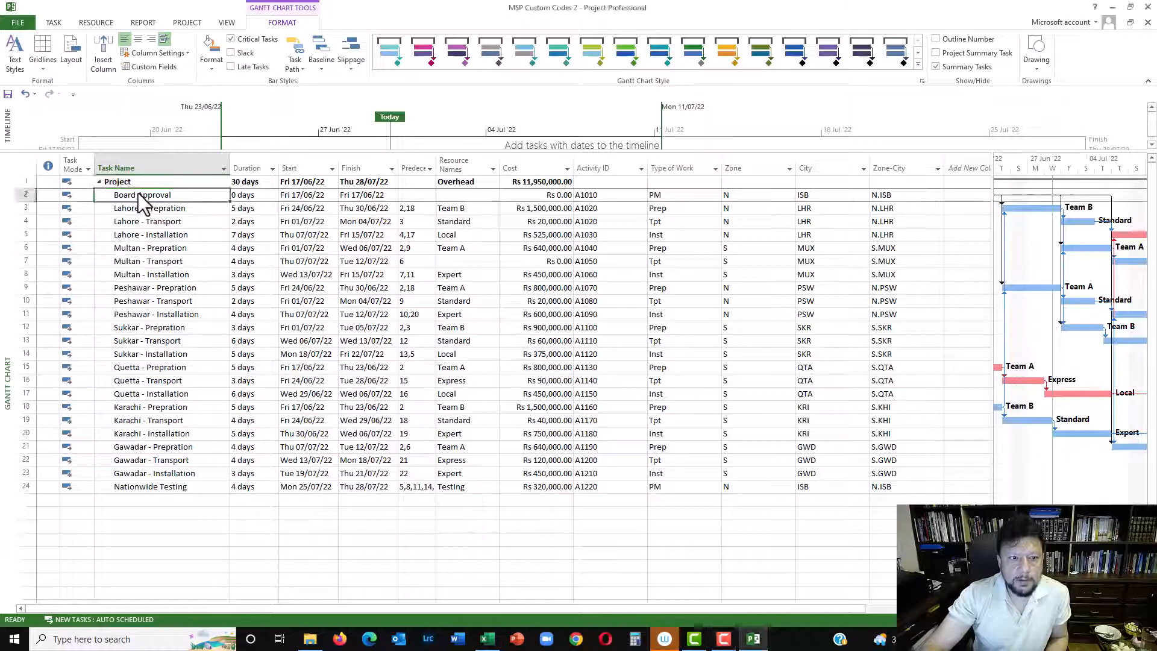
Create and apply a new grouping named 'Type of Work' on the Type of Work field
click(227, 22)
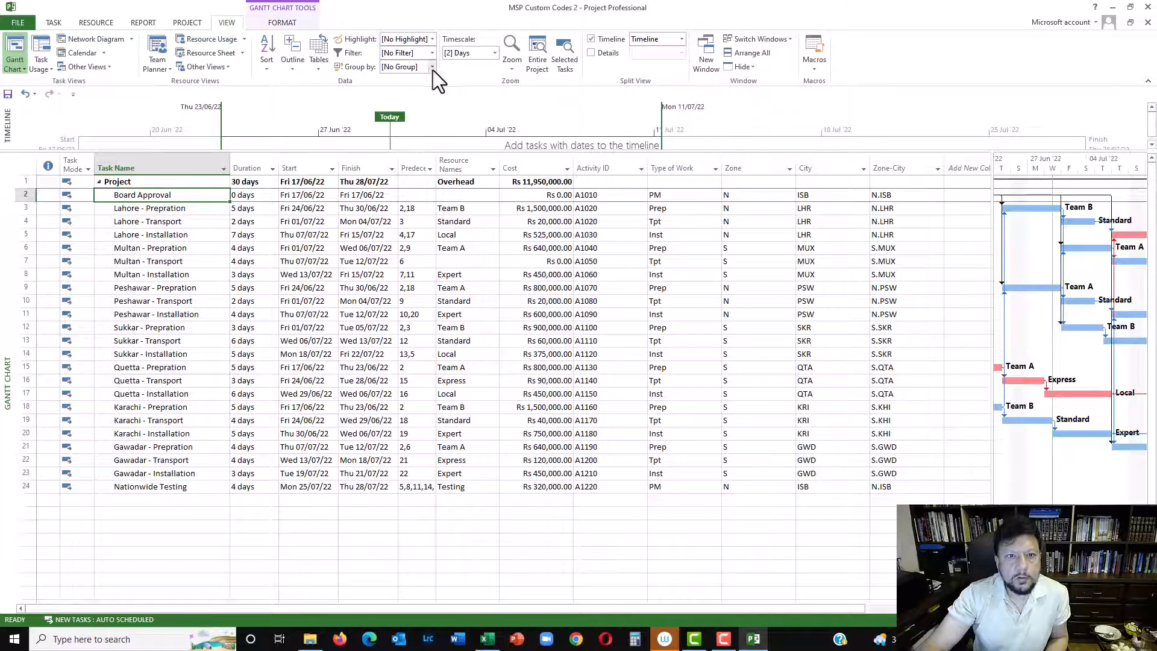
click(433, 67)
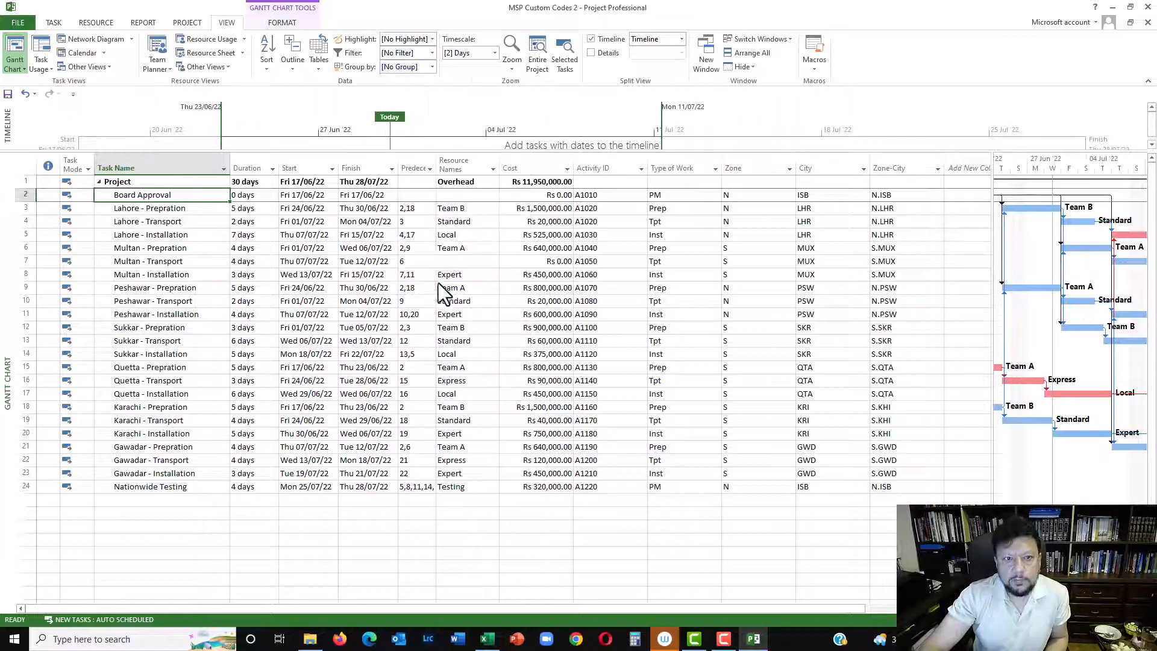
click(433, 67)
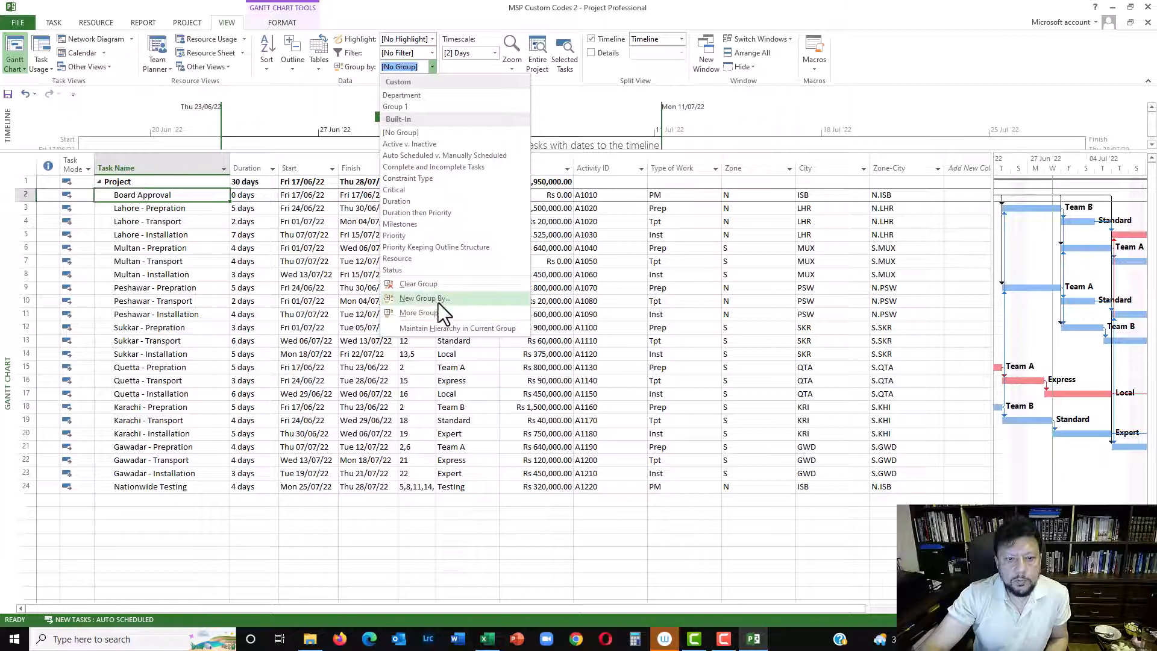
click(424, 299)
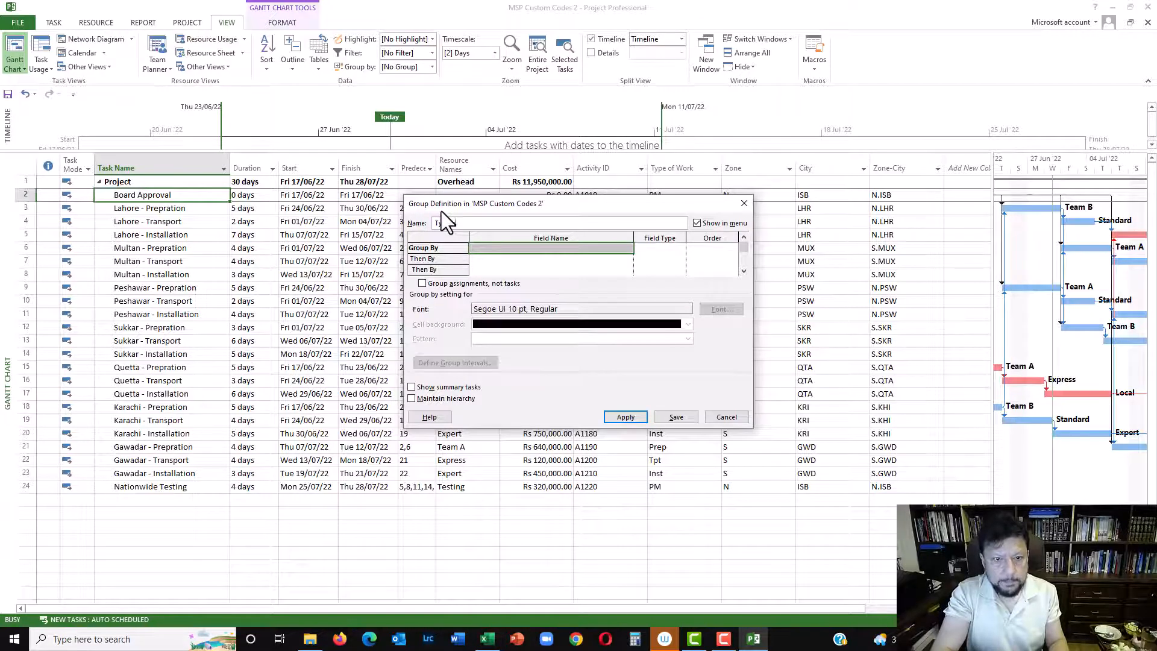
text(Type of Work)
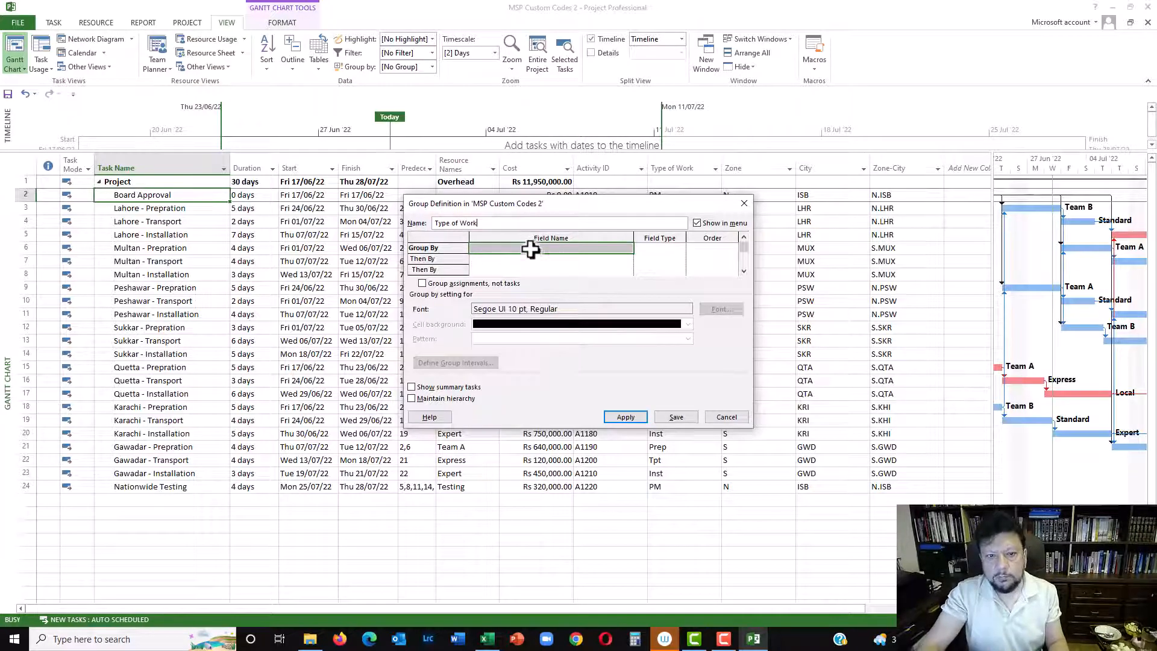
click(627, 248)
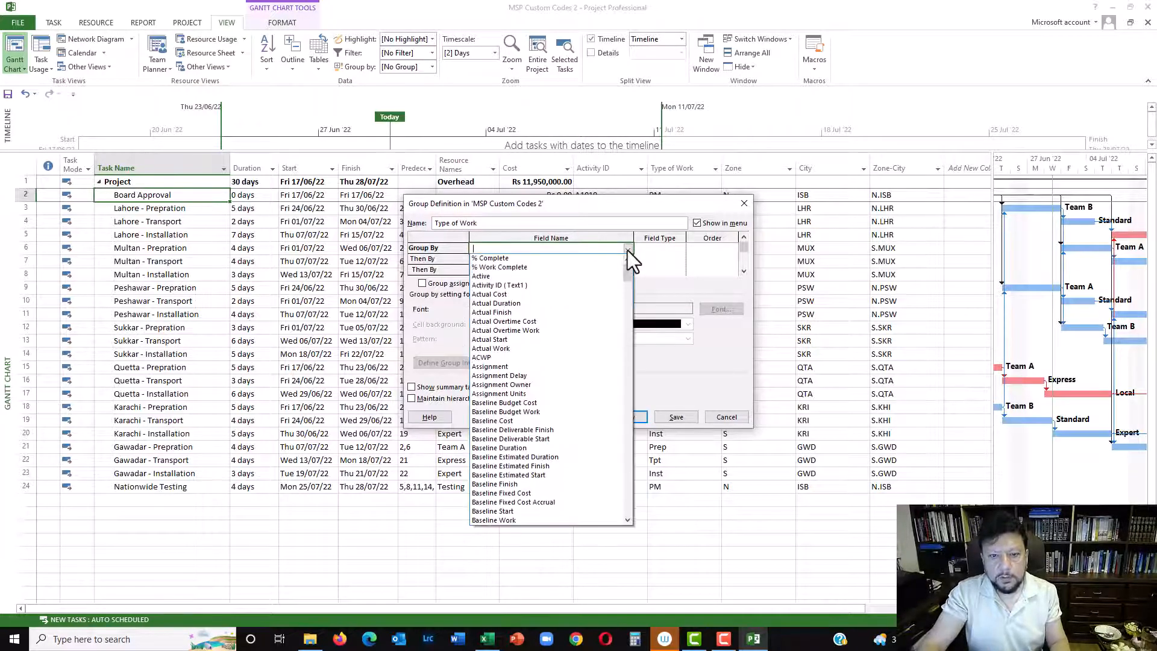
scroll(down, 3)
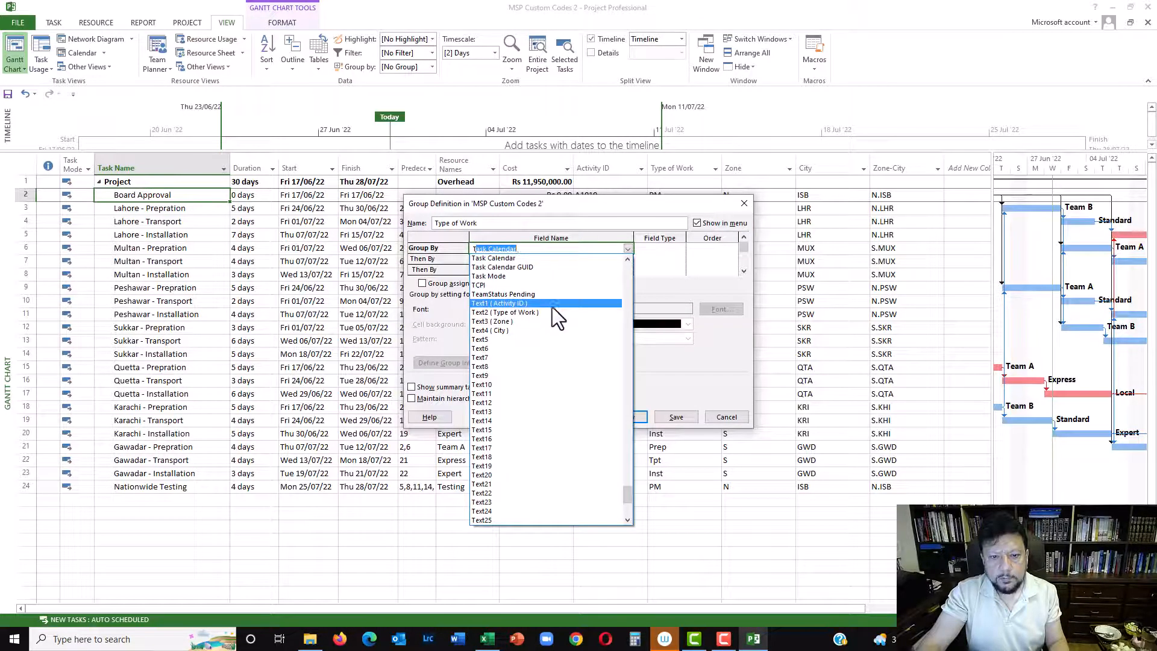
click(506, 313)
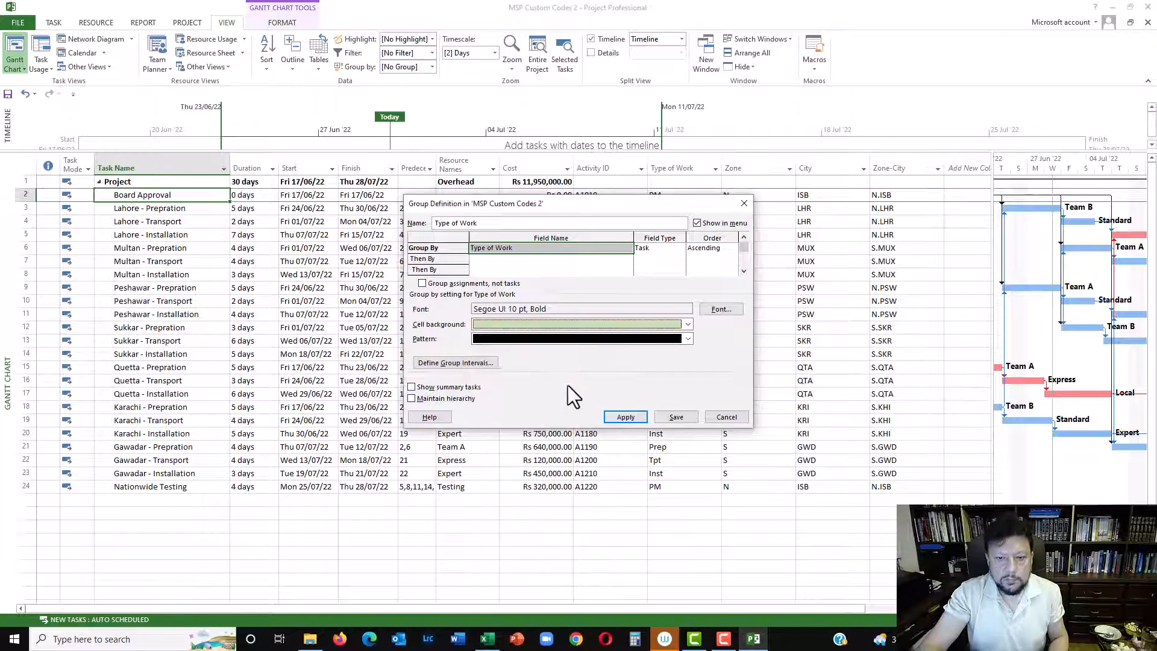
click(624, 417)
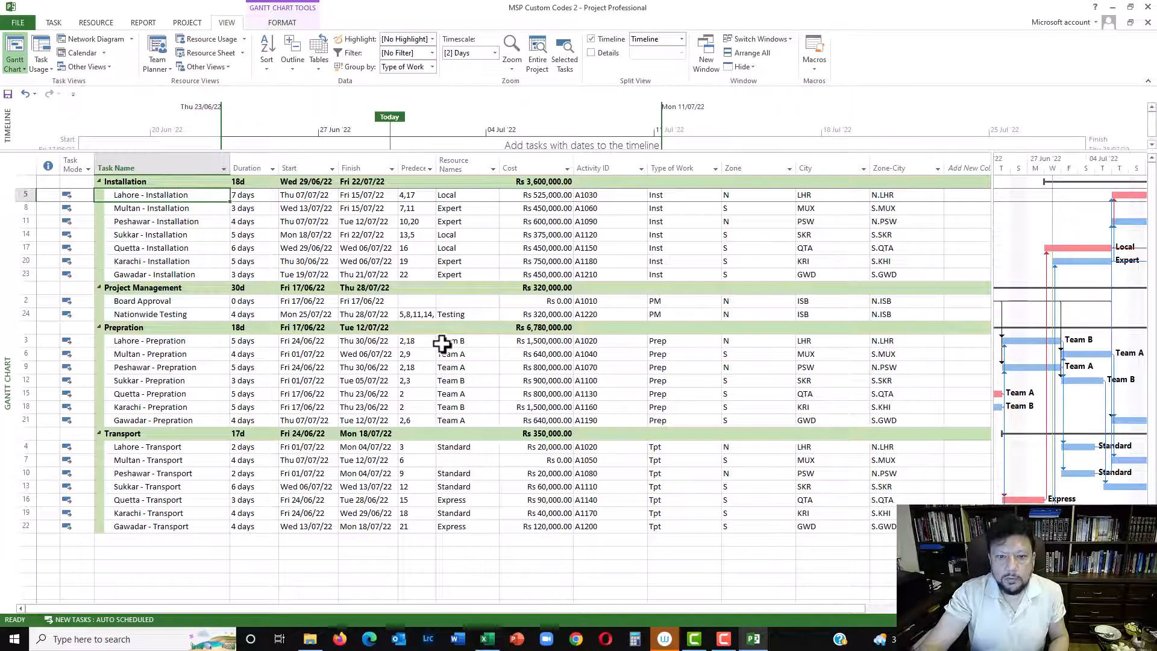
mouse_move(135, 247)
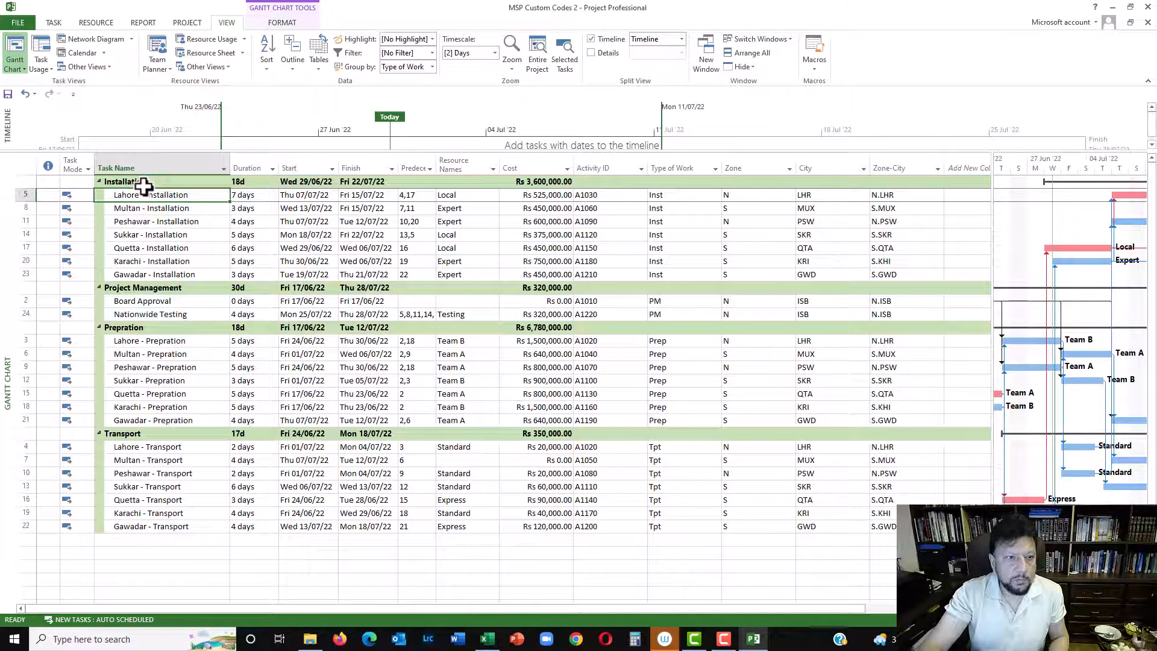
mouse_move(165, 451)
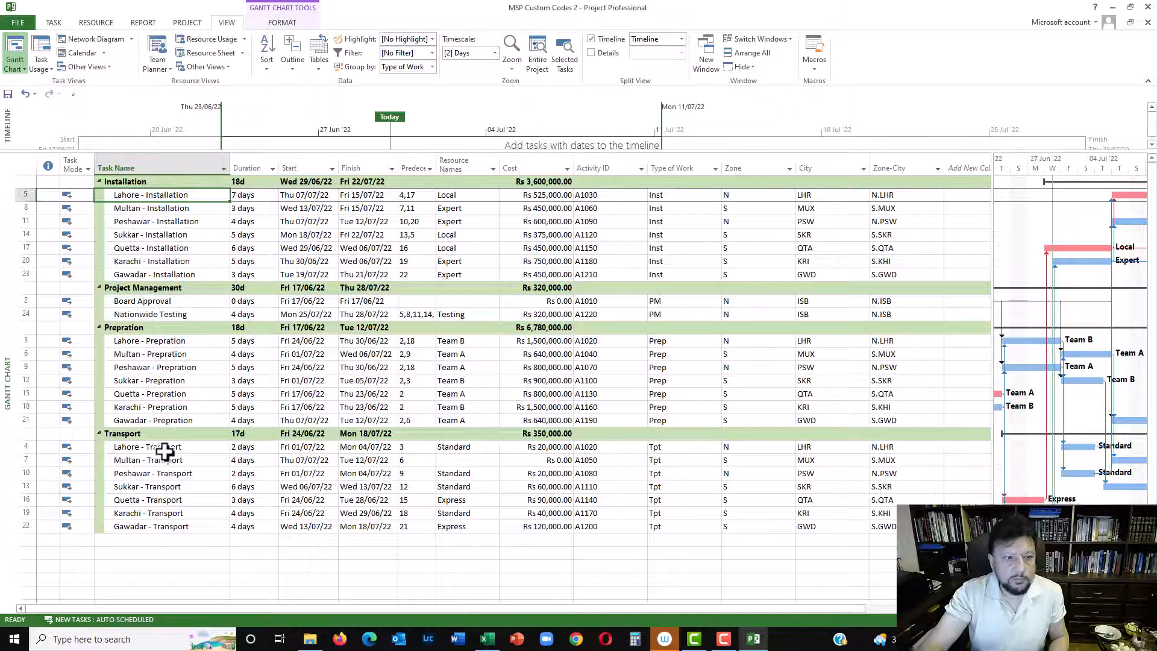
mouse_move(171, 443)
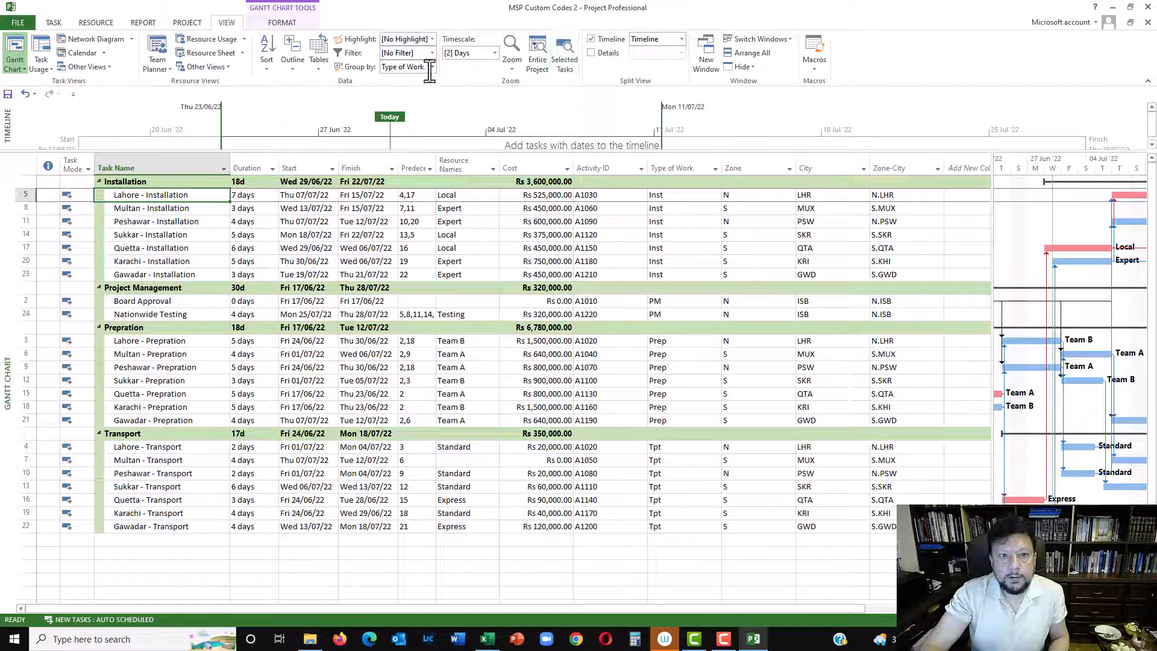
Create and apply a new grouping named 'City' that groups by the City field
click(405, 66)
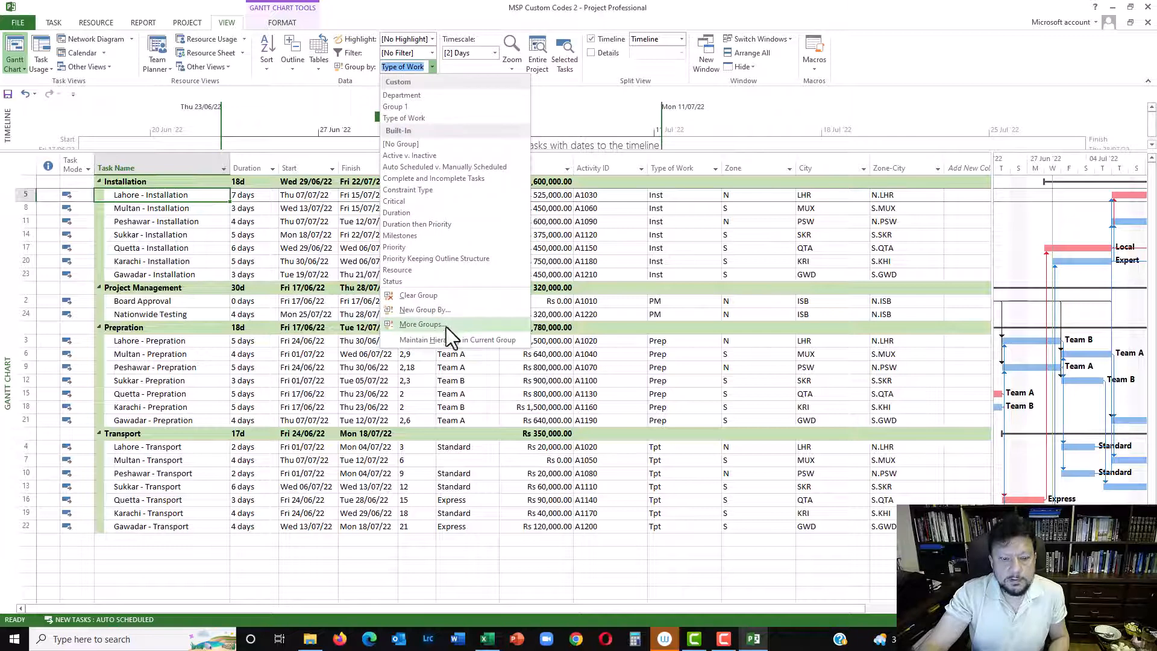
click(420, 324)
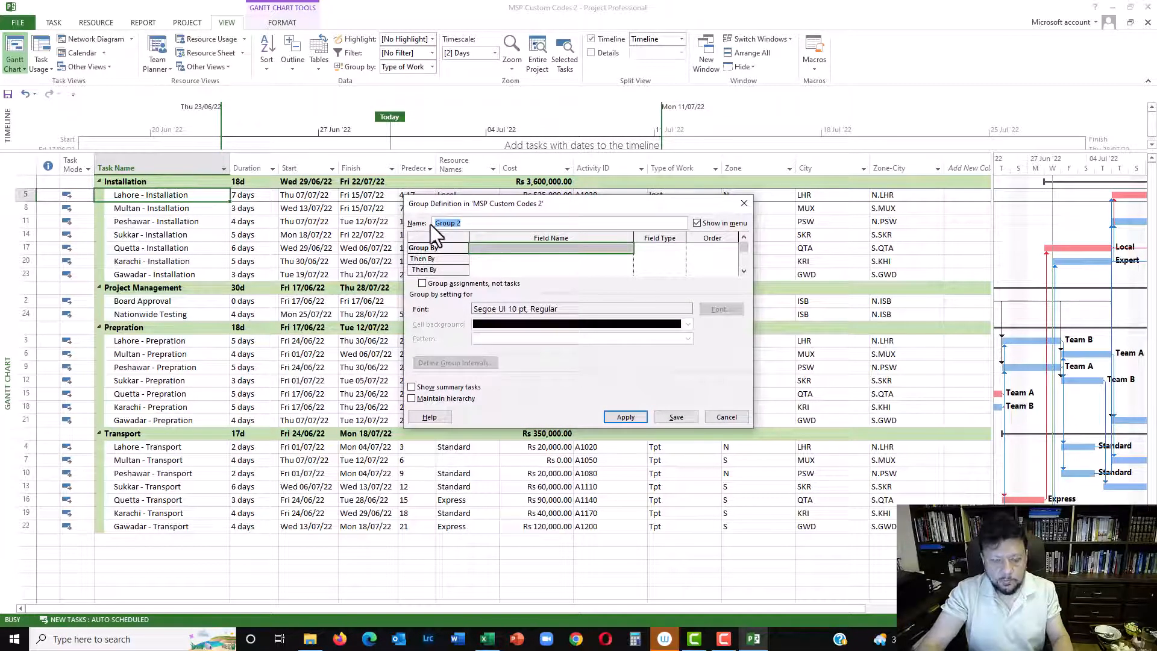
text(c)
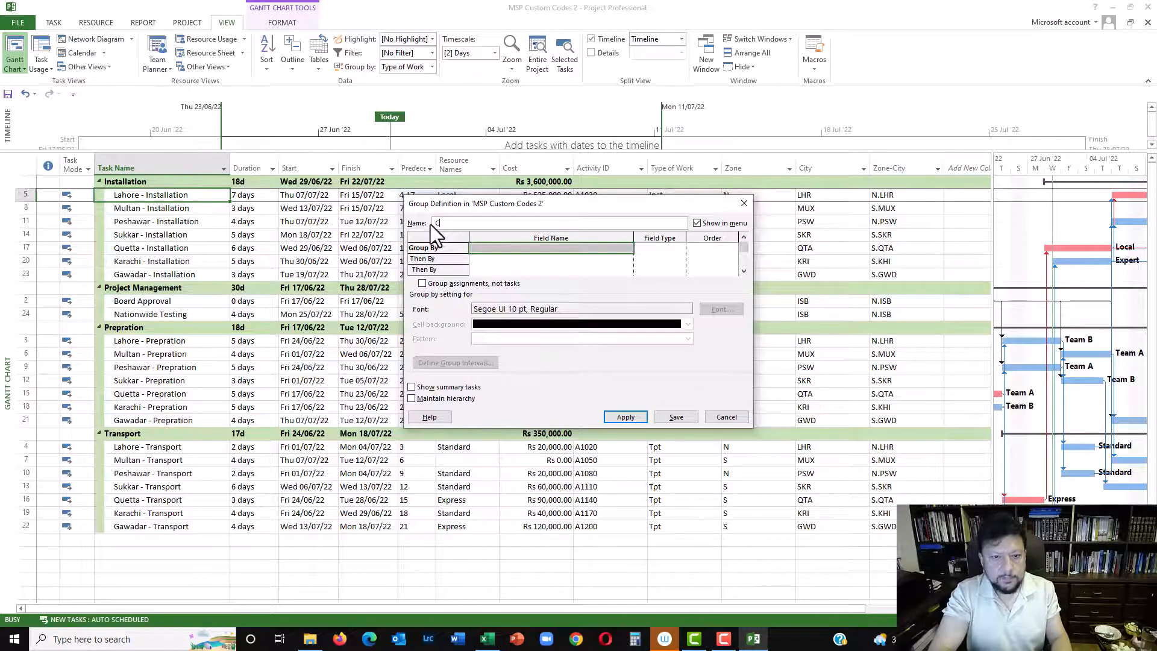
text(ity)
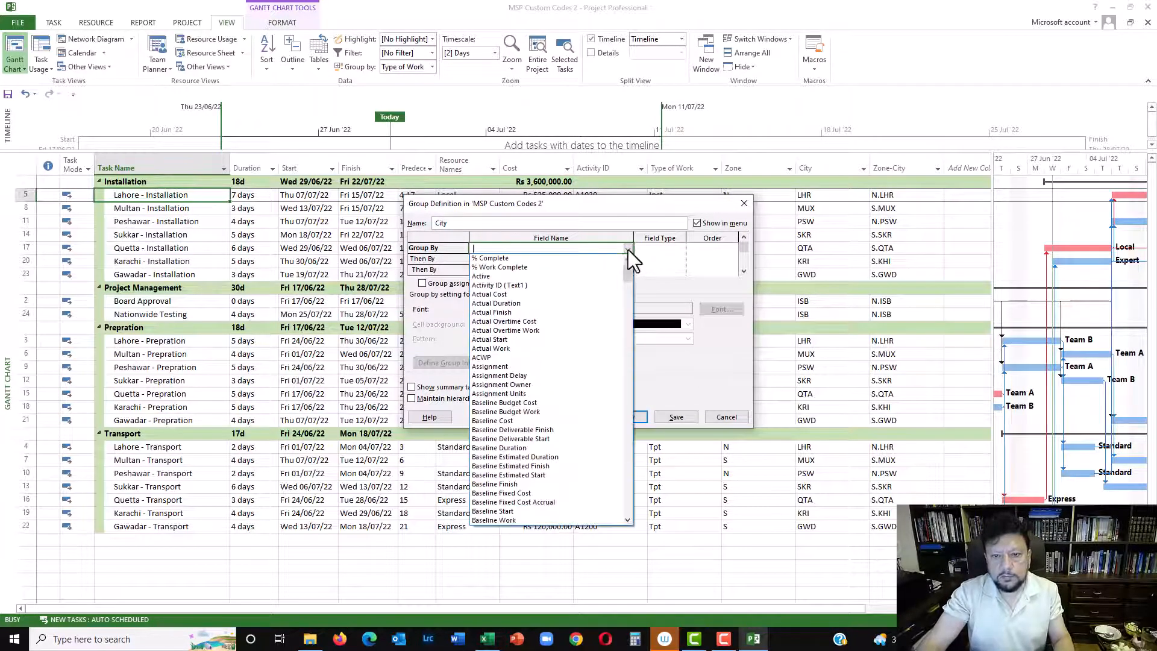
scroll(down, 3)
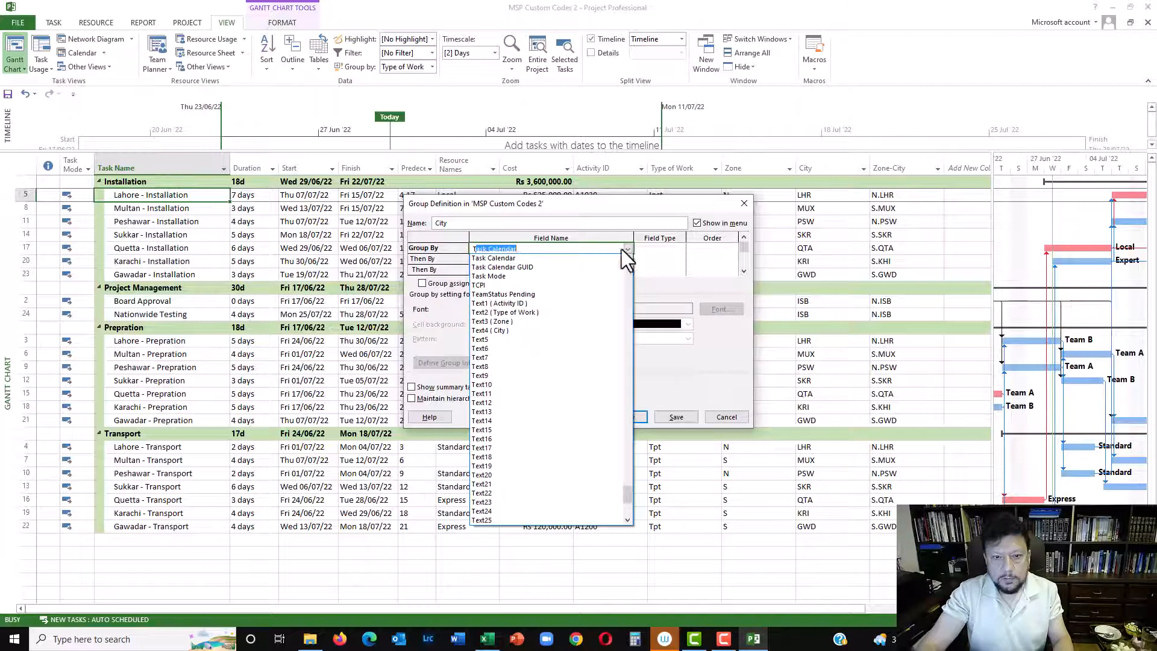
click(490, 330)
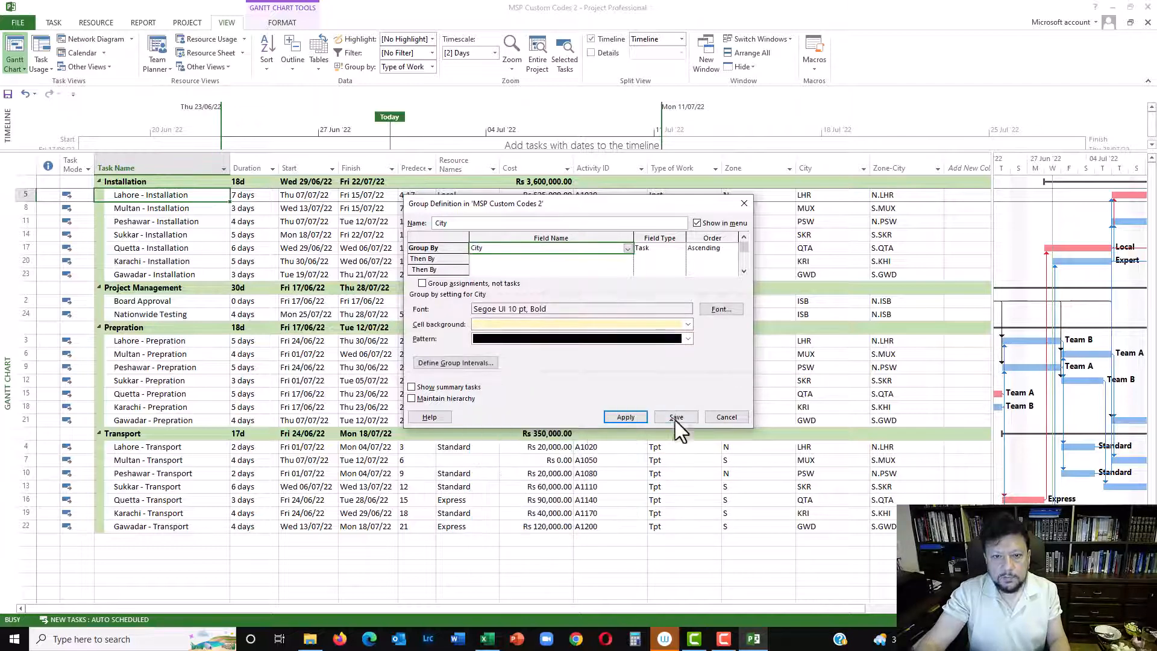
click(675, 416)
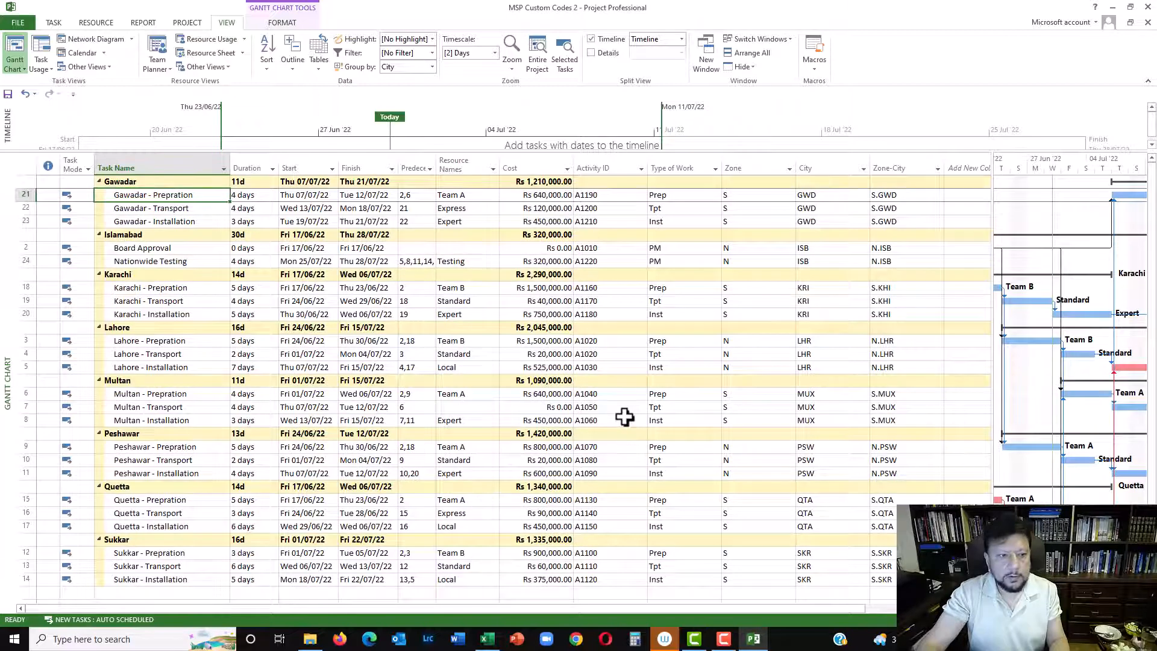
scroll(down, 3)
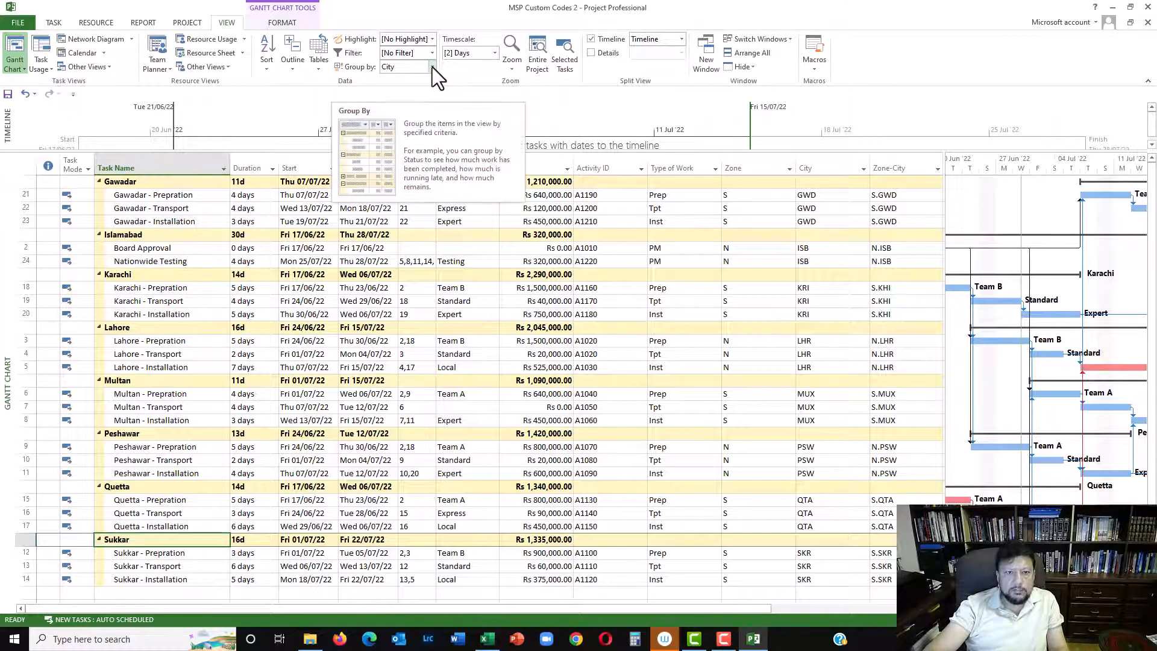
Save and apply the 'Z and C' grouping: Zone first, then City
click(431, 66)
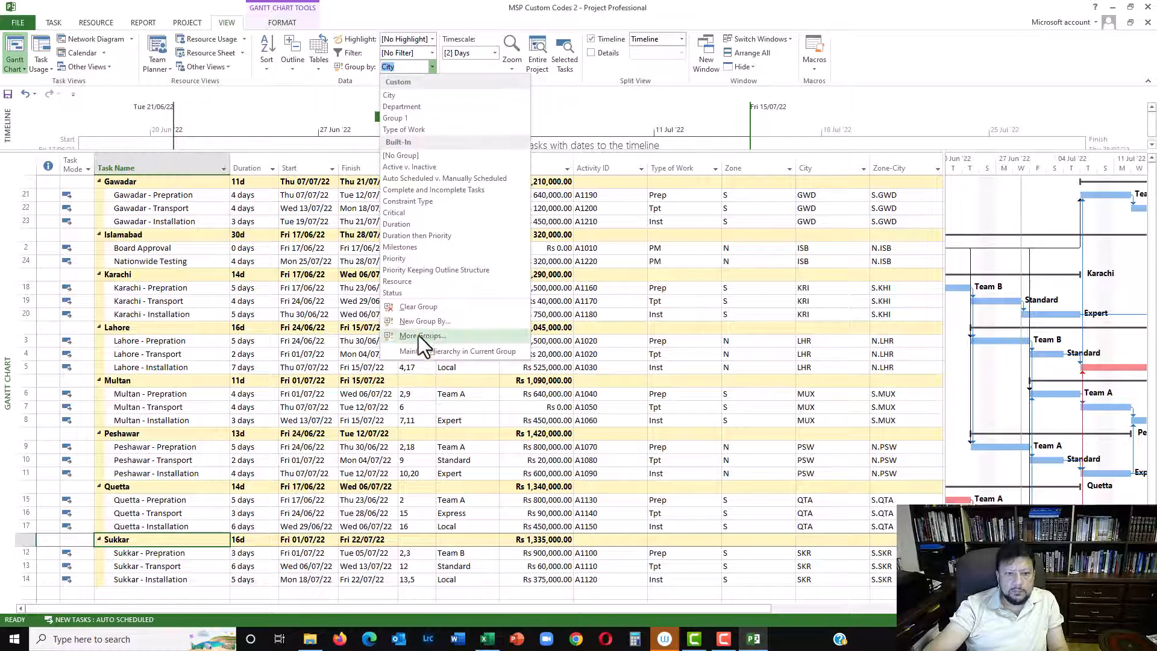
click(421, 335)
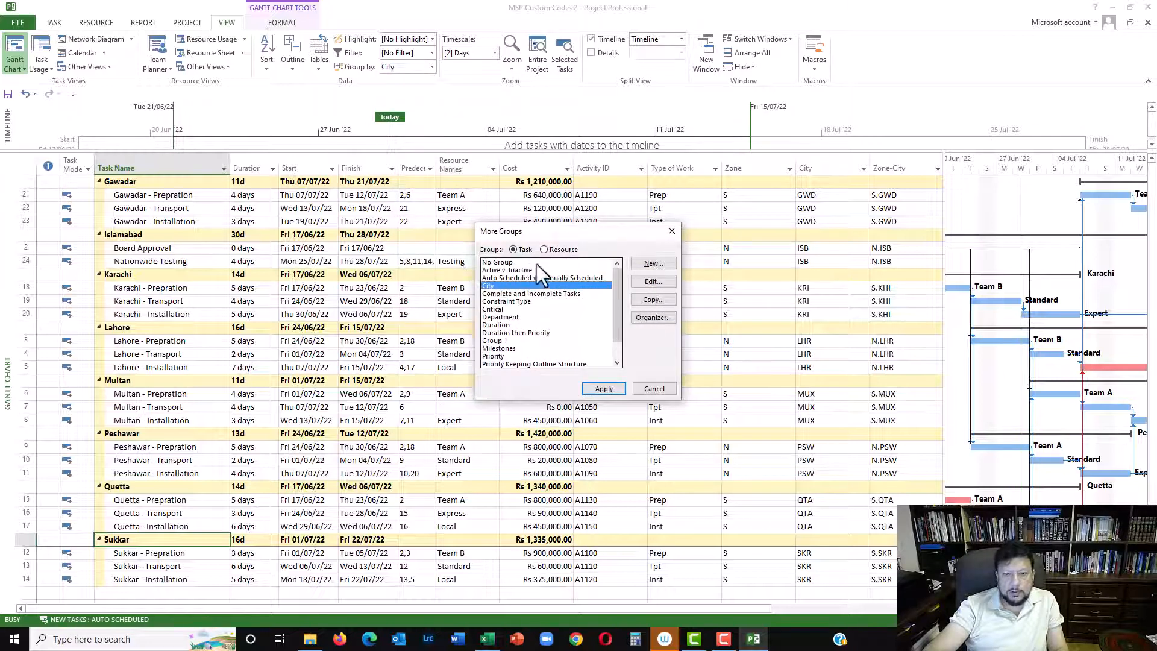
click(652, 263)
text(M)
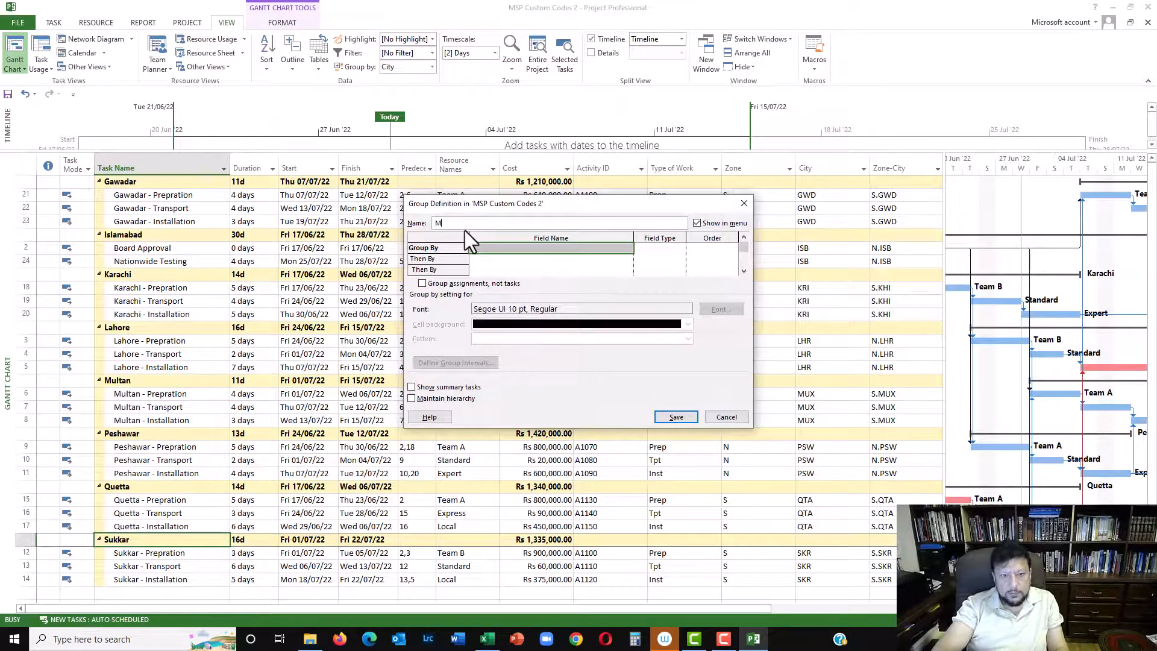
text(Z)
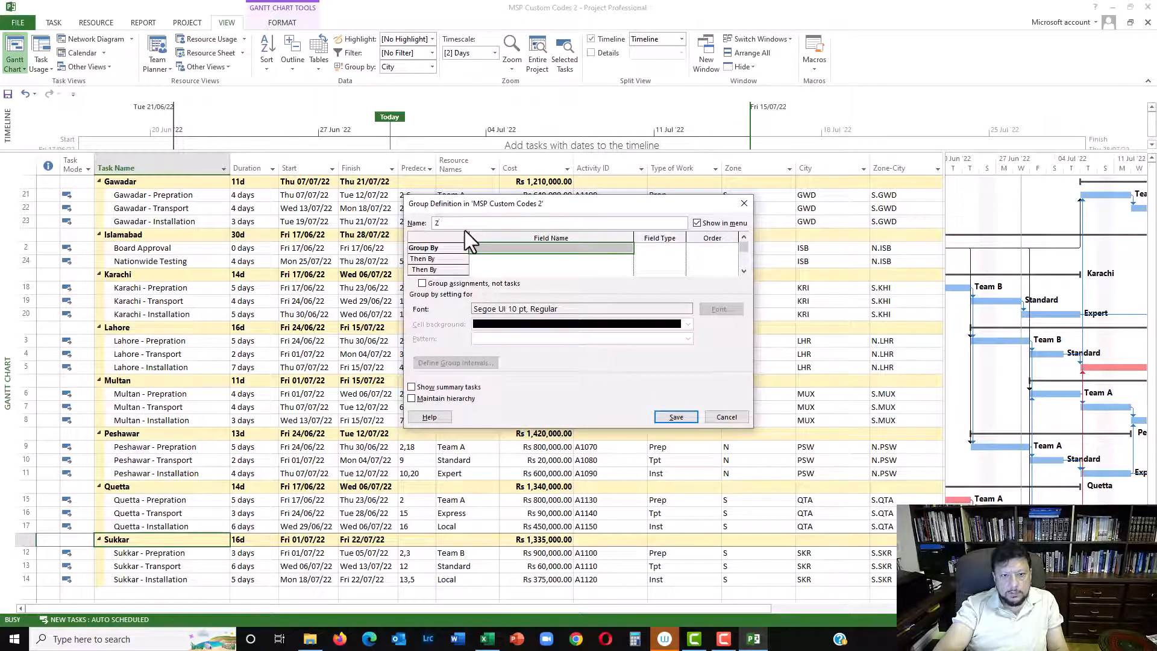
text(and C)
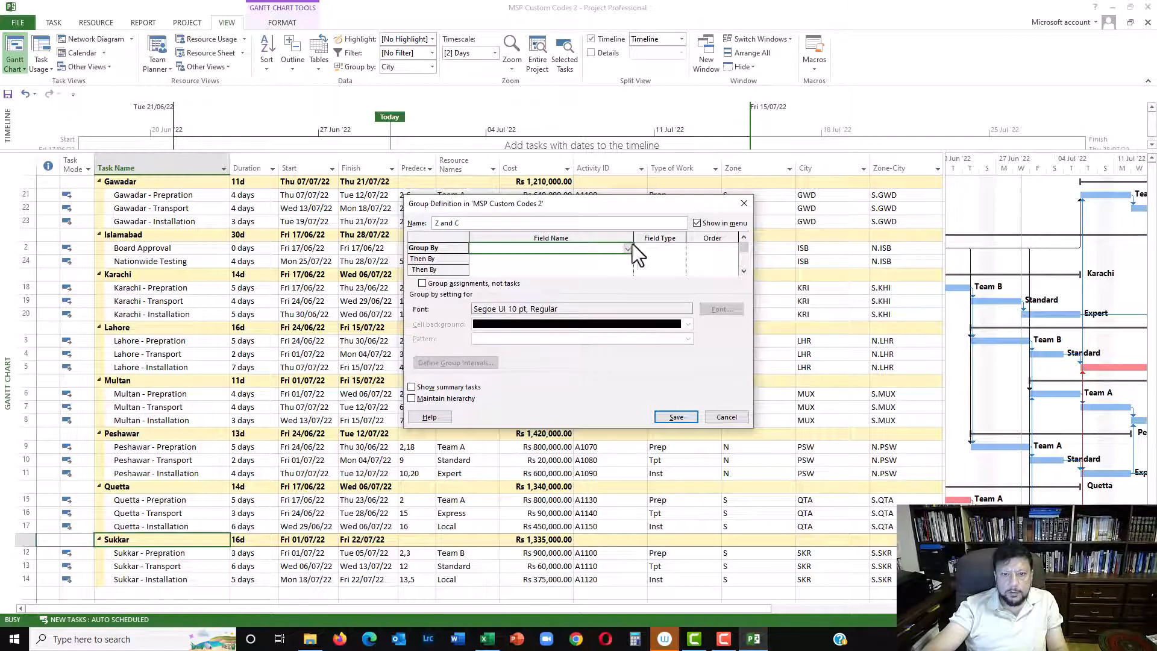
click(627, 247)
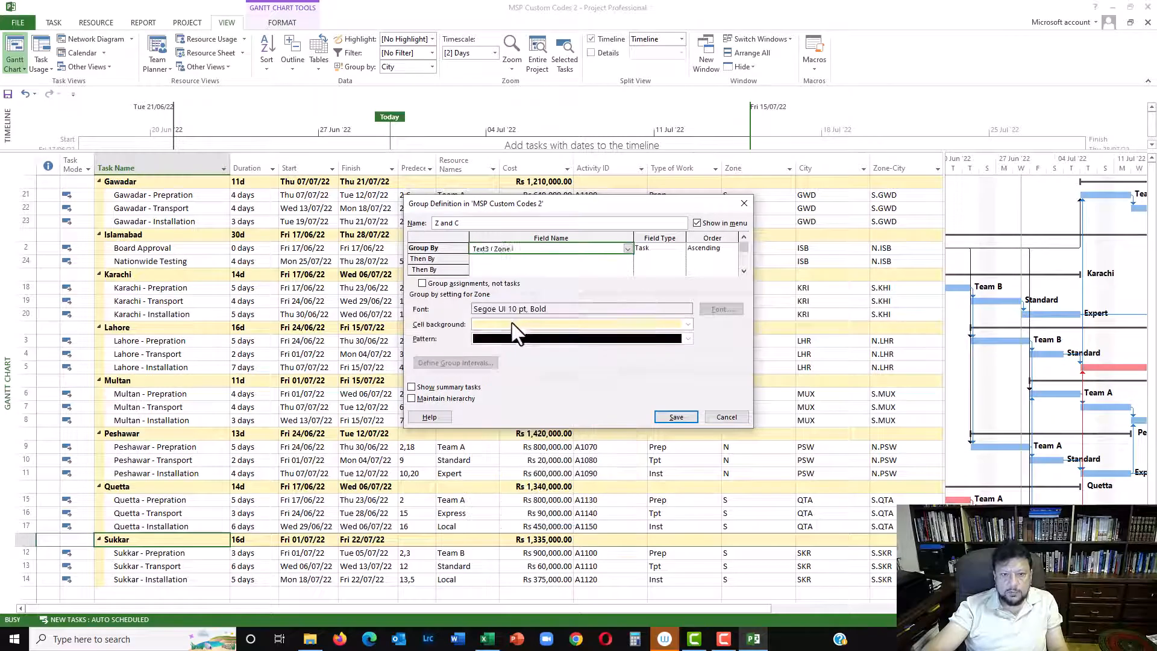
click(627, 259)
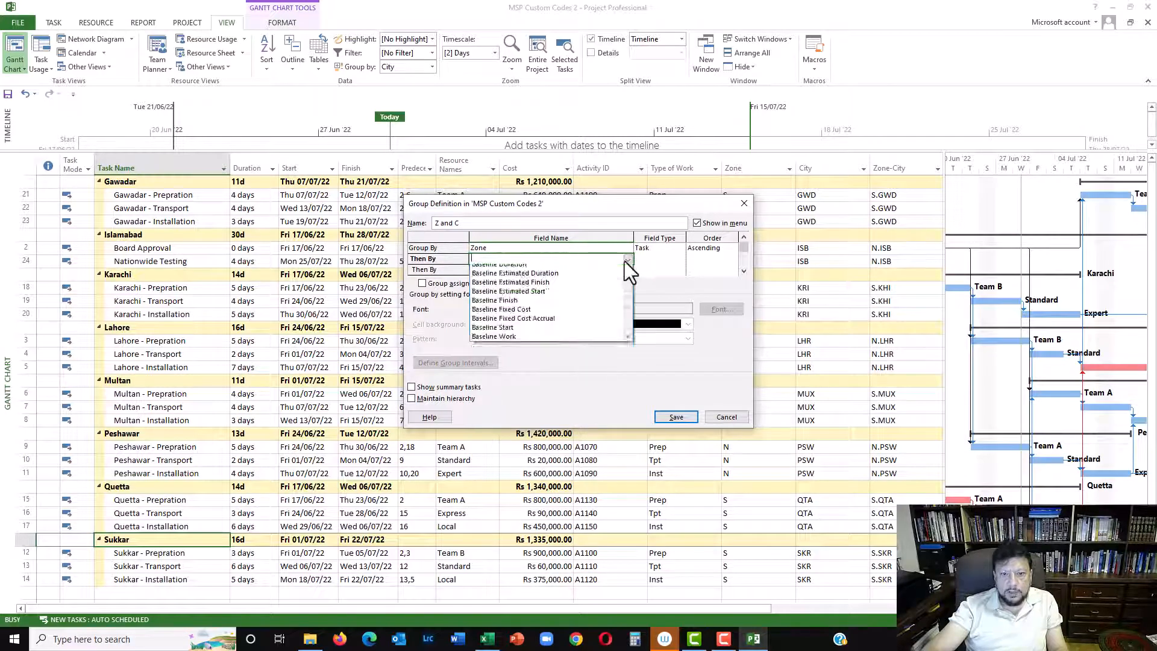
click(628, 259)
text(T)
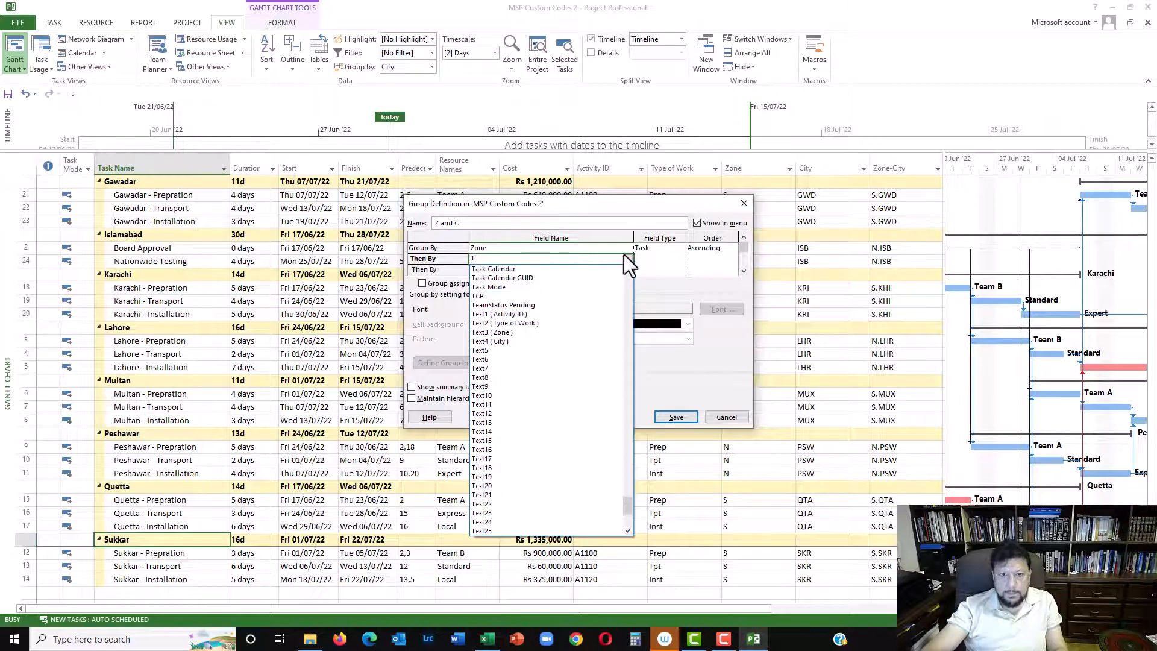
click(491, 342)
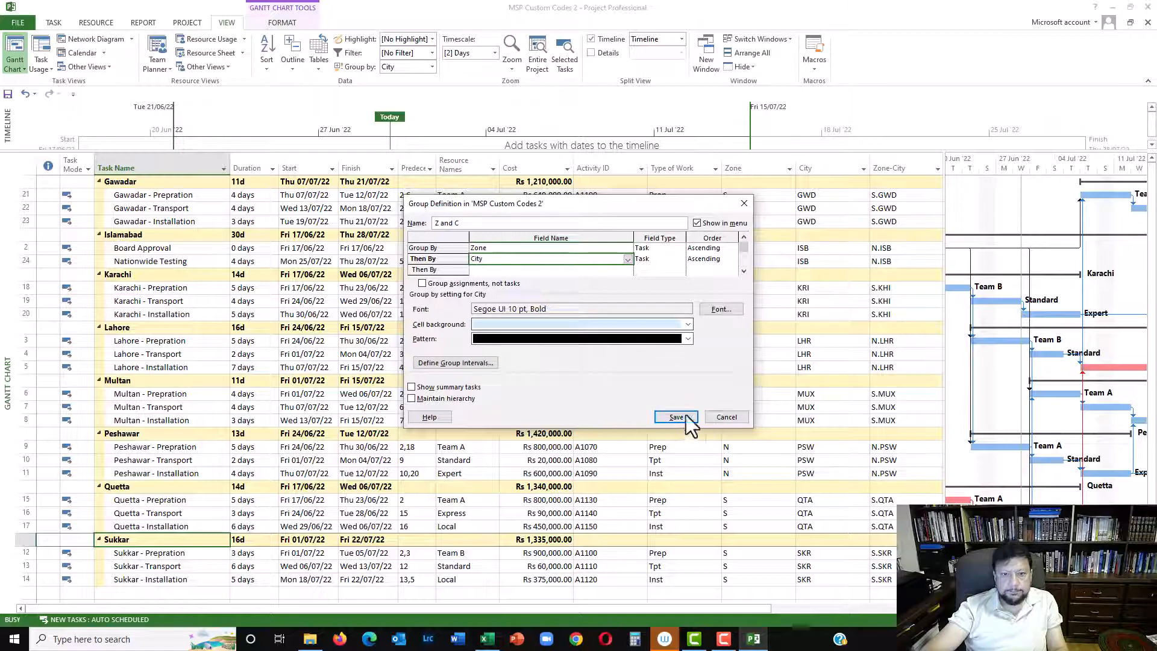
click(675, 417)
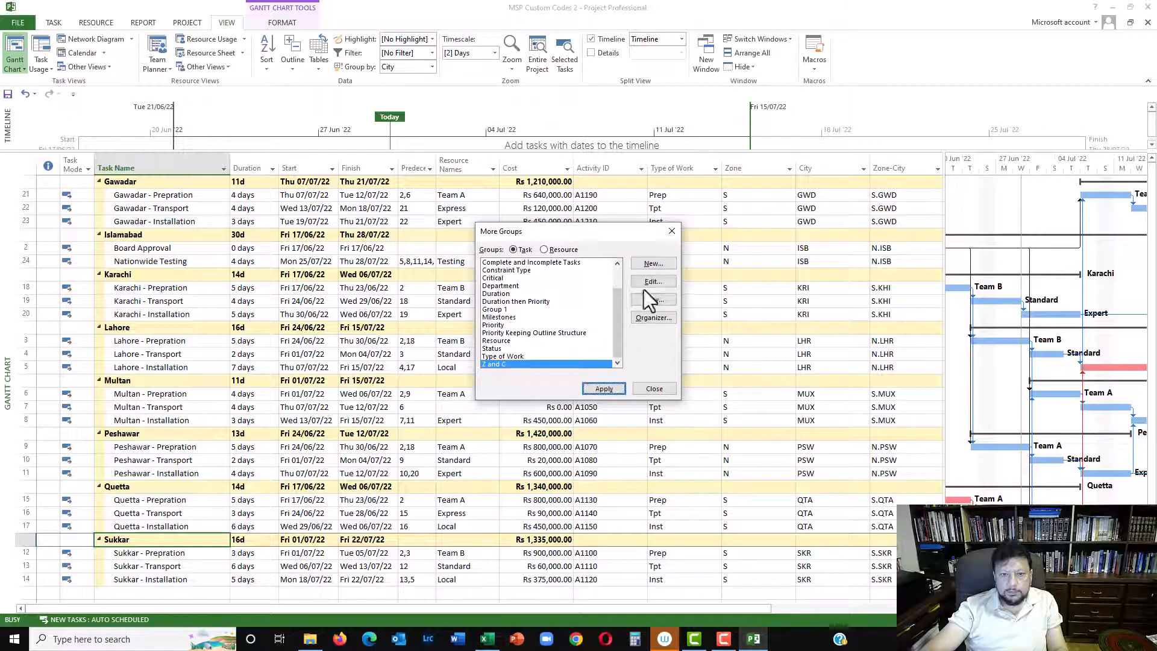
click(603, 389)
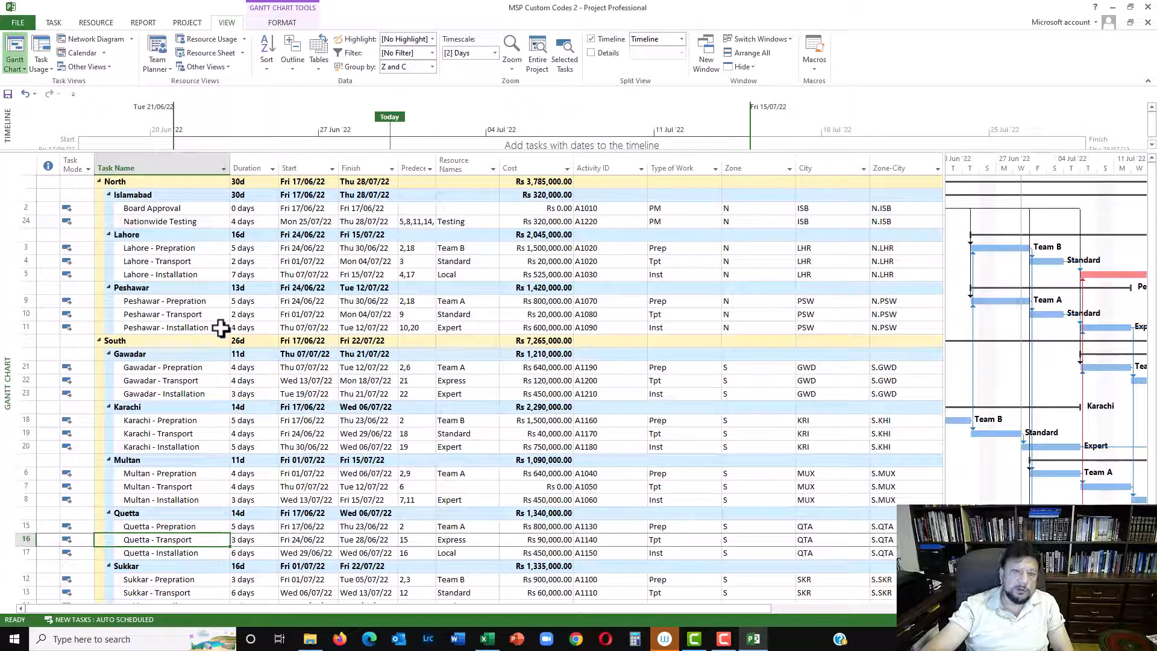
mouse_move(111, 247)
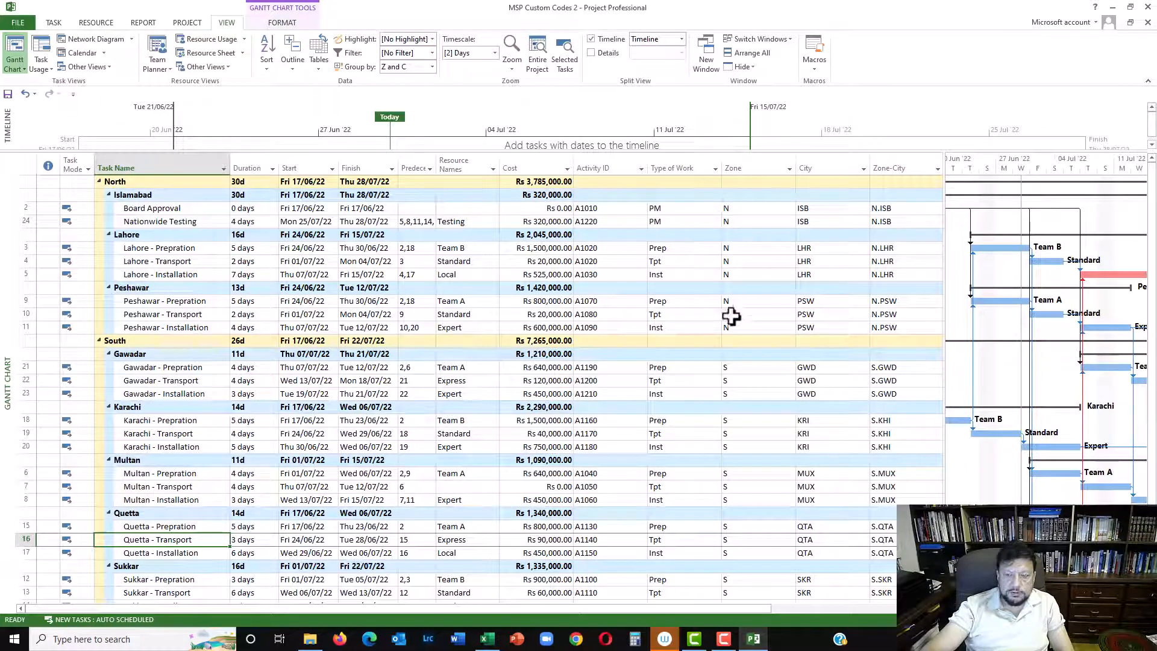
mouse_move(743, 331)
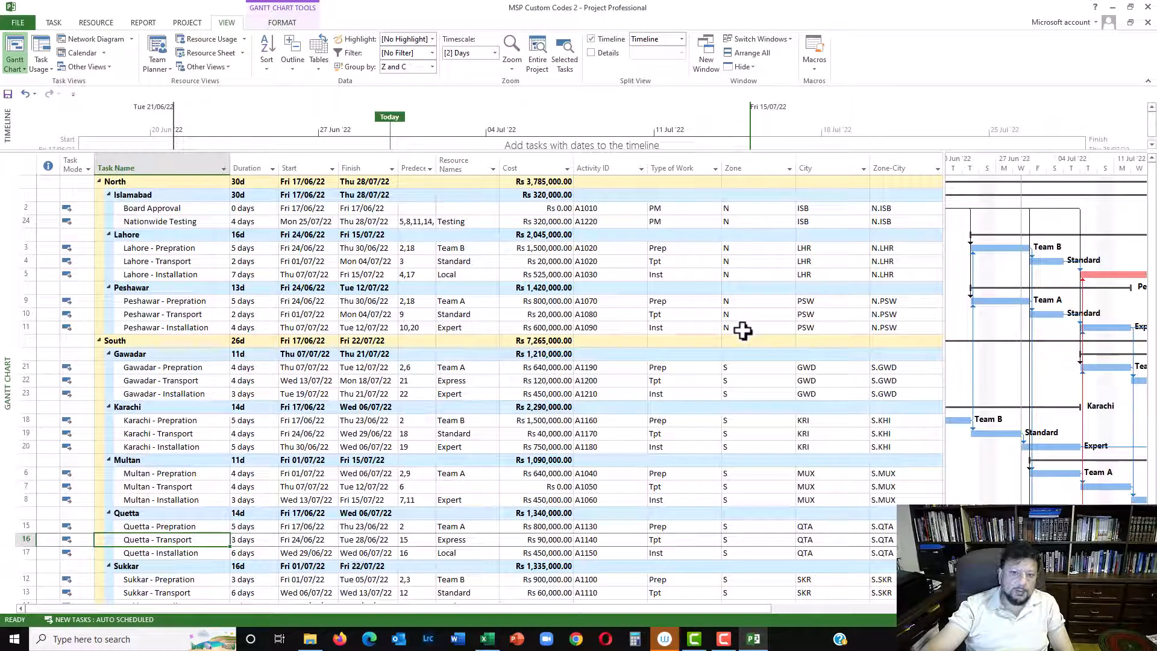
mouse_move(820, 326)
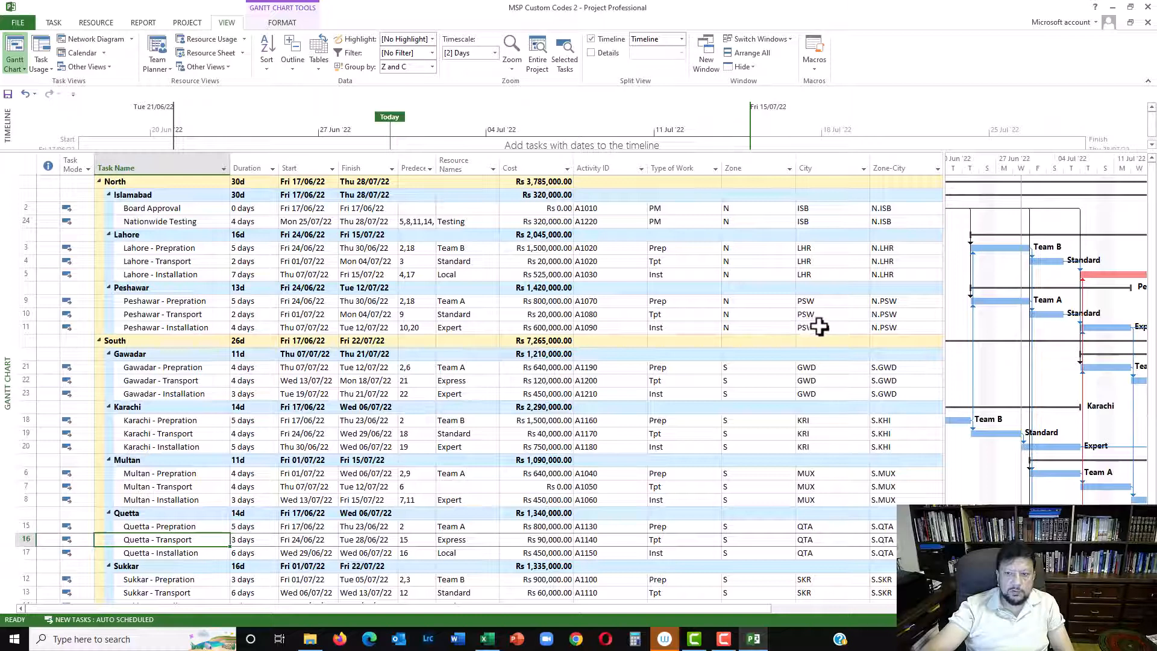
mouse_move(744, 335)
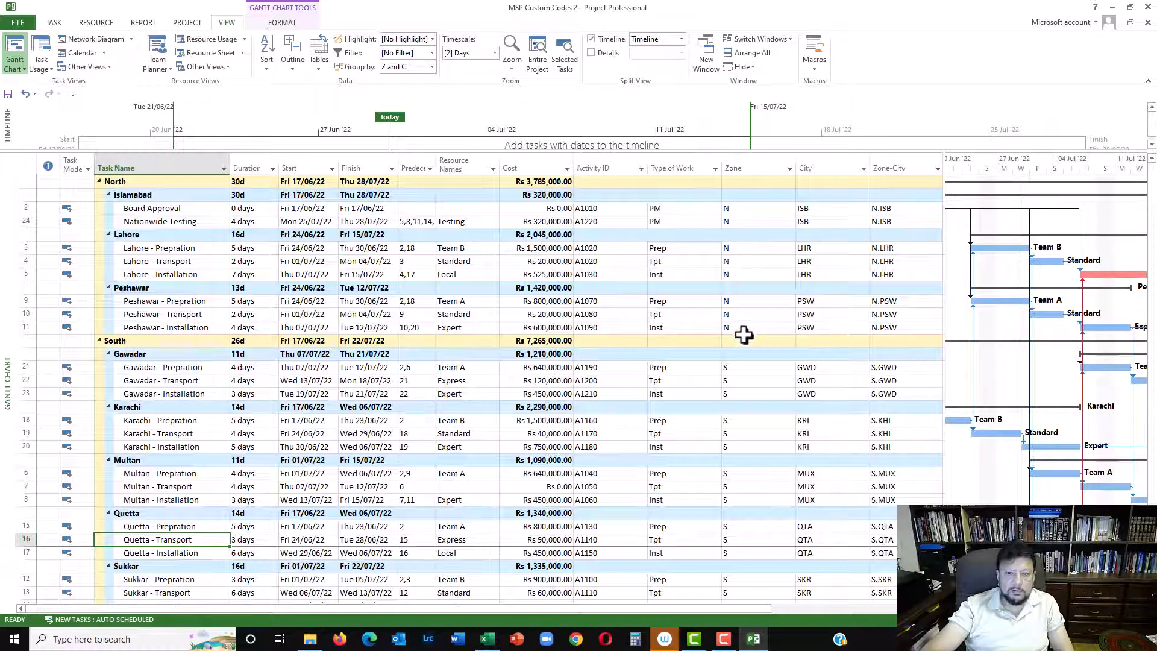
Change Peshawar - Installation's zone to S (South) and check where it regroups
click(787, 327)
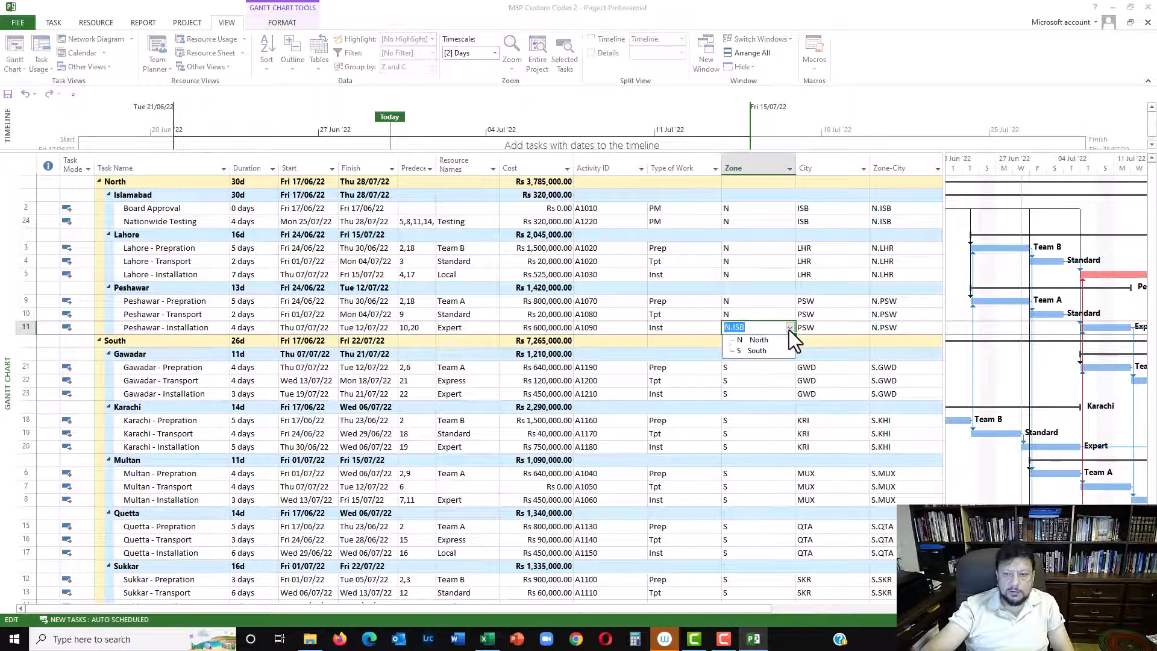
click(755, 351)
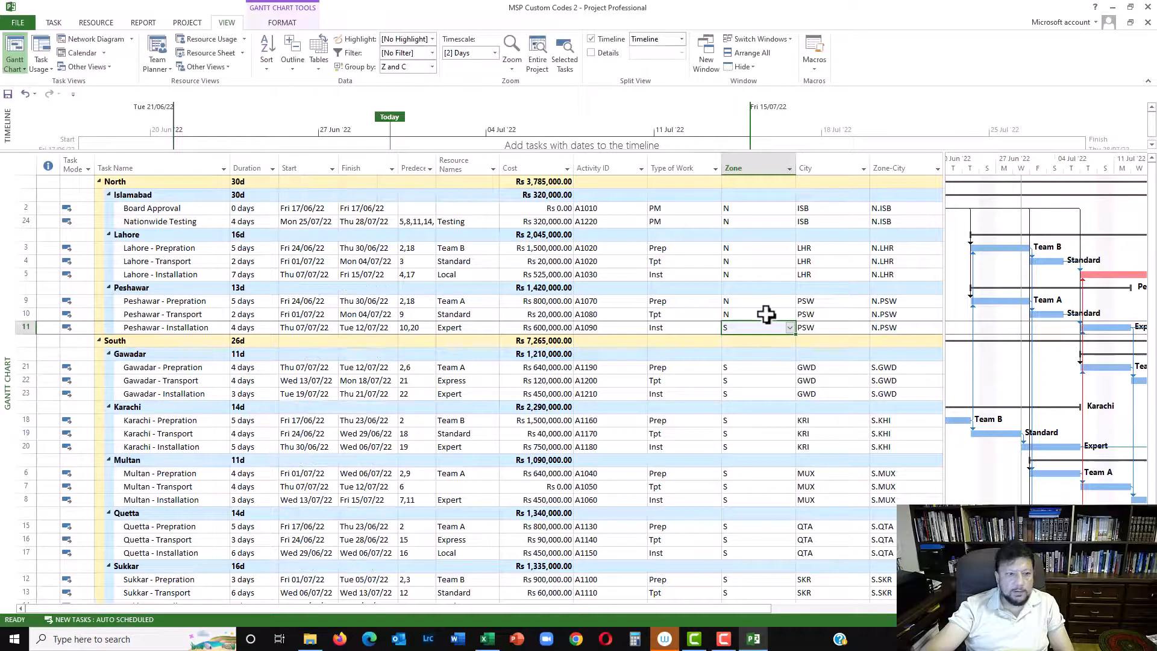
click(753, 313)
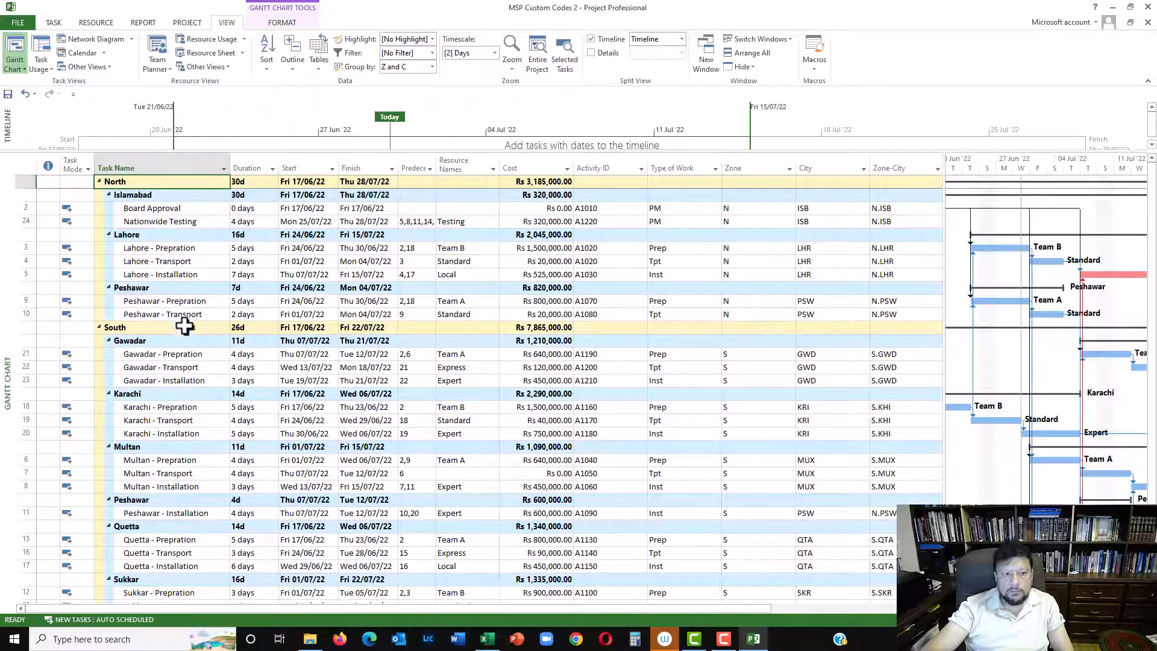
scroll(down, 3)
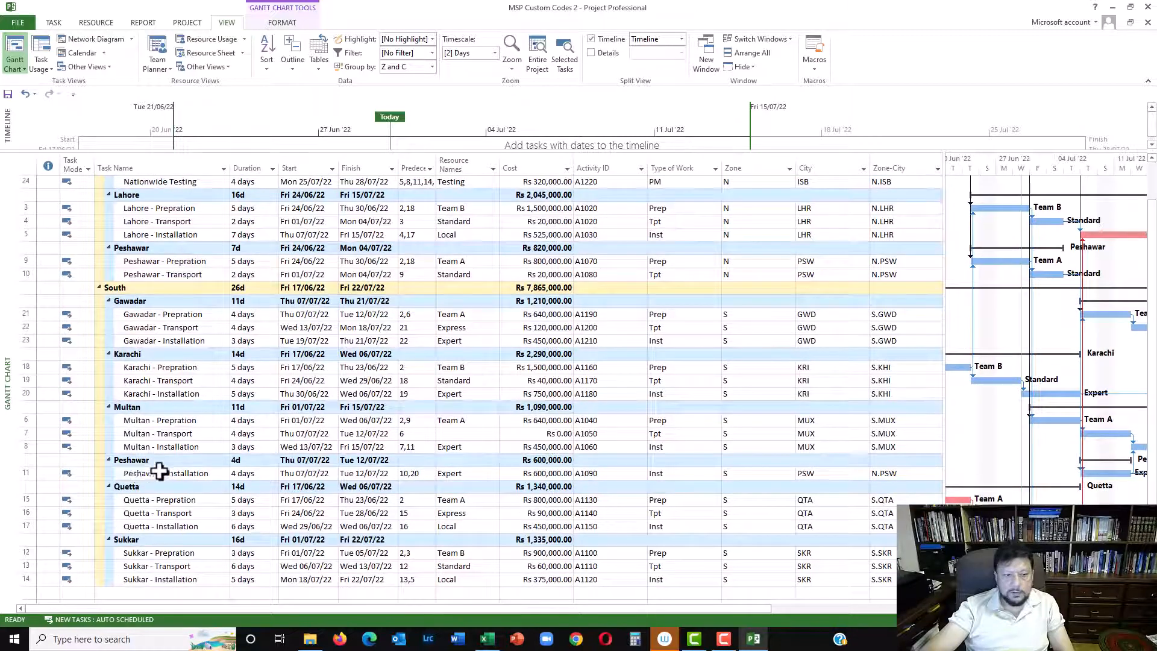
scroll(up, 3)
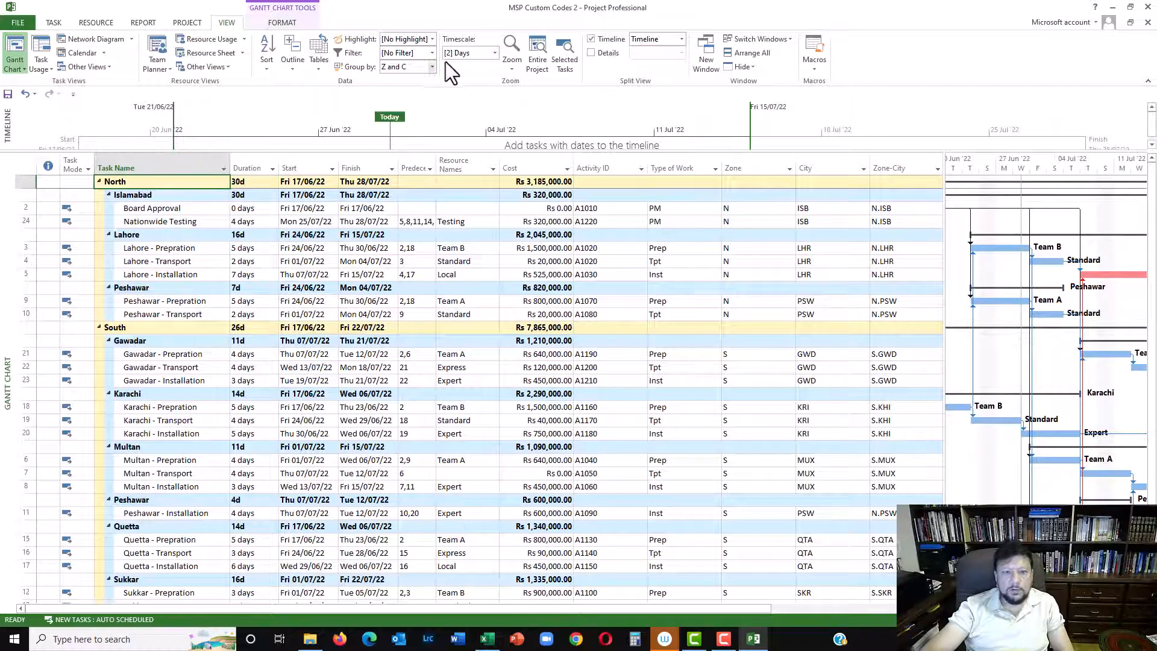
Save and apply a 'Zone & City' grouping based on the Zone-City outline code
click(431, 66)
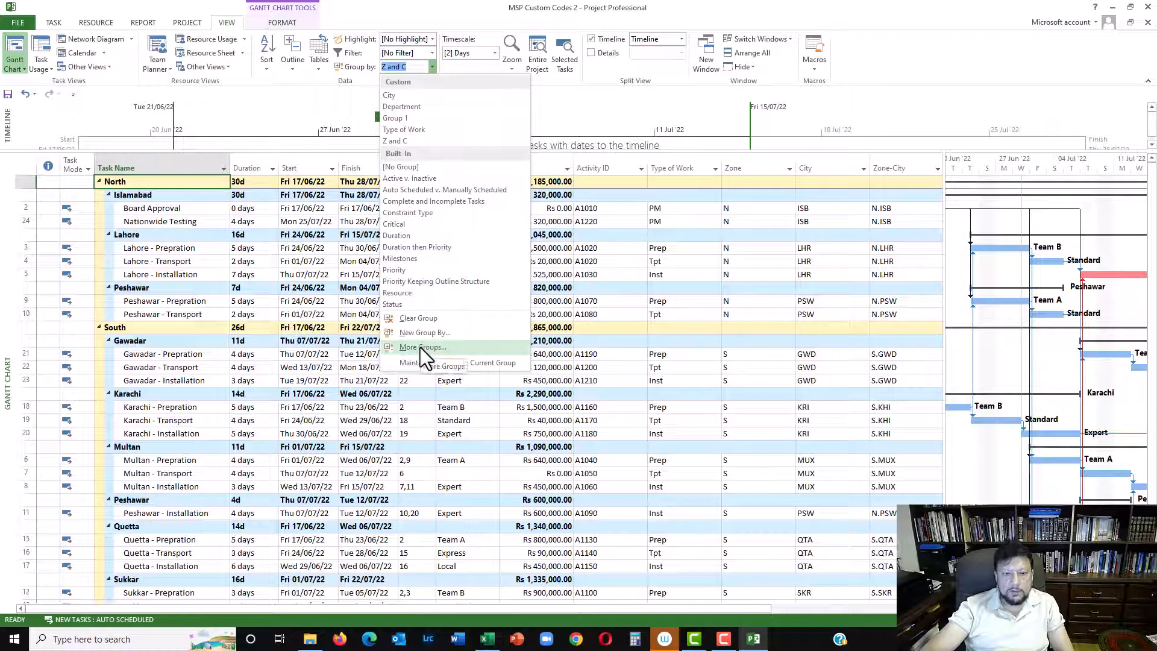
click(422, 348)
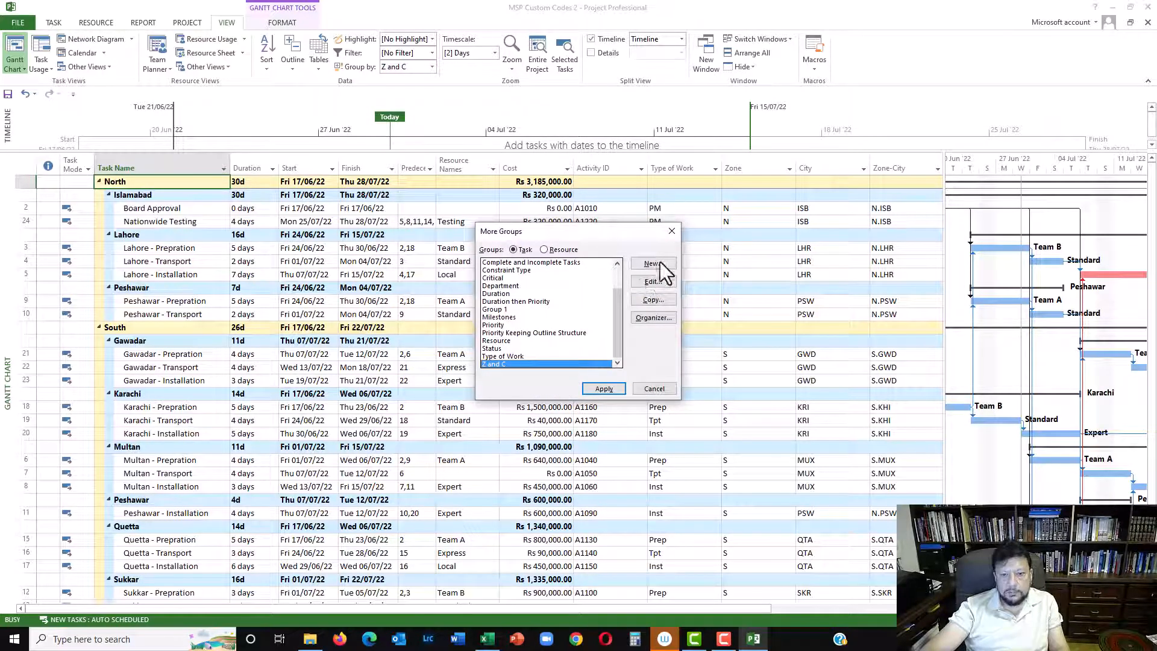
click(652, 263)
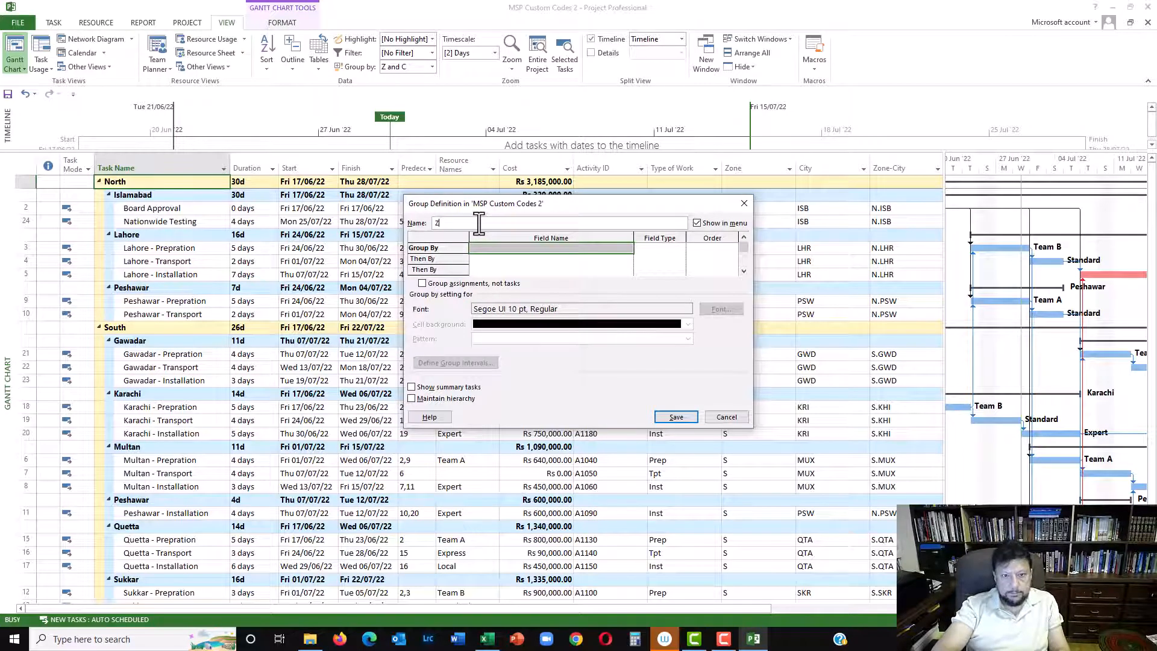
text(Zone & City)
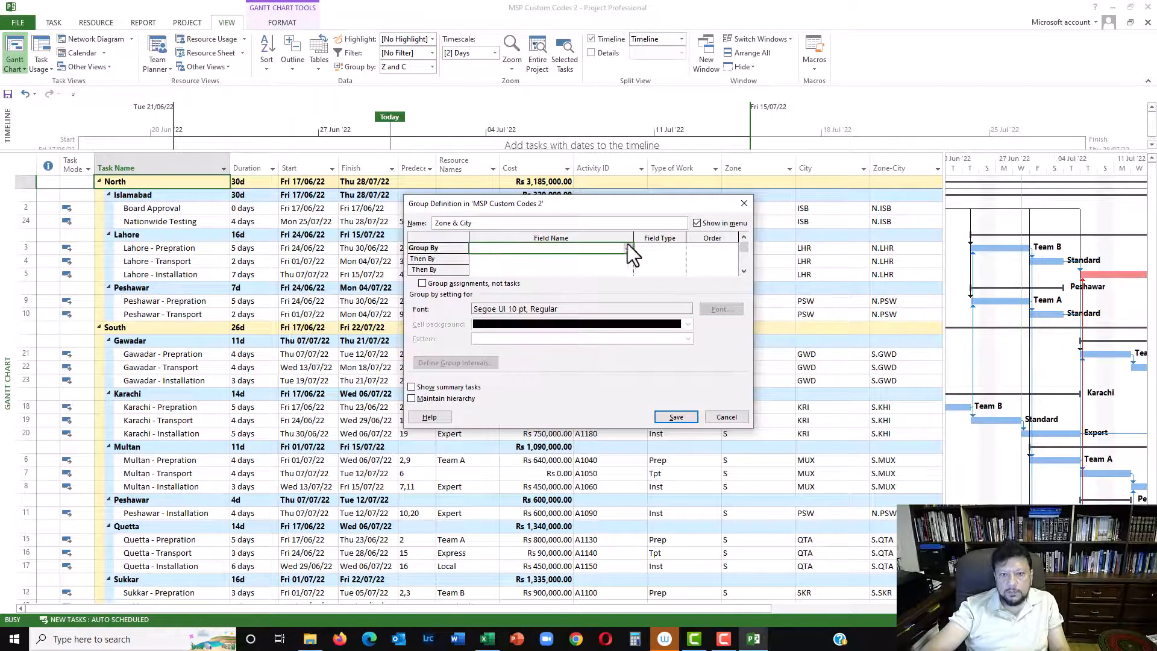
click(550, 247)
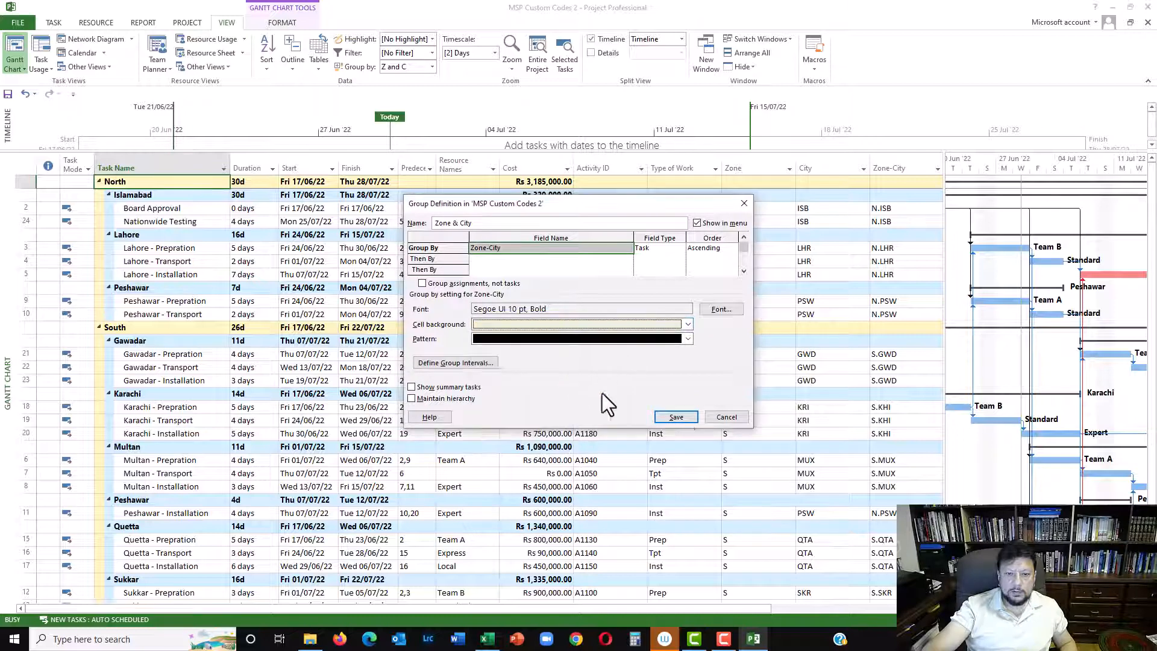
click(674, 417)
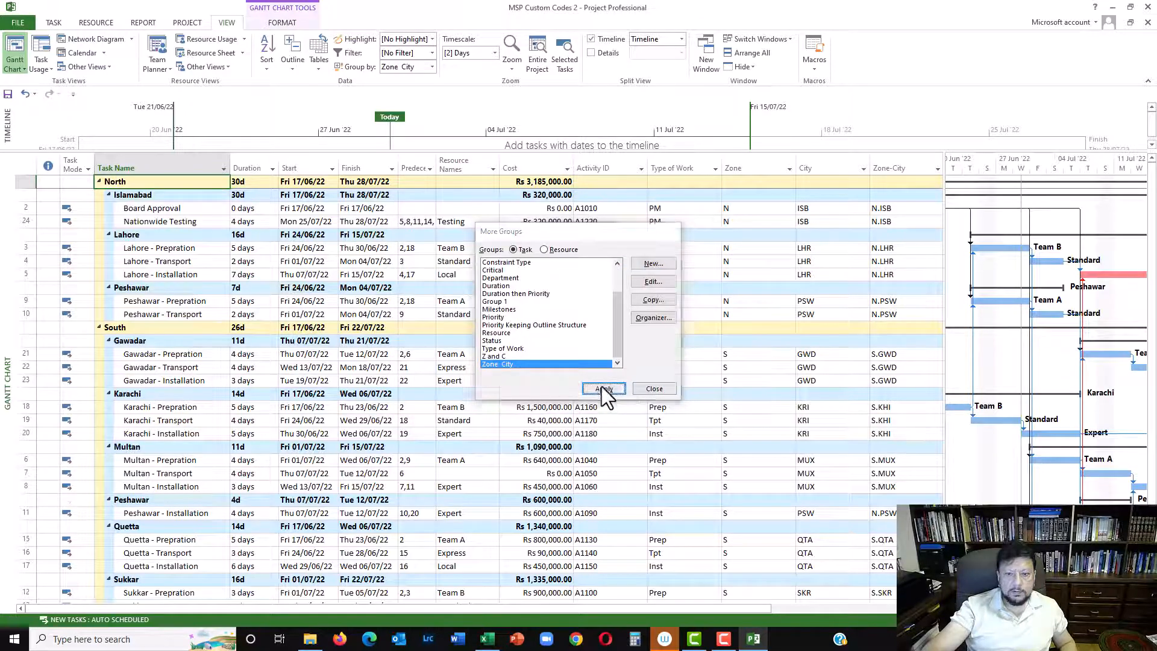
click(601, 389)
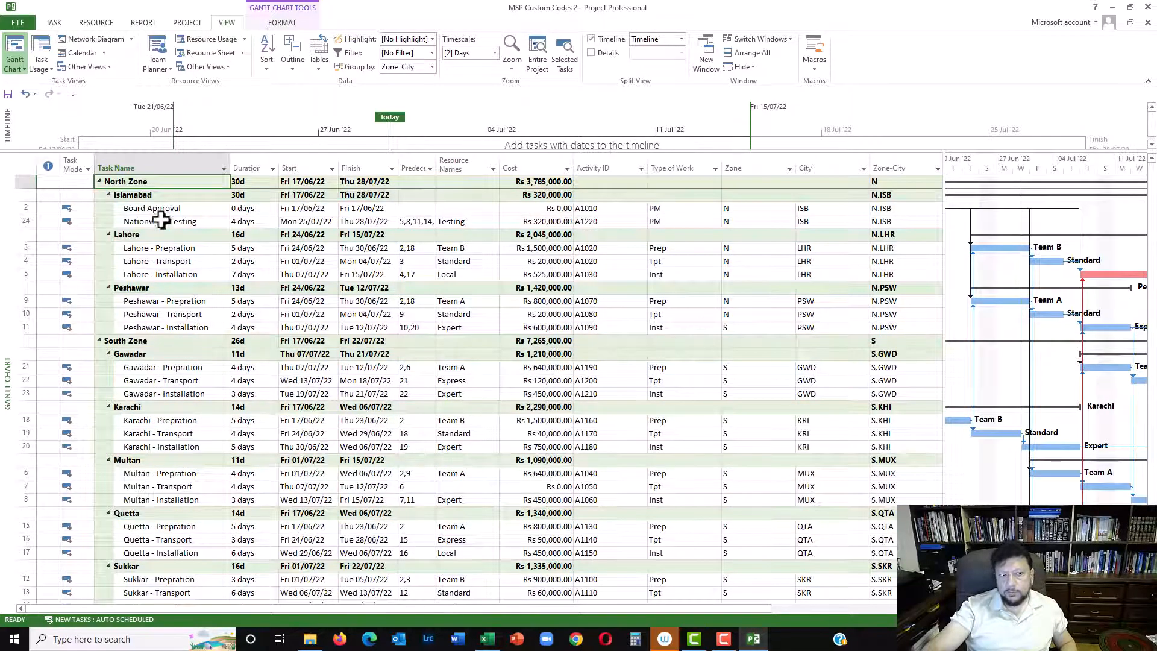
click(133, 167)
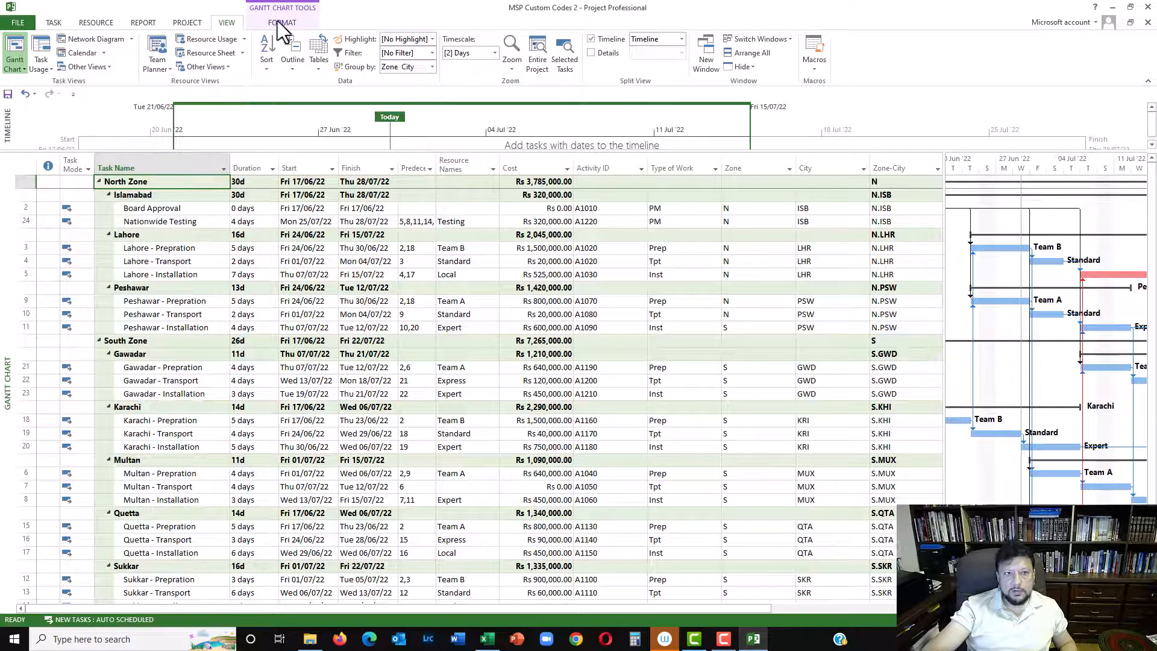
click(283, 22)
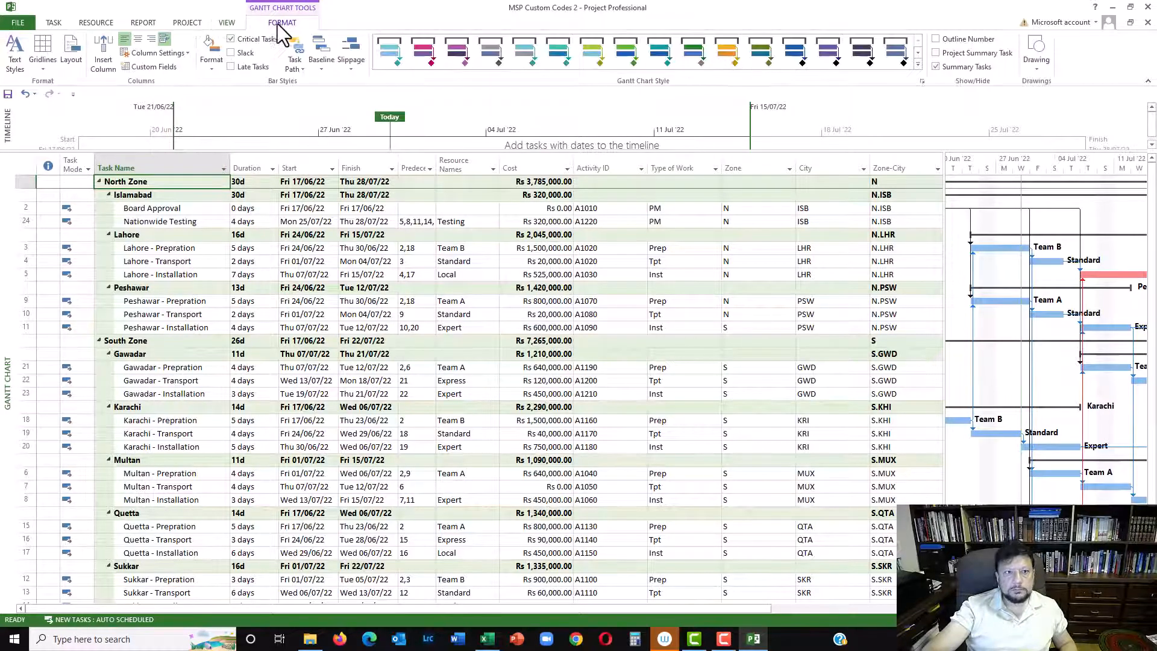
mouse_move(153, 67)
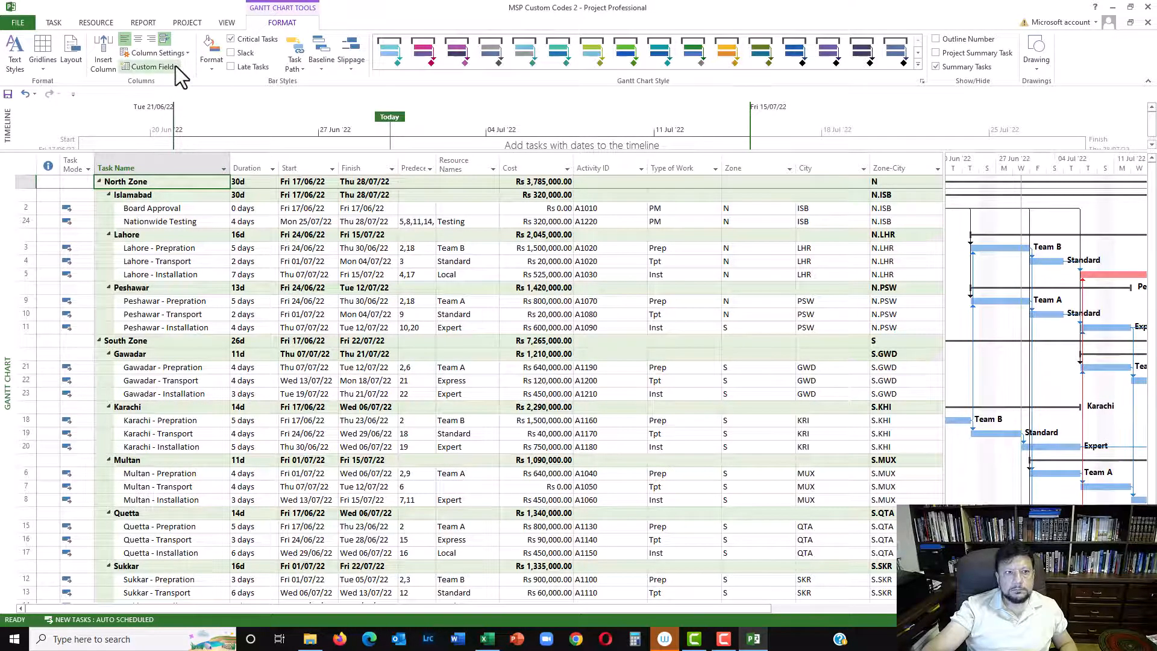
Move Multan beneath North Zone in the Zone-City lookup table and accept the warning
click(150, 67)
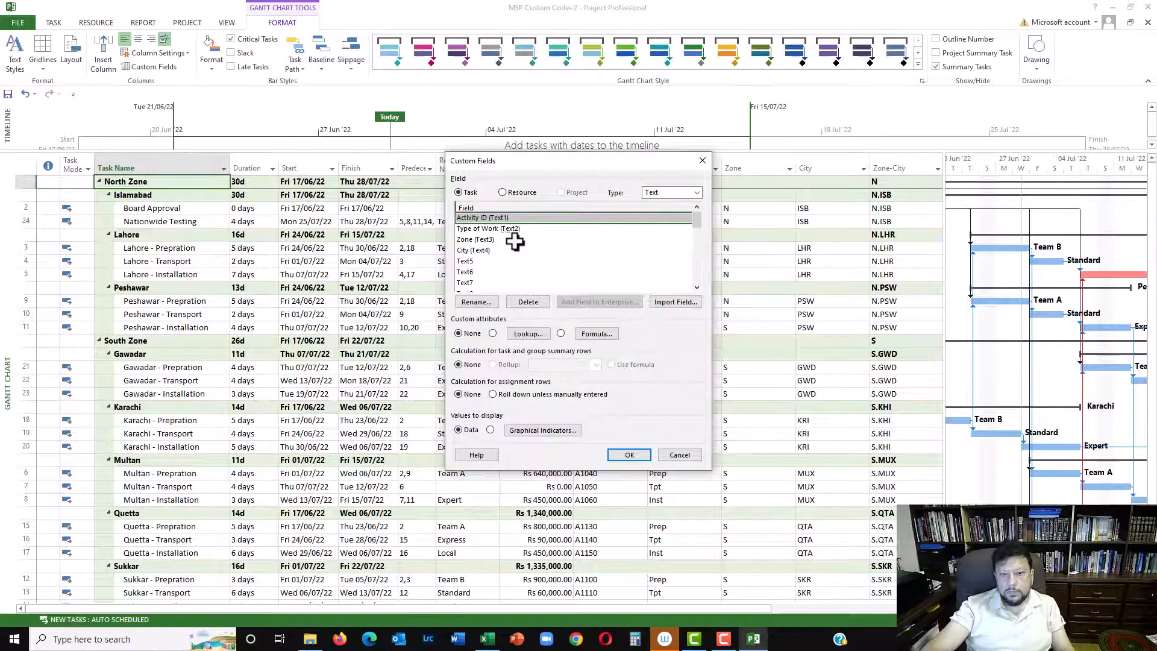
mouse_move(506, 207)
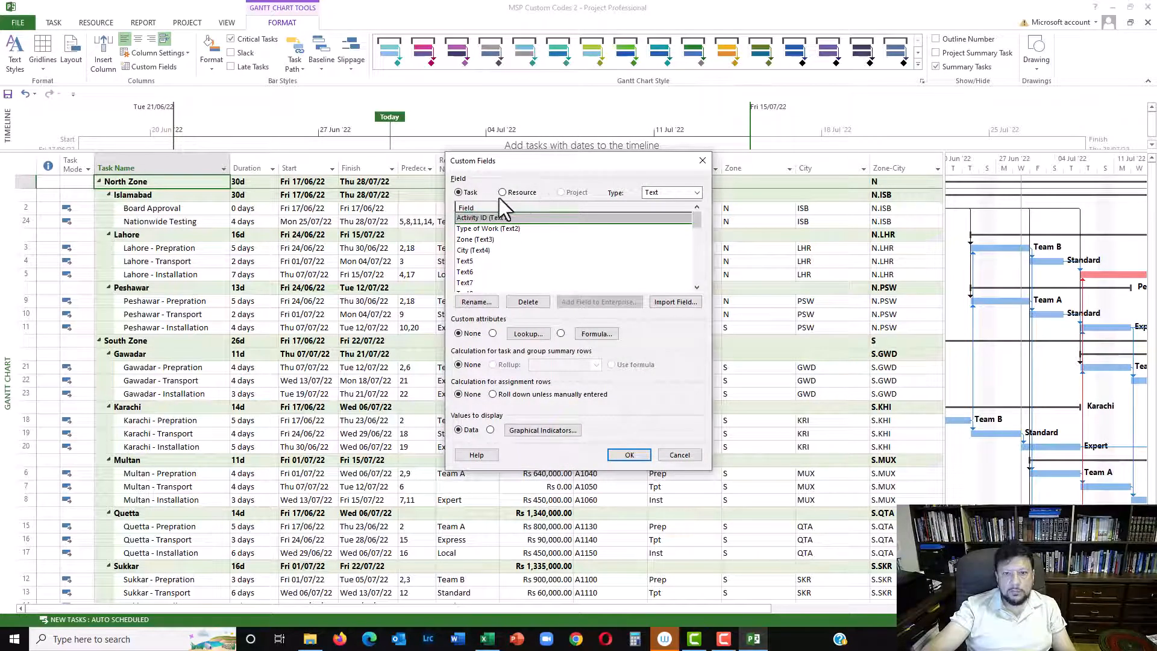
click(694, 192)
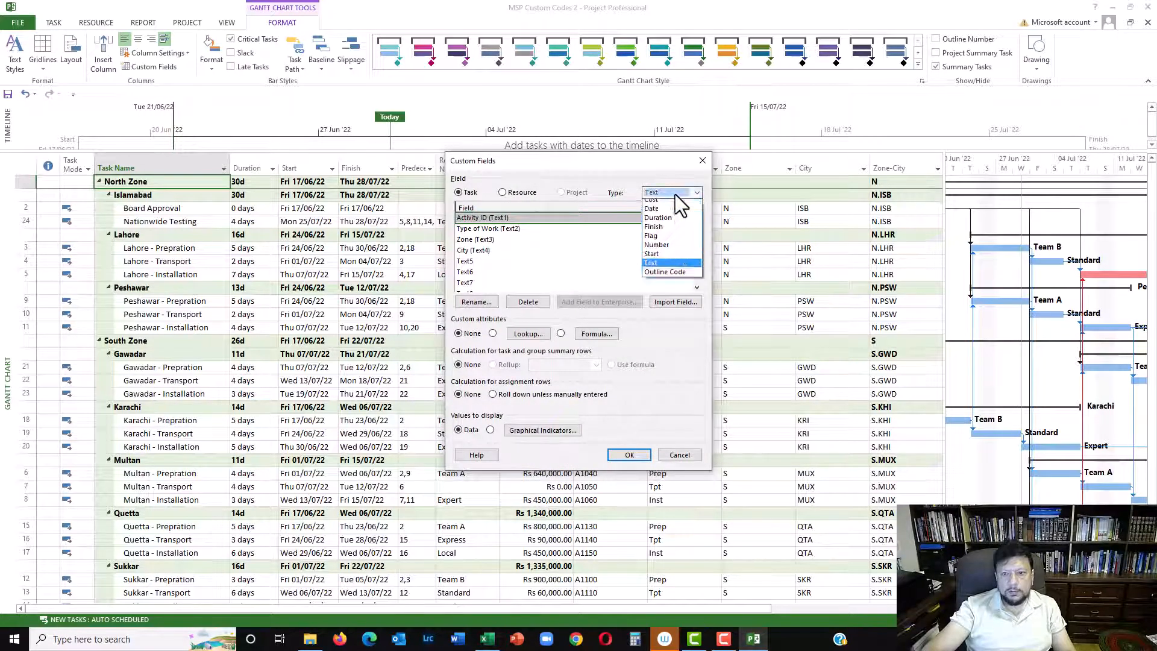
click(664, 271)
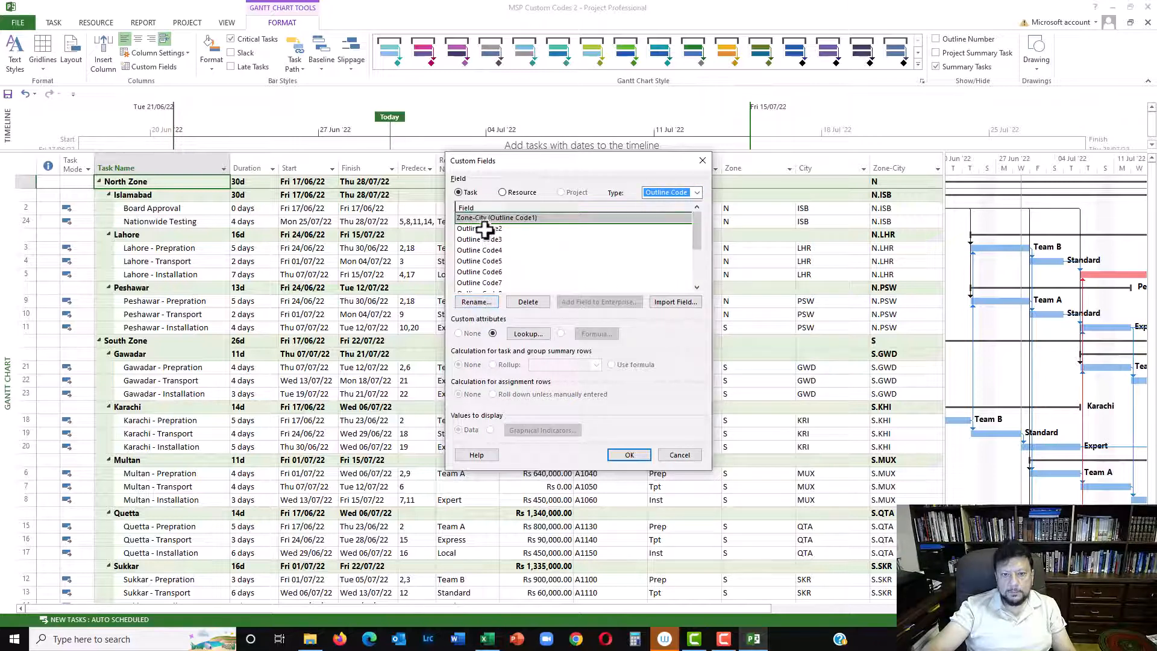
click(526, 333)
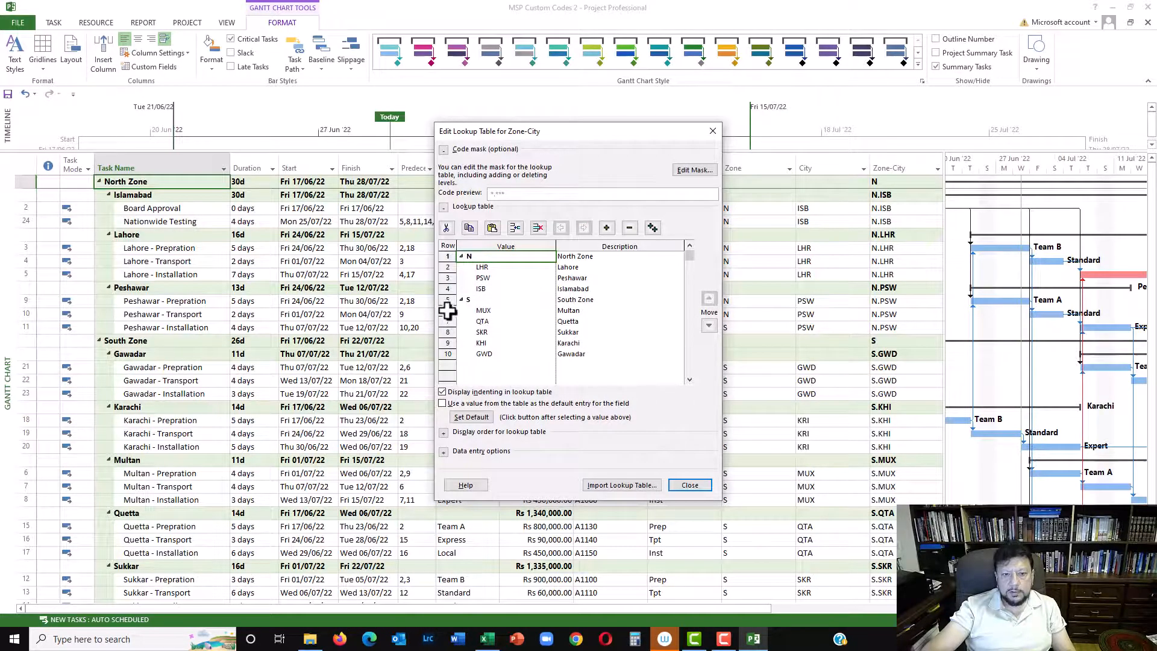
click(568, 310)
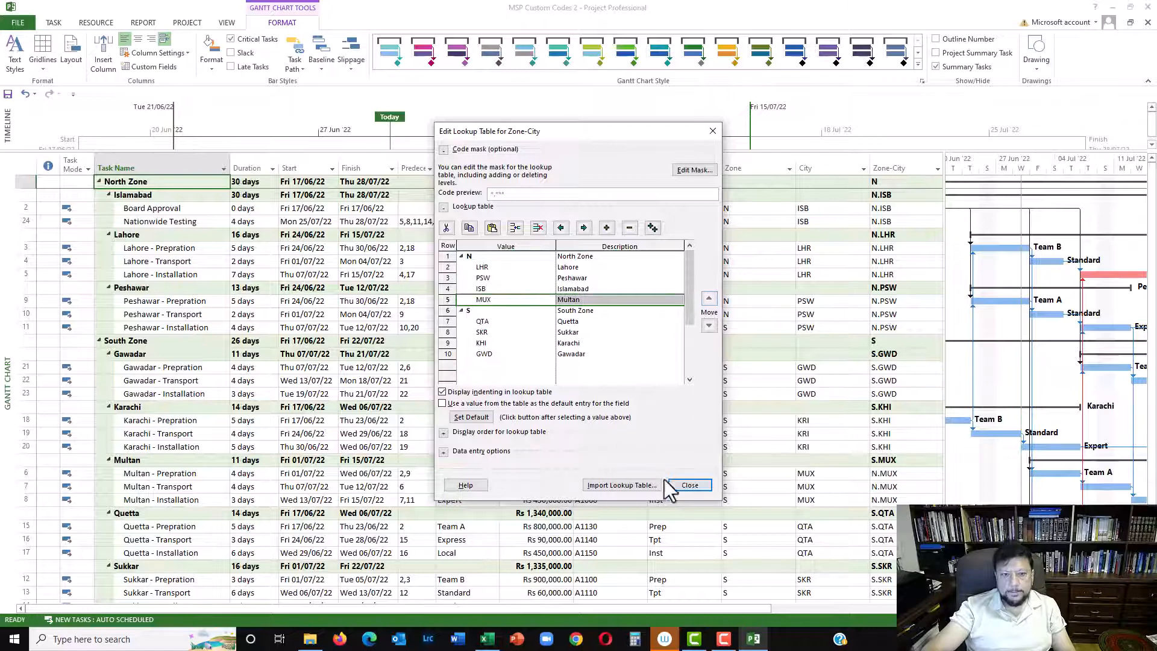
mouse_move(691, 484)
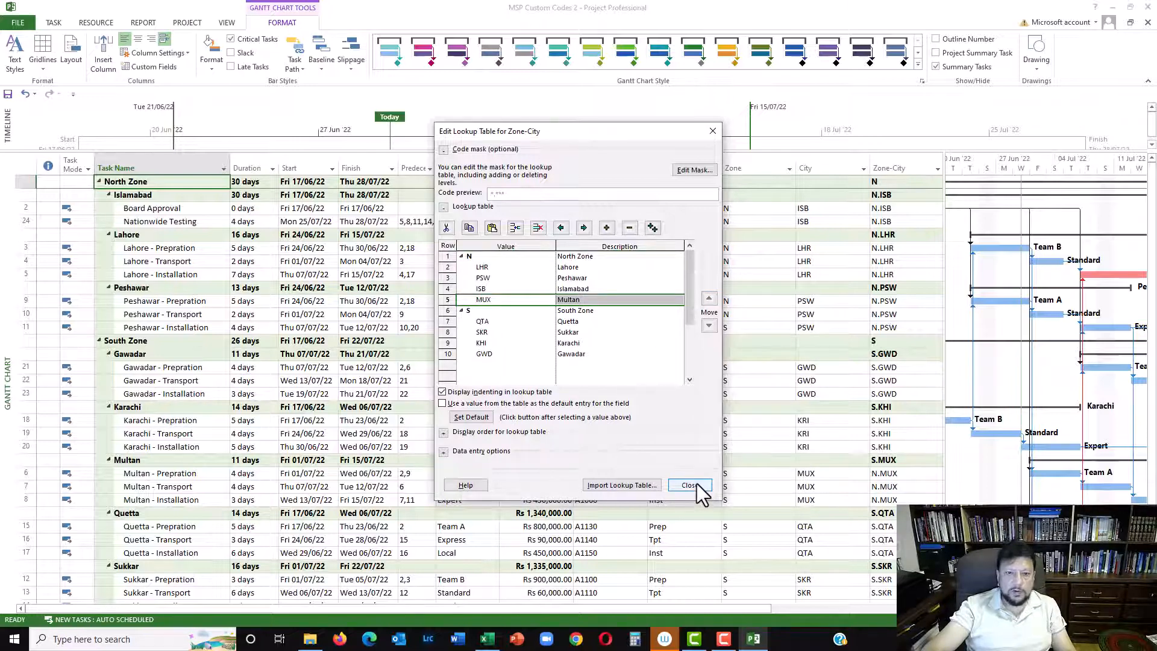
click(690, 484)
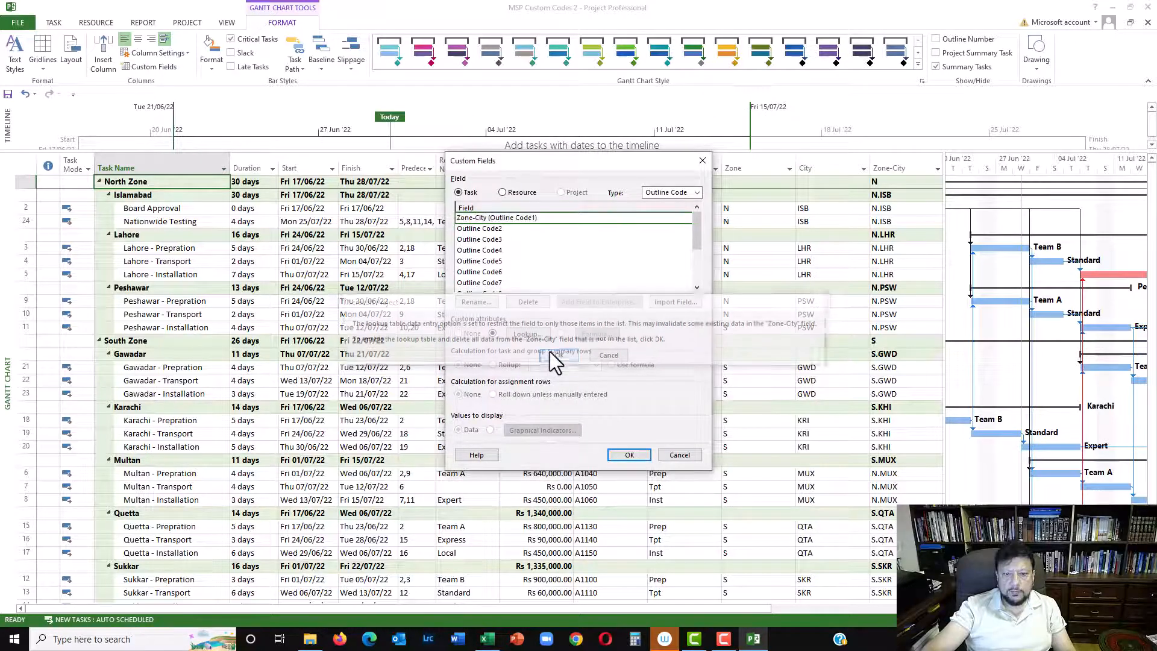
click(628, 454)
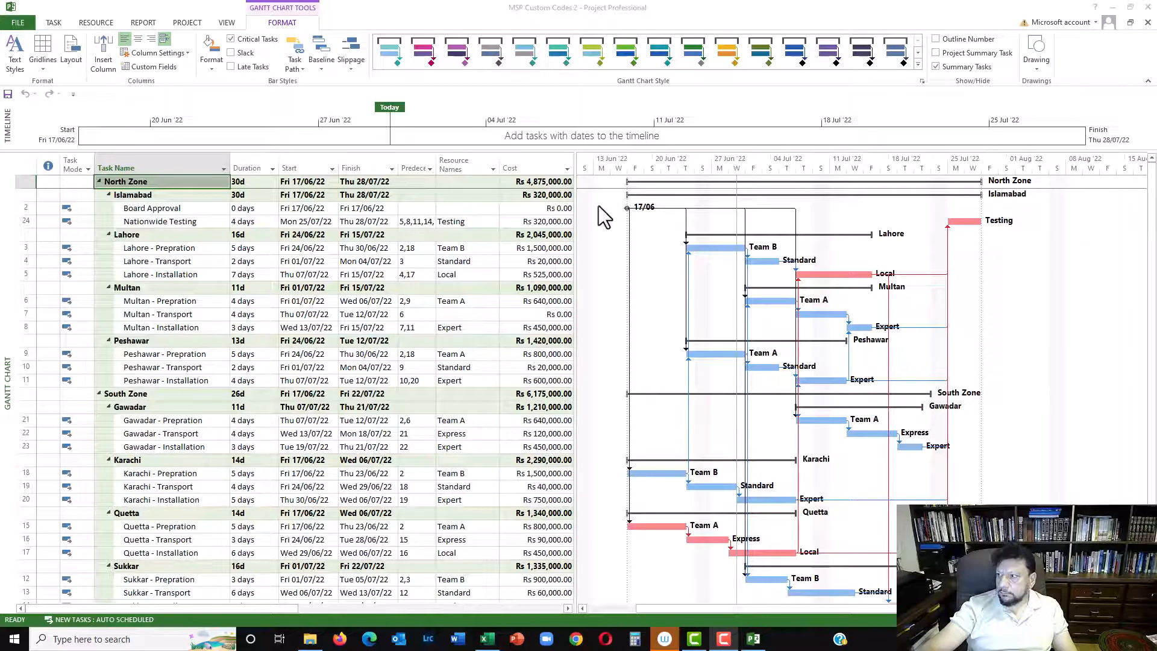
mouse_move(144, 155)
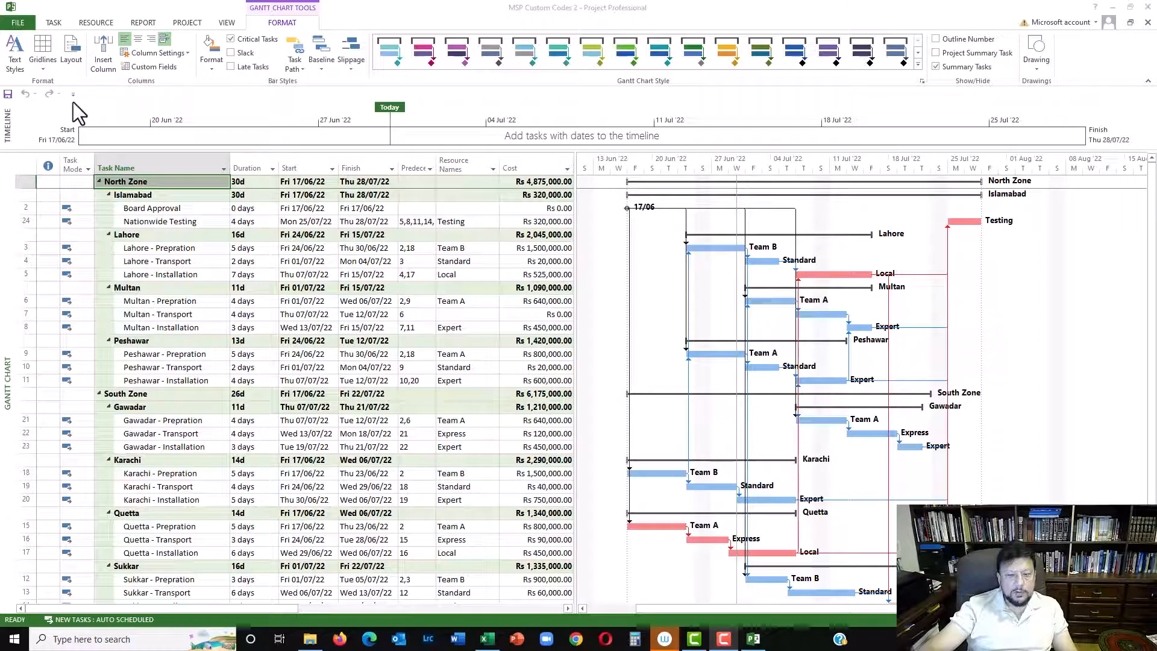
mouse_move(148, 40)
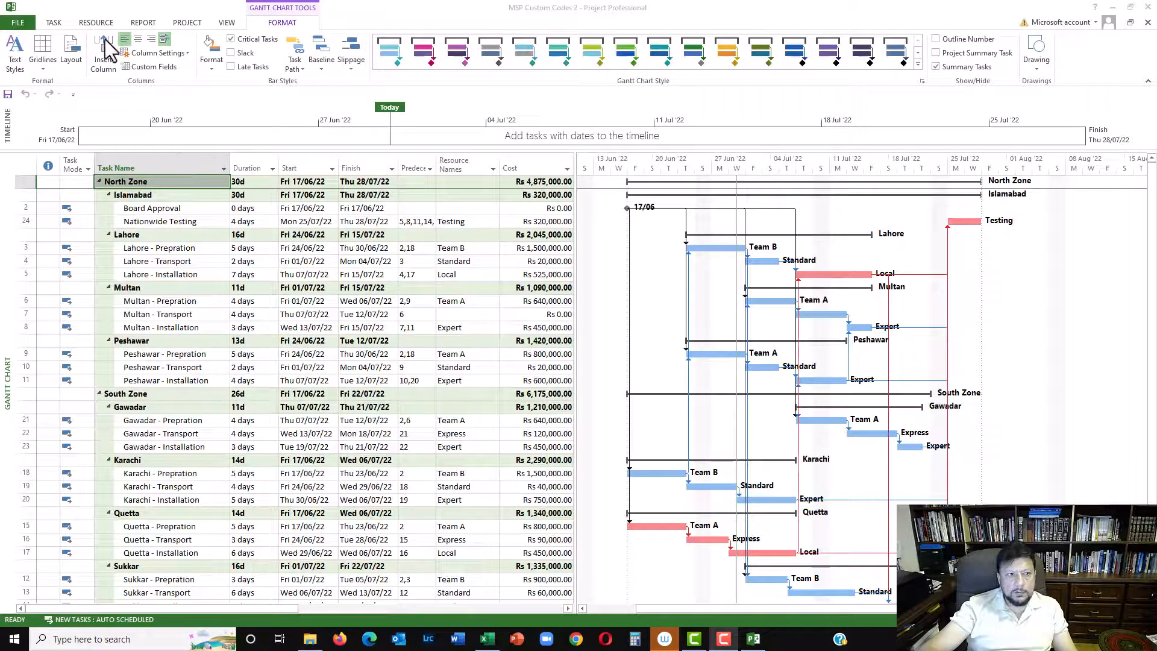
Reopen the Custom Fields definitions, which list the Activity ID, Type of Work, Zone and City fields
click(96, 23)
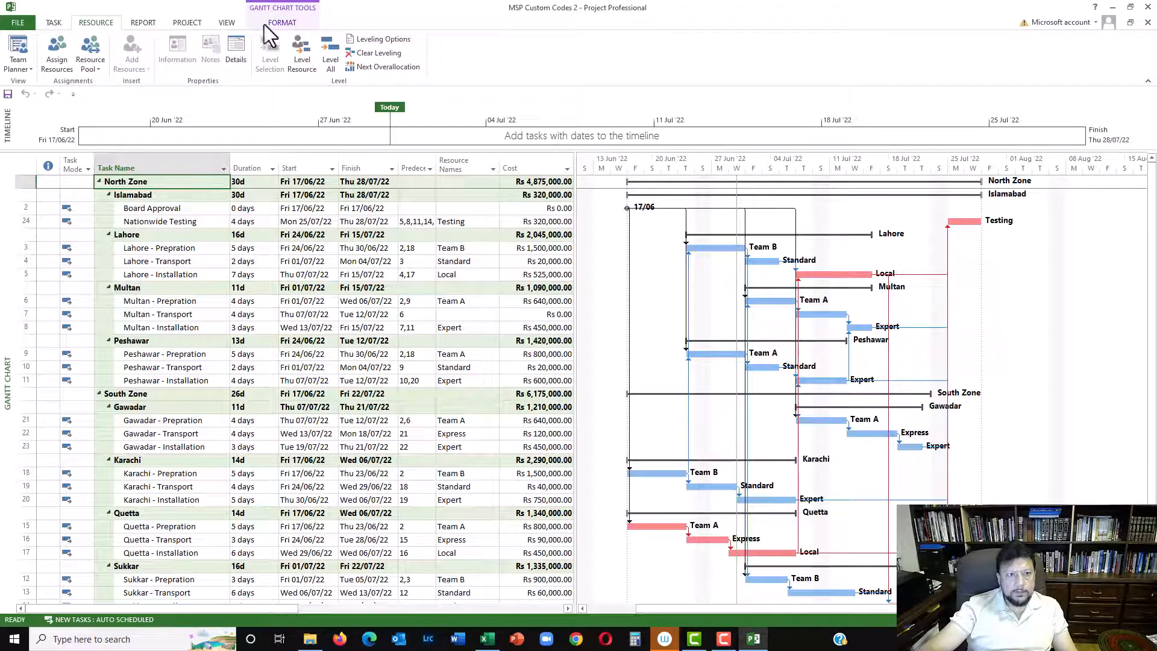
click(282, 23)
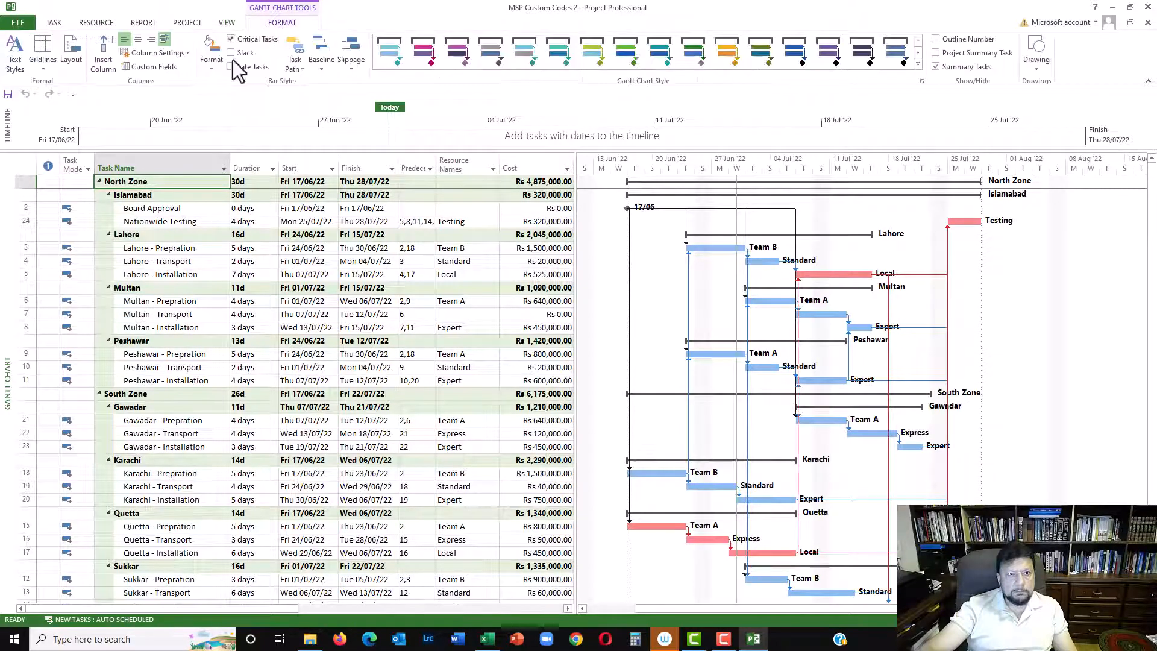
click(152, 66)
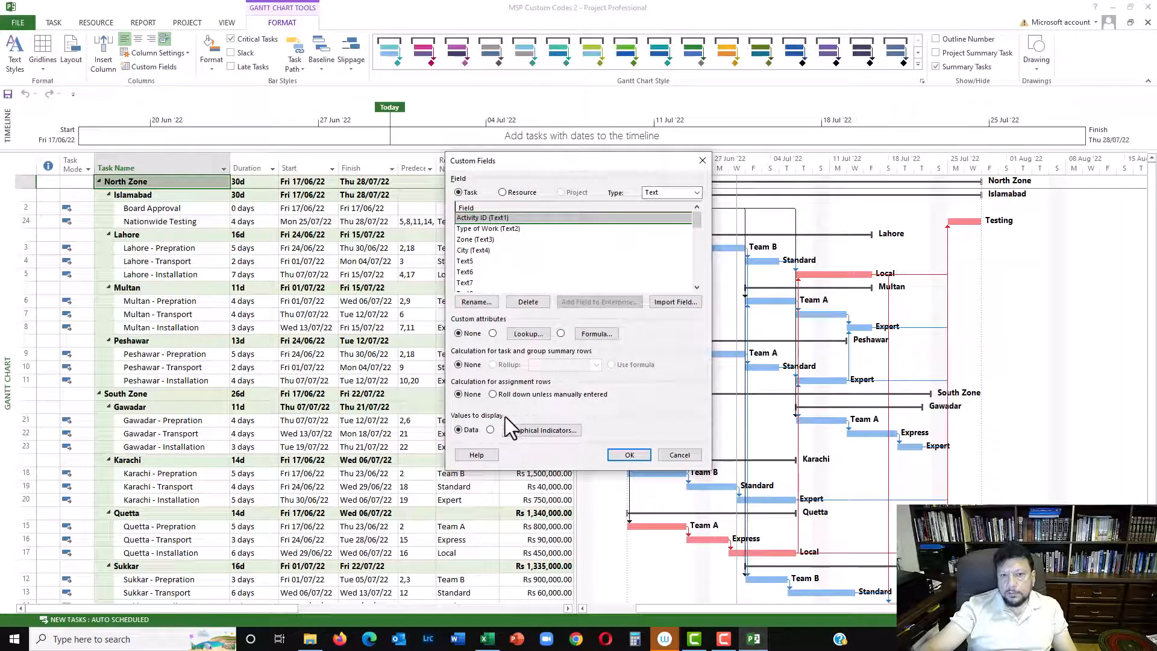
Give the resource Cost1 field the formula [Cost] * 1.2, replacing its existing data
click(502, 192)
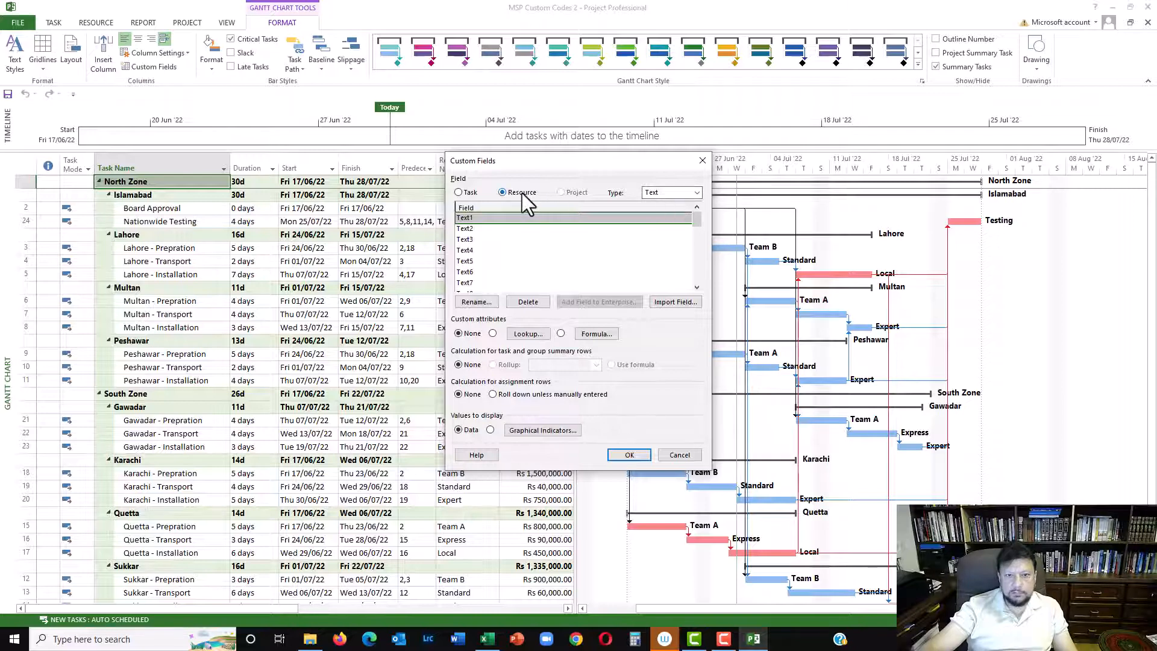
click(695, 192)
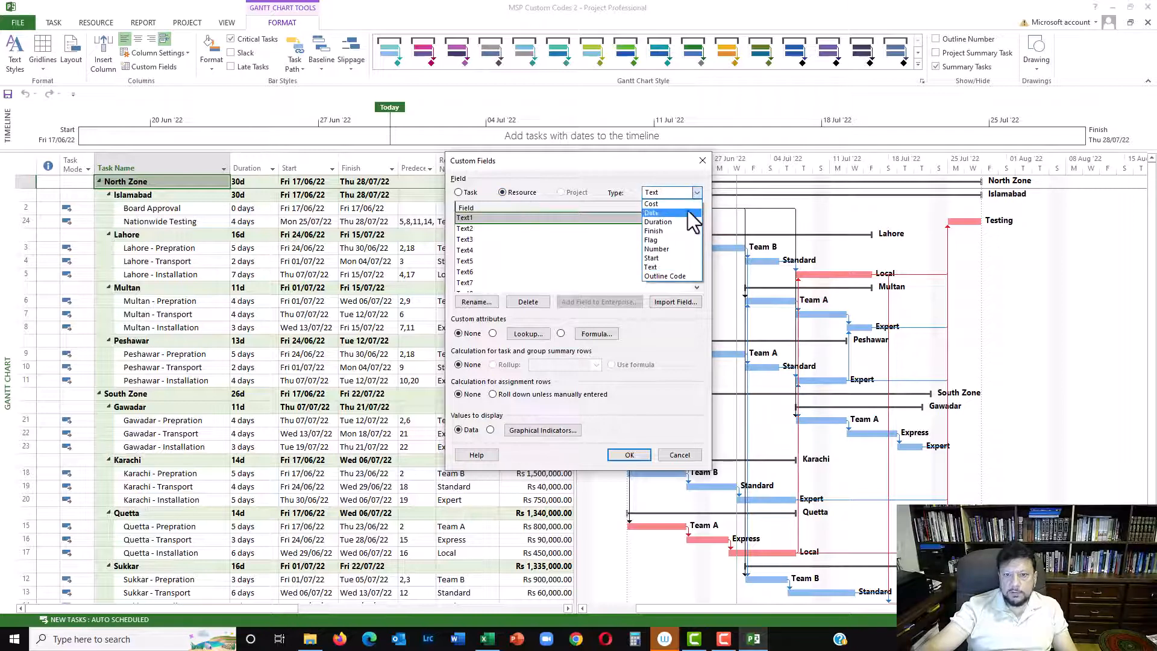
click(652, 204)
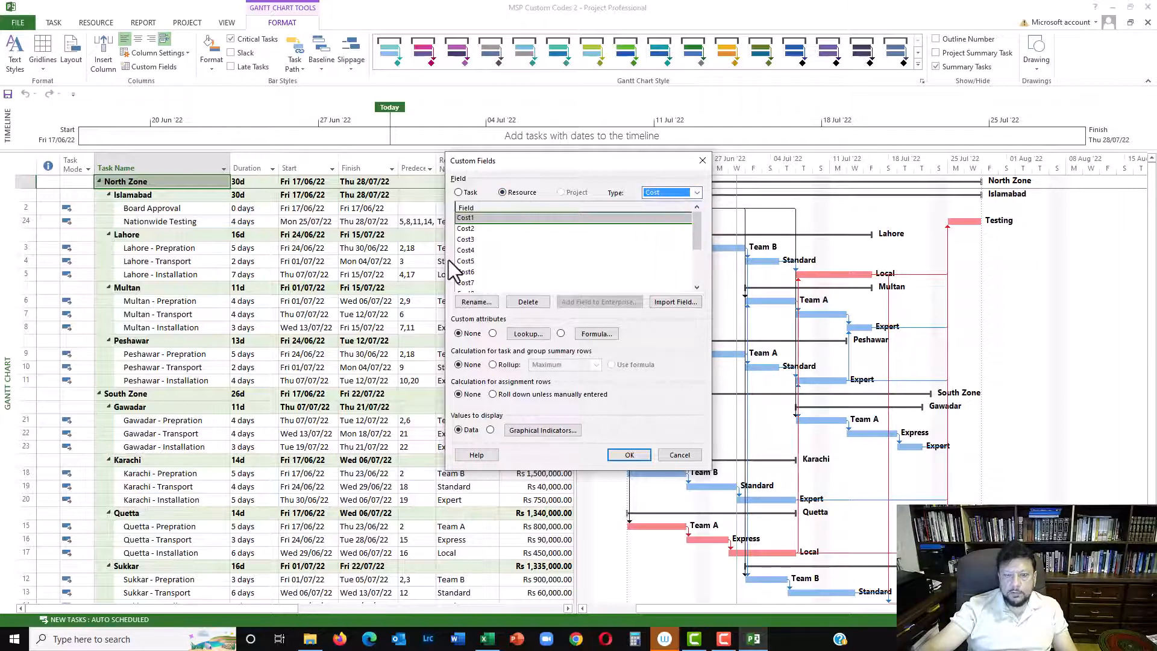
mouse_move(546, 351)
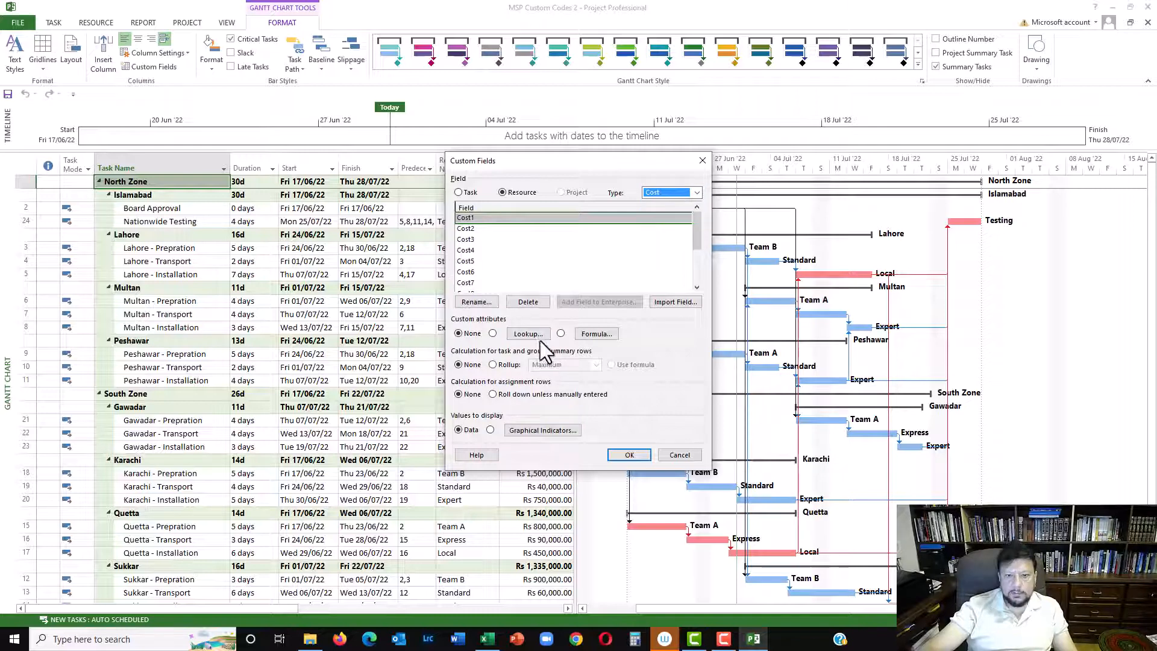
click(580, 334)
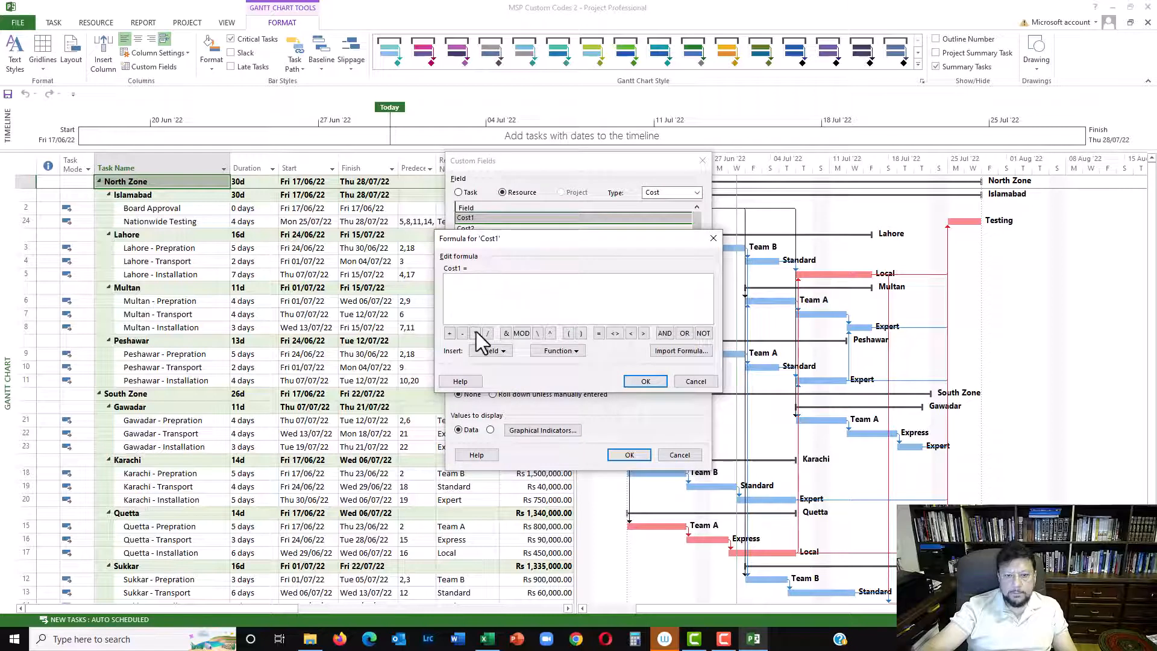
click(489, 351)
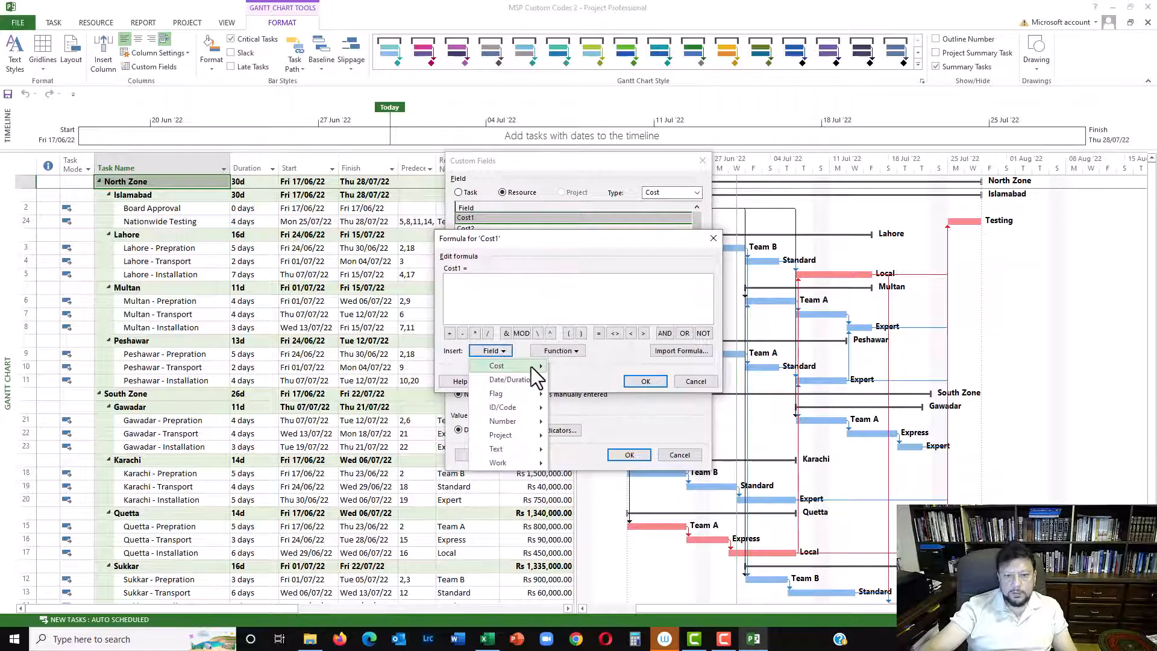
click(496, 365)
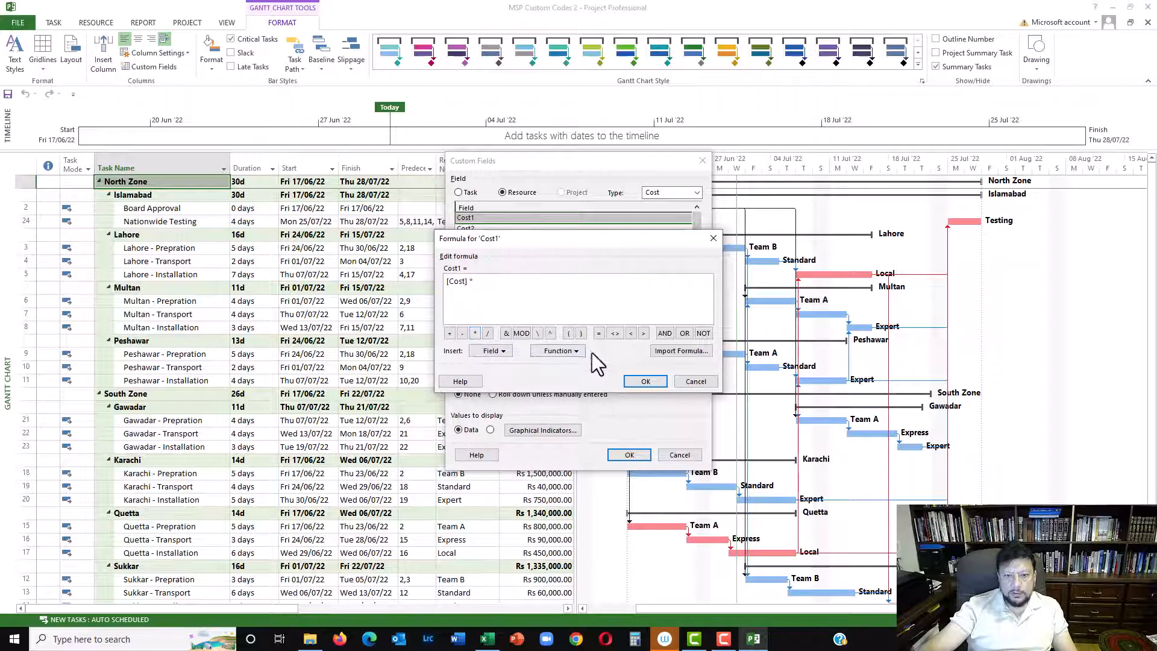
mouse_move(443, 328)
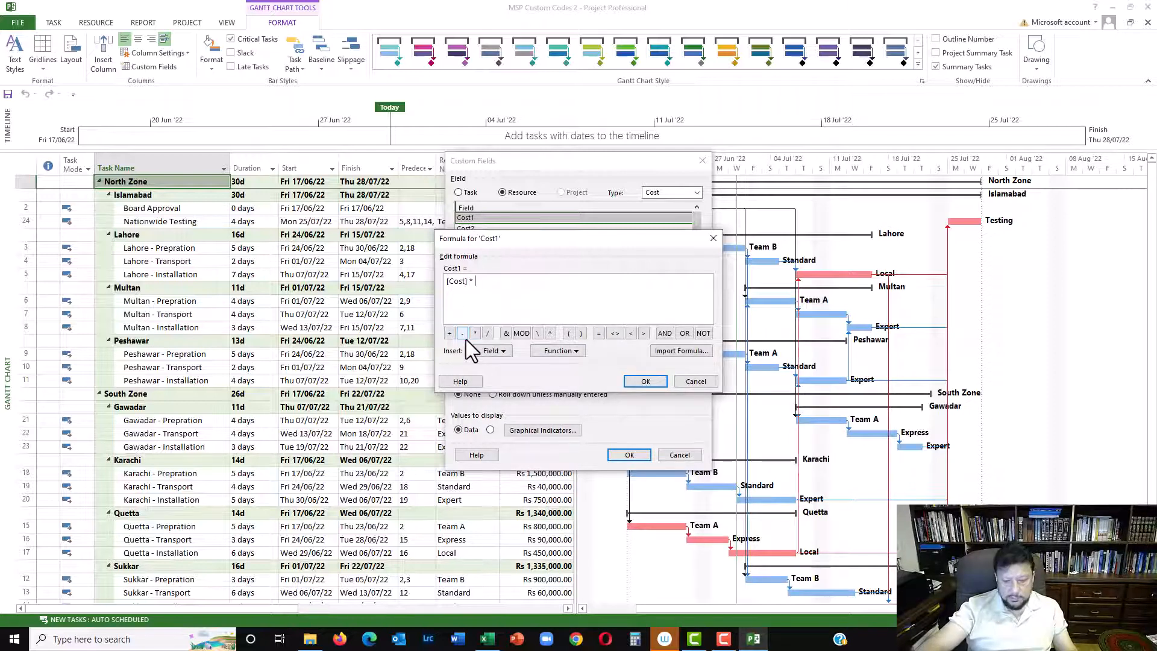
text(1.2)
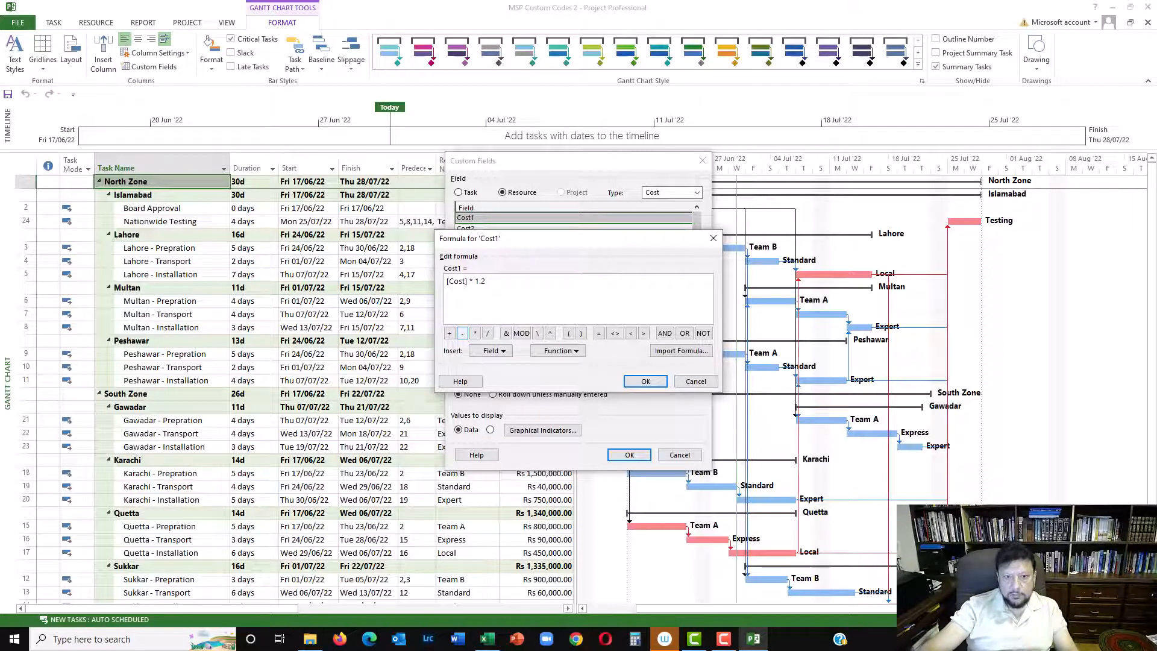
click(645, 381)
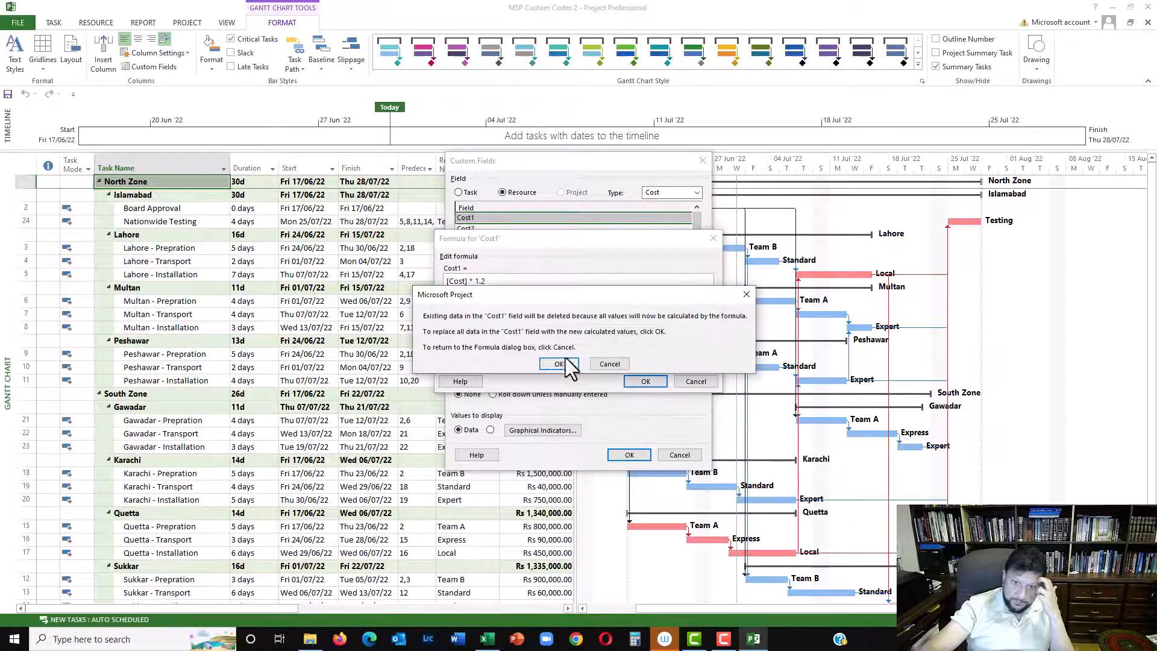
click(559, 363)
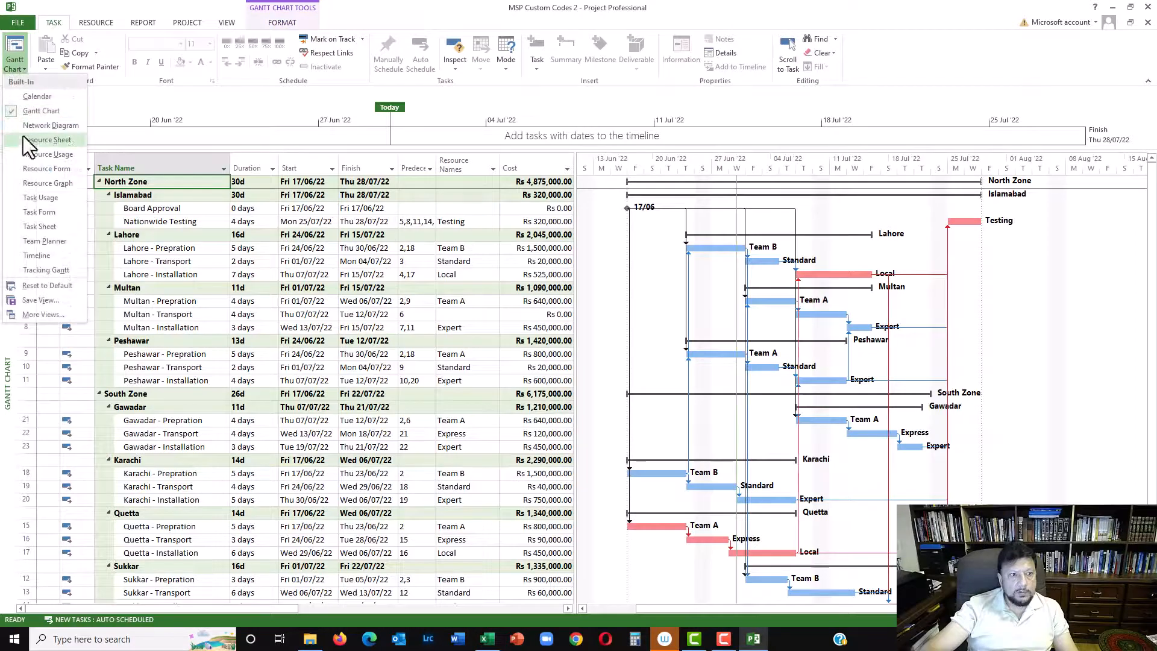
On the Resource Sheet, add a With Tax (Cost1) column followed by a Cost column
click(50, 139)
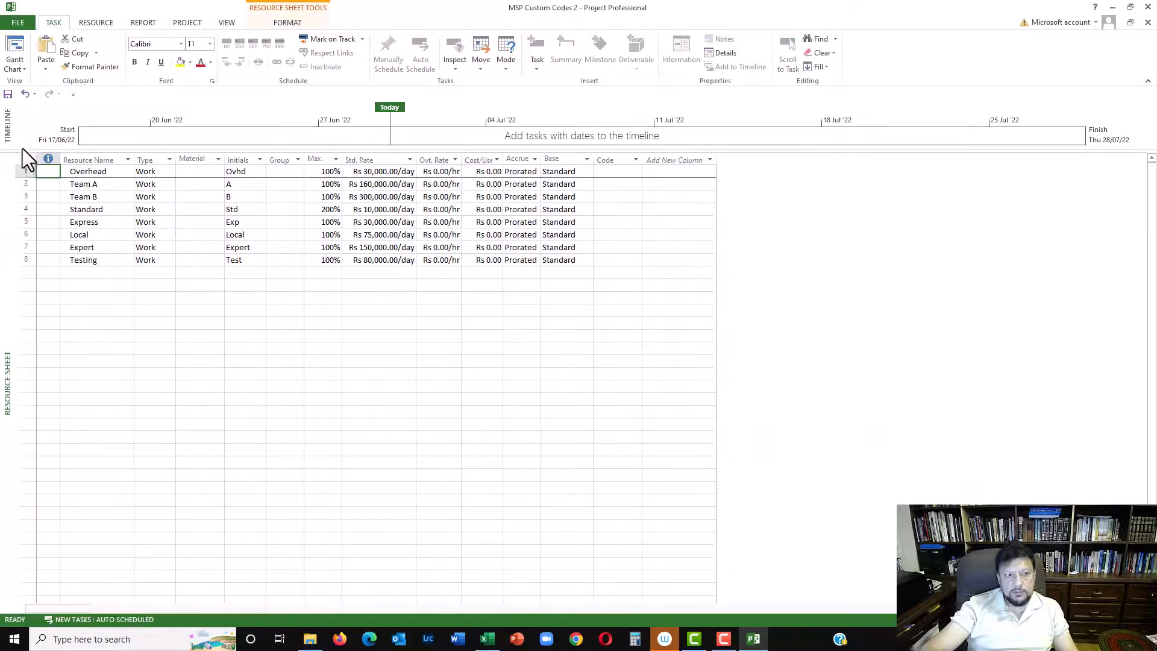
click(673, 159)
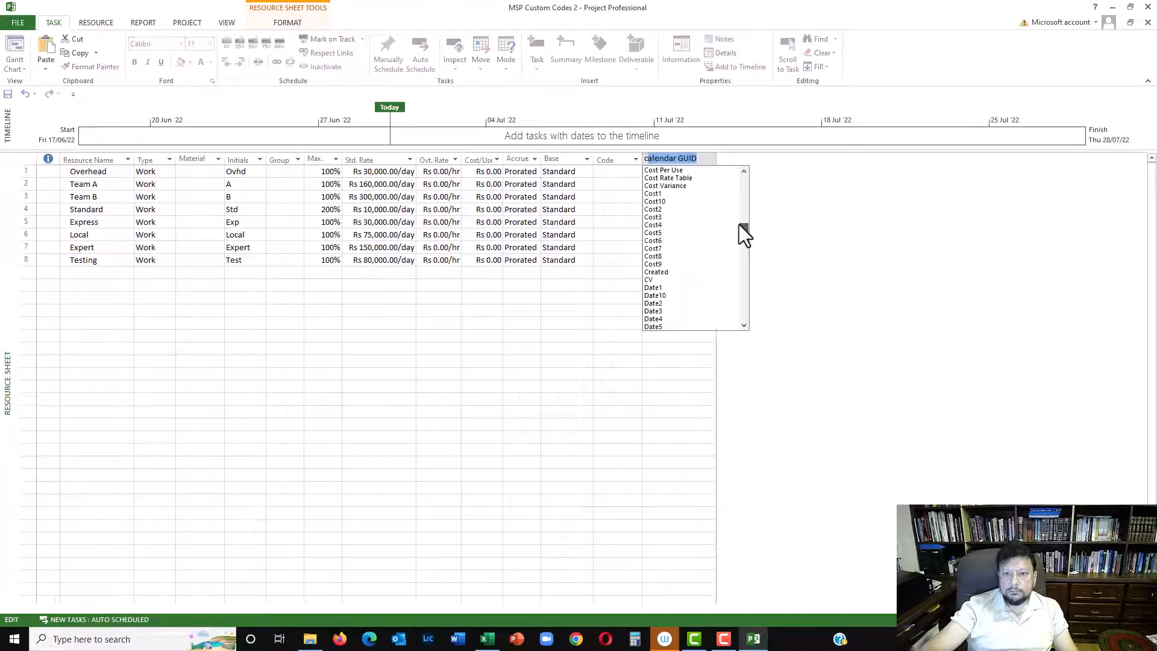
mouse_move(677, 207)
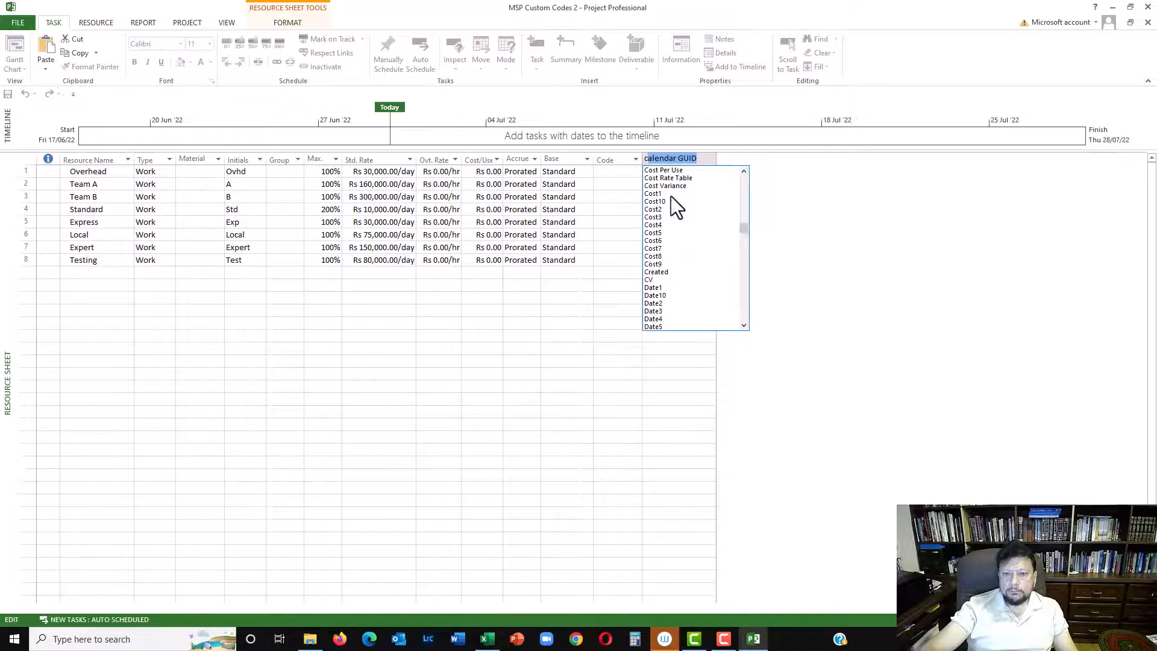
click(653, 193)
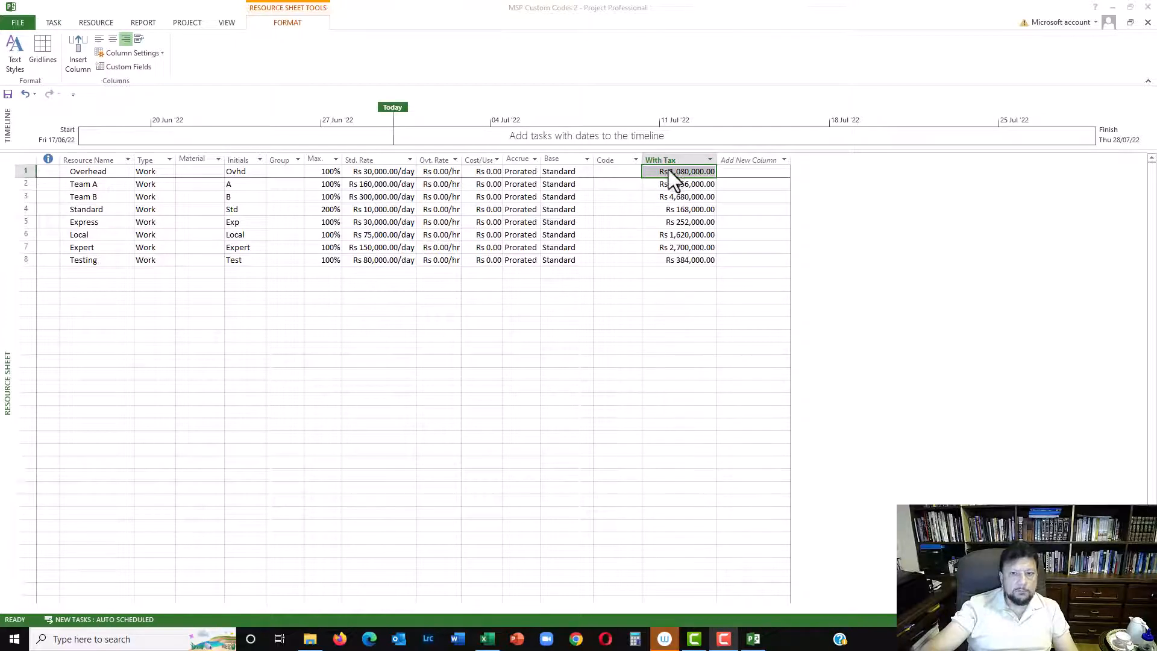
click(748, 159)
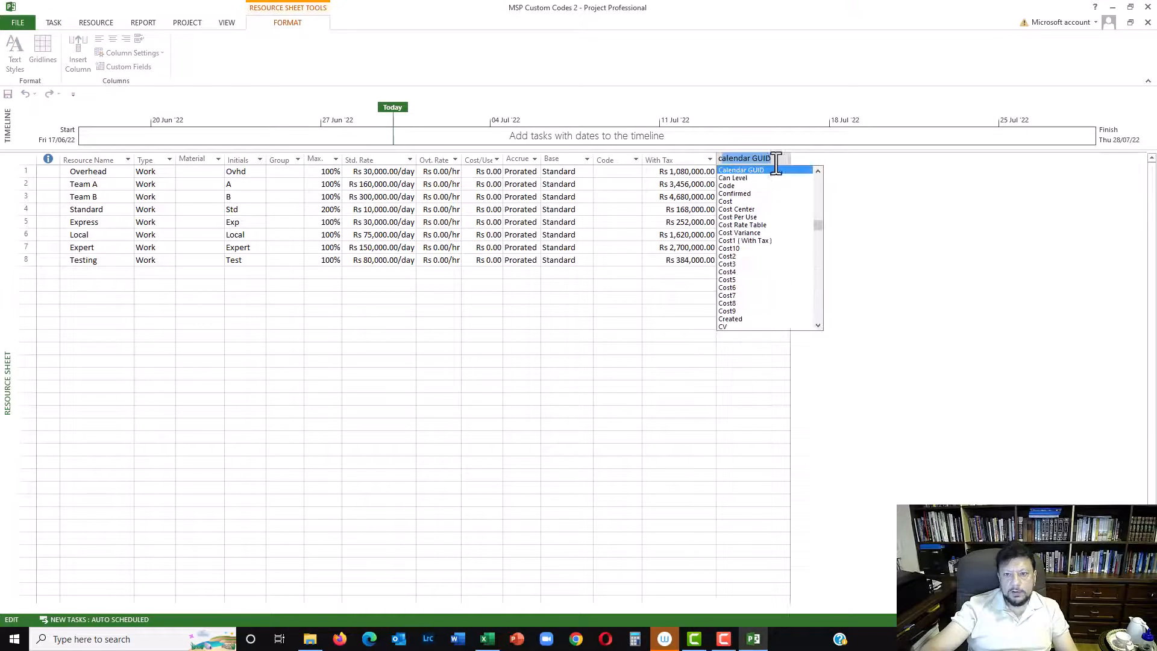
click(727, 201)
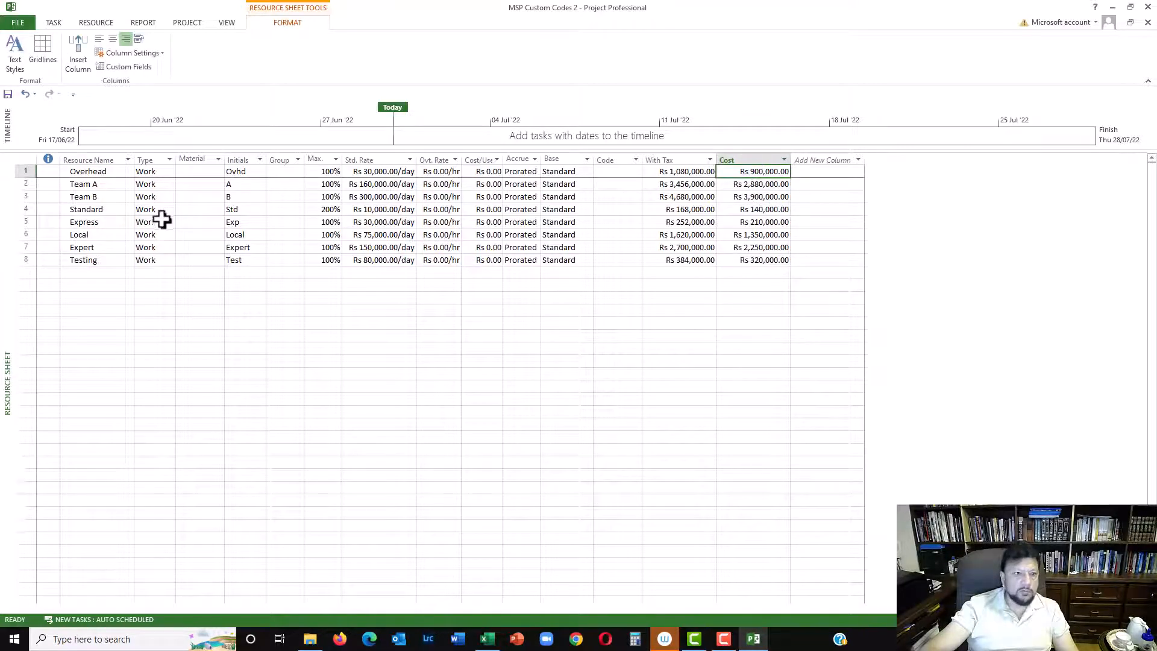
mouse_move(670, 171)
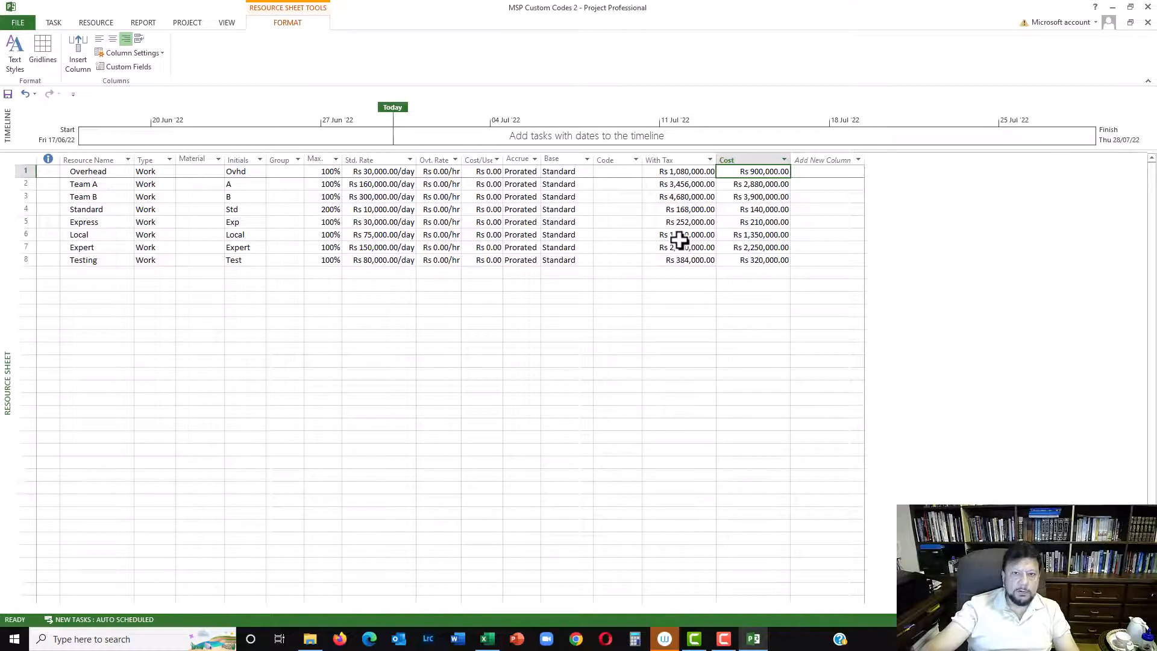
mouse_move(644, 249)
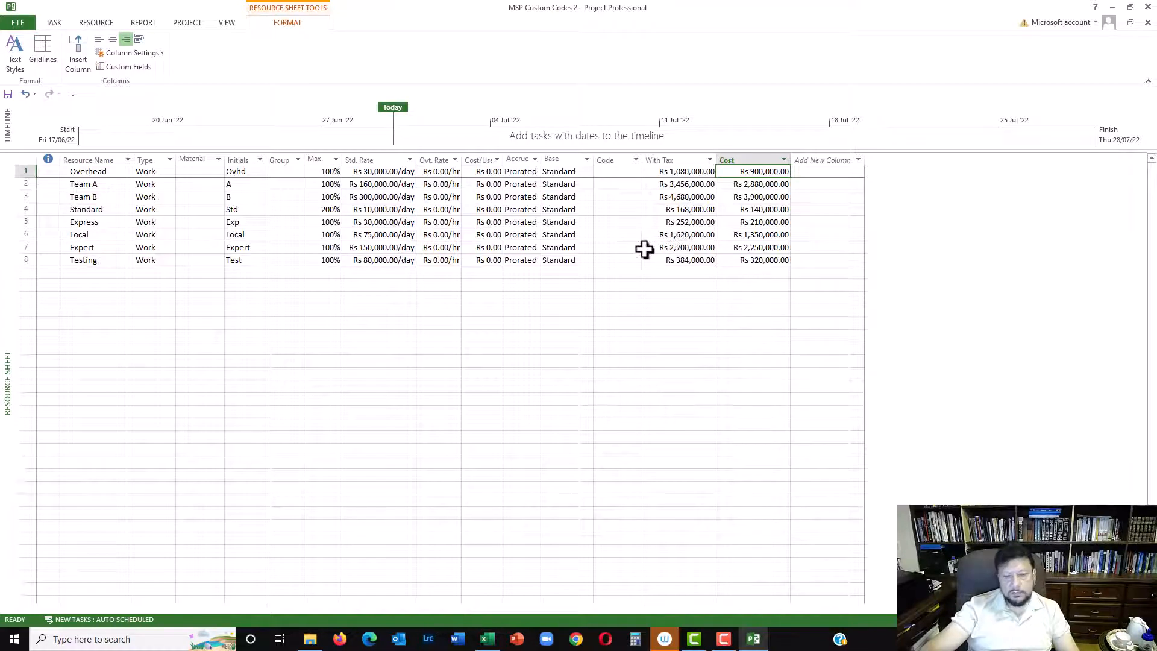
mouse_move(765, 341)
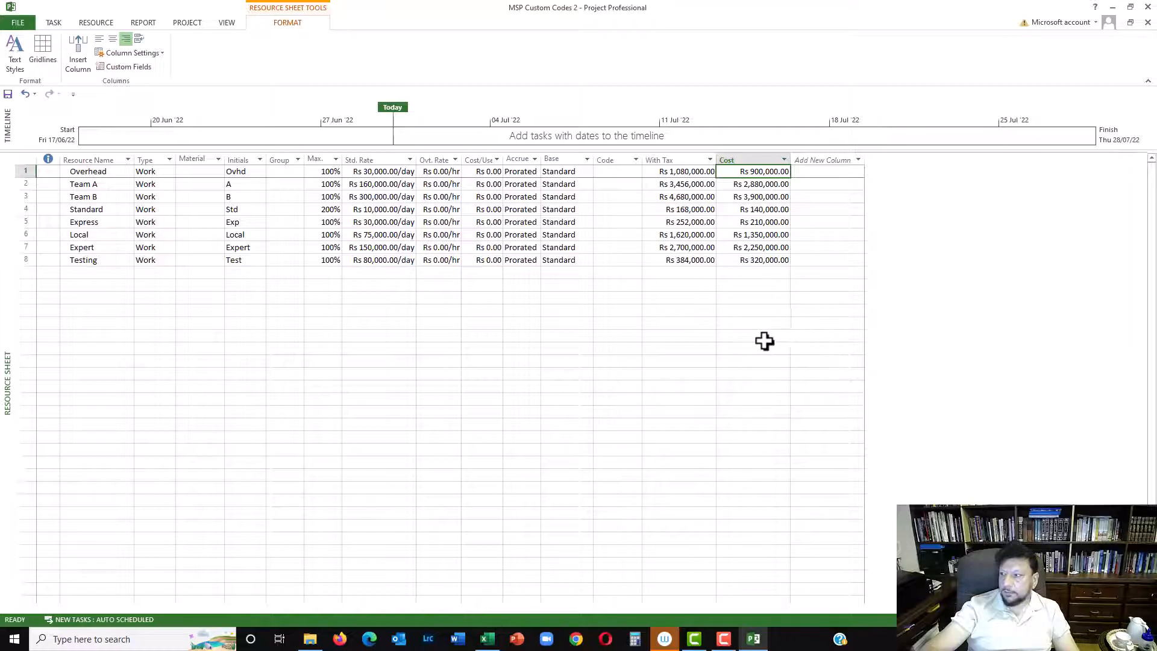